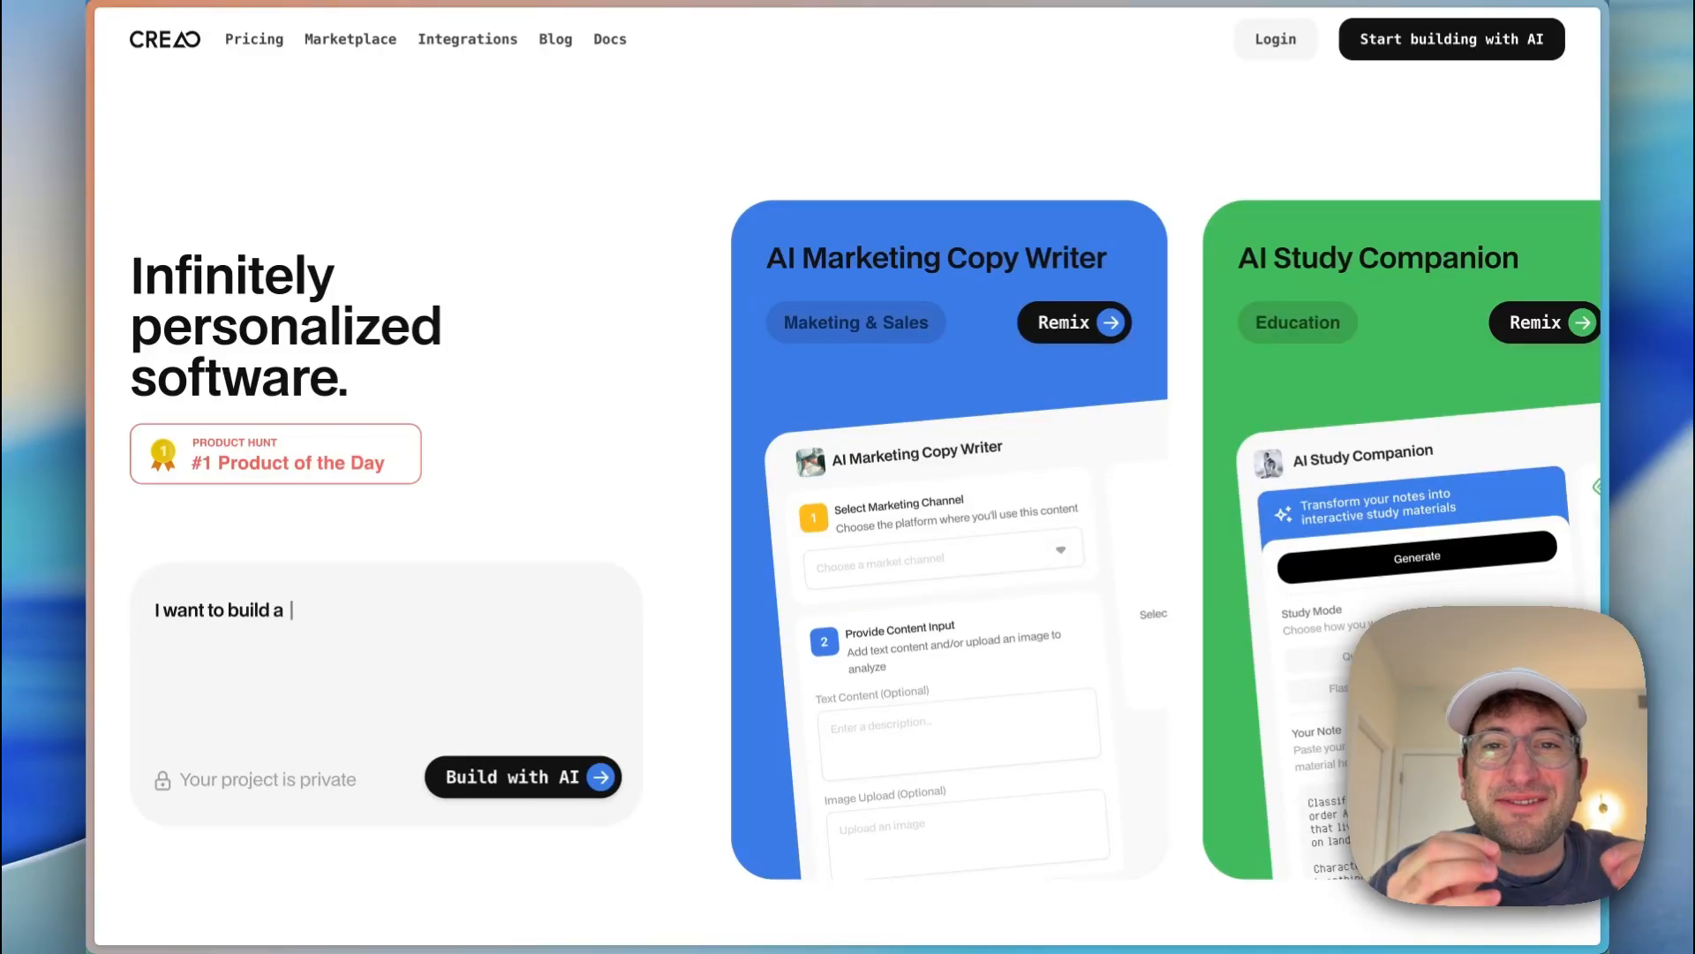
Step: Browse the AI Marketing Copy Writer, AI Study Companion and Content Calendar templates, toggling calendar and list views
{"action": "type", "text": "AI Marketing Copy Writer"}
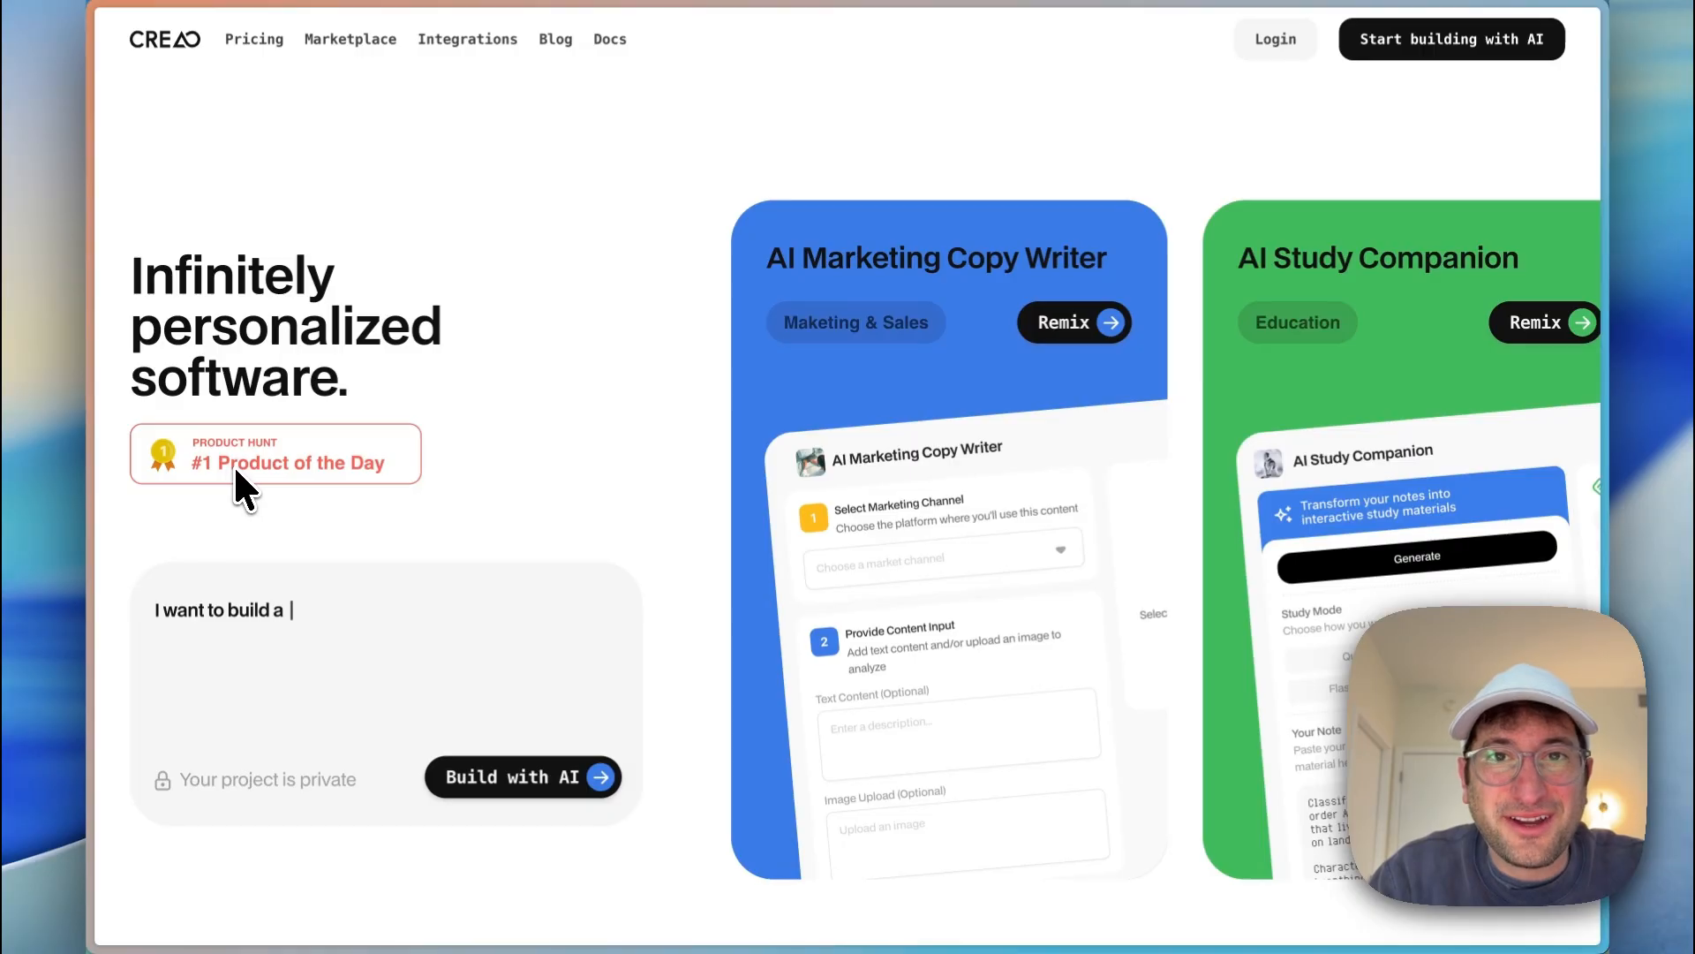
{"action": "type", "text": "AI Study Companion"}
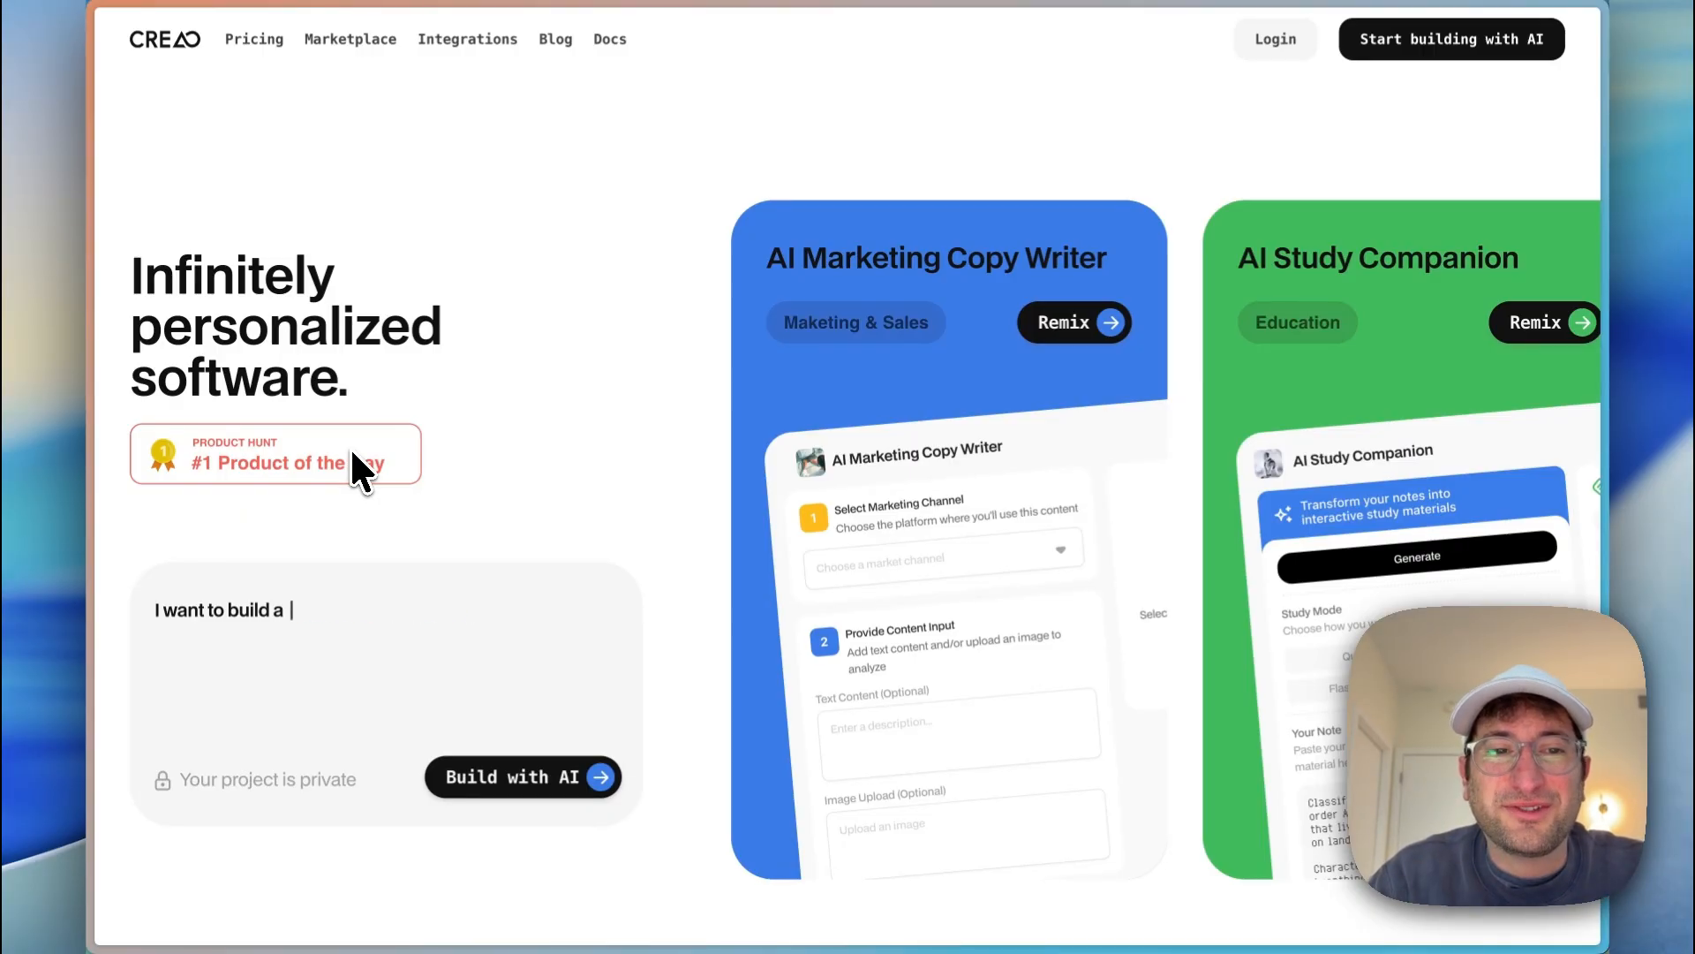
{"action": "type", "text": "AI Study Com"}
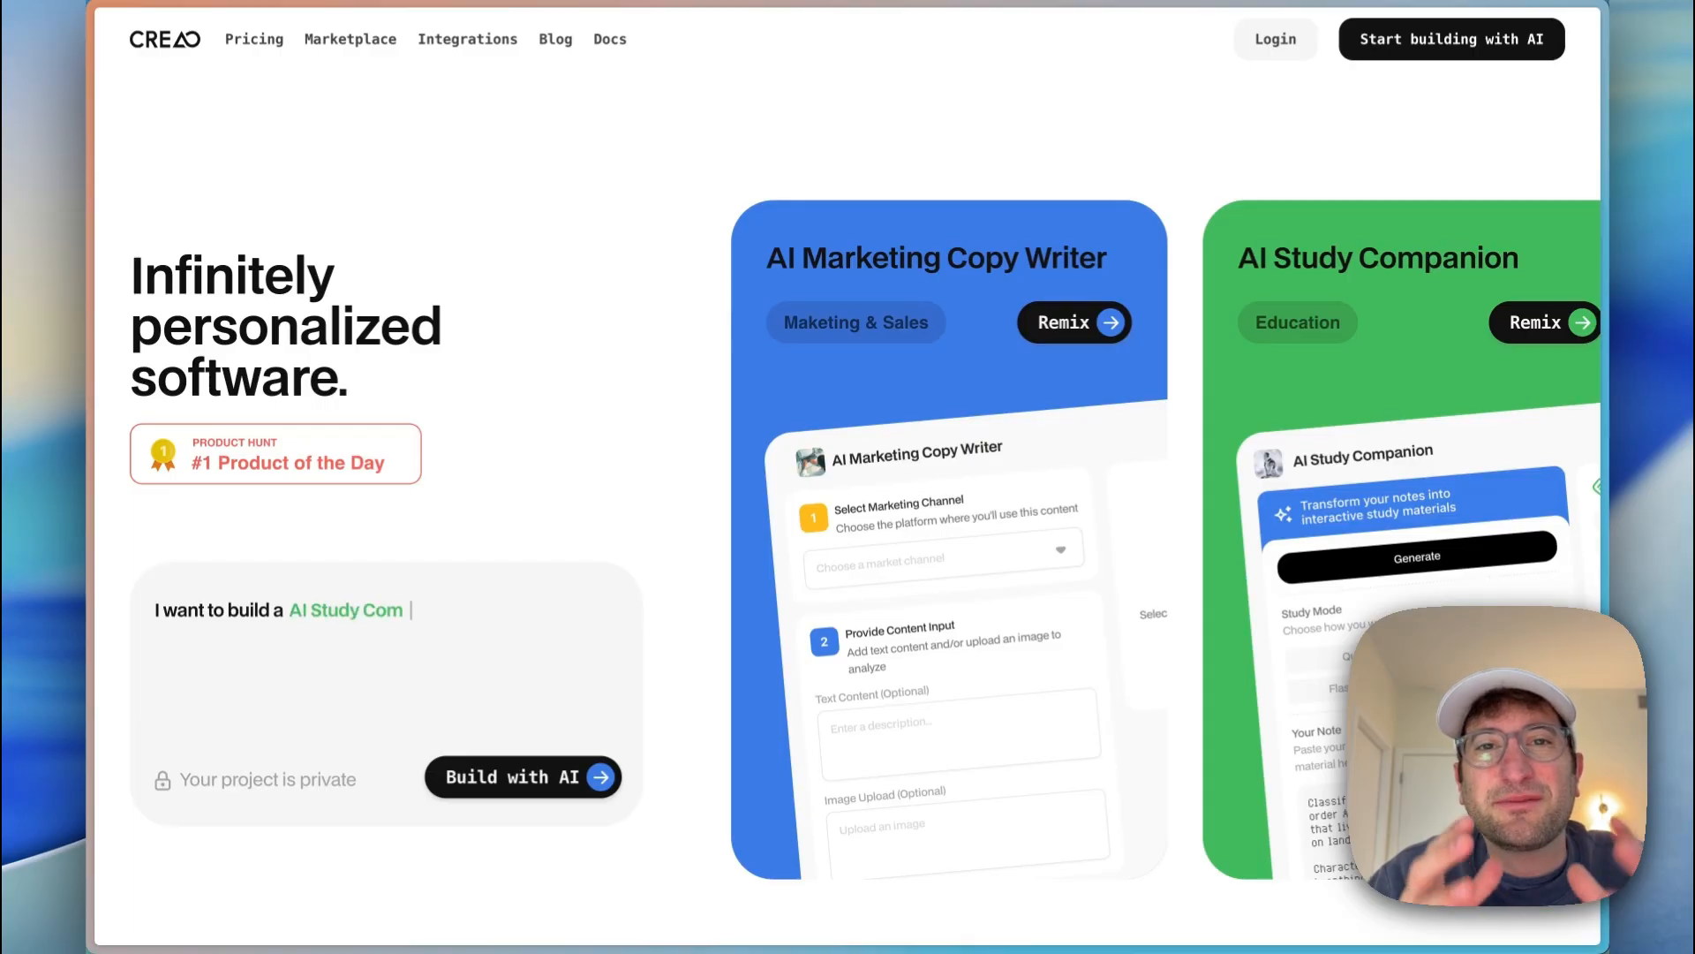
{"action": "type", "text": "panion"}
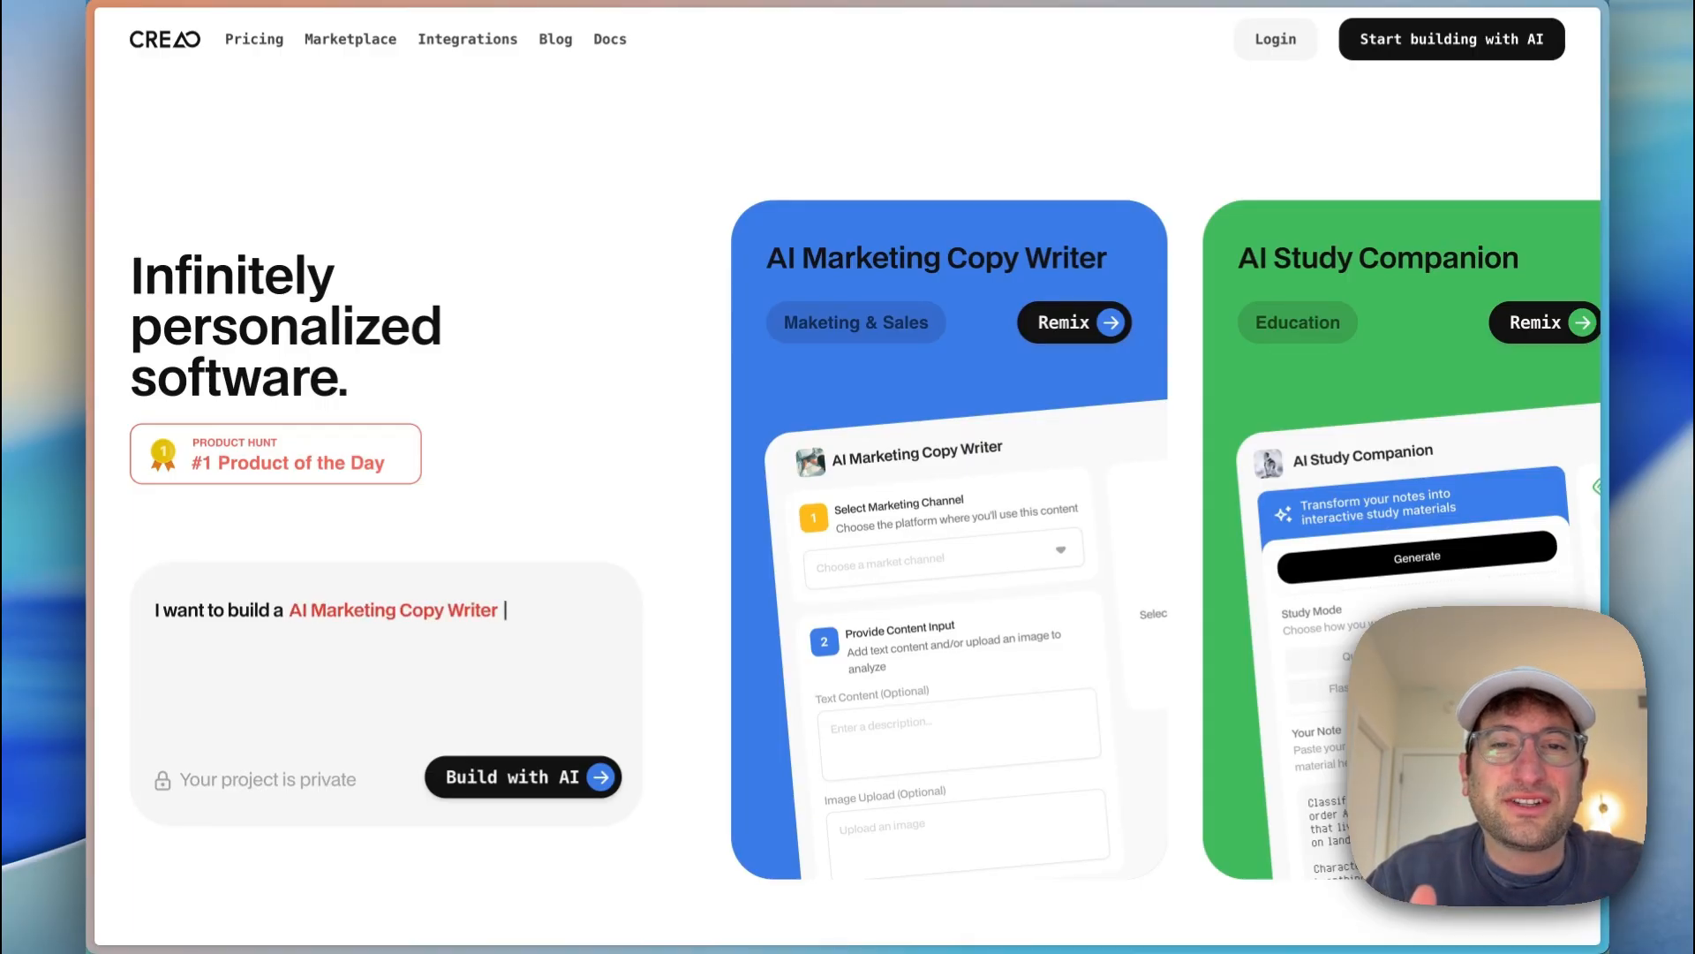
{"action": "key", "text": "Backspace"}
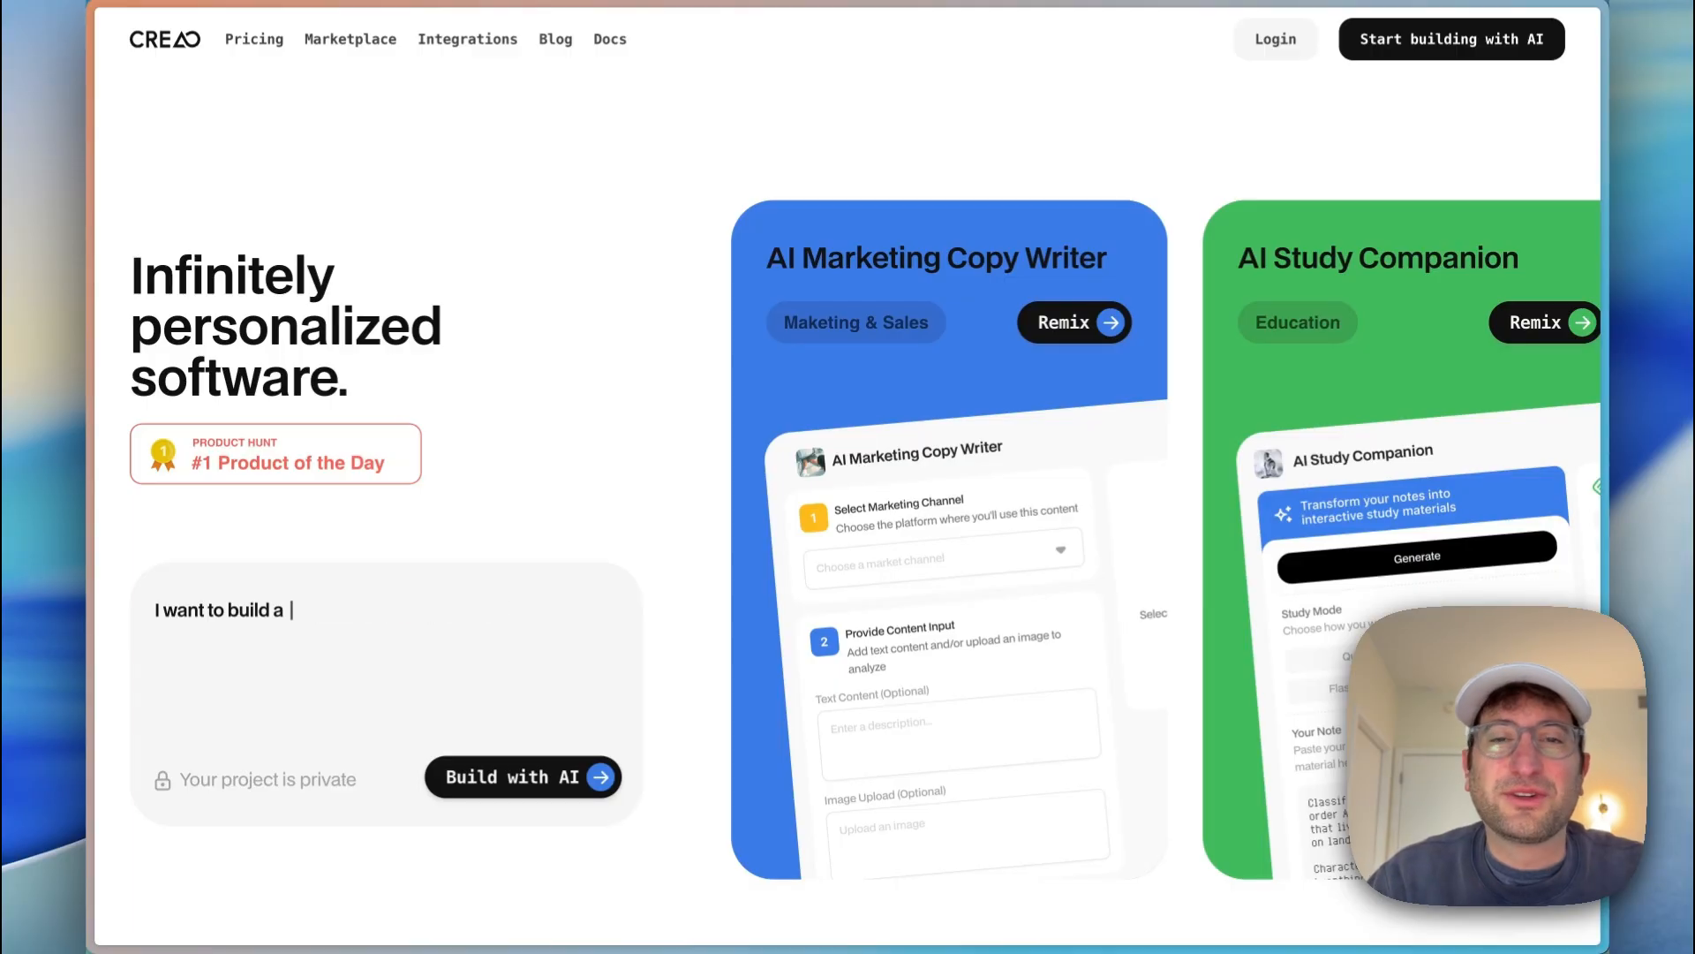
{"action": "type", "text": "Content Calendar"}
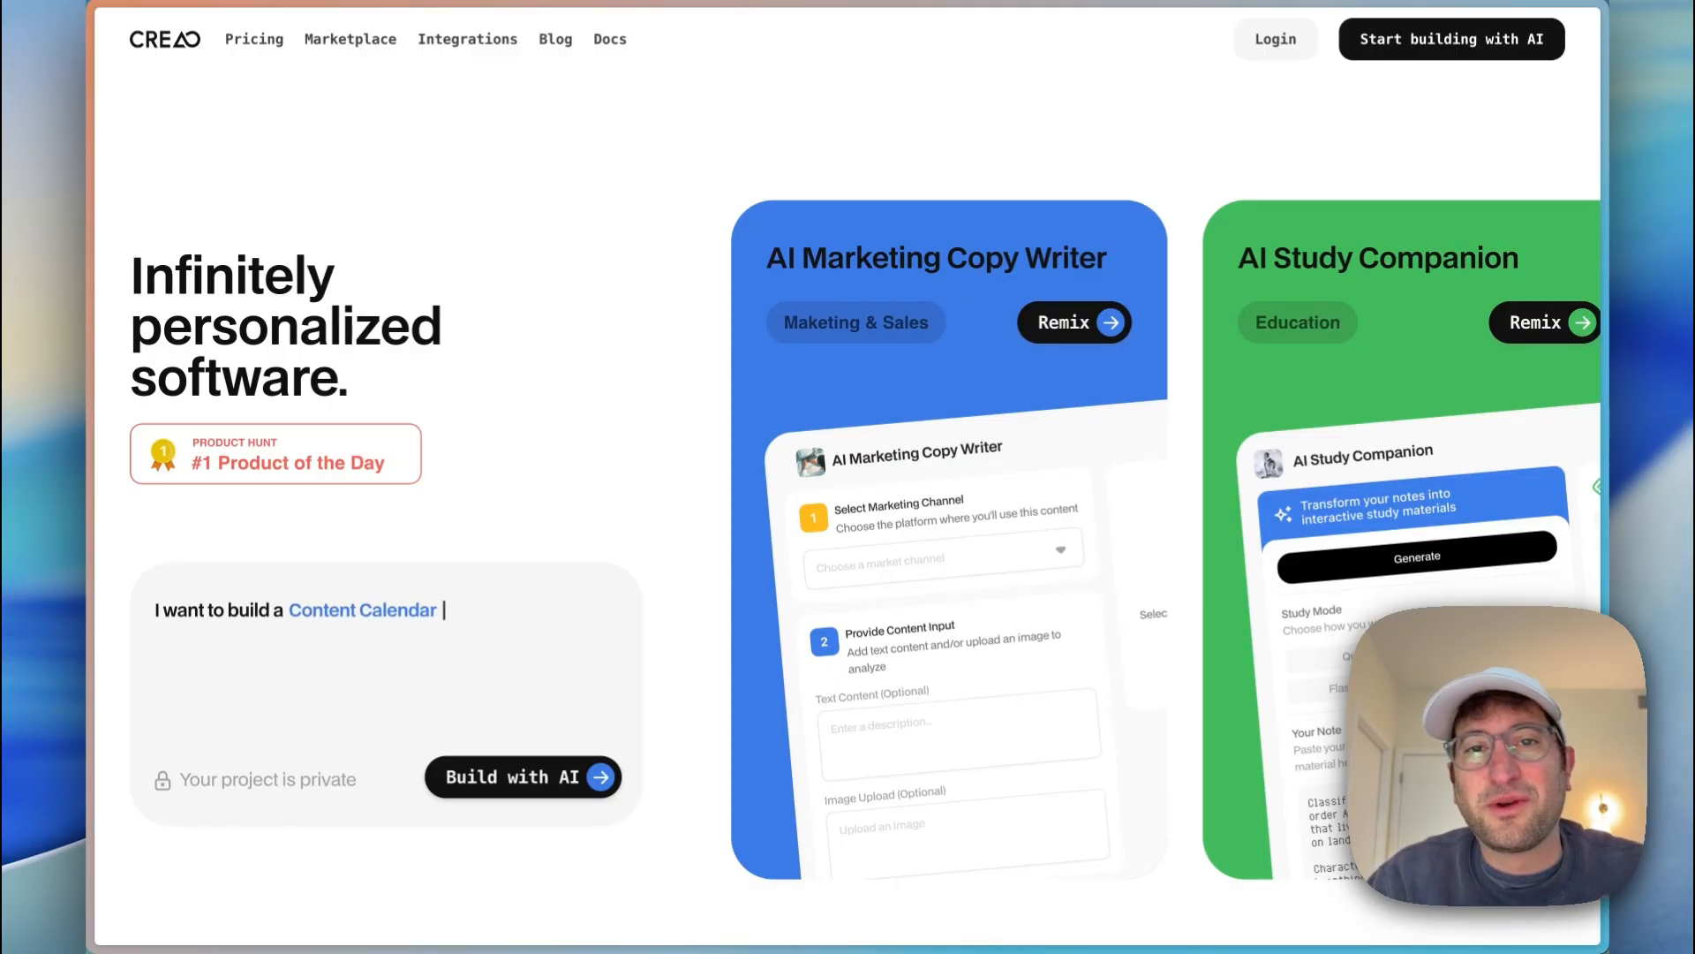
{"action": "type", "text": "AI Marketing Copy Writer"}
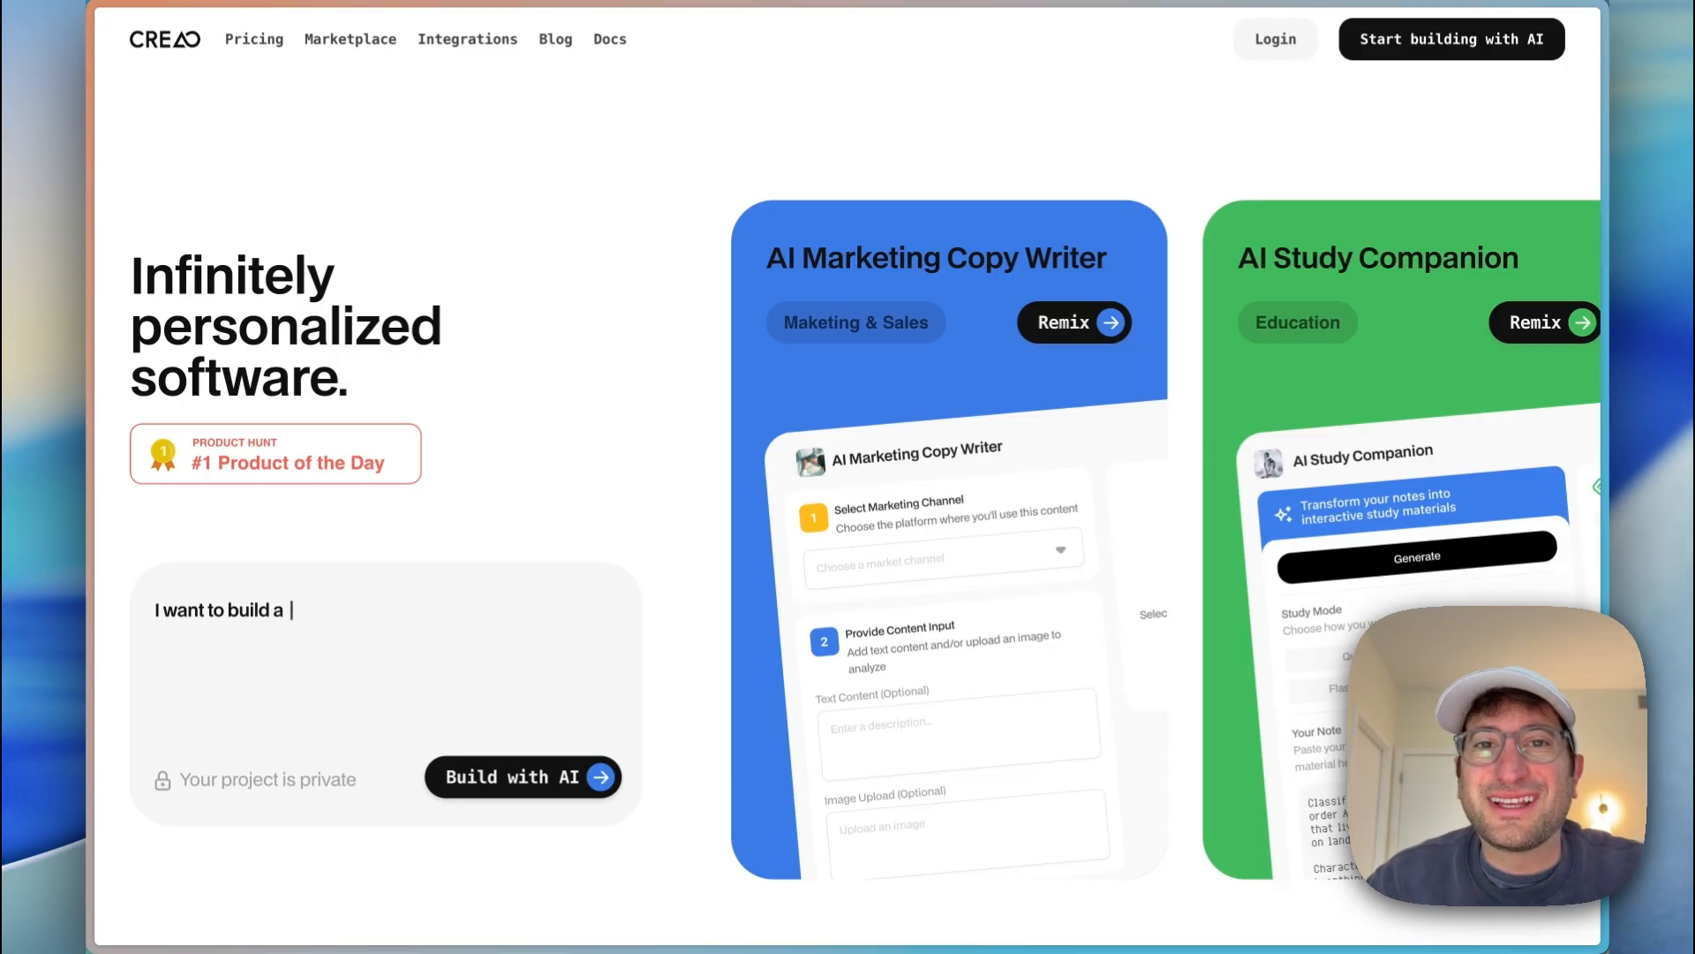
{"action": "type", "text": "Content Calendar"}
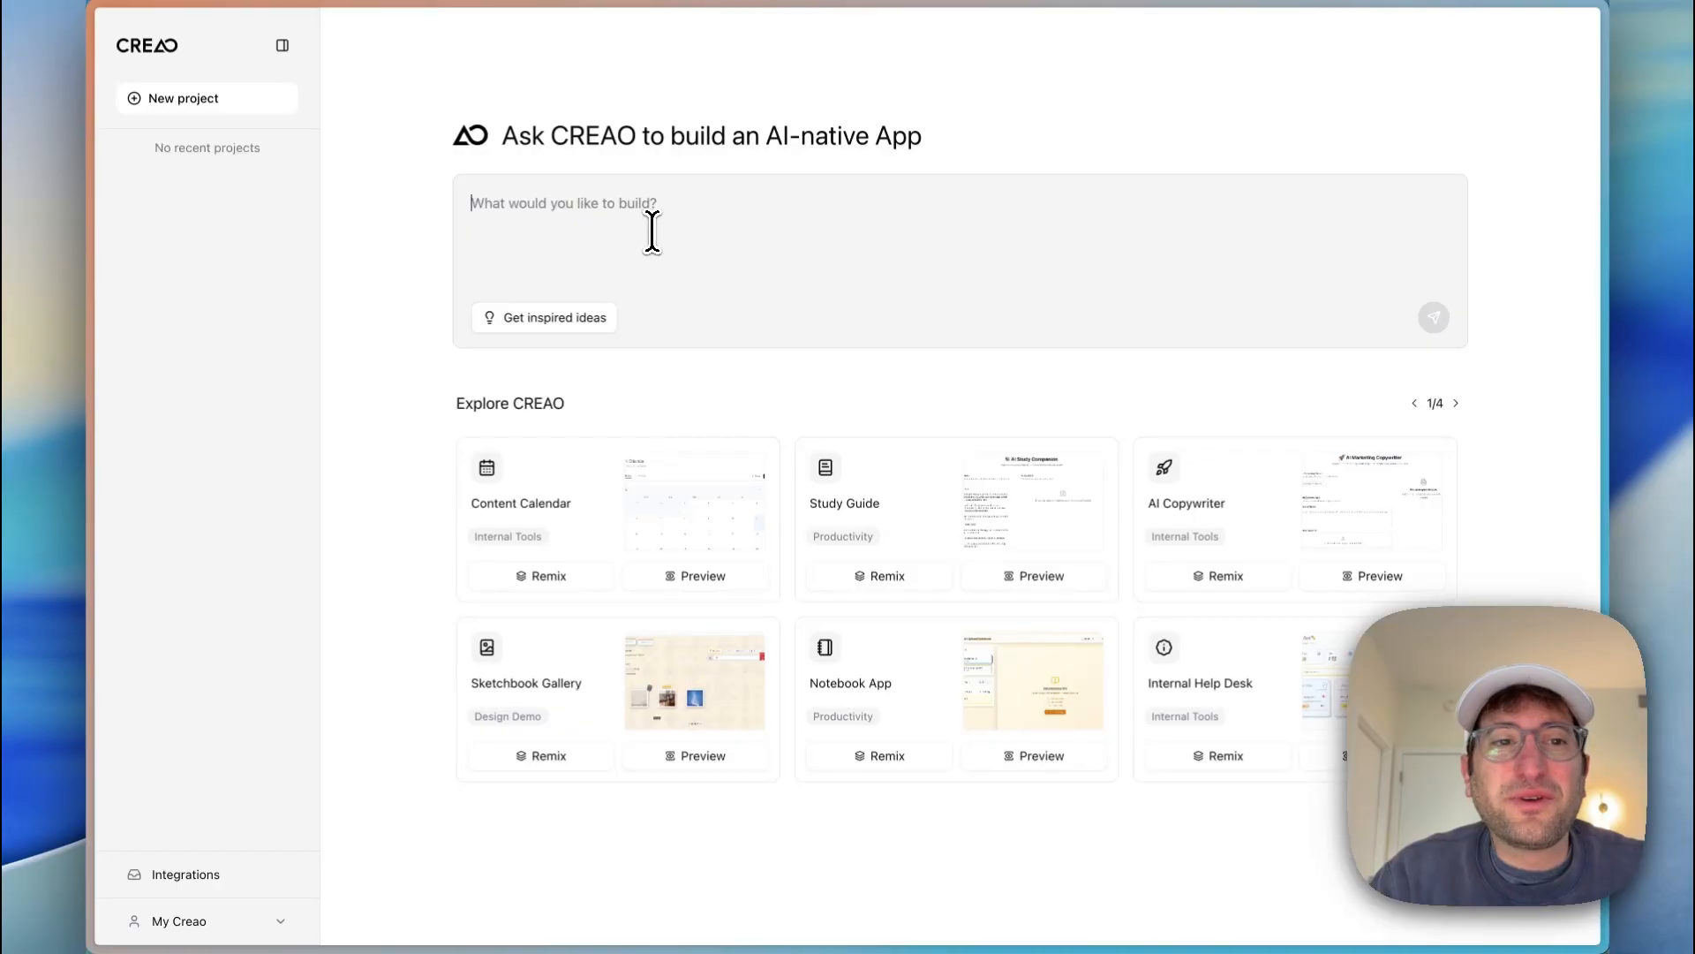
{"action": "mouse_move", "coordinate": [693, 205]}
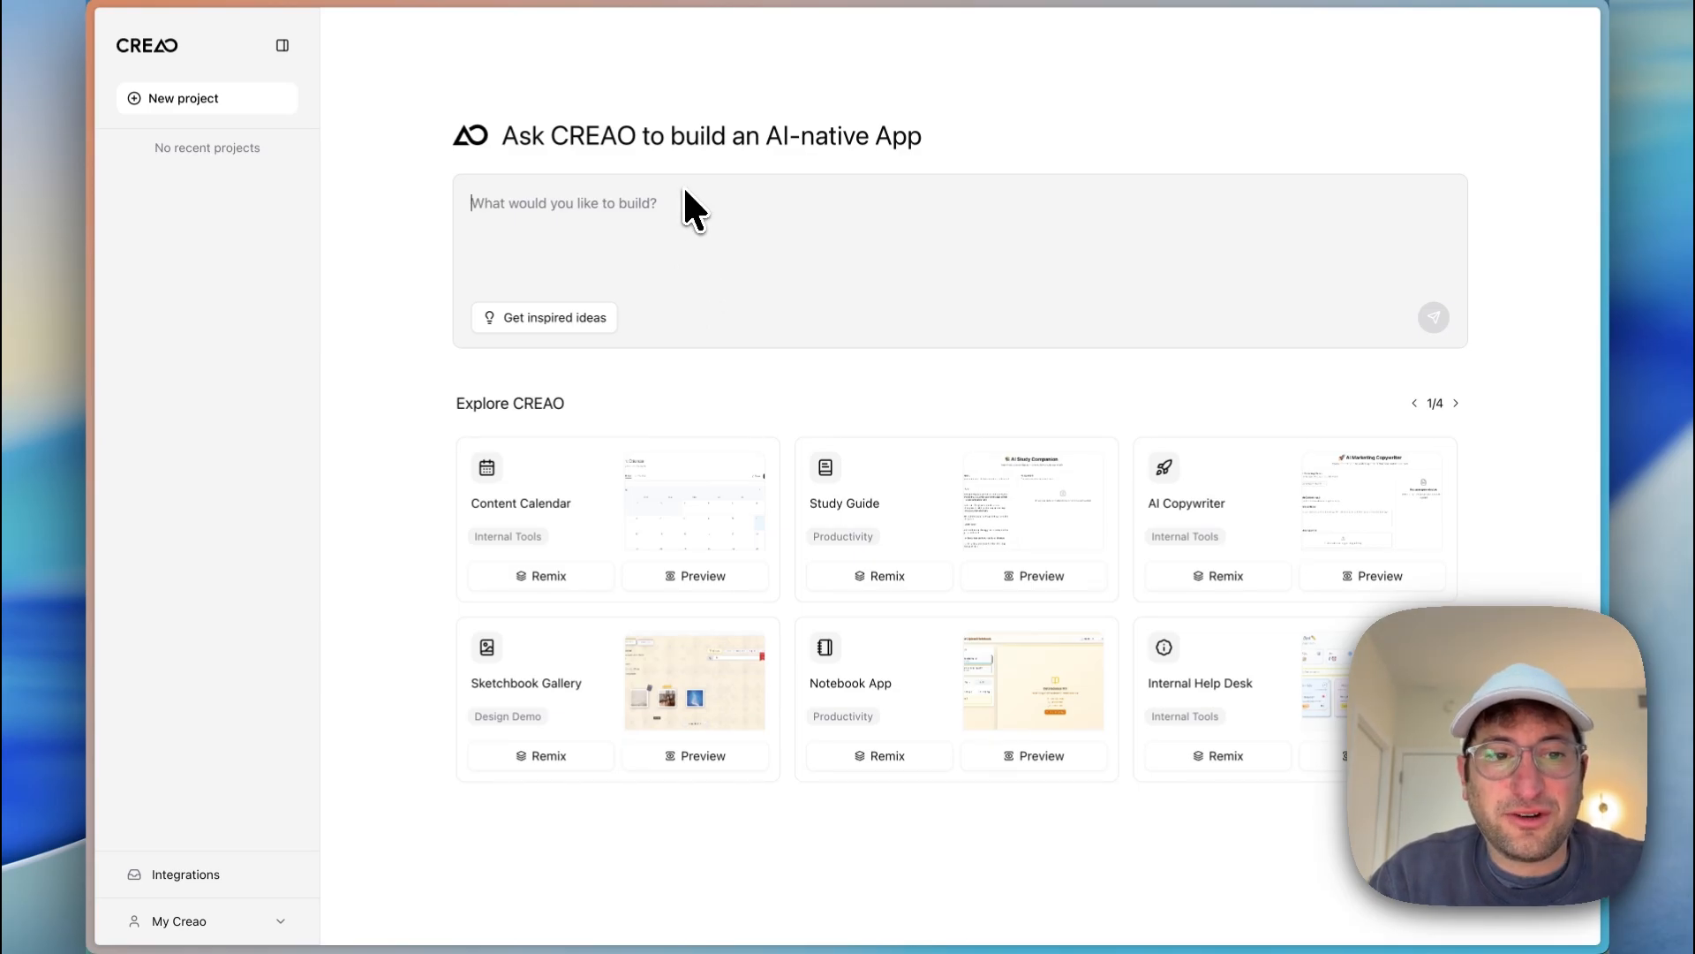
{"action": "mouse_move", "coordinate": [1275, 600]}
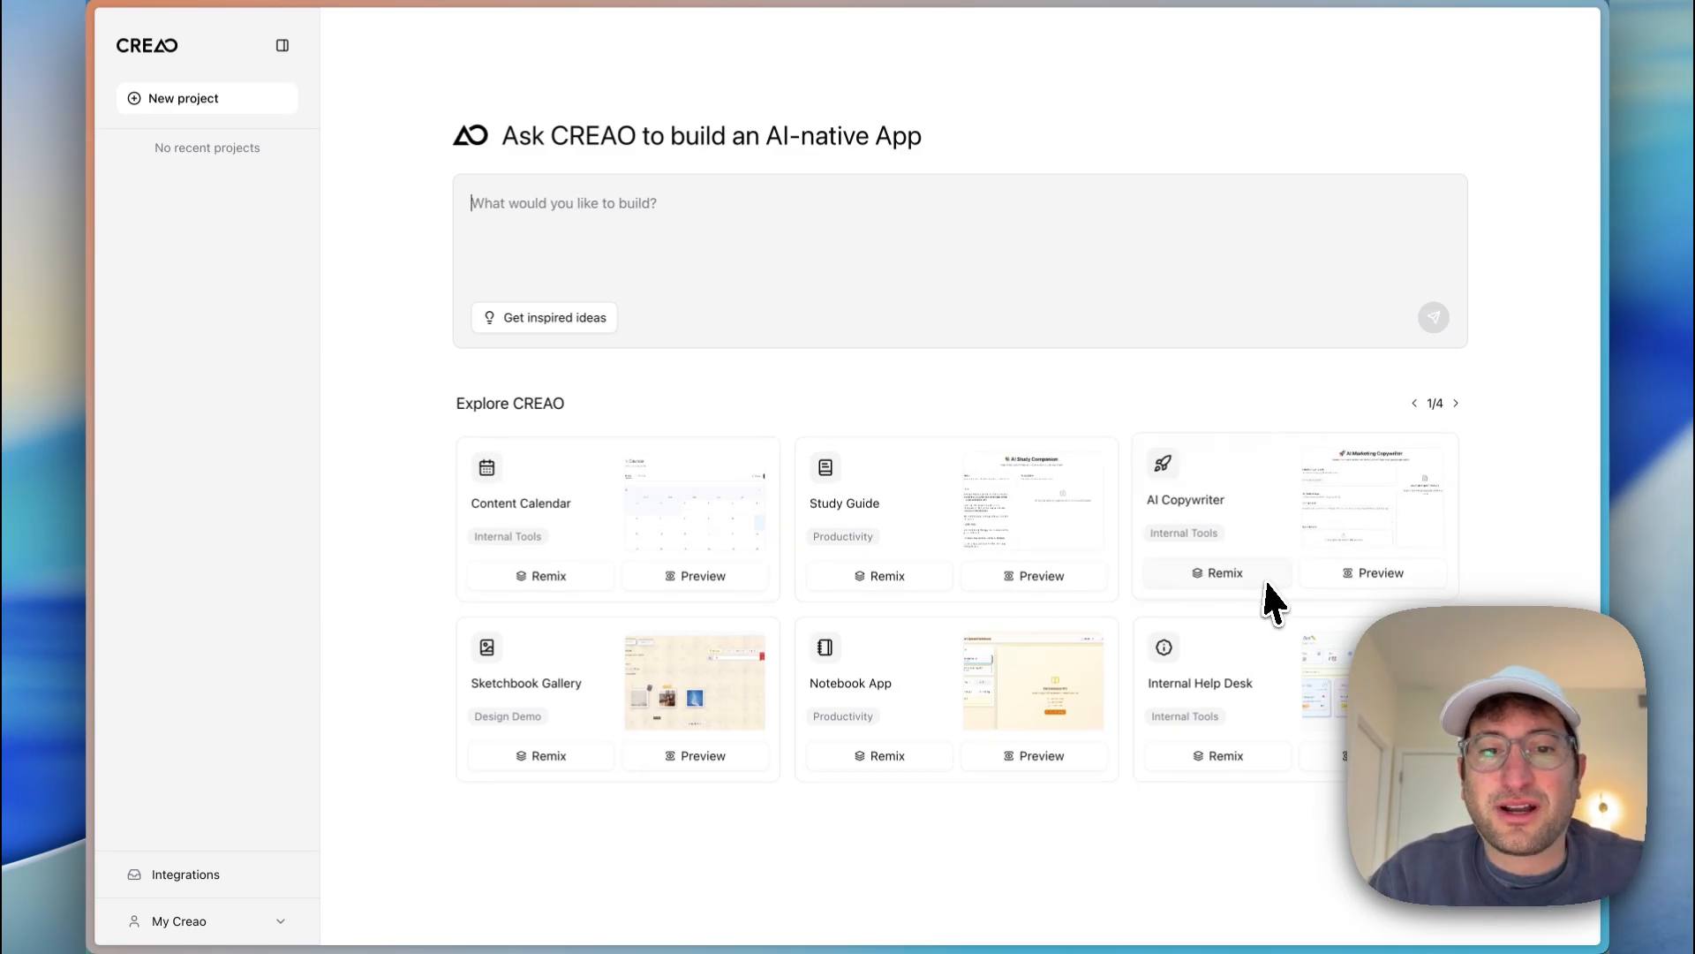
{"action": "mouse_move", "coordinate": [955, 762]}
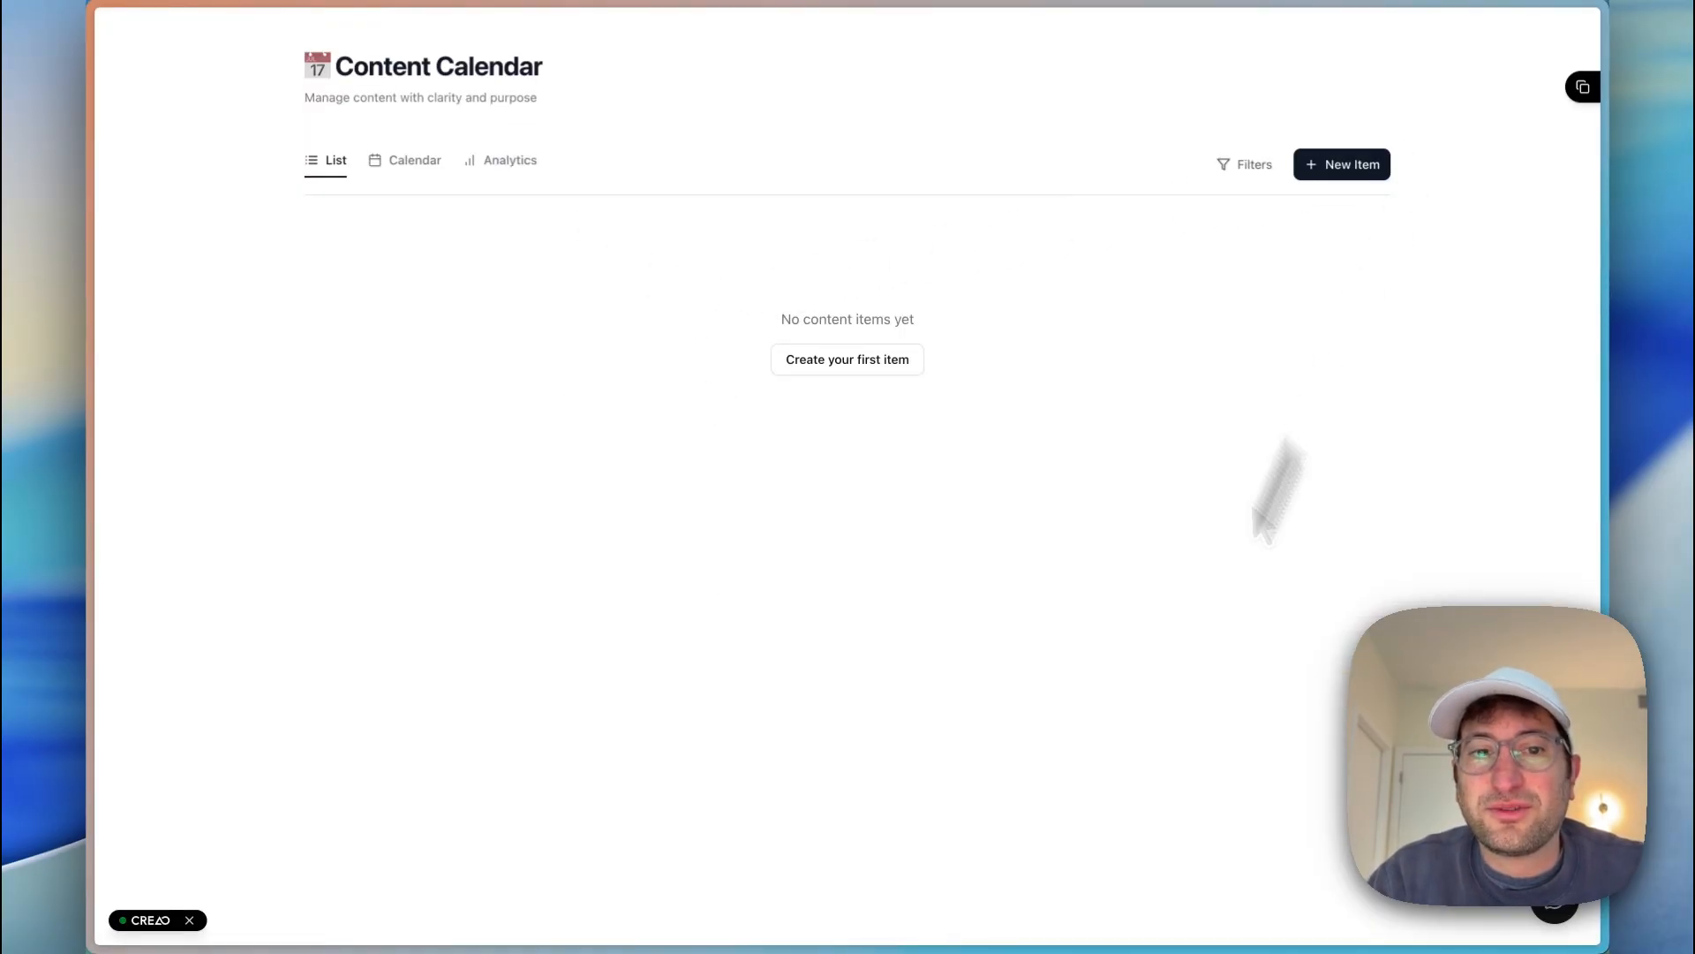
{"action": "left_click", "coordinate": [414, 161]}
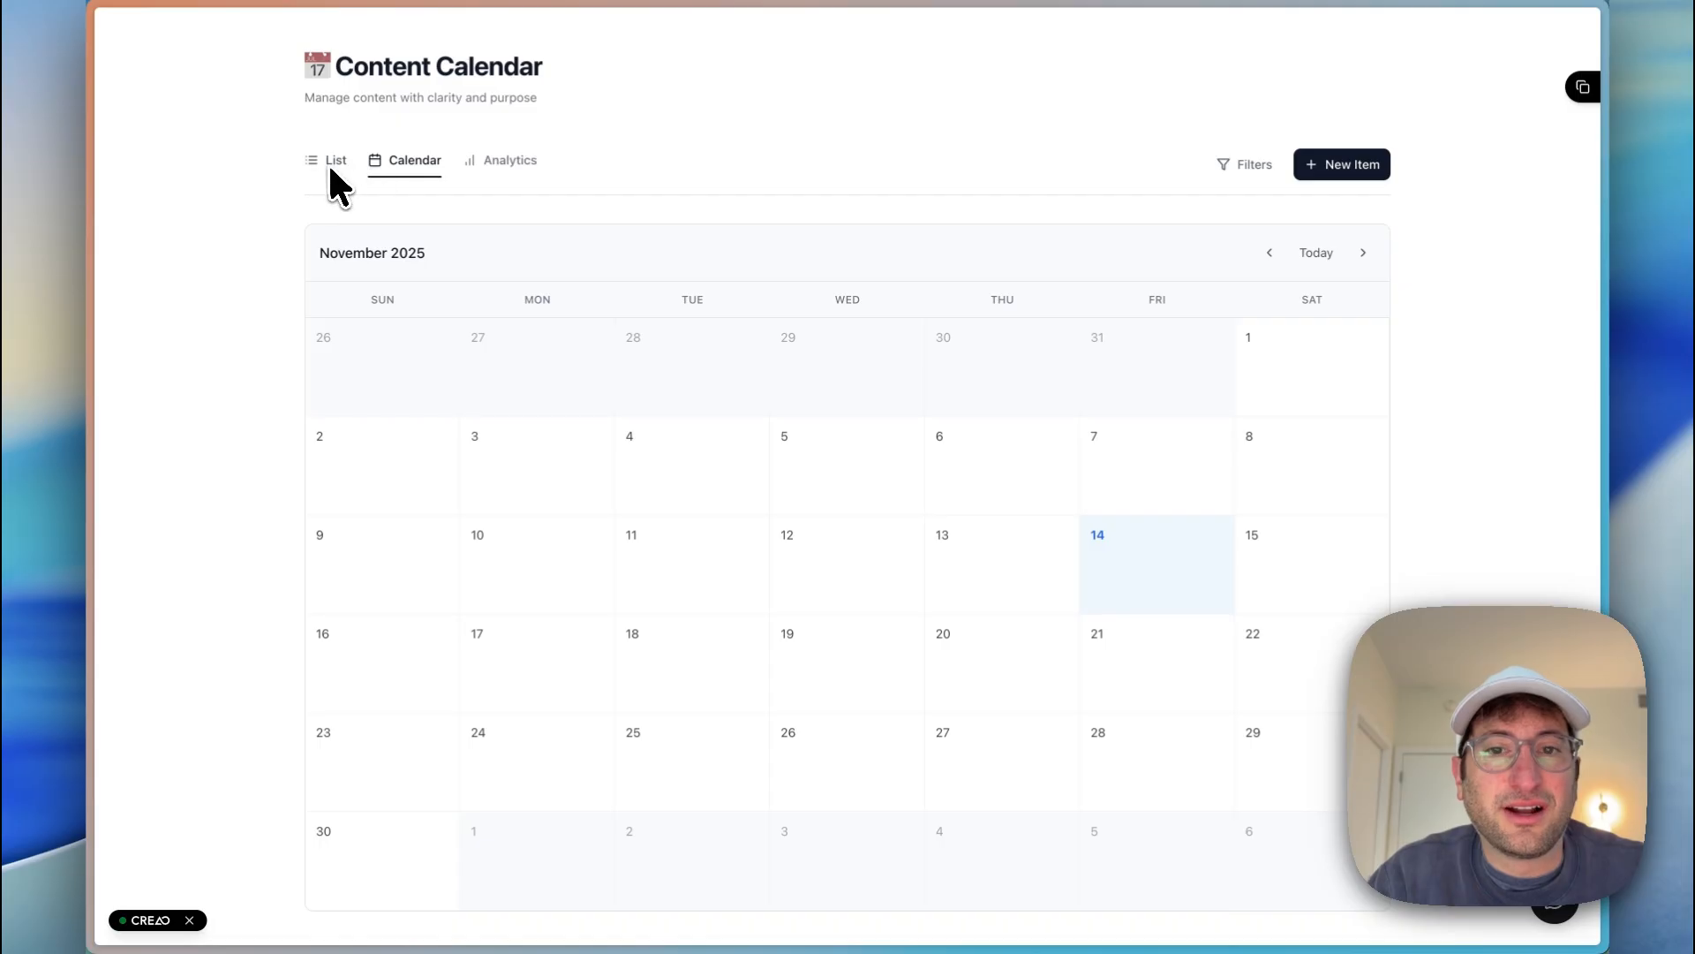
{"action": "left_click", "coordinate": [335, 161]}
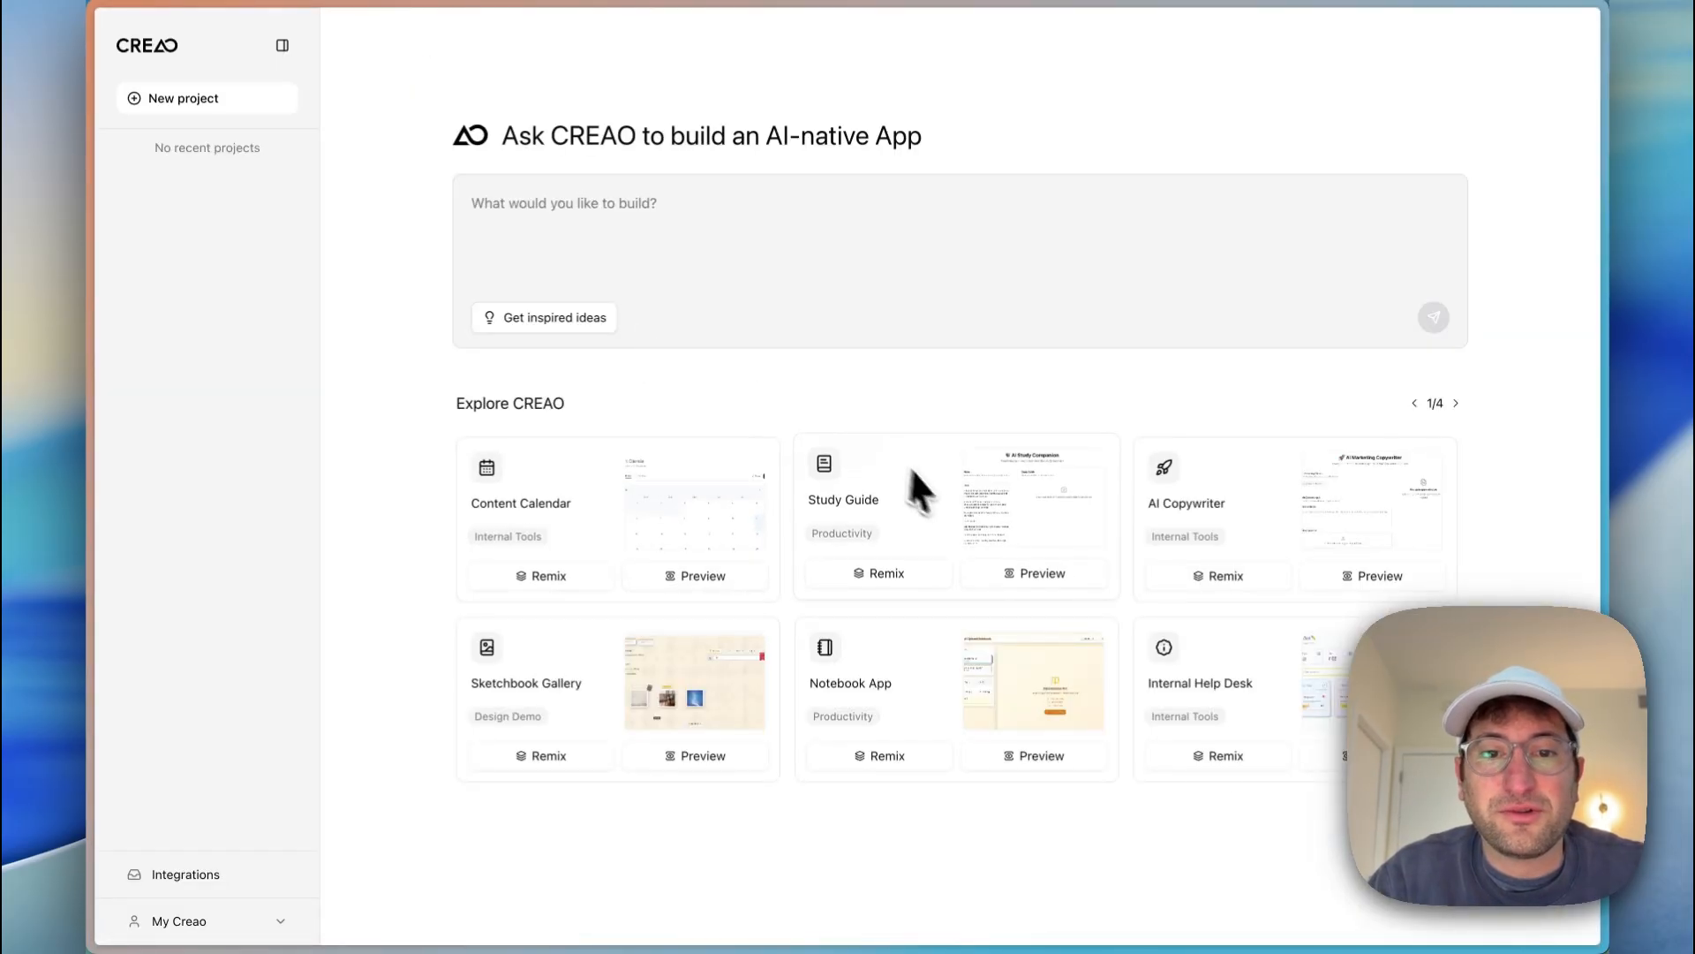
Step: Preview the Study Guide template and generate a frog study guide from its sample notes
{"action": "left_click", "coordinate": [1035, 572]}
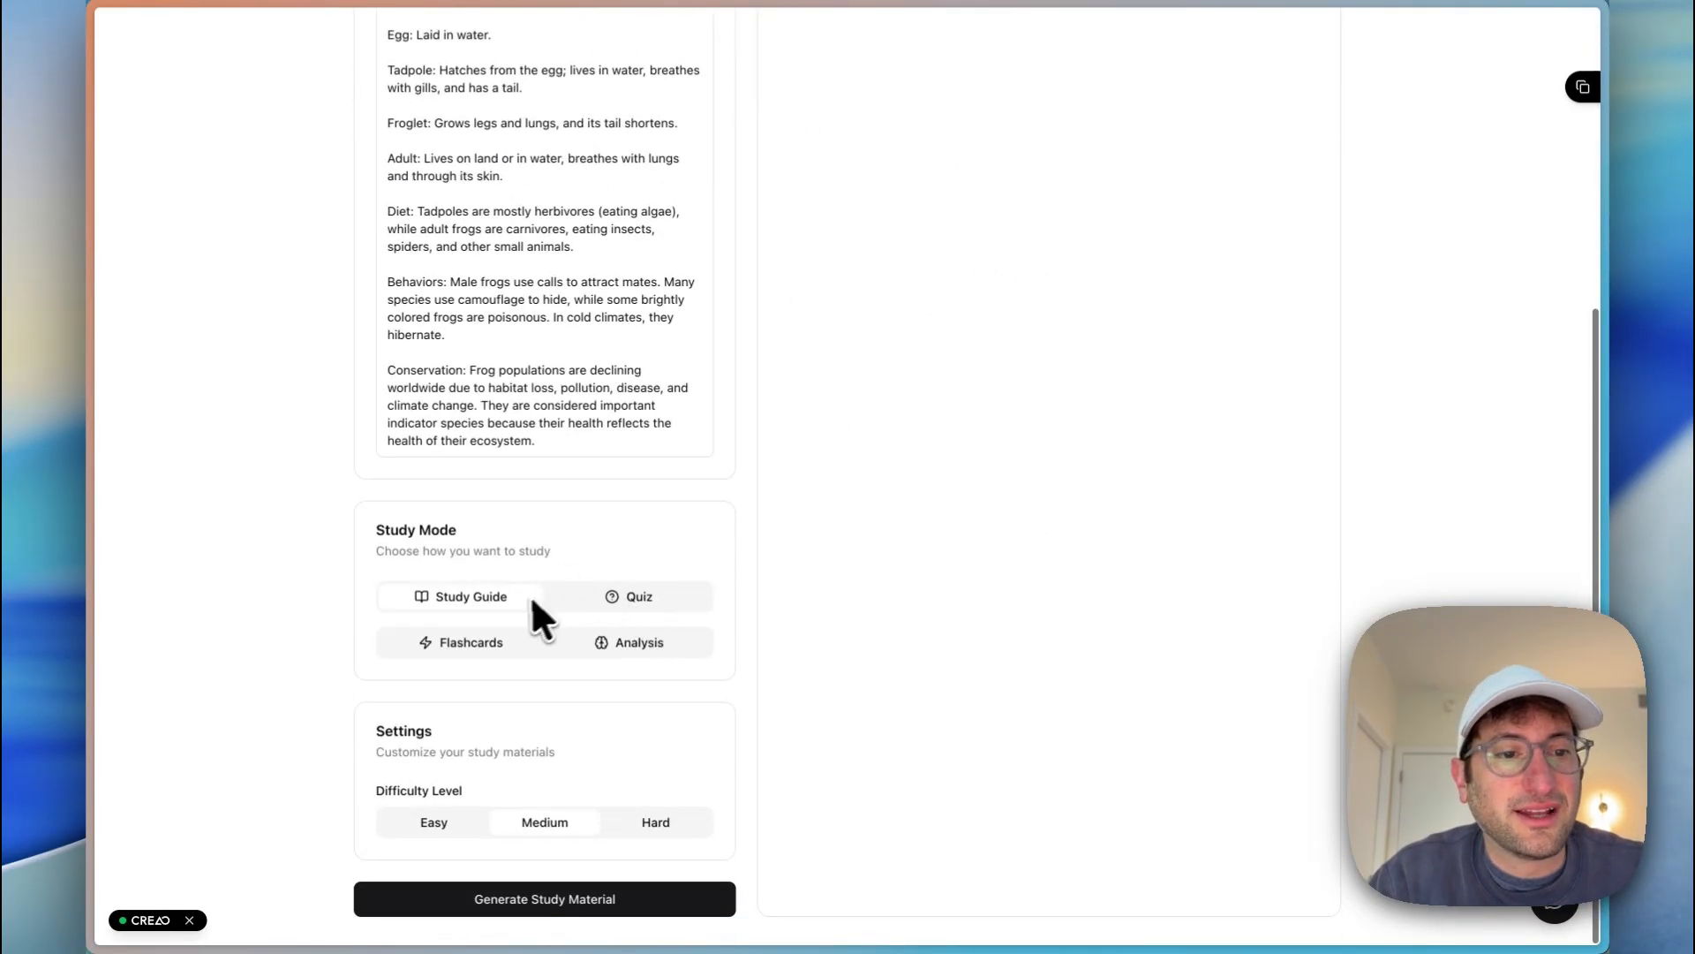
{"action": "left_click", "coordinate": [544, 899]}
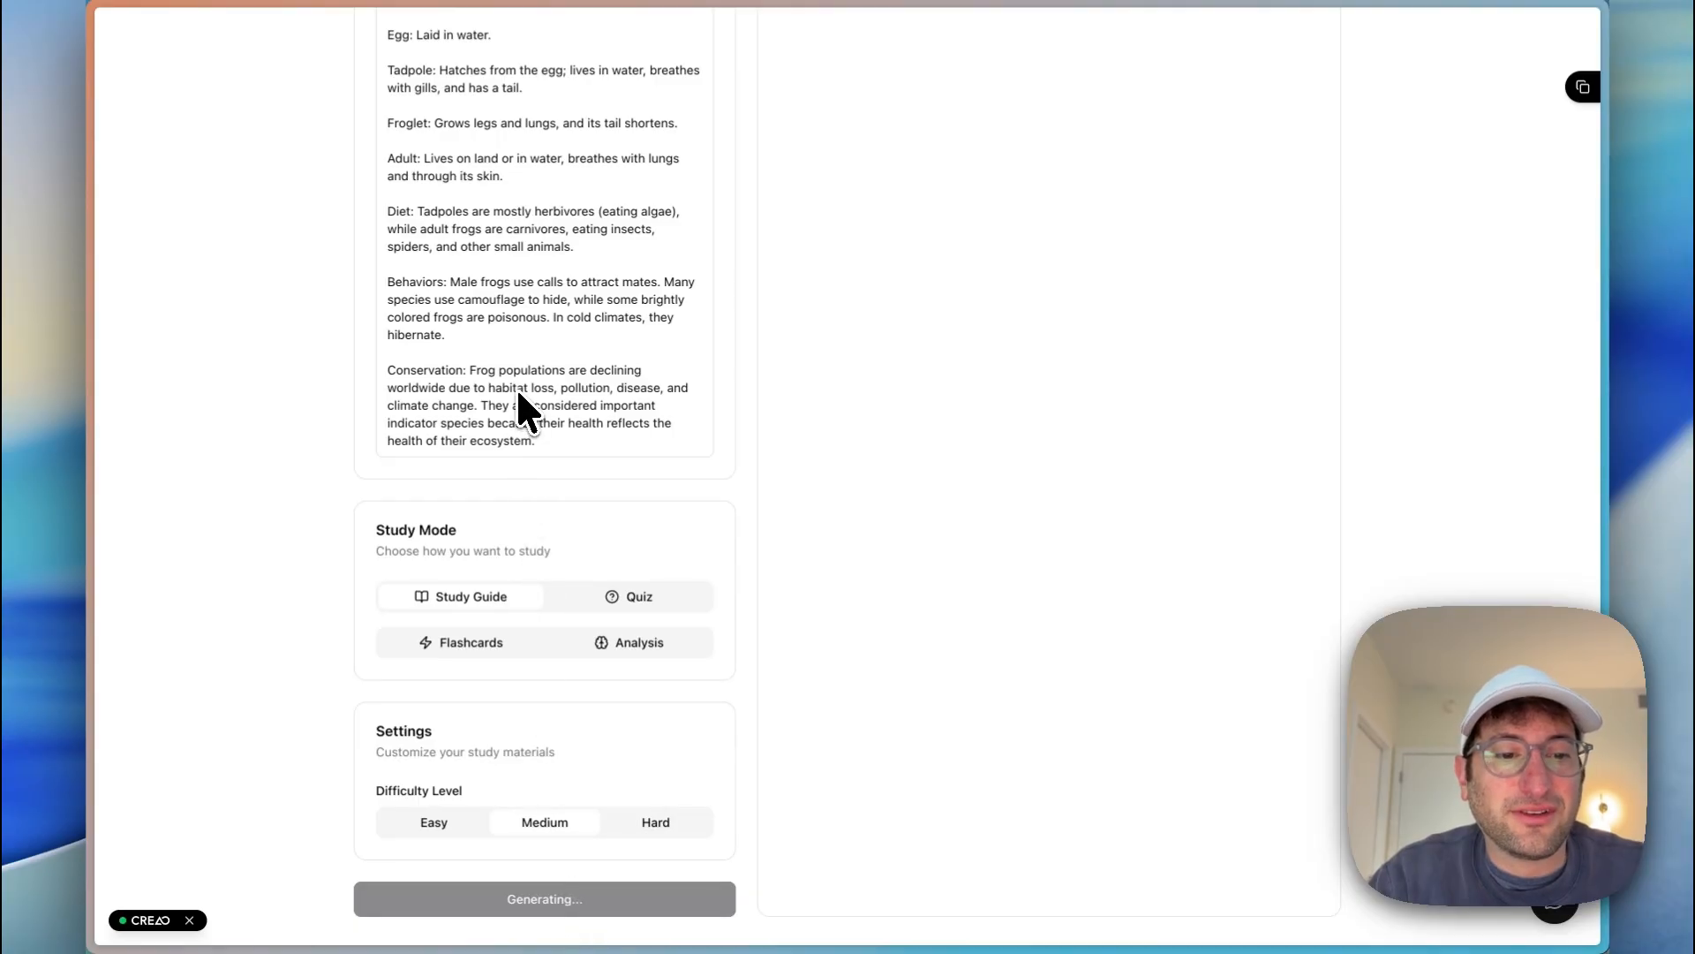
{"action": "scroll", "scroll_direction": "up", "scroll_amount": 3}
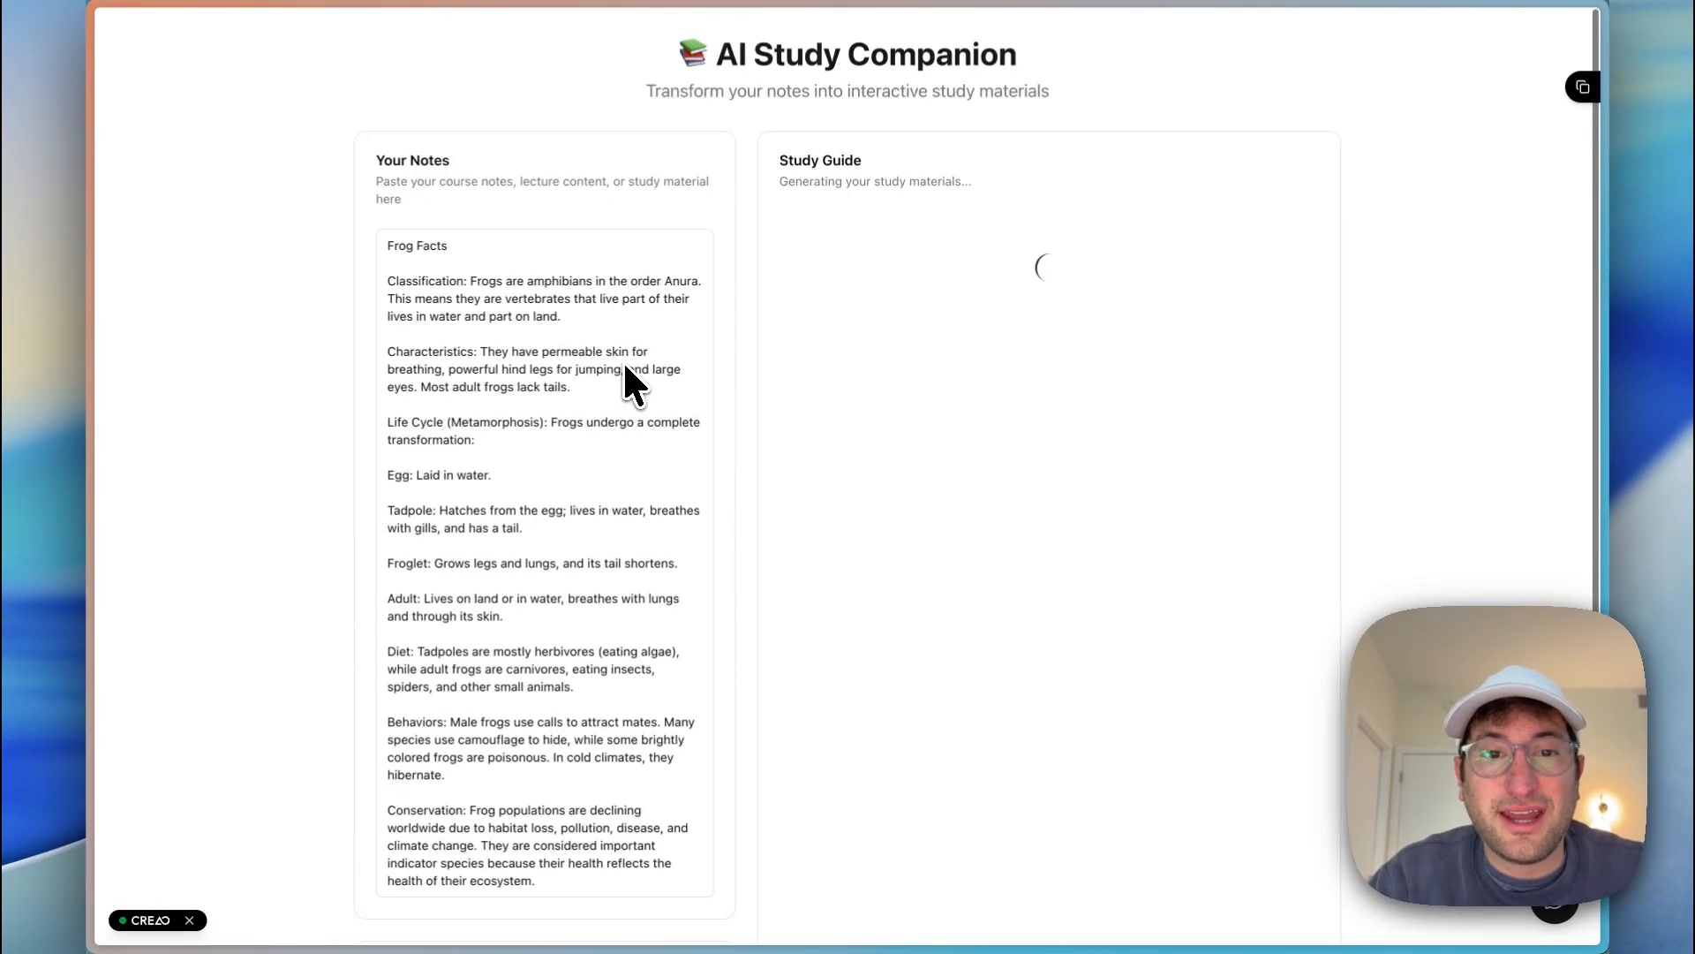
{"action": "mouse_move", "coordinate": [659, 319]}
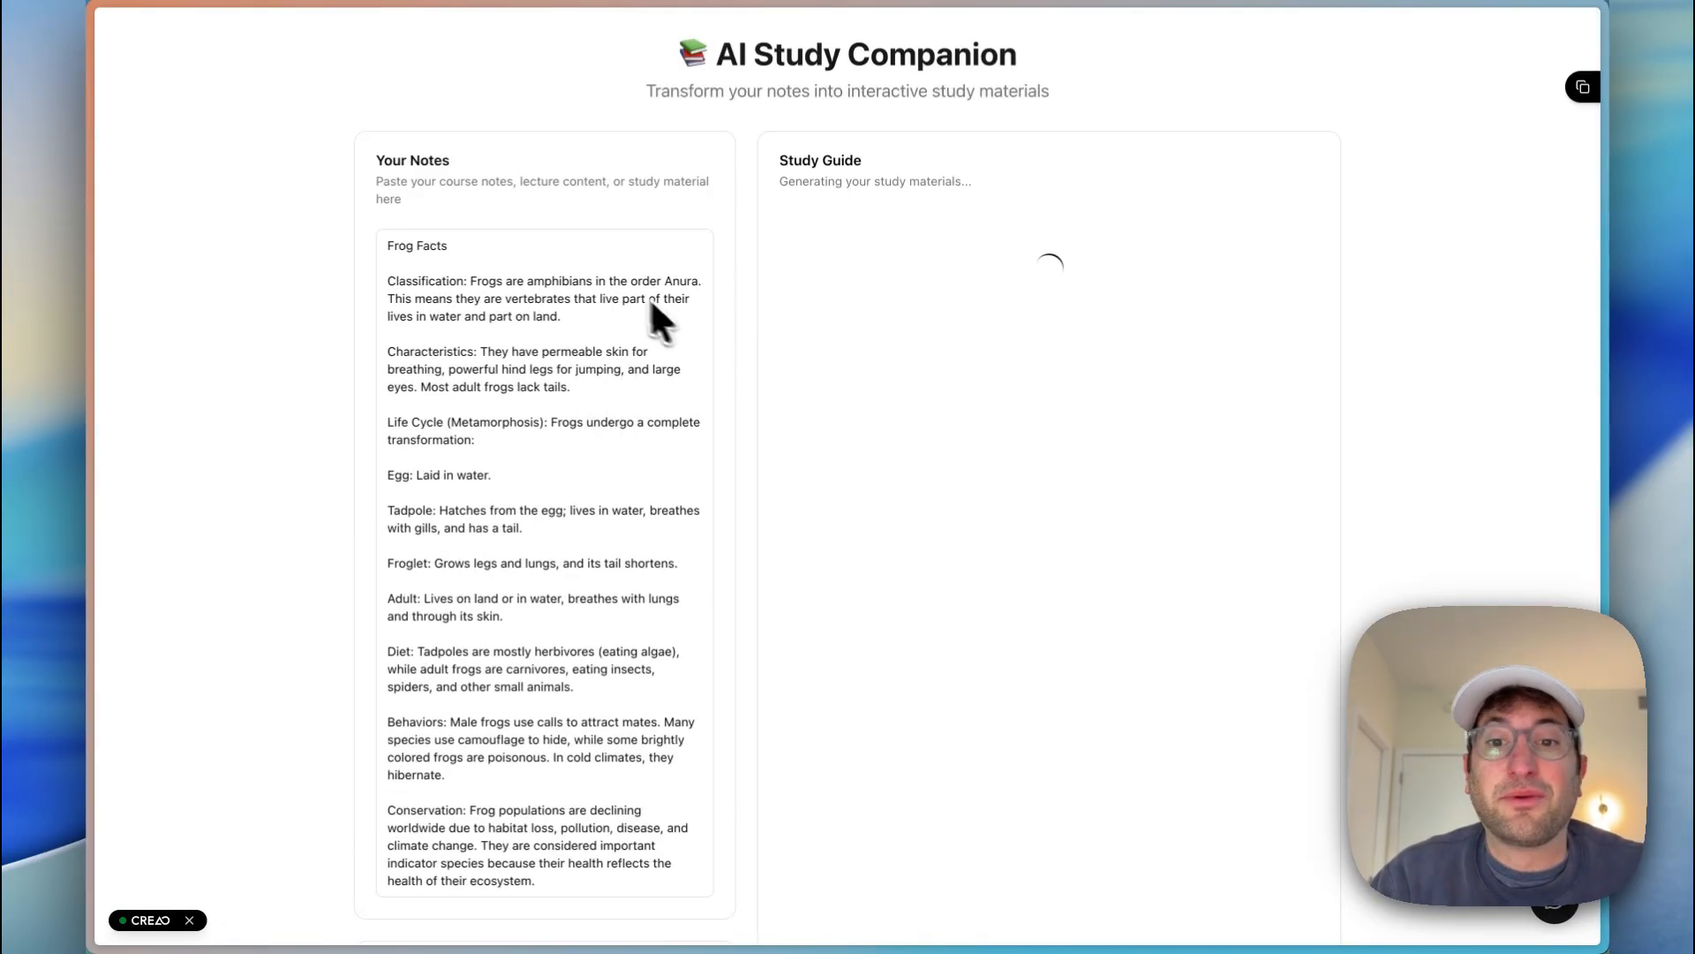
{"action": "mouse_move", "coordinate": [886, 291]}
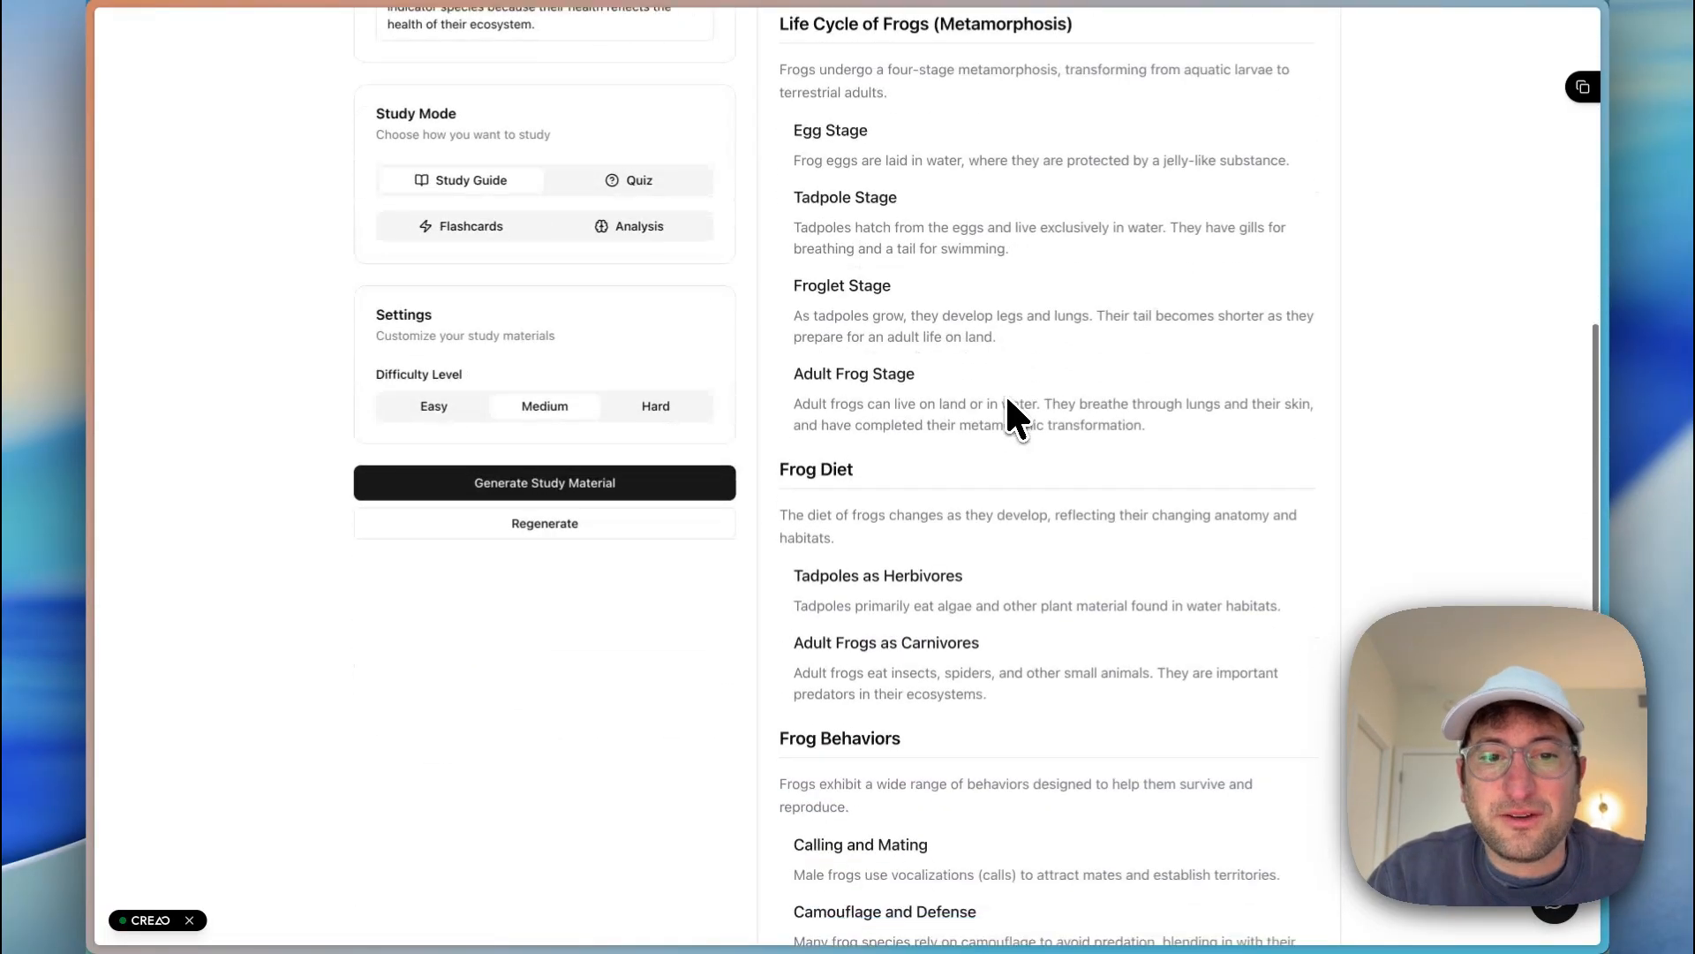
{"action": "scroll", "scroll_direction": "up", "scroll_amount": 3}
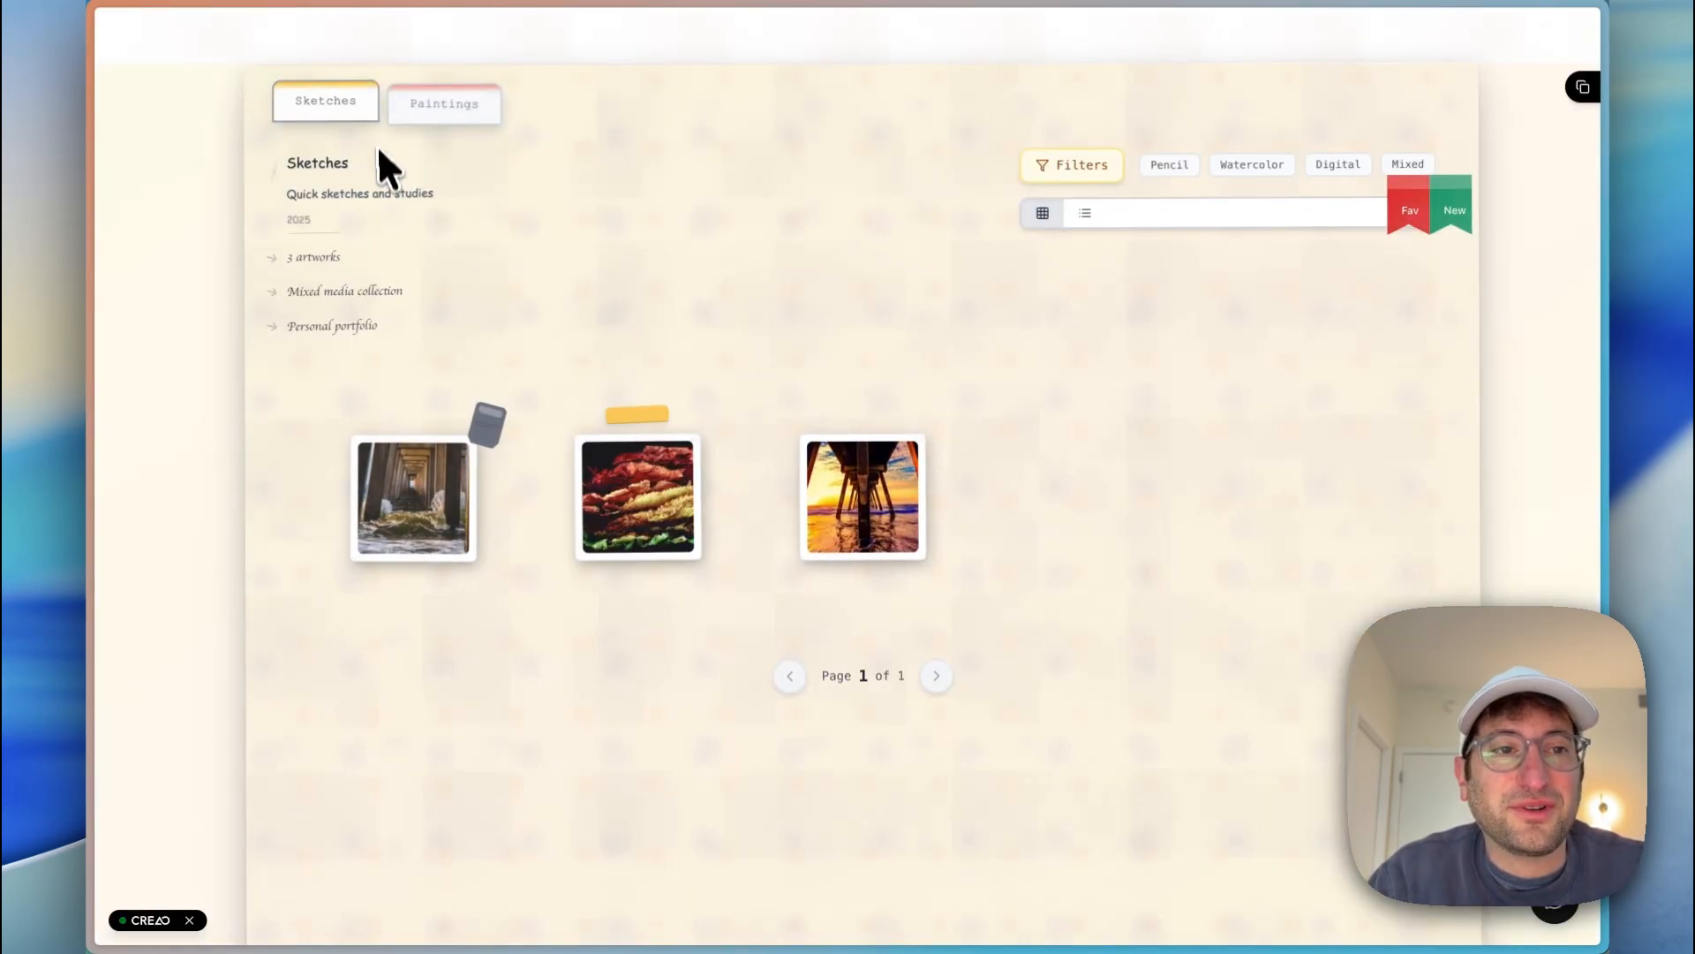
{"action": "mouse_move", "coordinate": [1420, 562]}
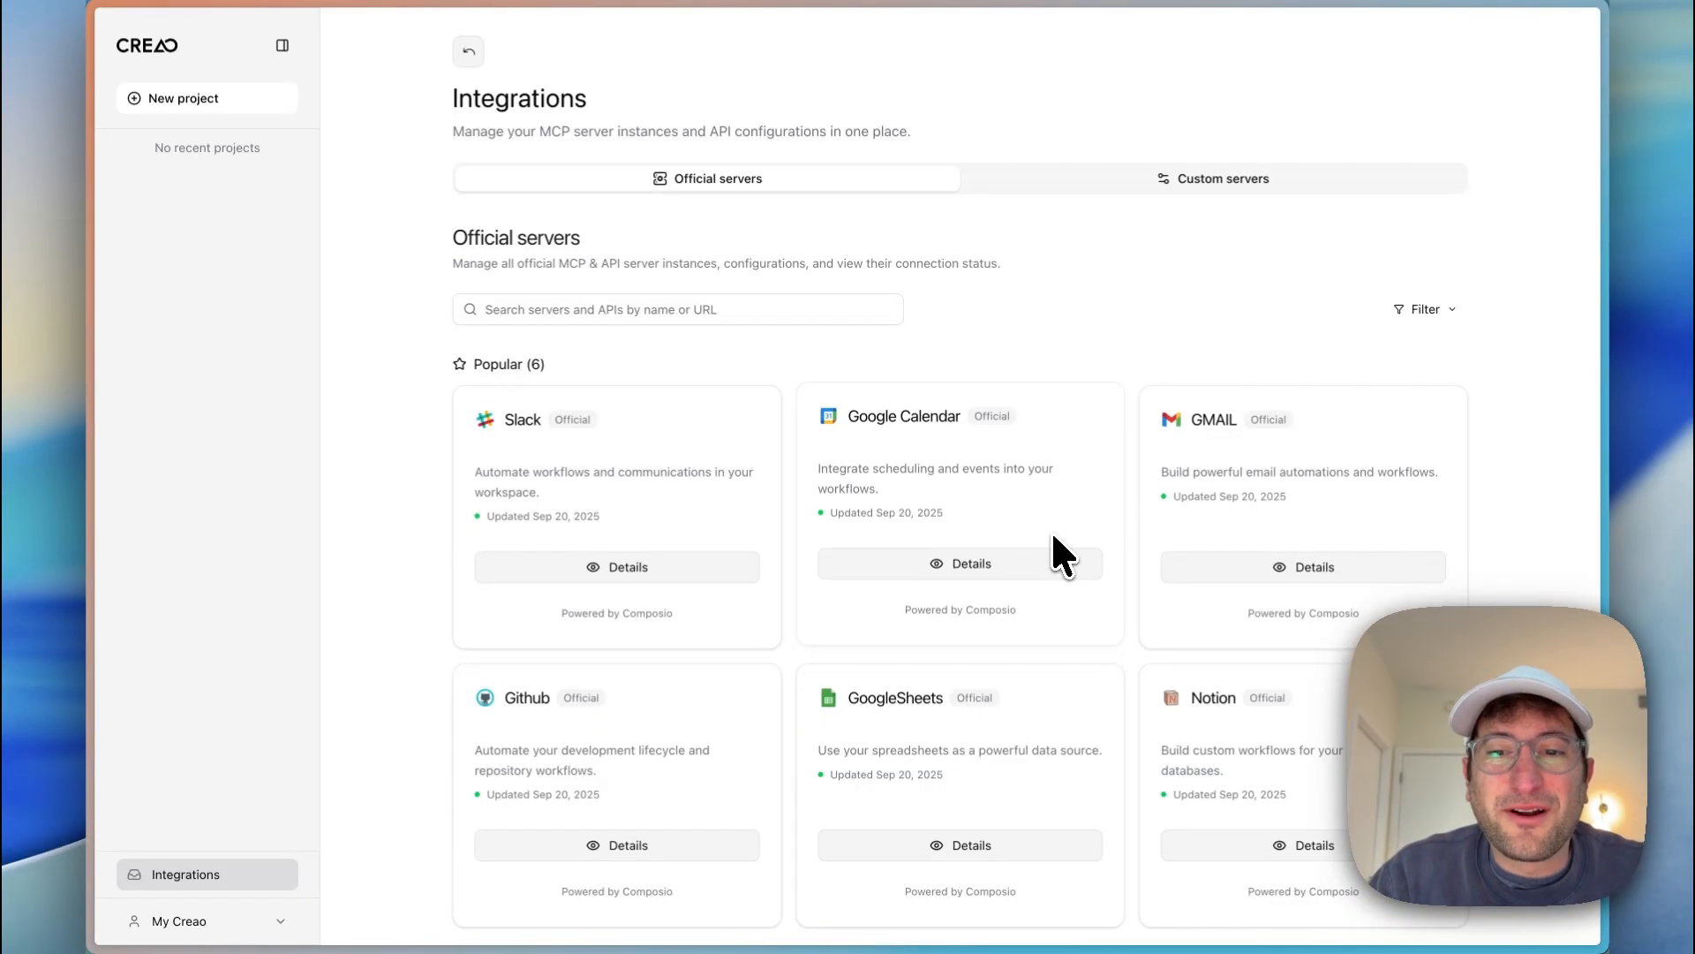
{"action": "mouse_move", "coordinate": [1023, 417]}
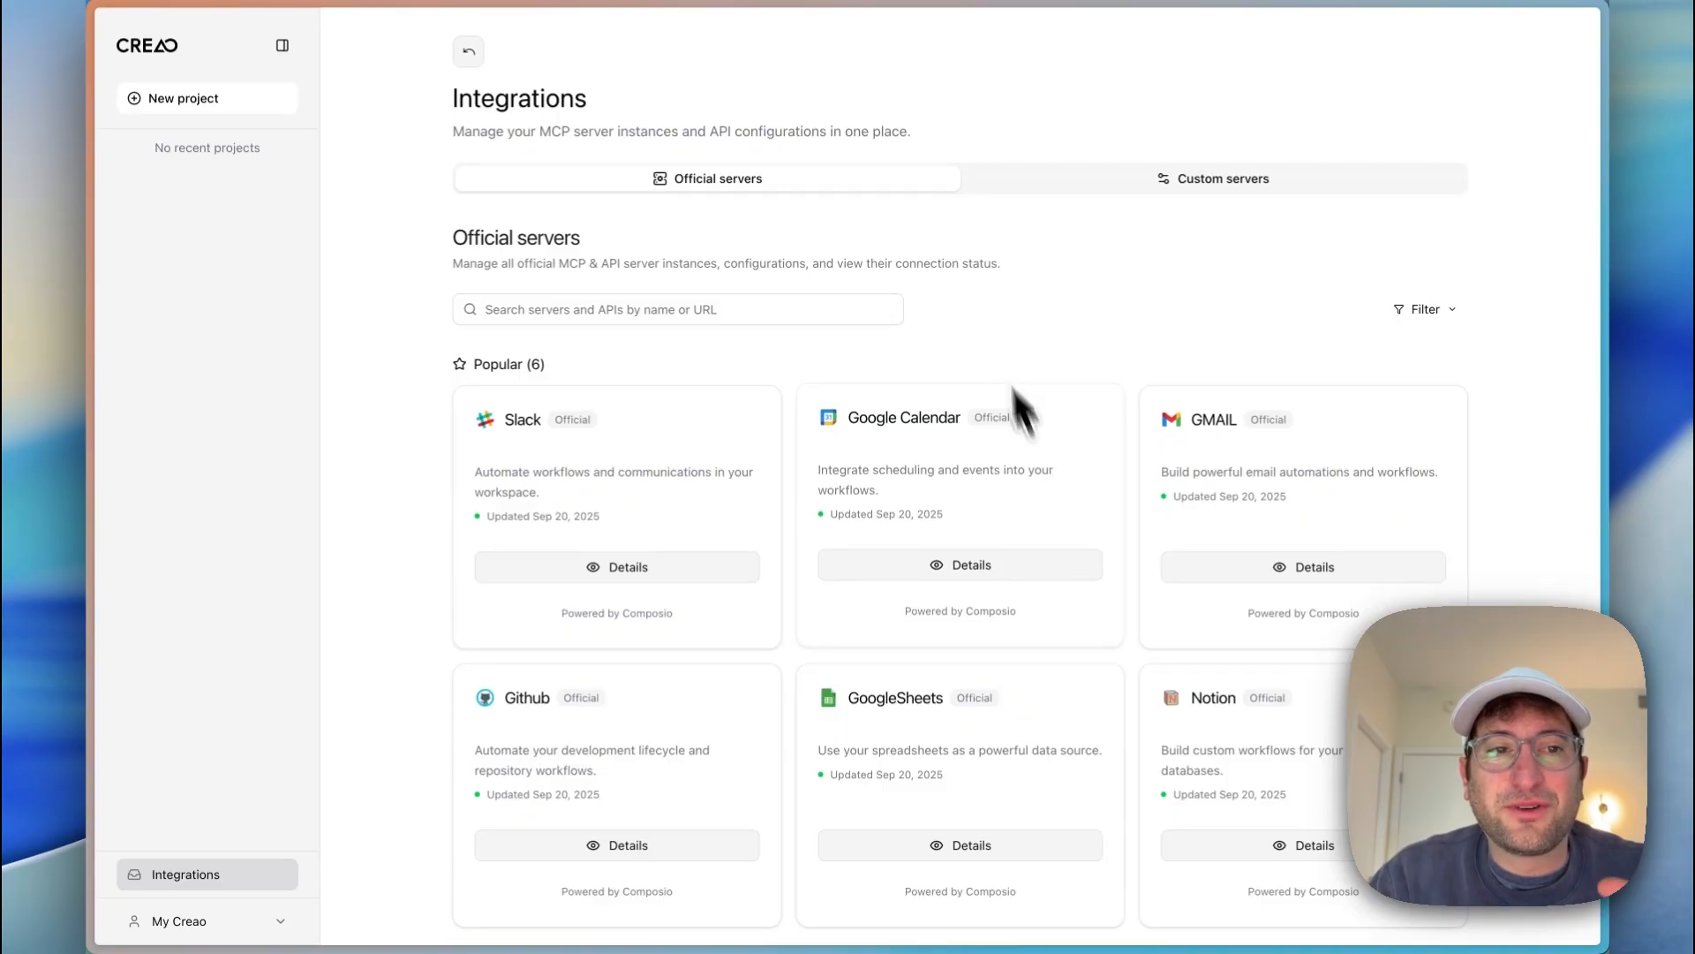
{"action": "mouse_move", "coordinate": [567, 108]}
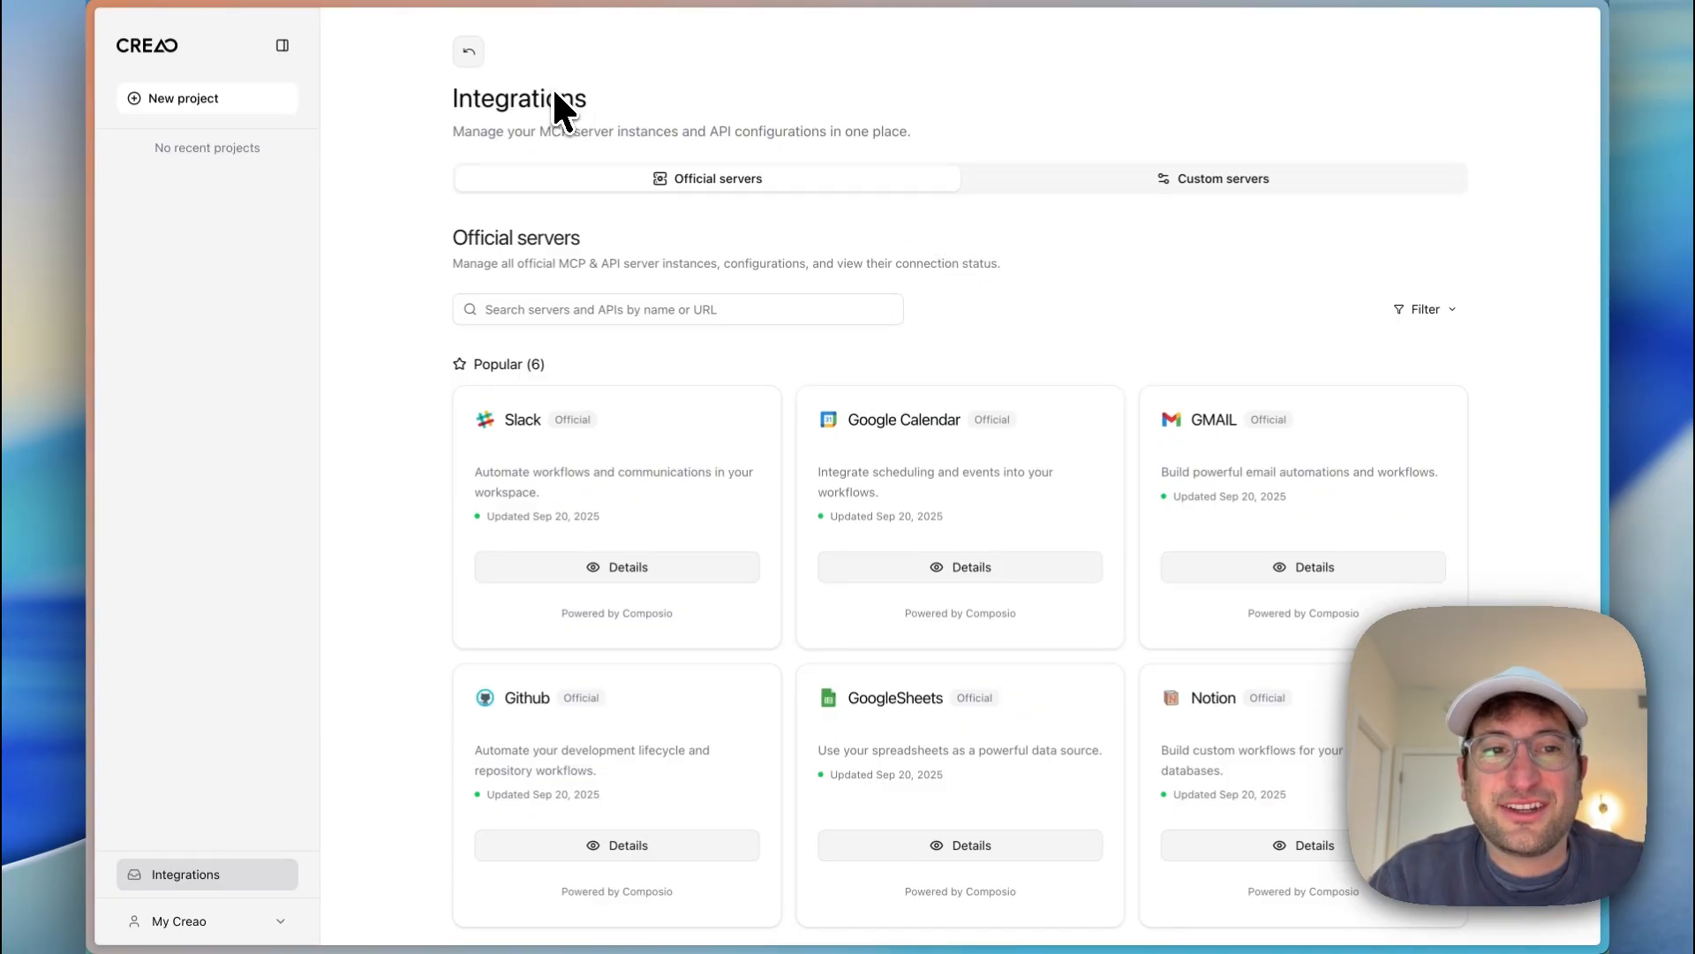
{"action": "mouse_move", "coordinate": [637, 136]}
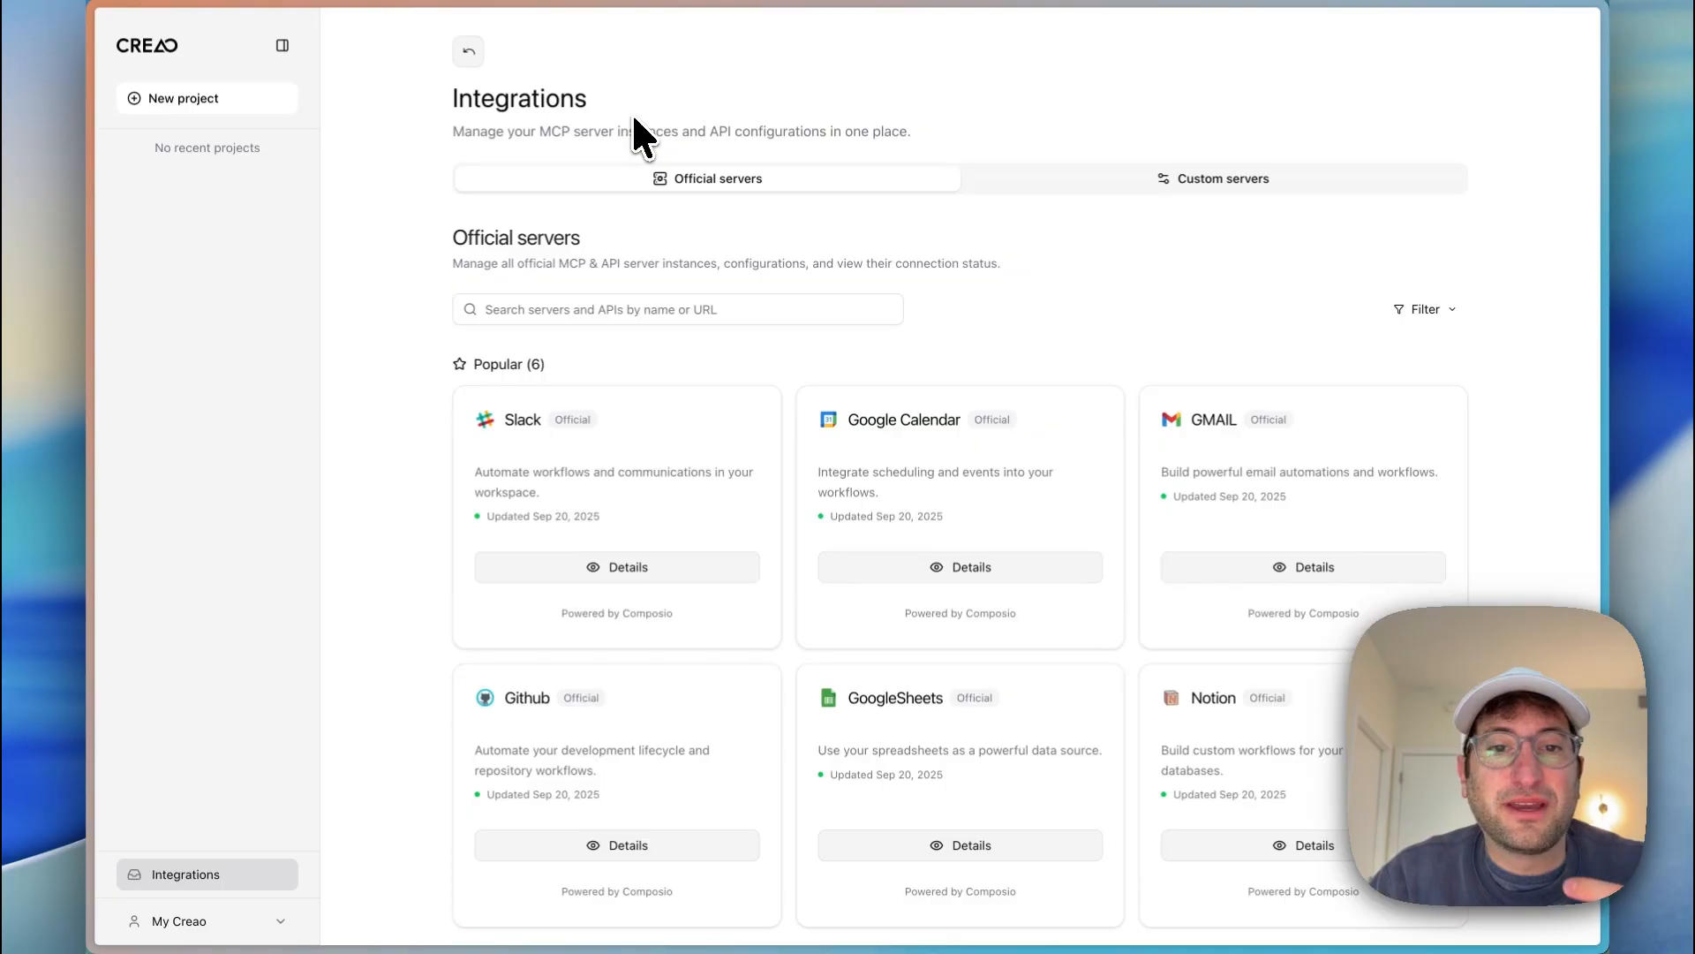
{"action": "mouse_move", "coordinate": [648, 173]}
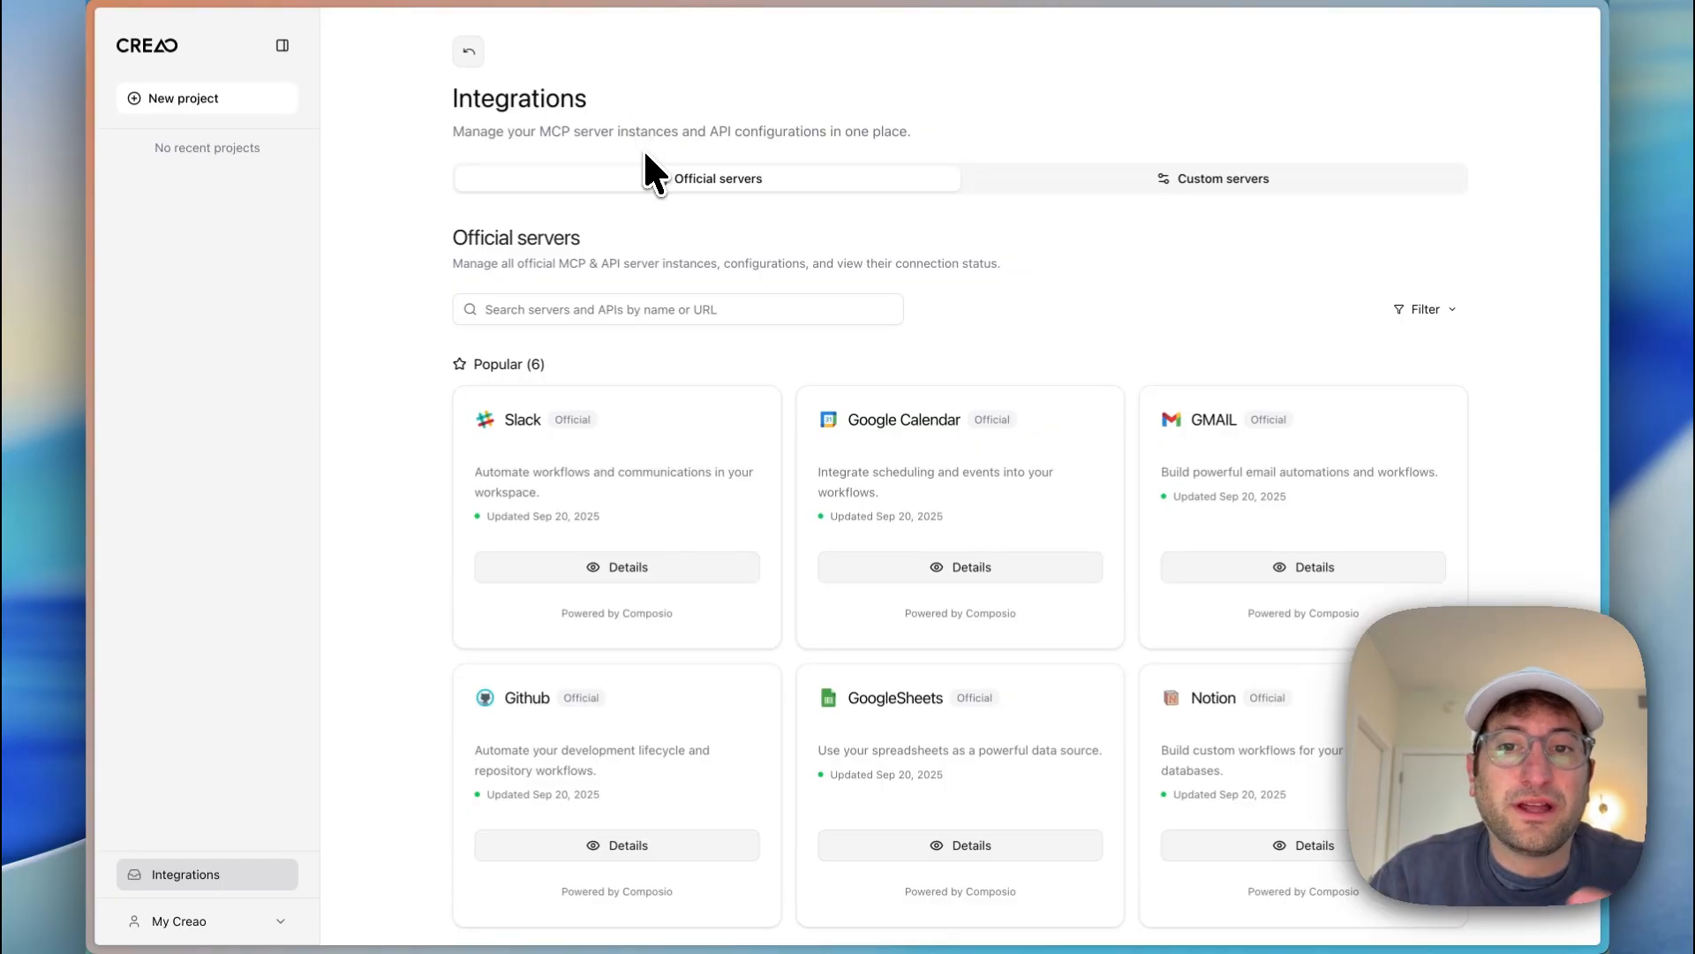
{"action": "mouse_move", "coordinate": [638, 233]}
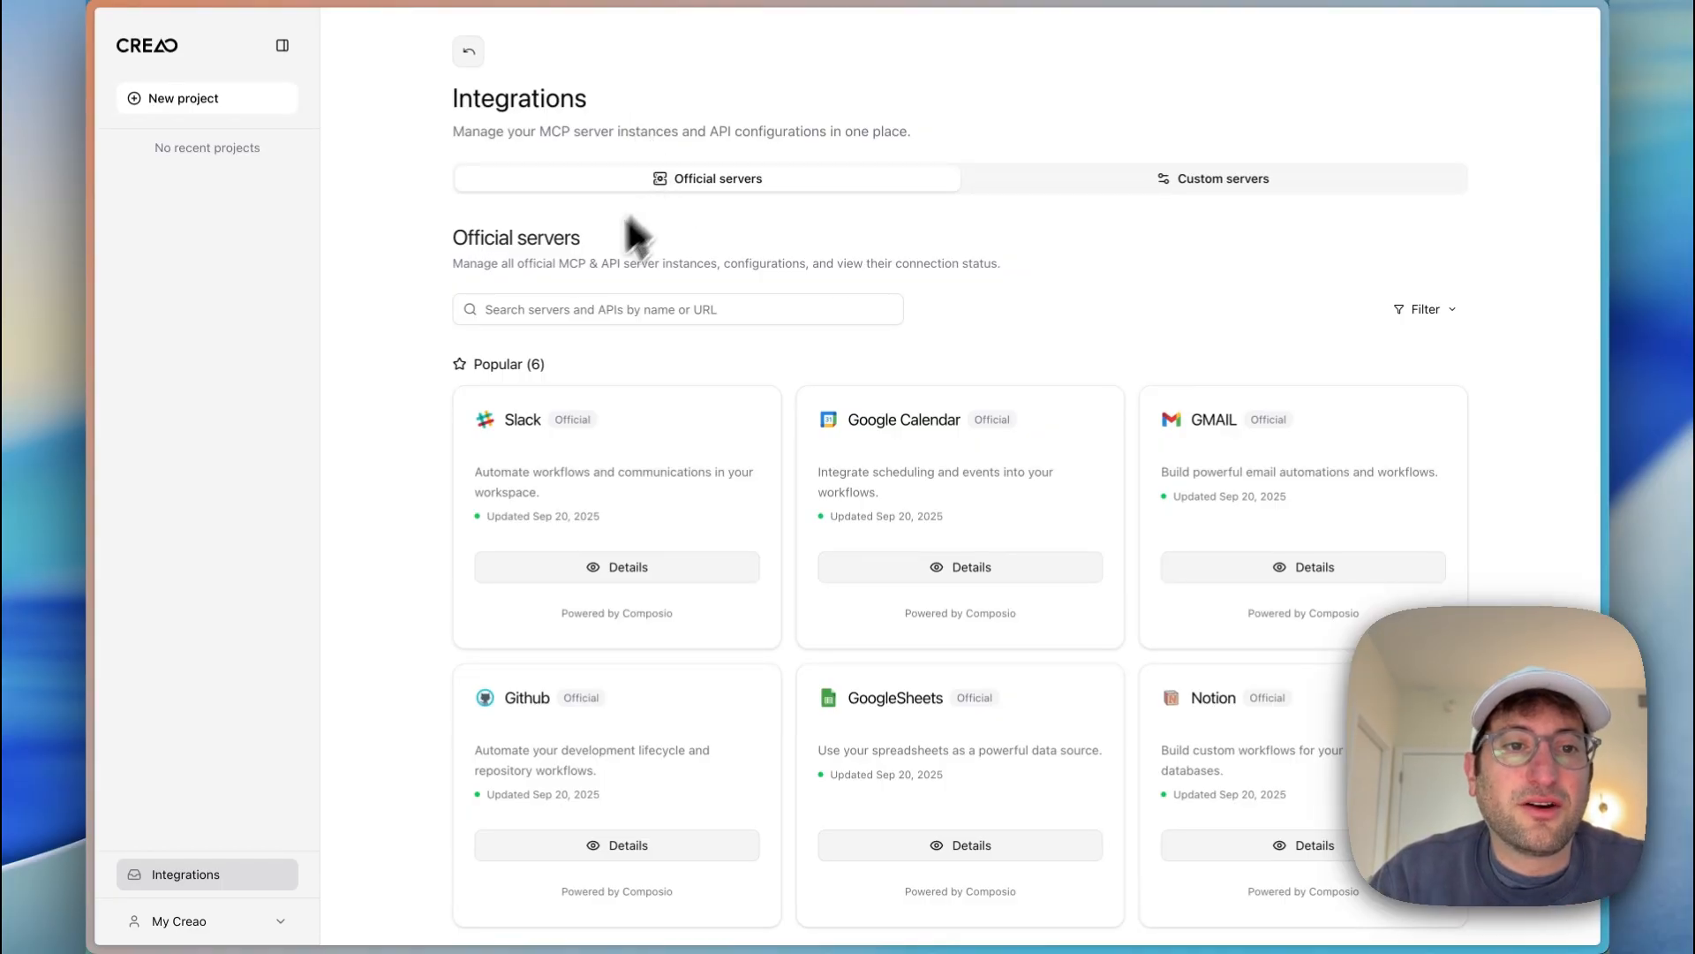
Step: Scroll through the Official servers catalogue on the Integrations page
{"action": "scroll", "scroll_direction": "down", "scroll_amount": 3}
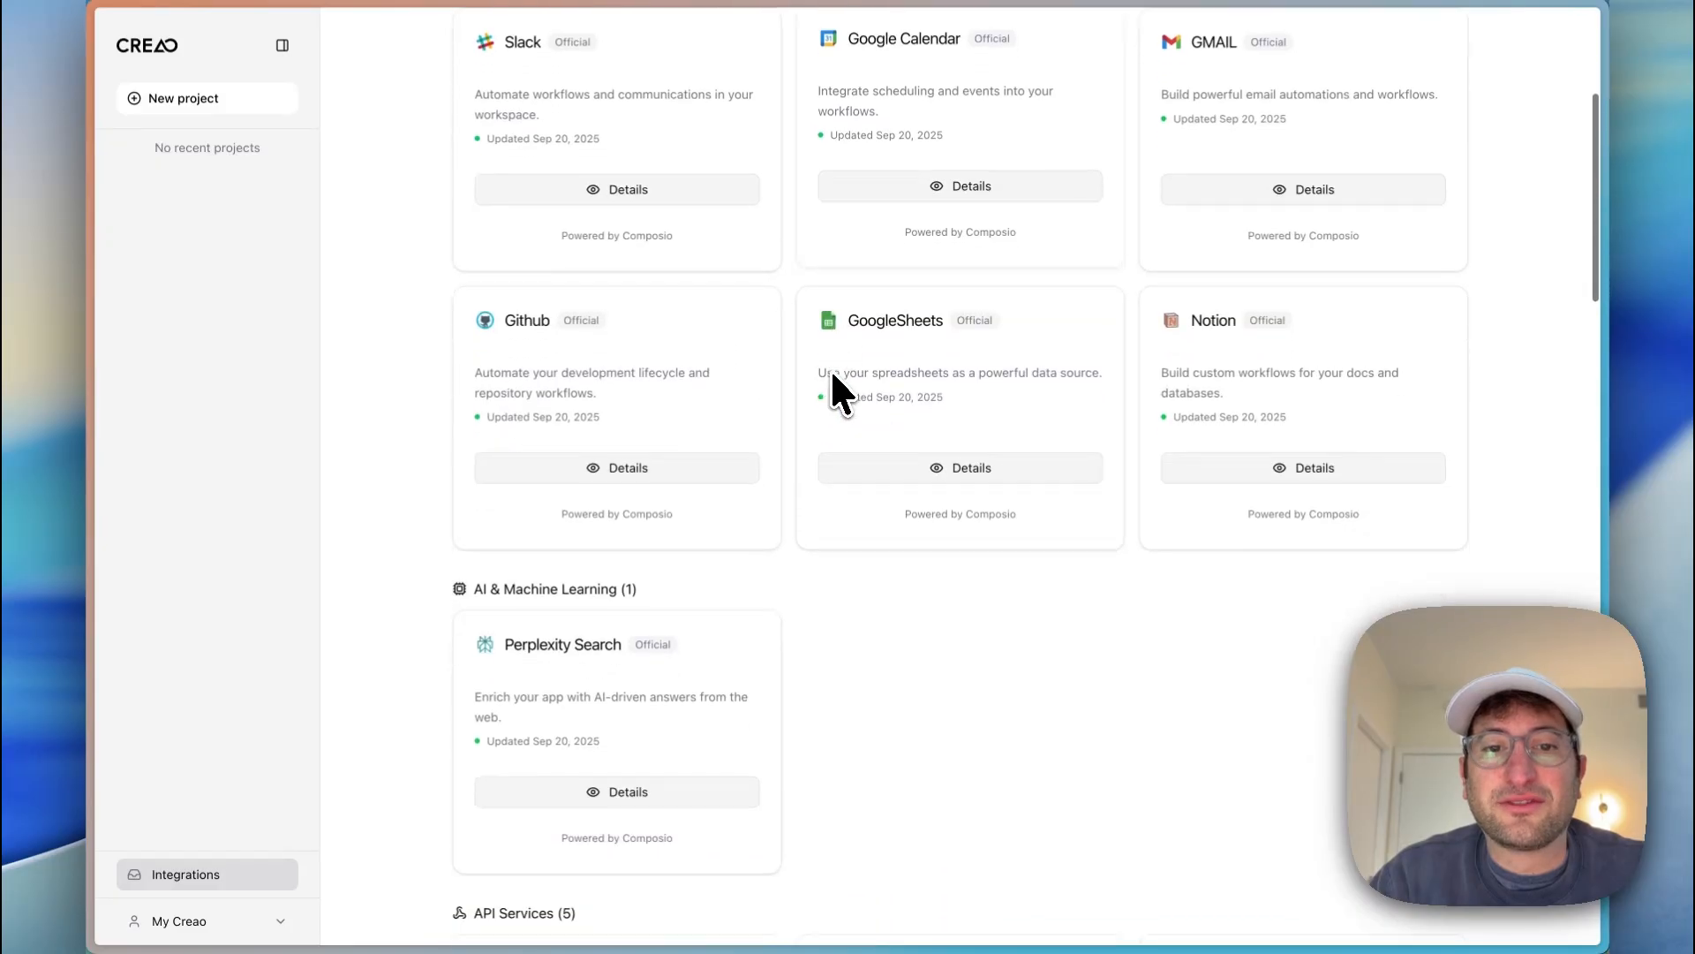
{"action": "scroll", "scroll_direction": "up", "scroll_amount": 3}
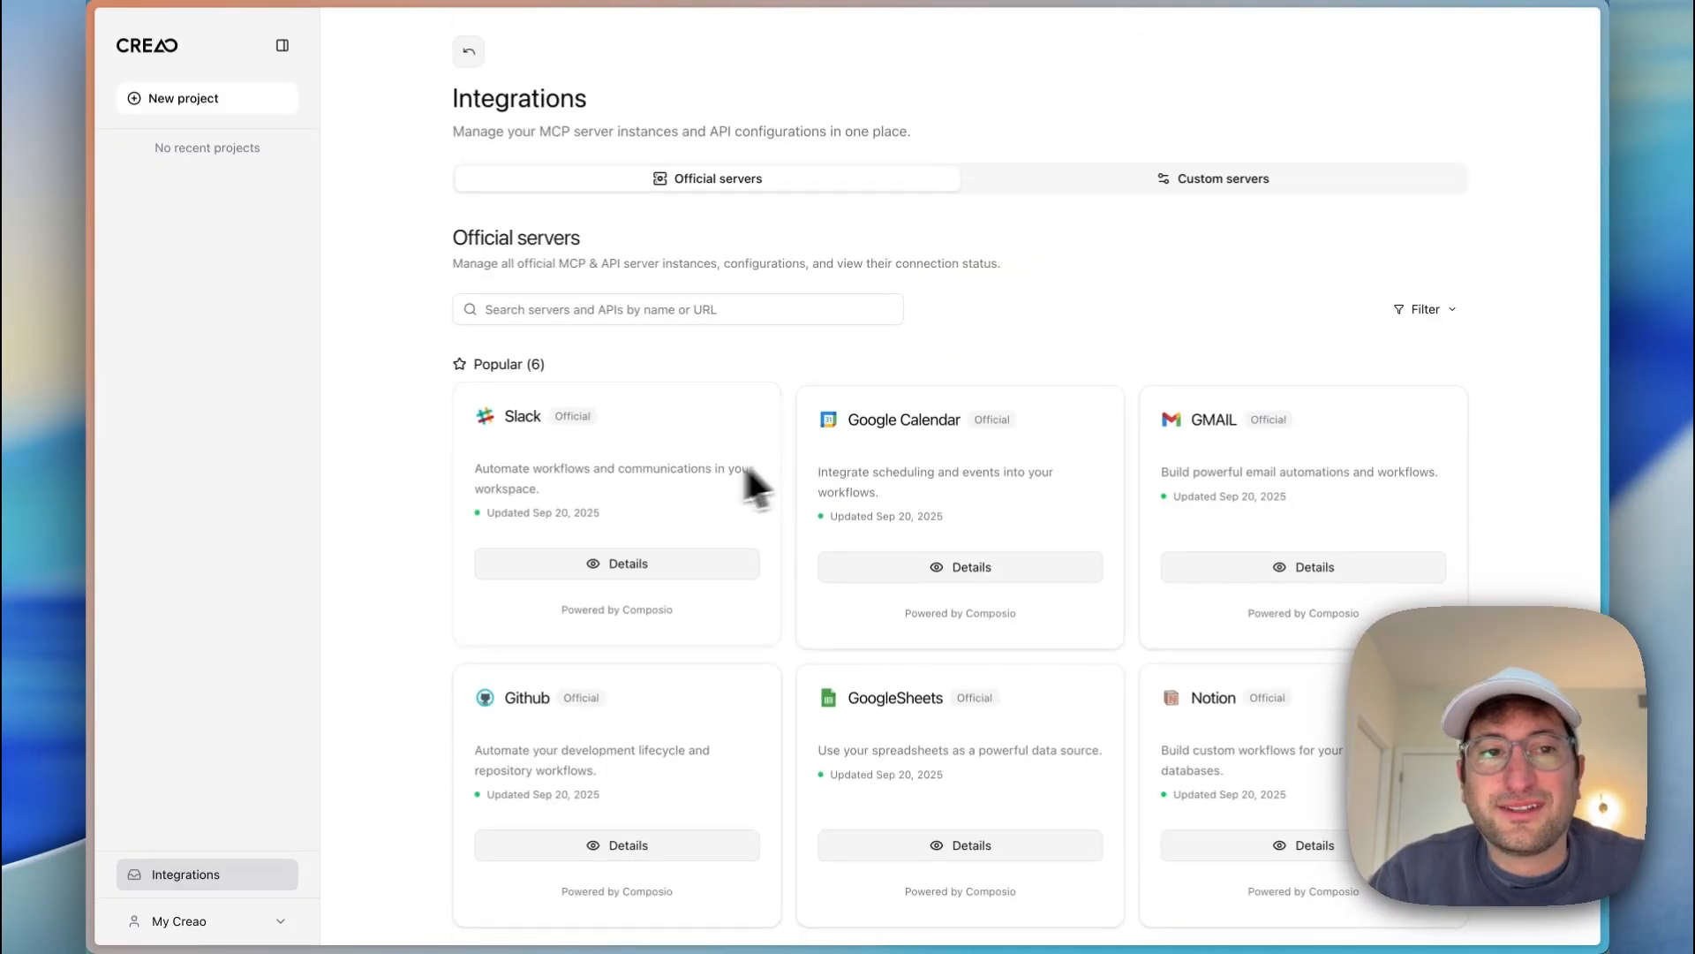
{"action": "mouse_move", "coordinate": [726, 143]}
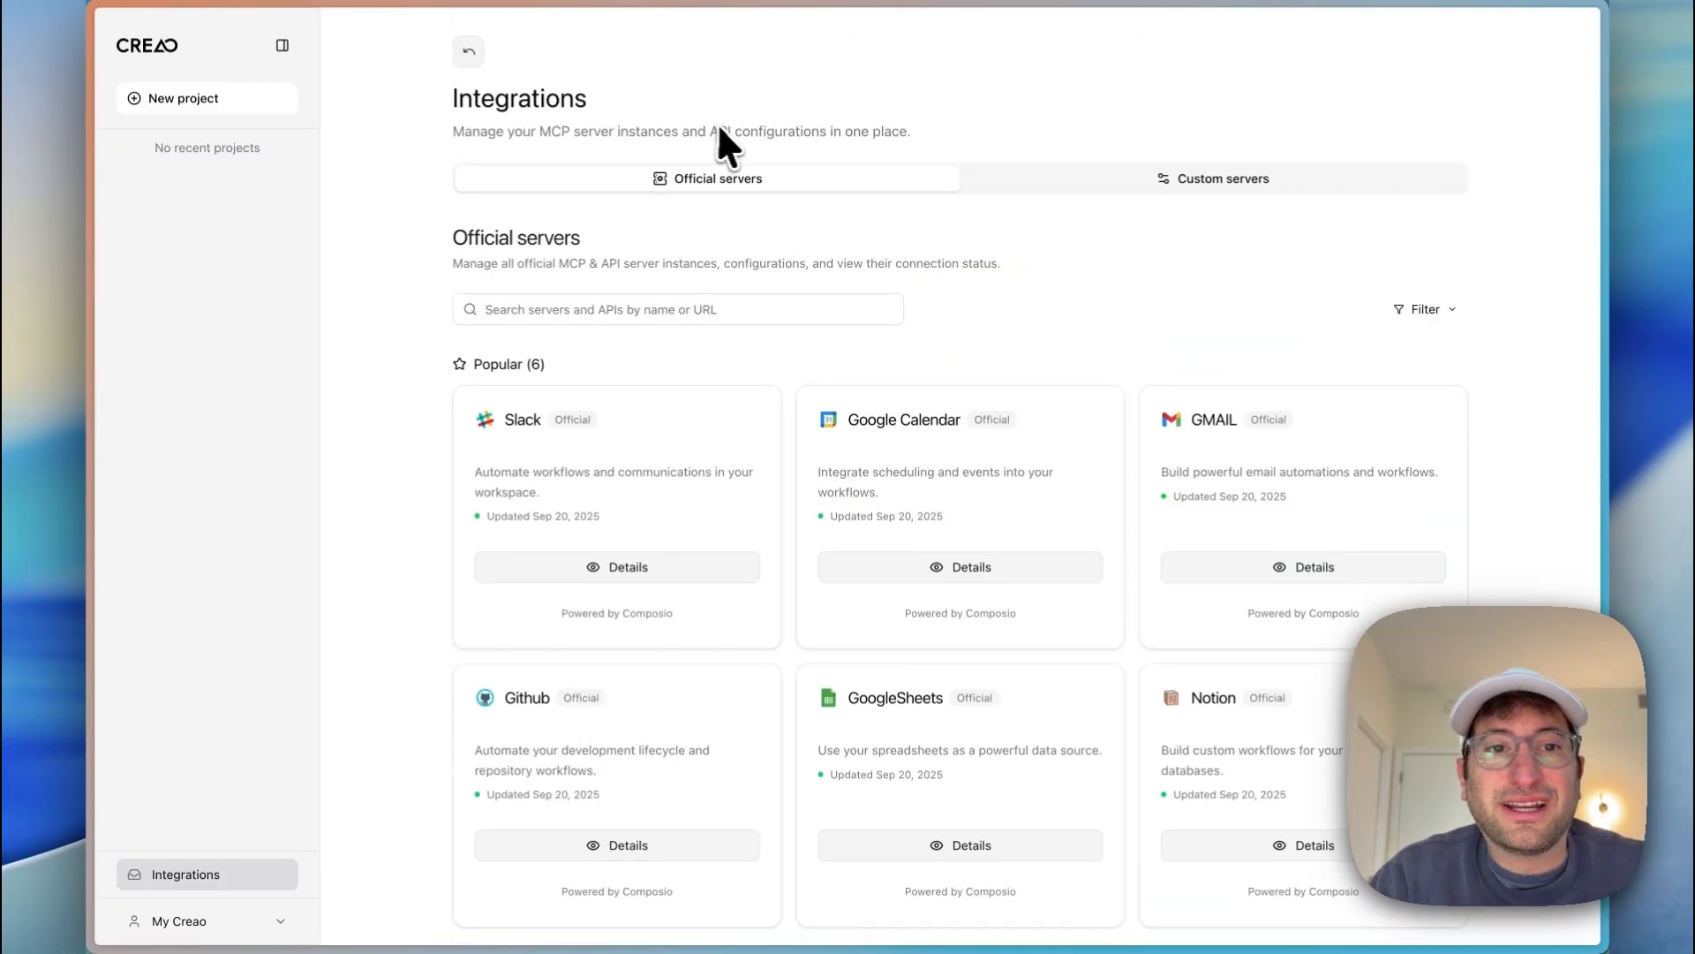
{"action": "mouse_move", "coordinate": [754, 512]}
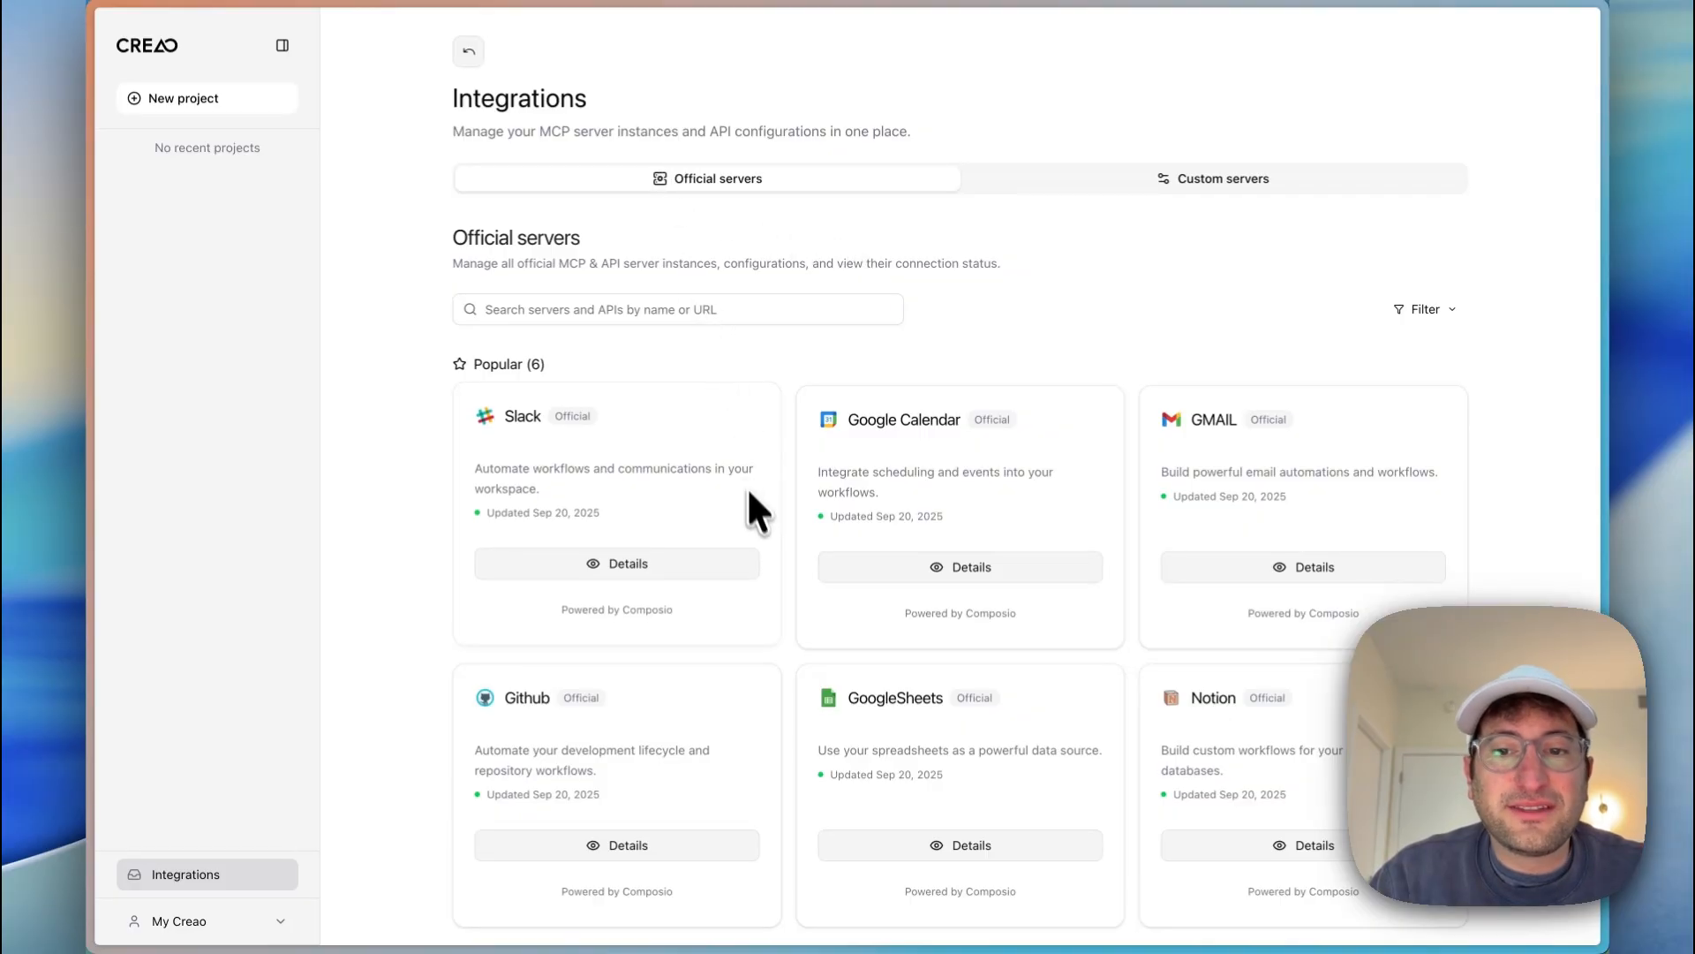
{"action": "mouse_move", "coordinate": [757, 529]}
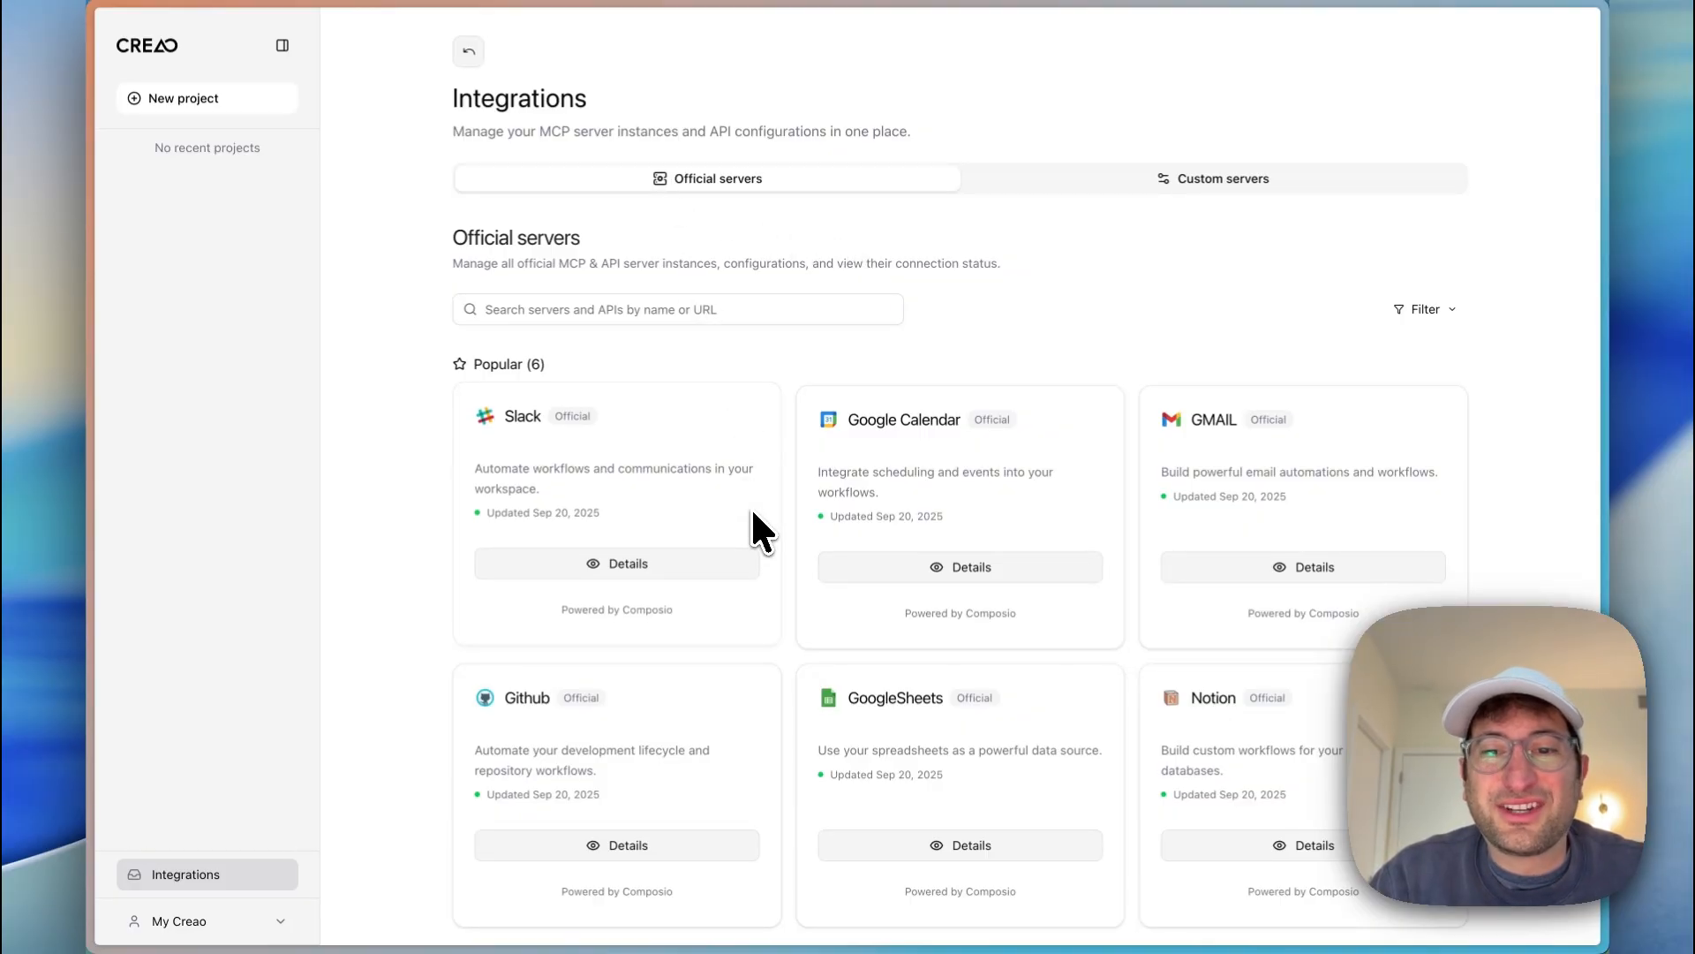
{"action": "scroll", "scroll_direction": "down", "scroll_amount": 3}
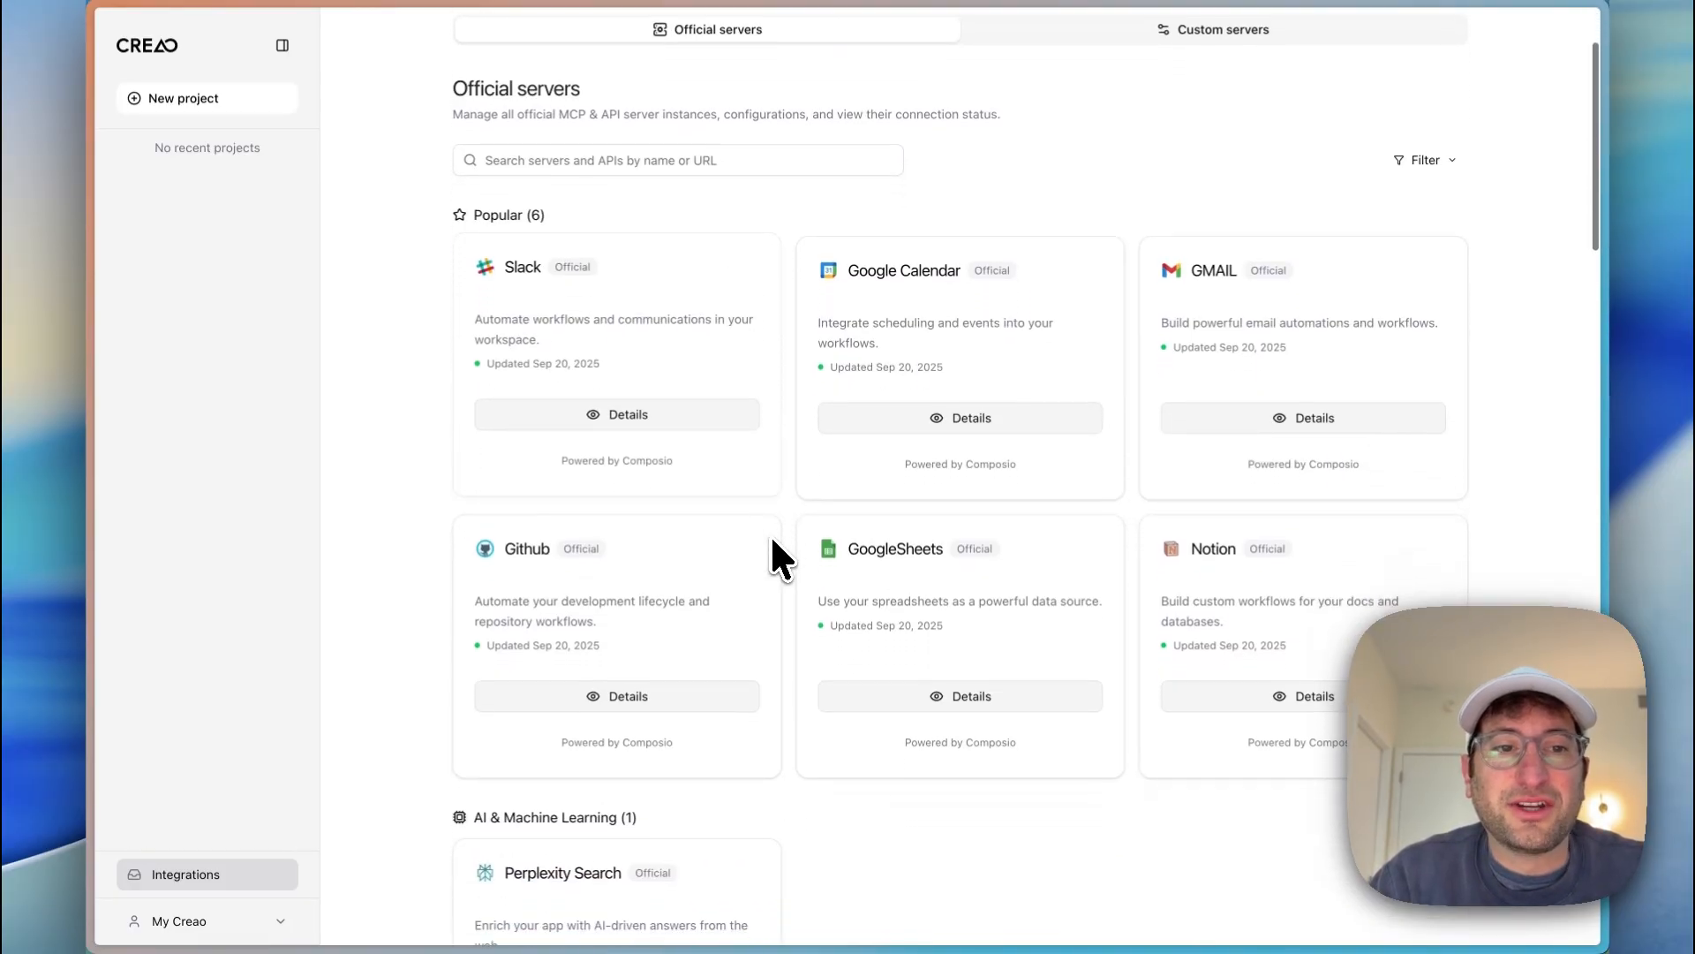
{"action": "scroll", "scroll_direction": "down", "scroll_amount": 3}
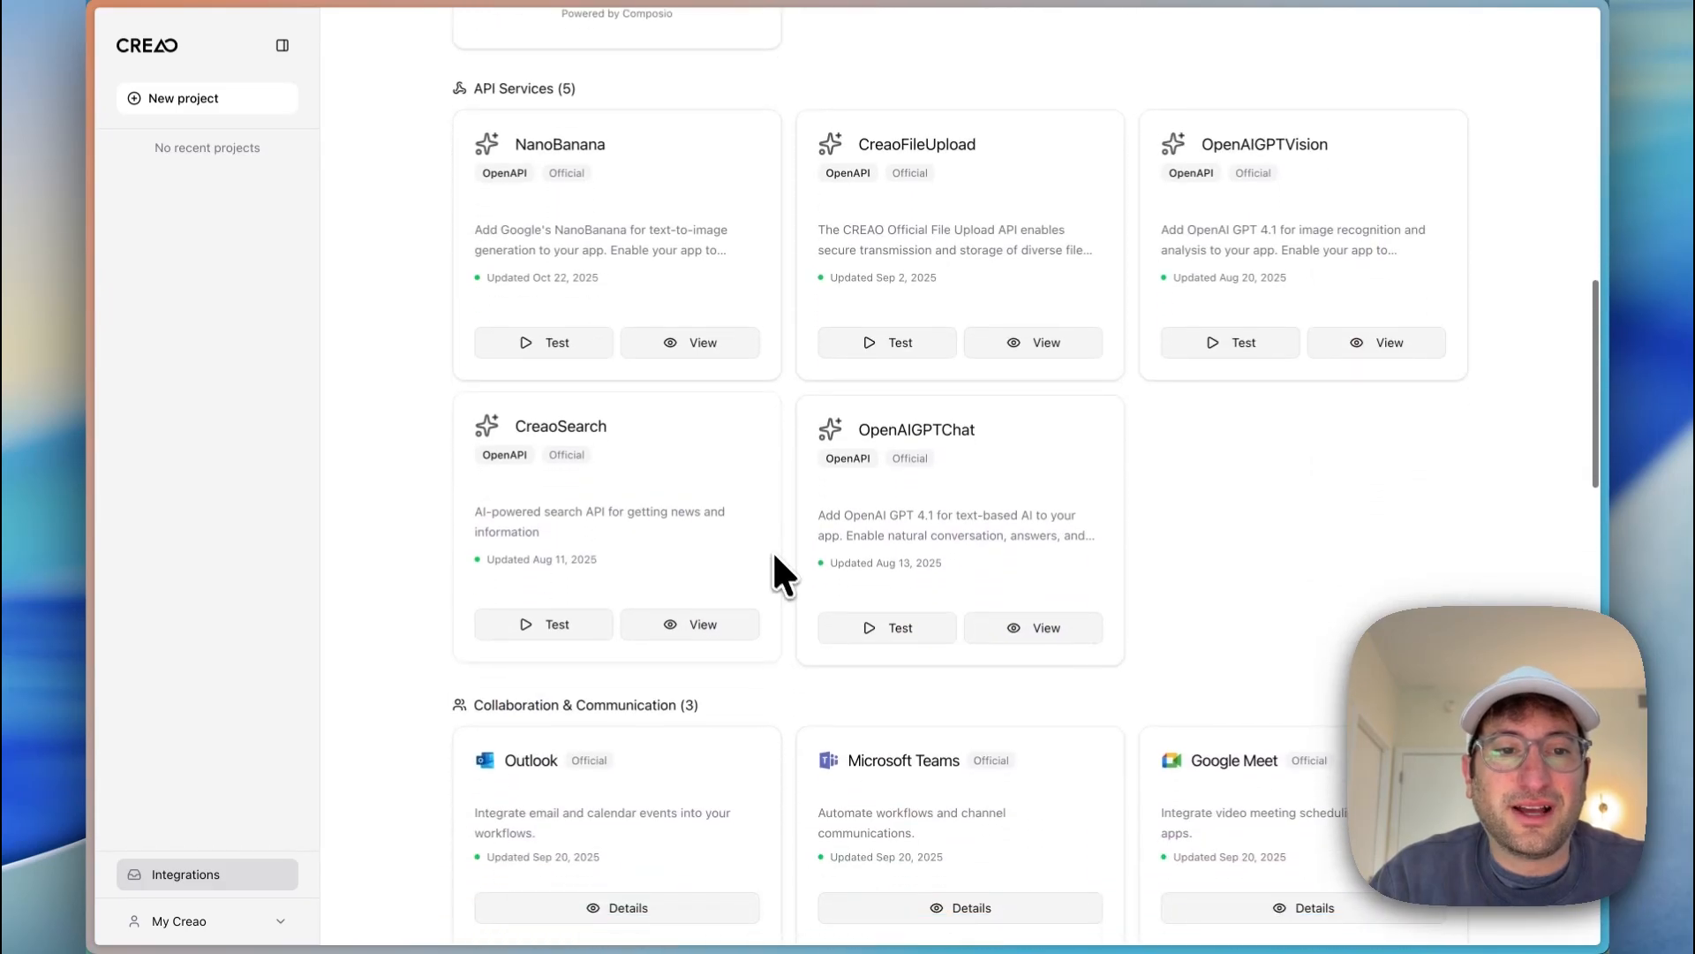
{"action": "mouse_move", "coordinate": [595, 238]}
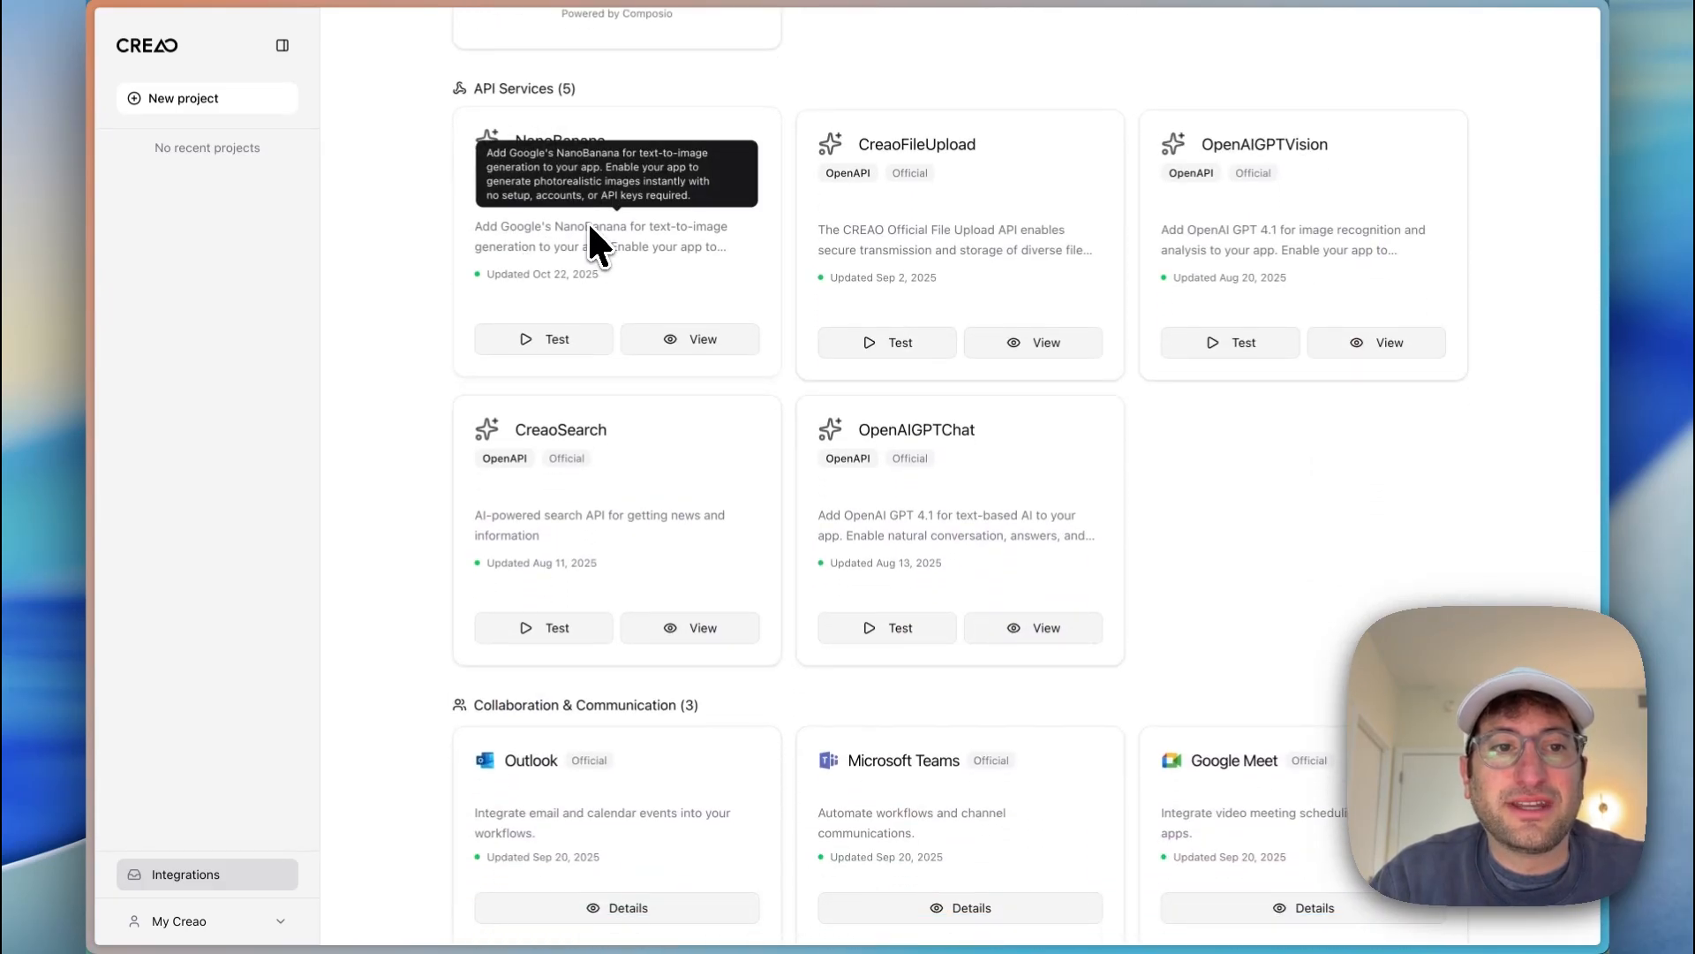
{"action": "mouse_move", "coordinate": [957, 286]}
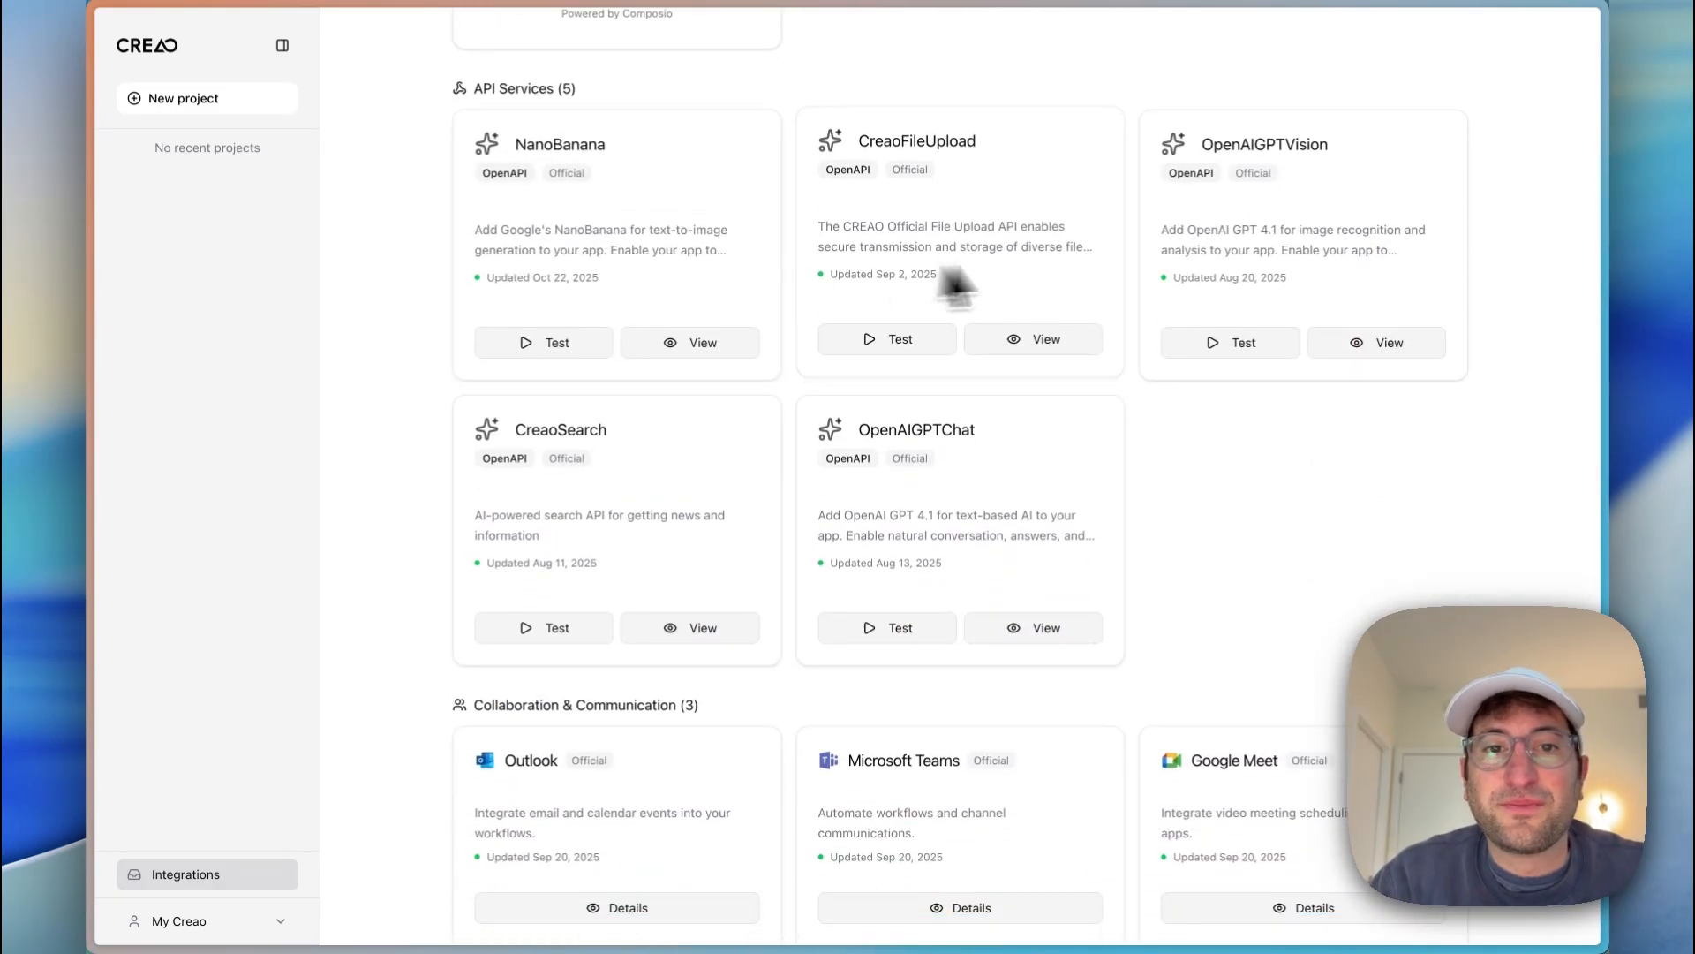
{"action": "mouse_move", "coordinate": [986, 530]}
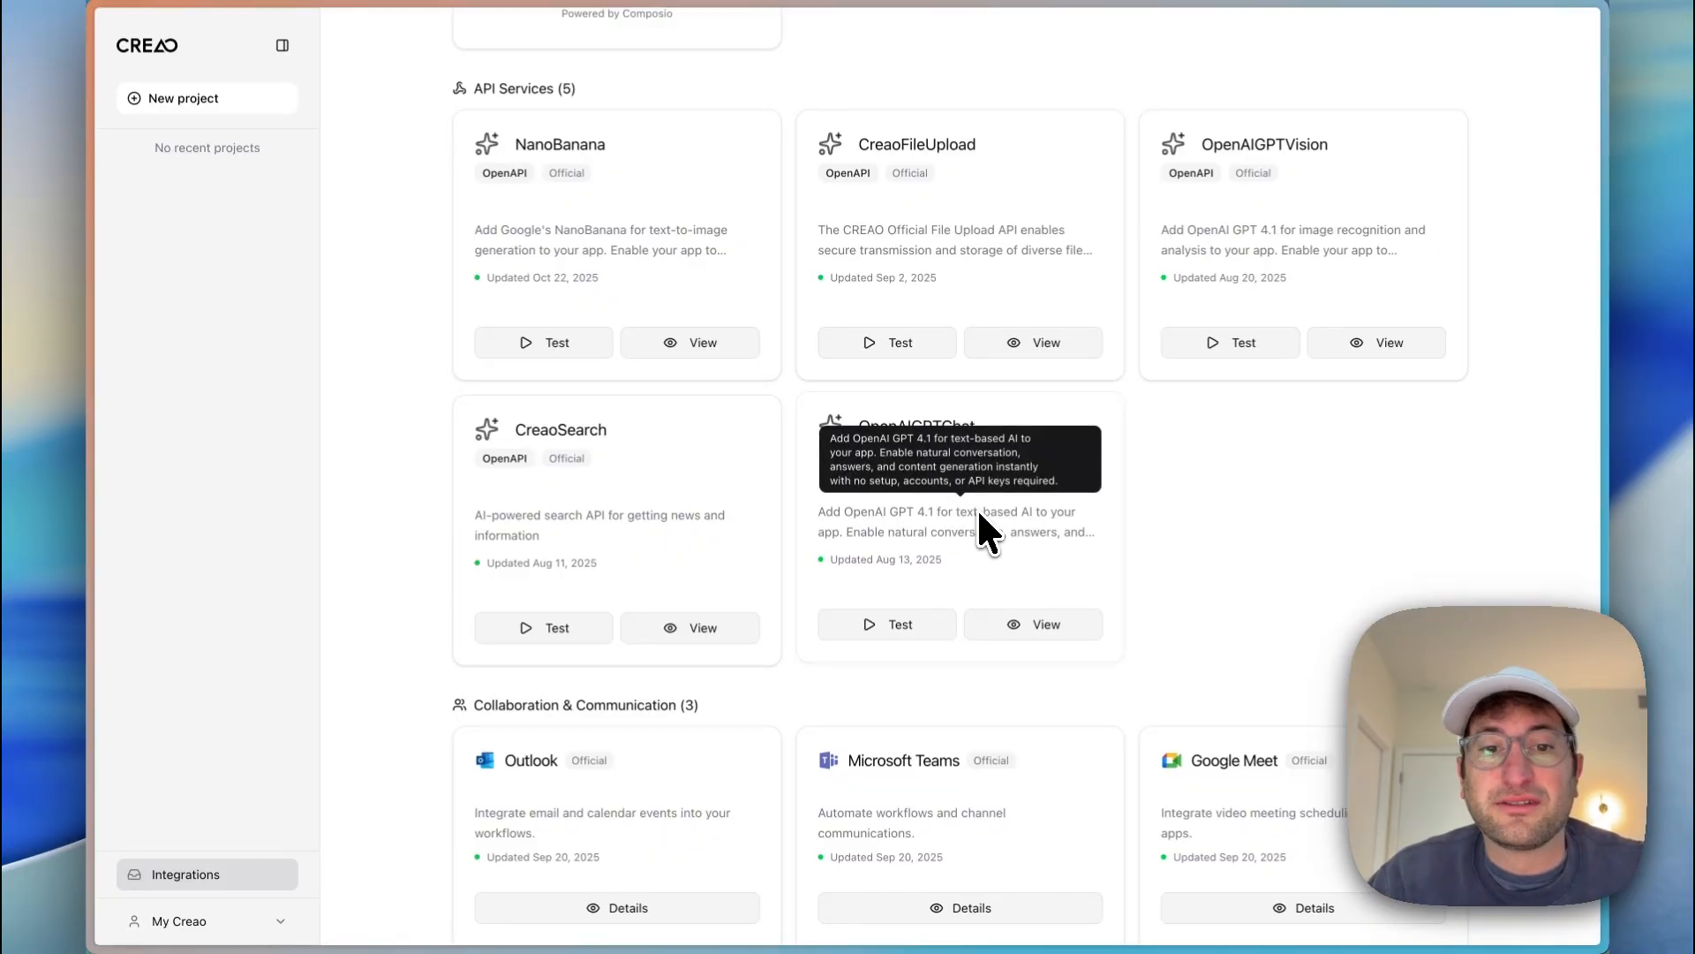
{"action": "scroll", "scroll_direction": "down", "scroll_amount": 3}
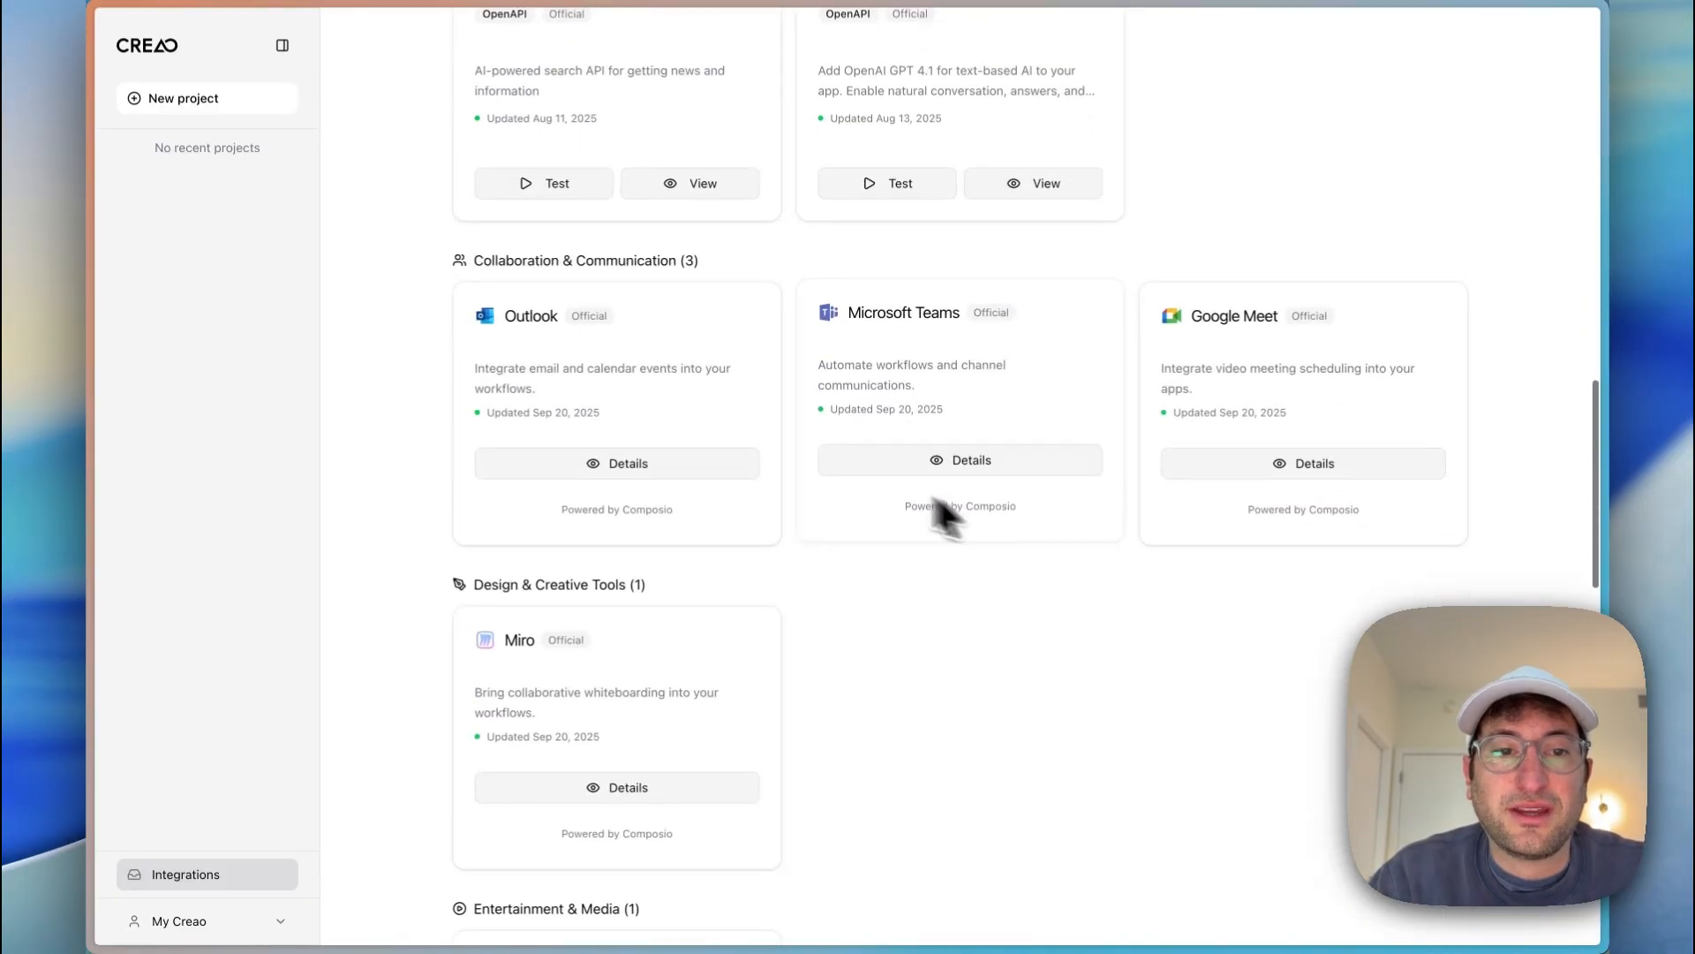
{"action": "scroll", "scroll_direction": "down", "scroll_amount": 3}
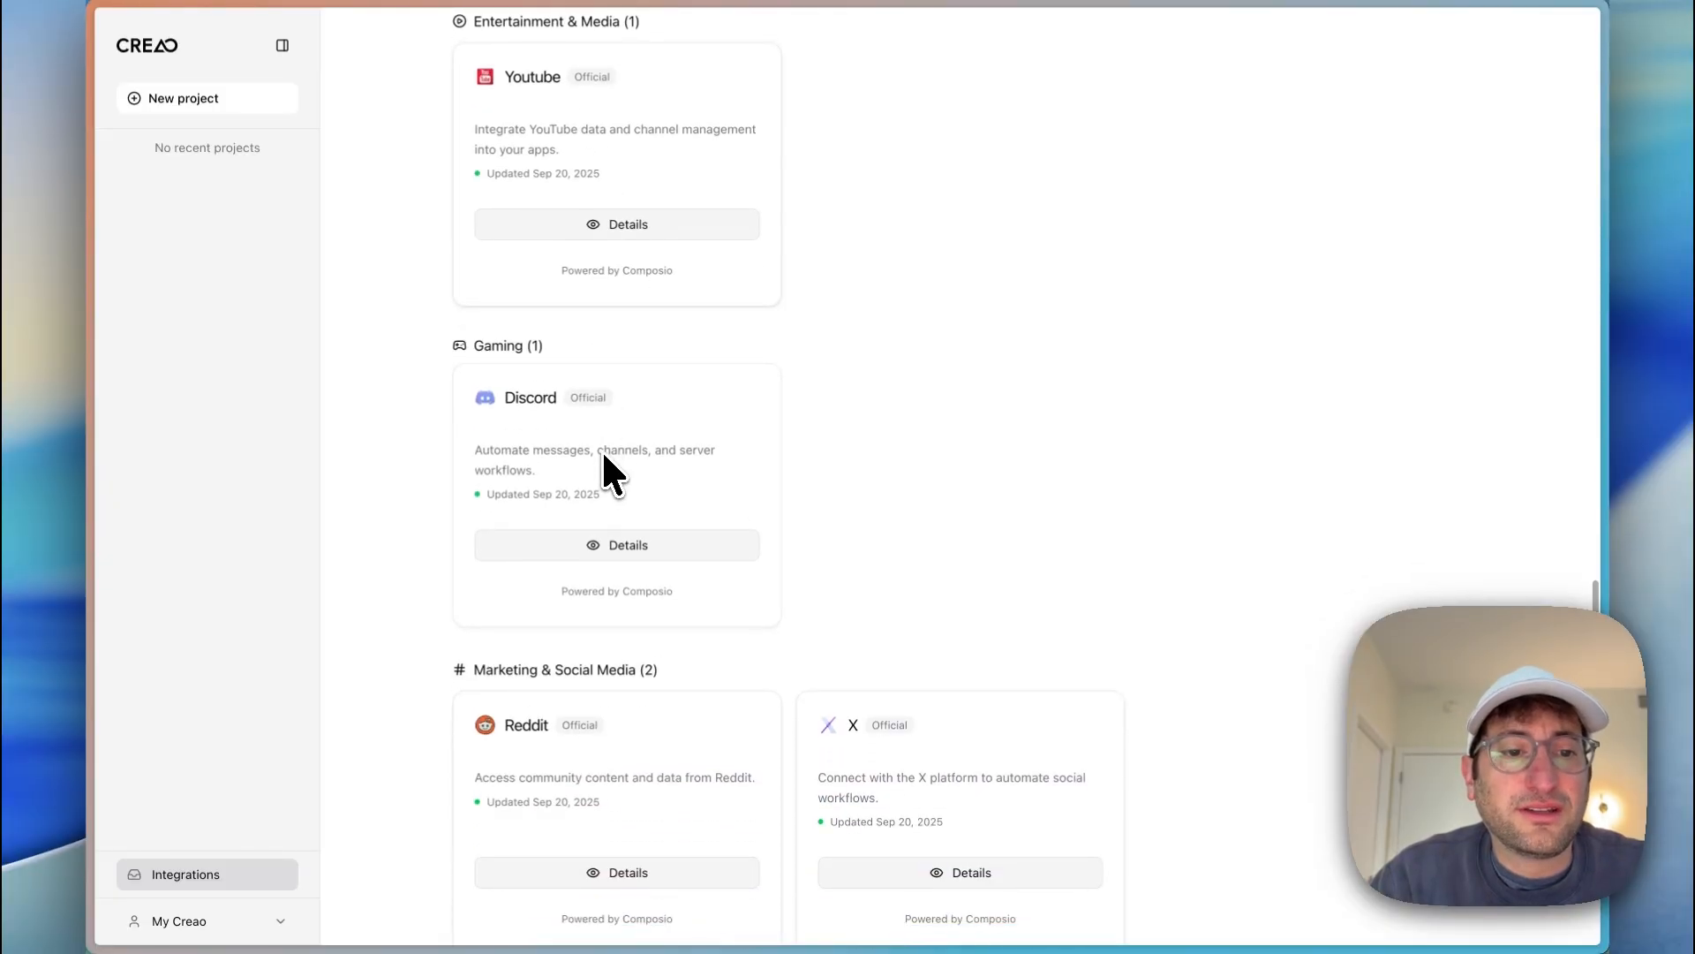
{"action": "scroll", "scroll_direction": "down", "scroll_amount": 3}
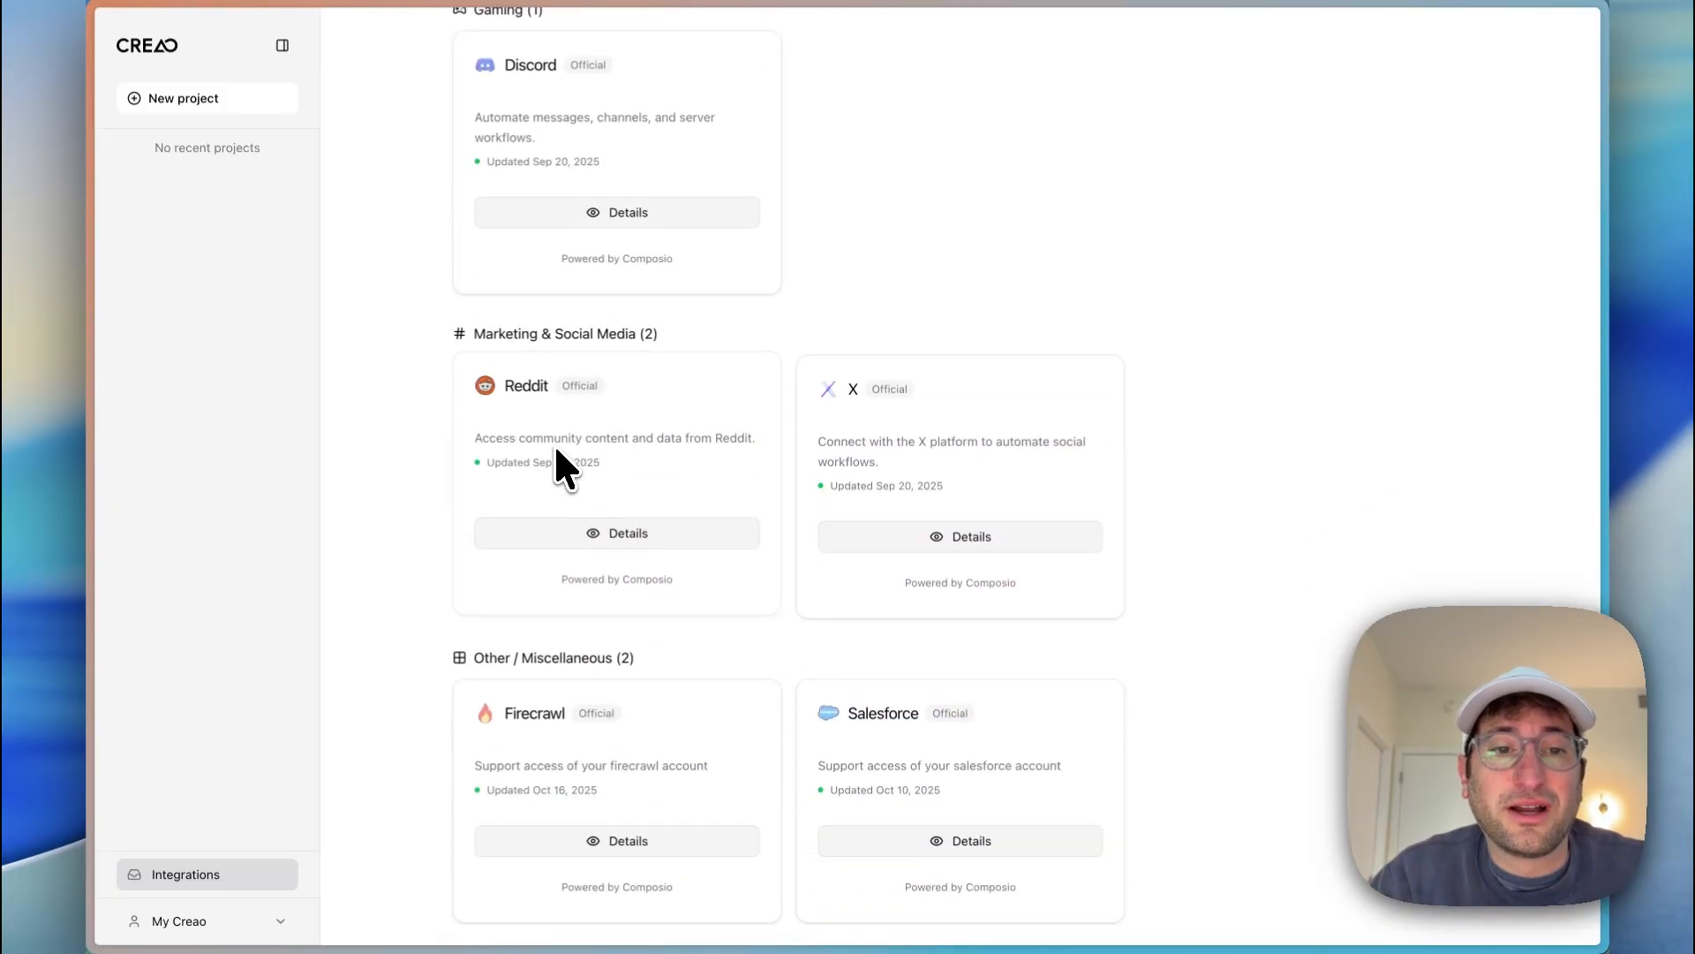
{"action": "scroll", "scroll_direction": "down", "scroll_amount": 3}
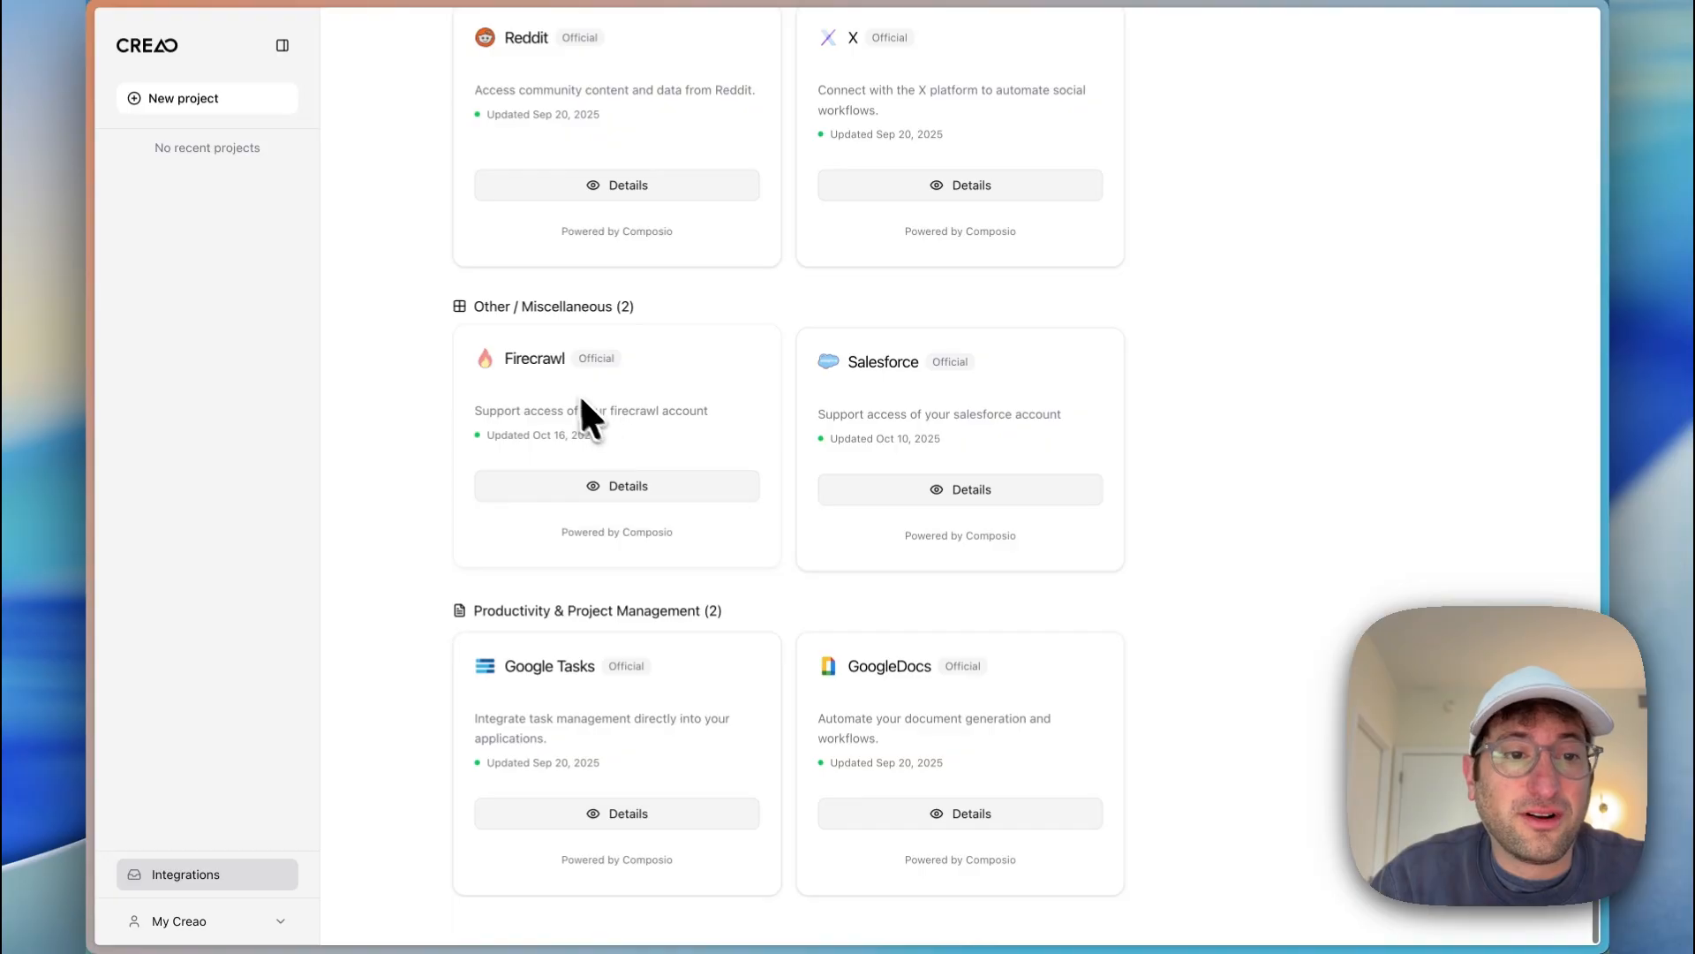
{"action": "mouse_move", "coordinate": [567, 432]}
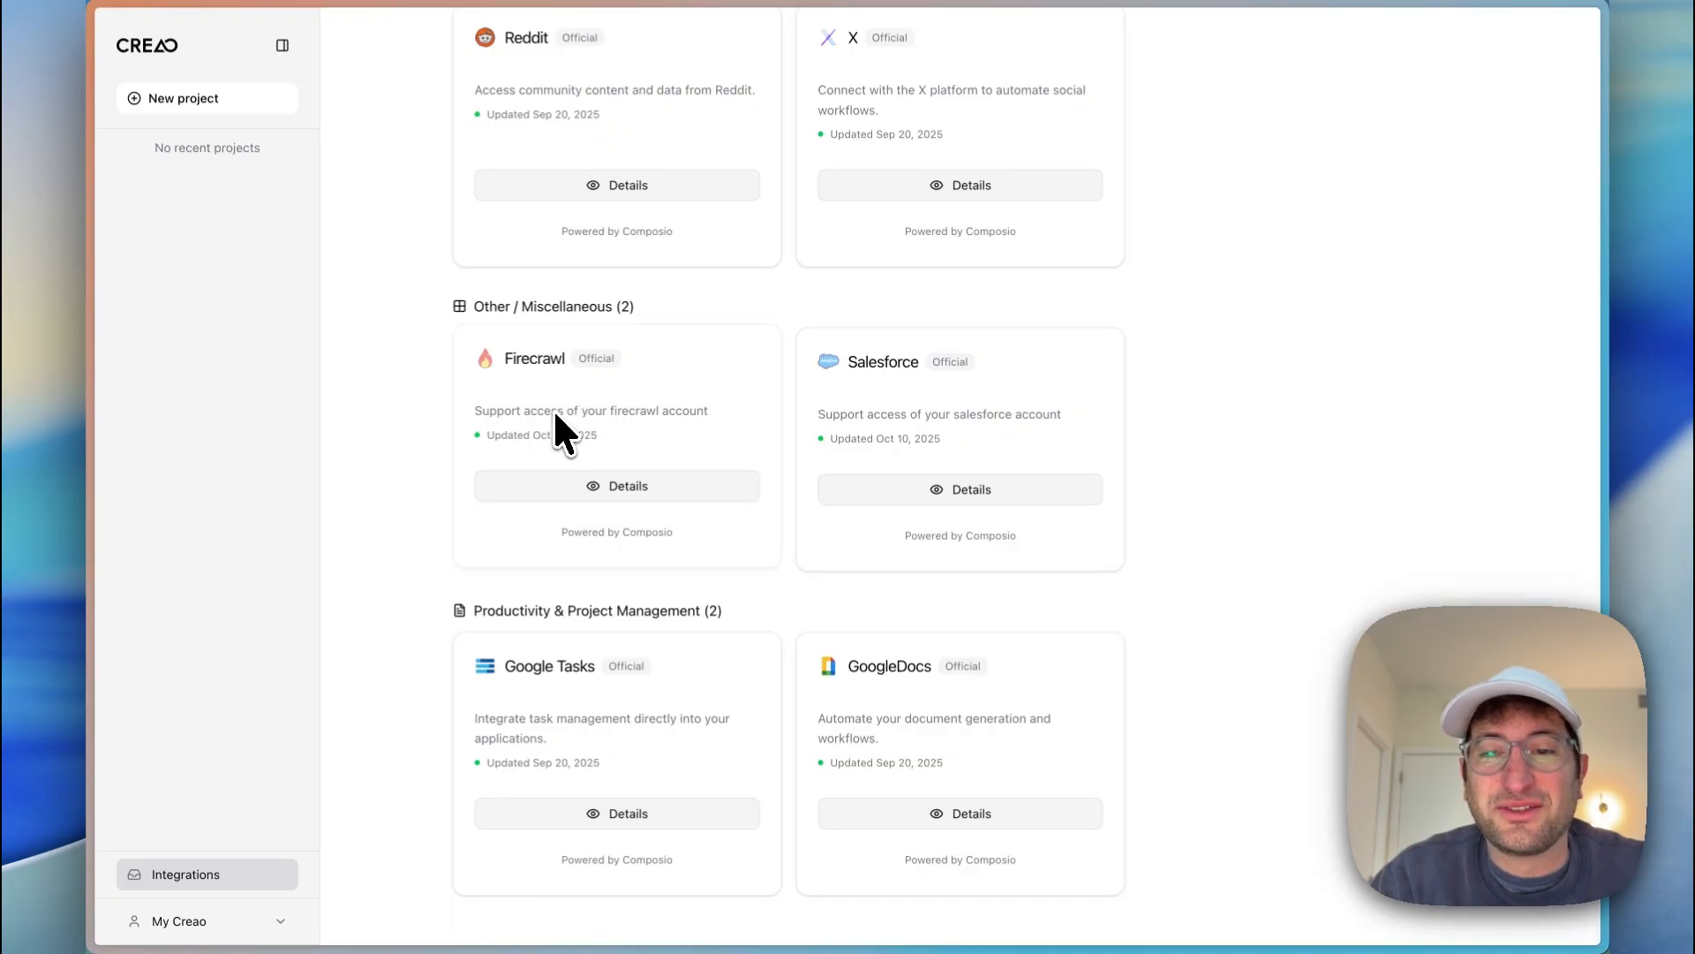
{"action": "mouse_move", "coordinate": [593, 442]}
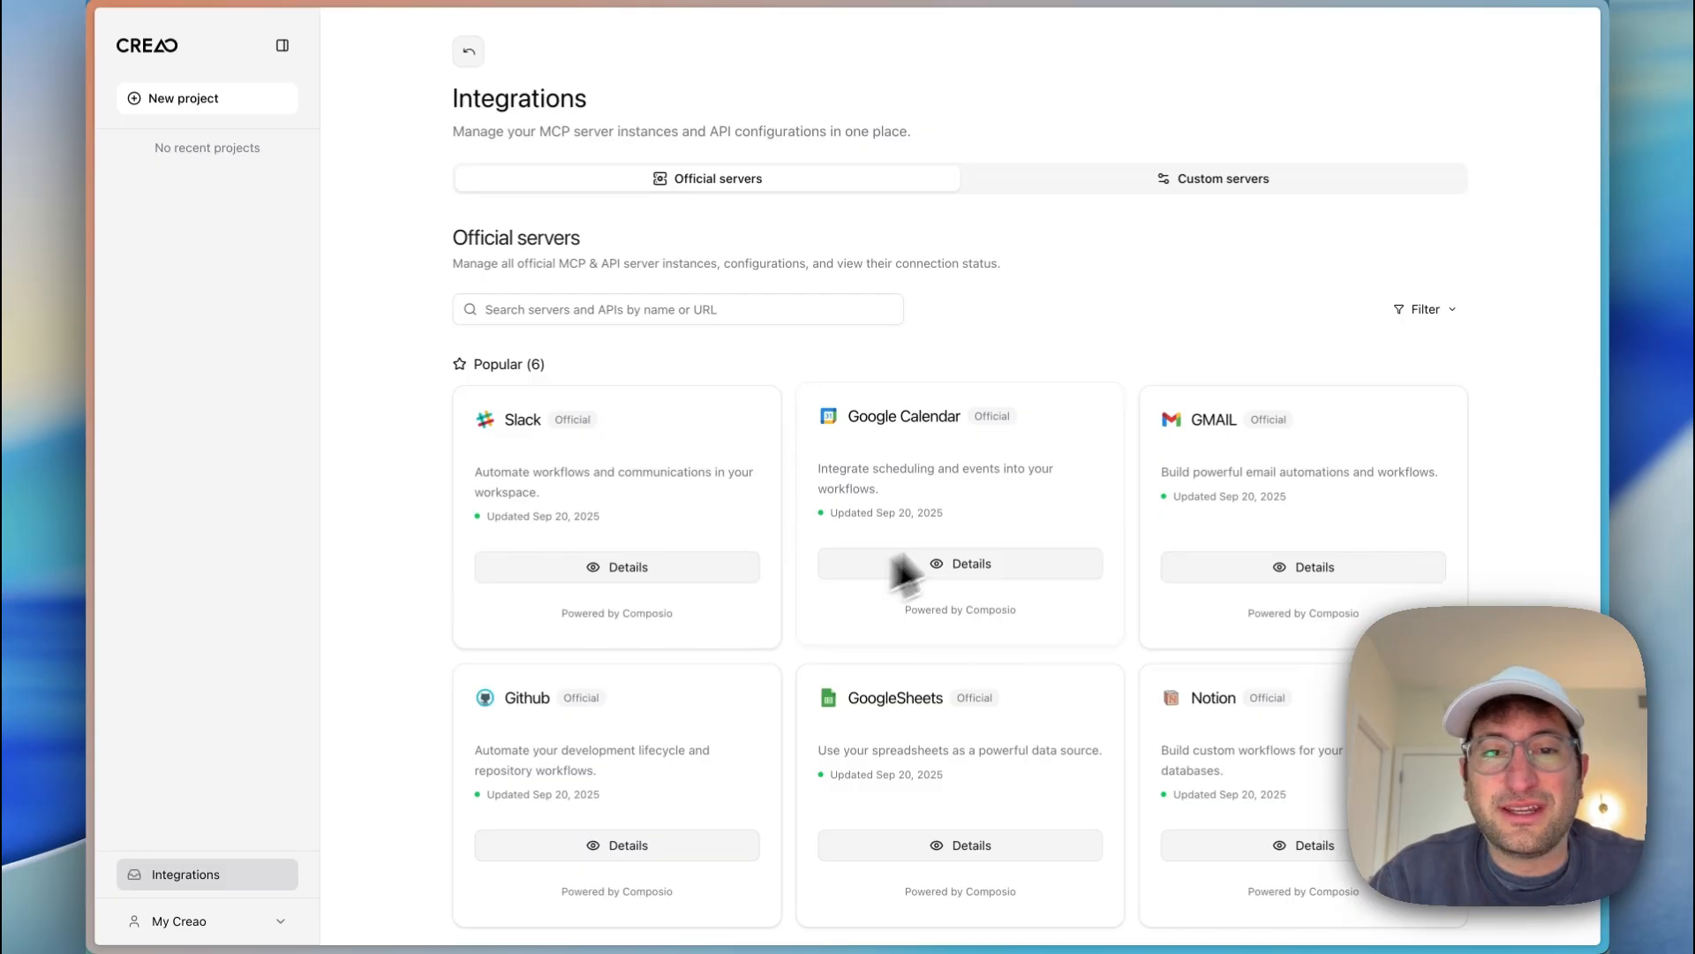
Step: Check that the Custom servers list is empty, then return to the Official servers list
{"action": "left_click", "coordinate": [1213, 178]}
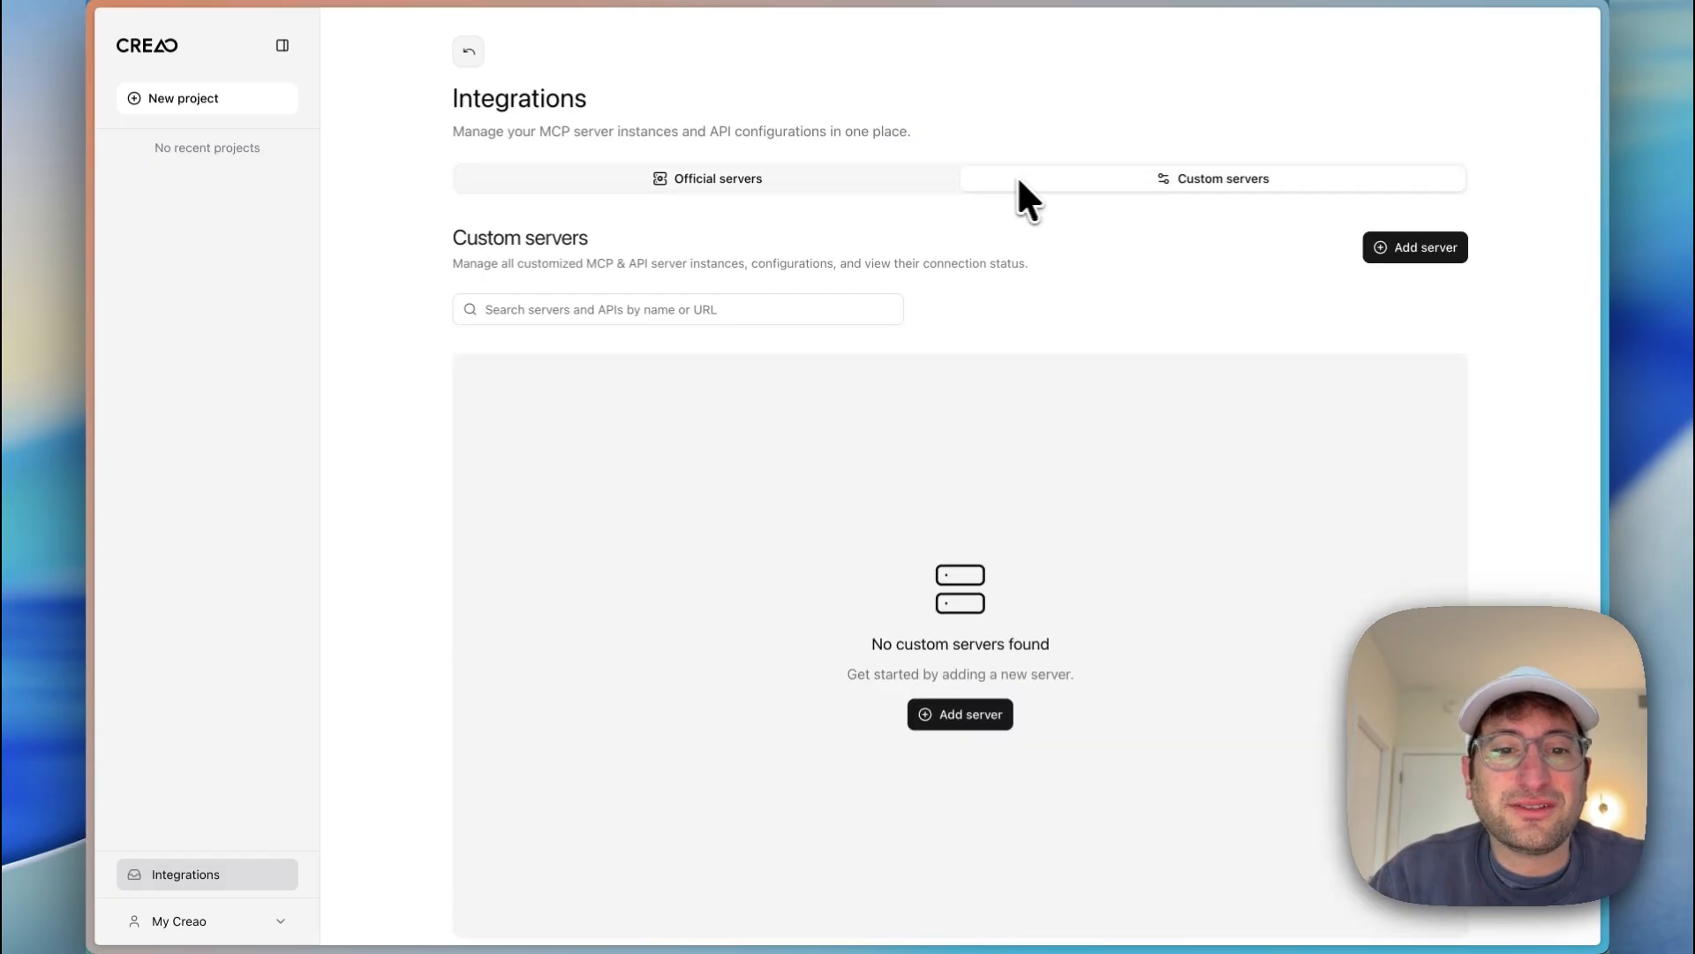
{"action": "mouse_move", "coordinate": [821, 270]}
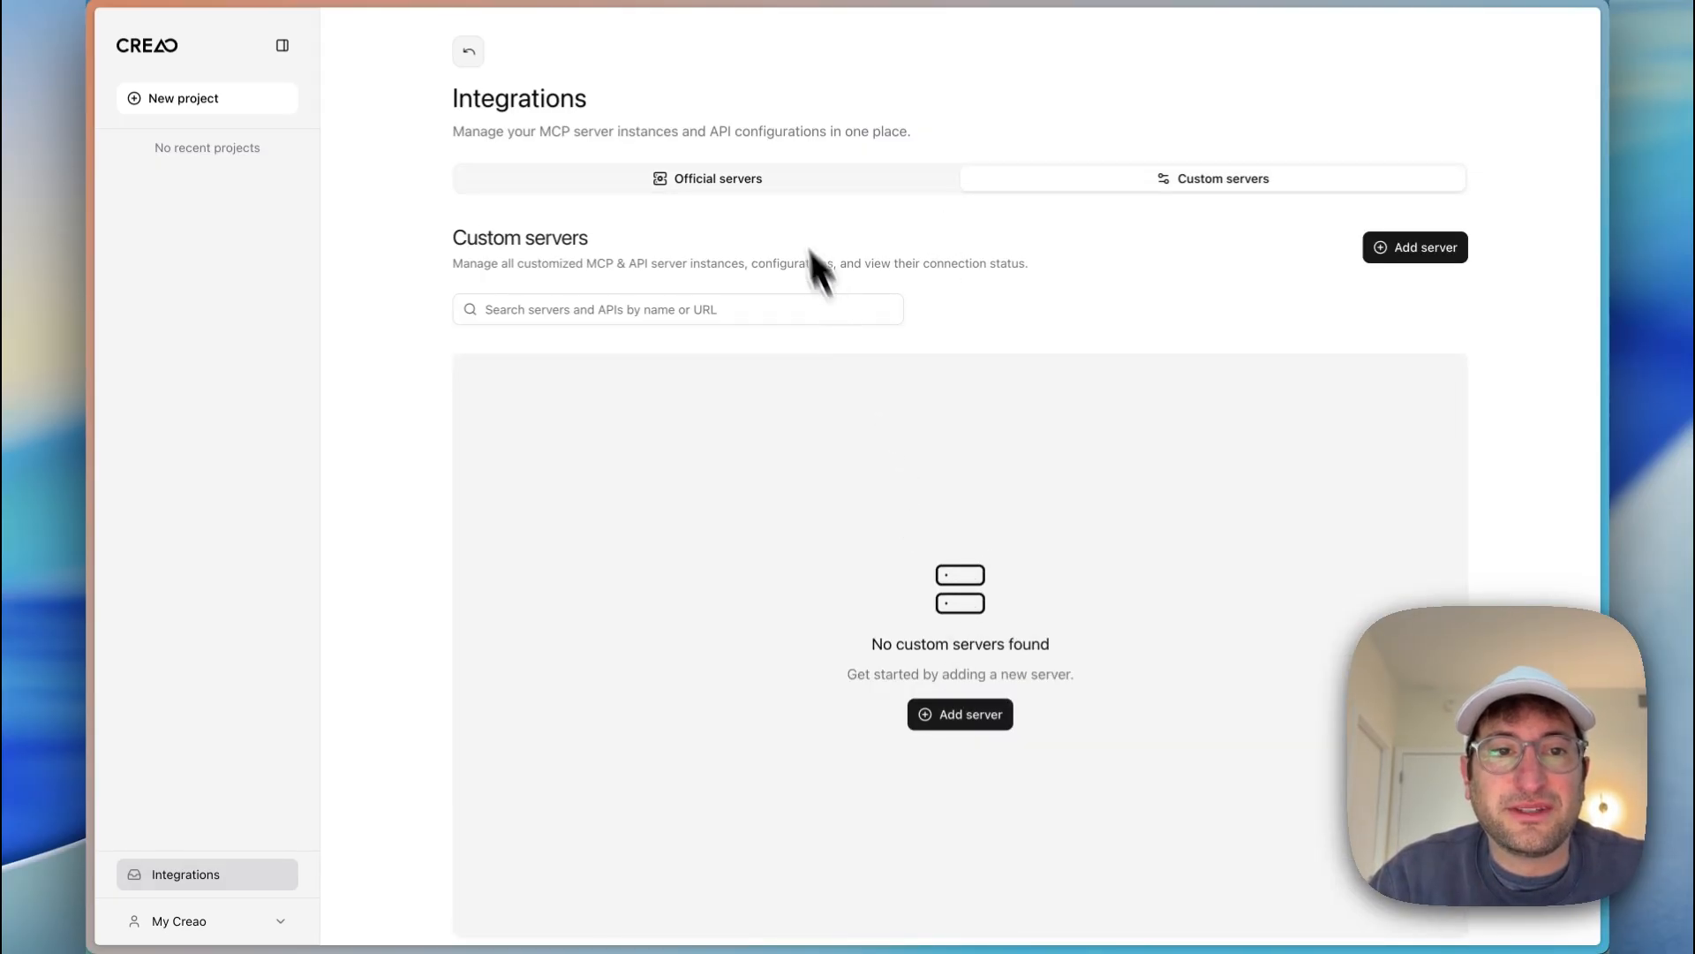
{"action": "left_click", "coordinate": [708, 179]}
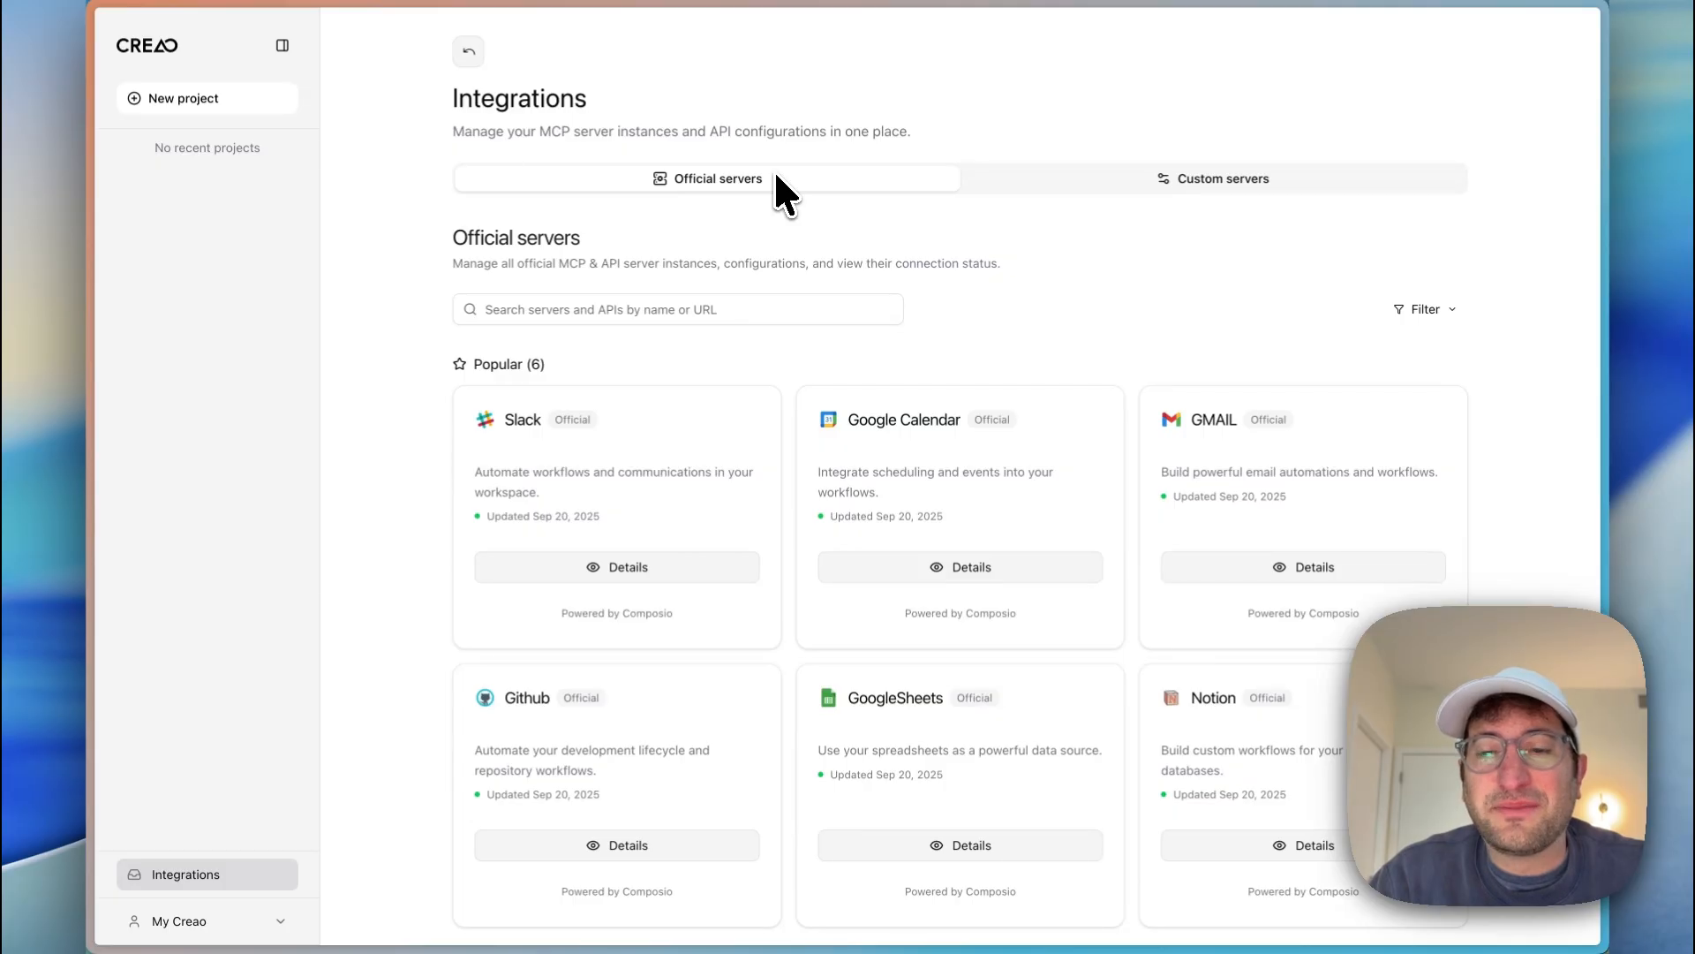
{"action": "mouse_move", "coordinate": [825, 289]}
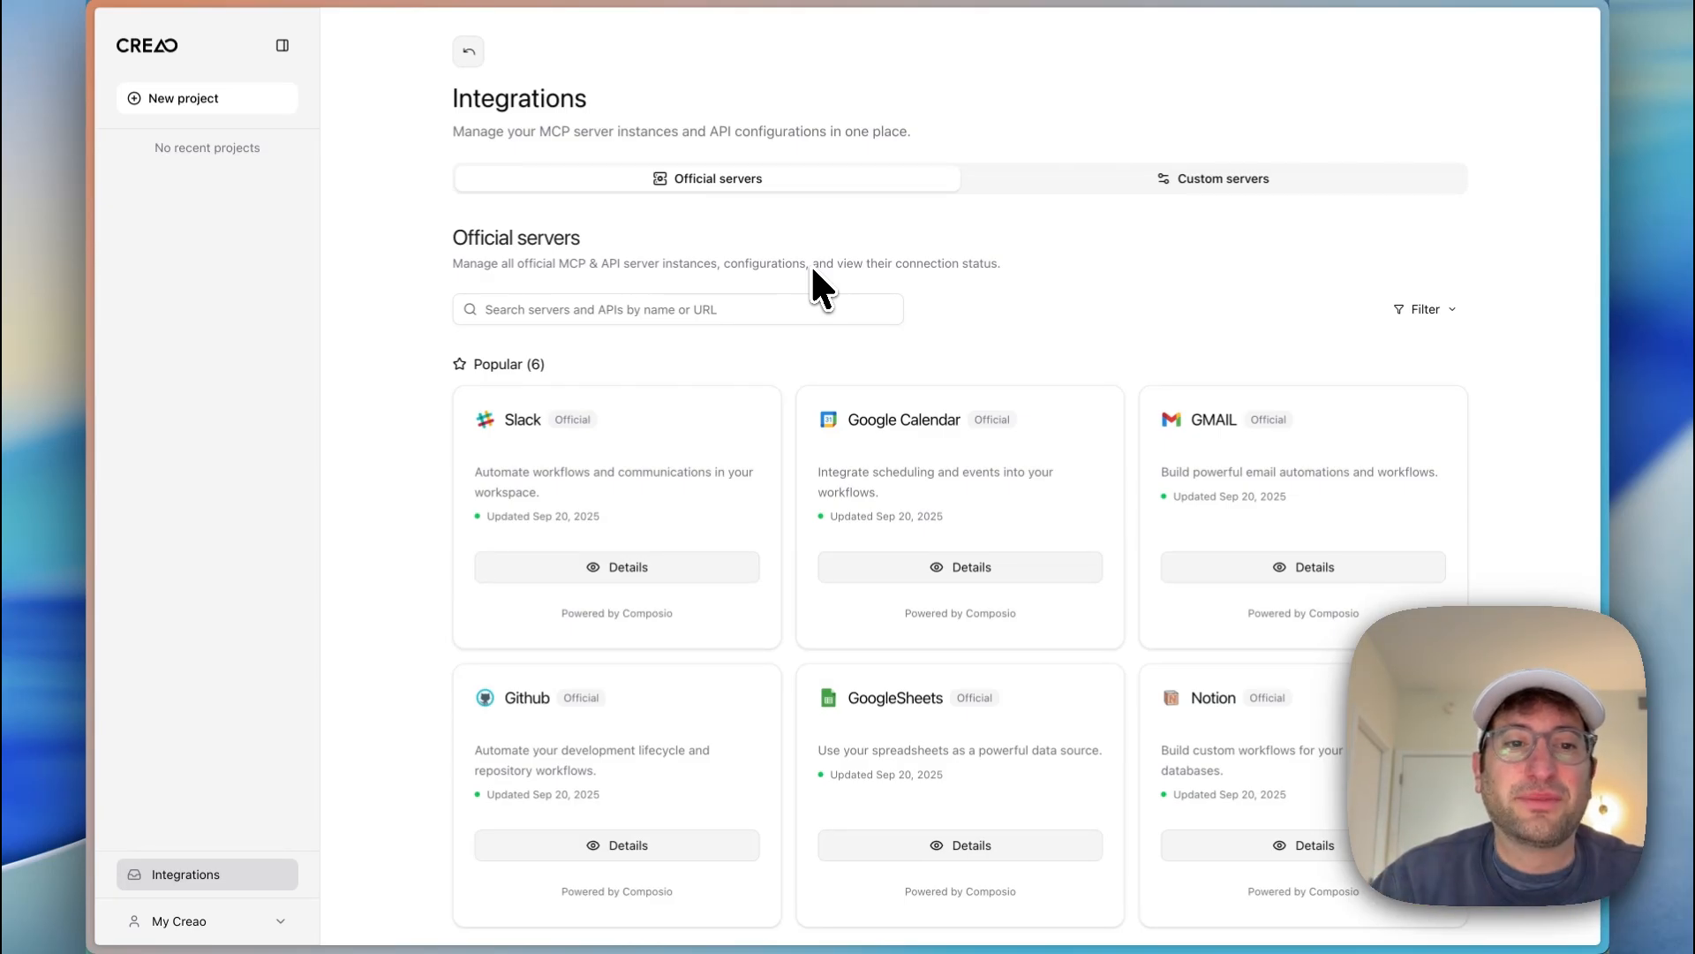
{"action": "scroll", "scroll_direction": "down", "scroll_amount": 3}
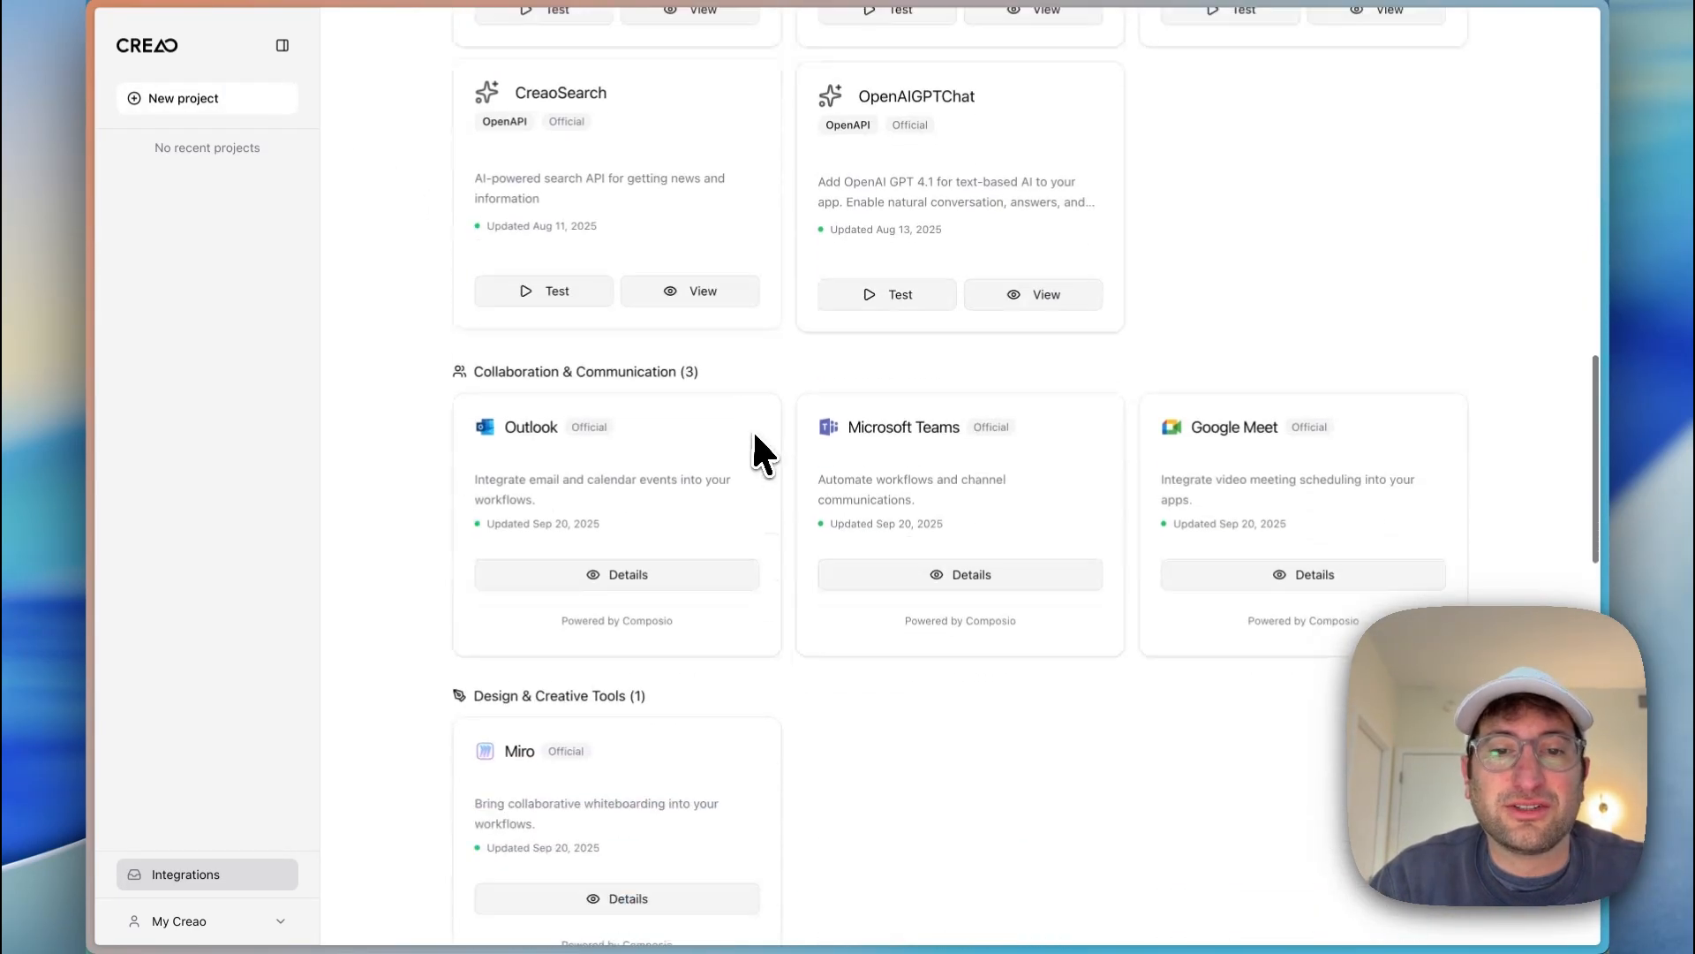
{"action": "scroll", "scroll_direction": "up", "scroll_amount": 3}
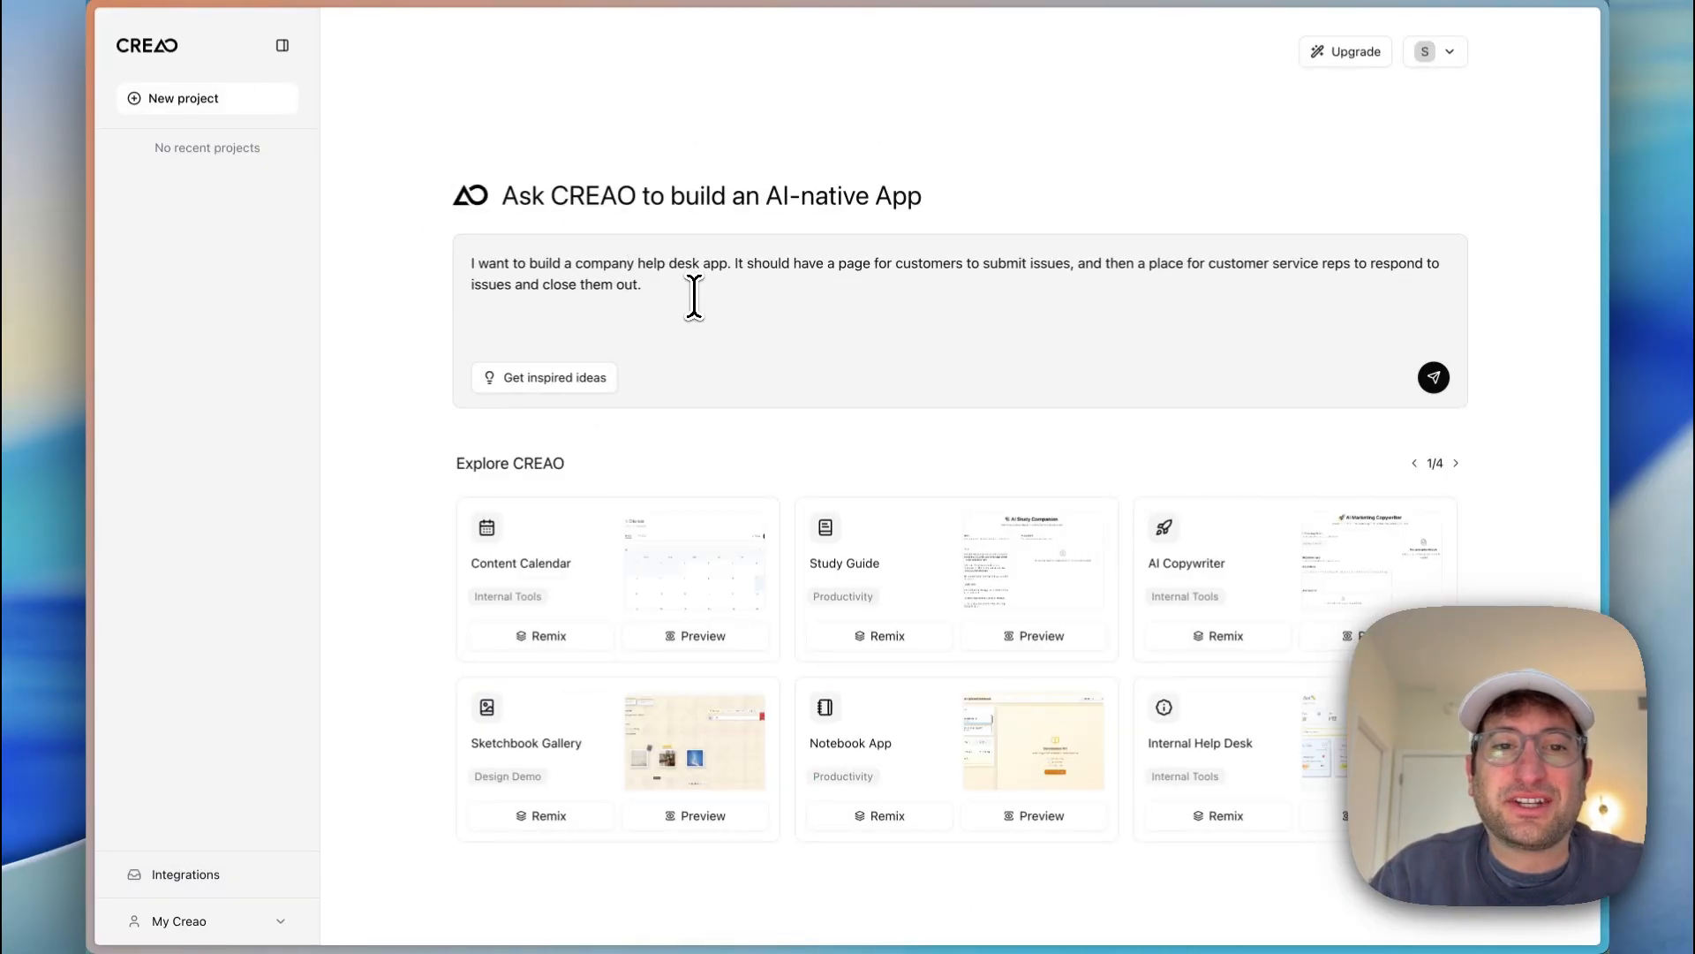
{"action": "mouse_move", "coordinate": [1024, 277]}
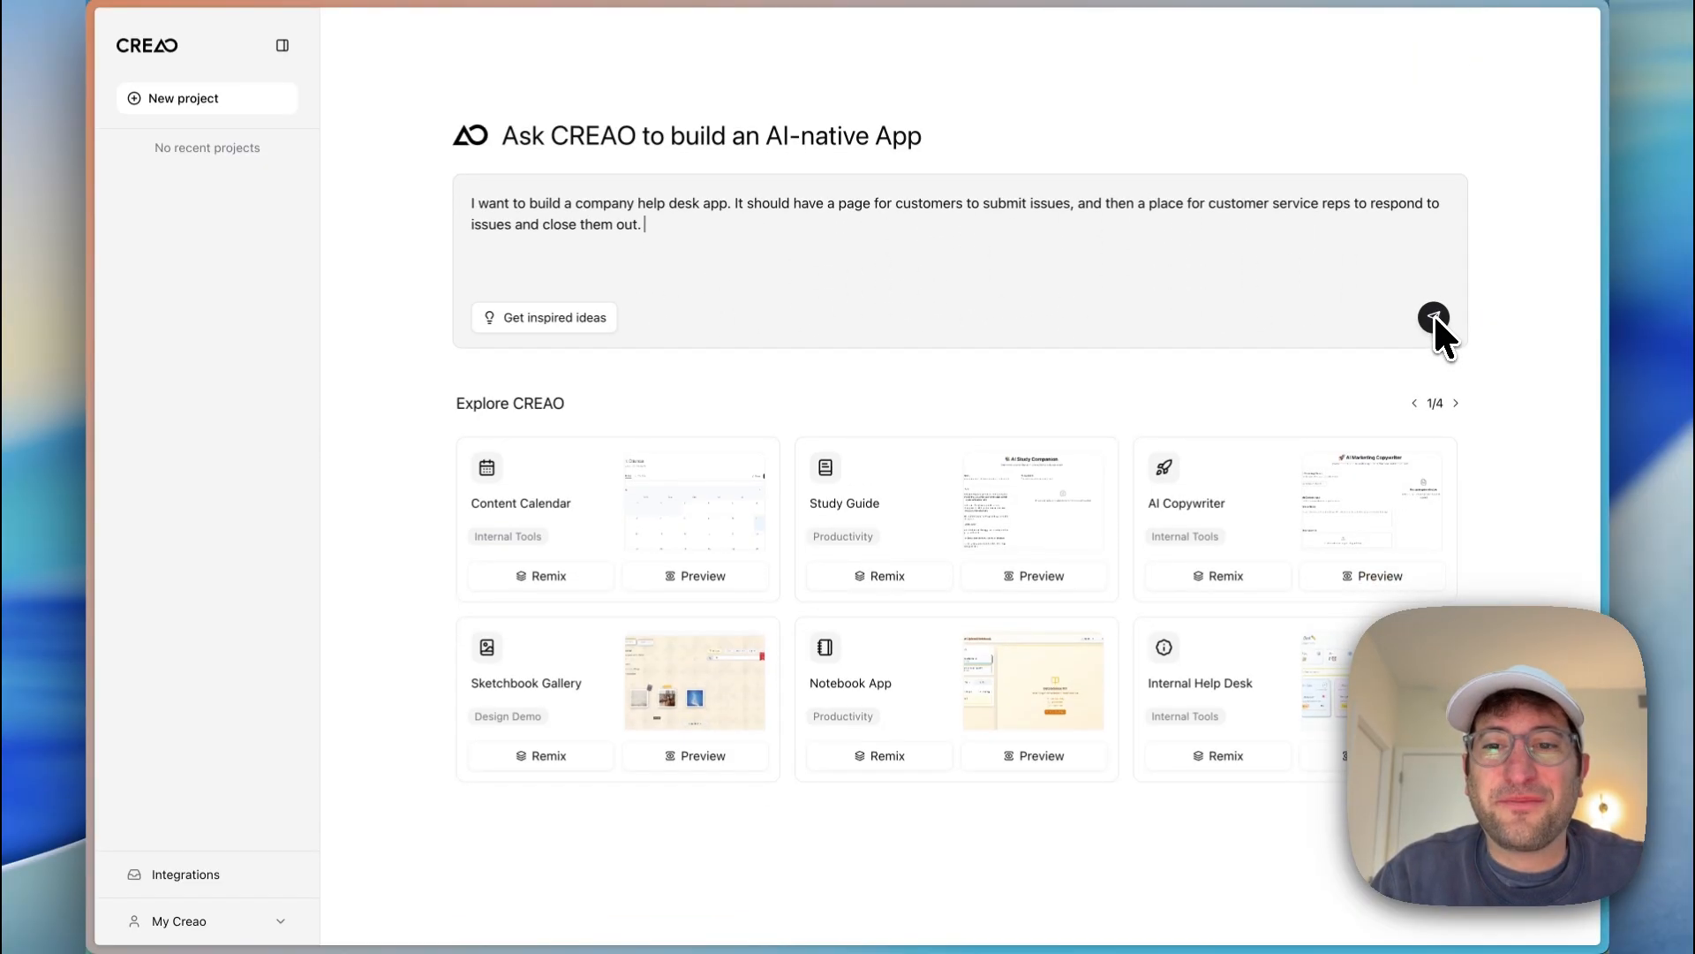
Step: Send the company help desk app description to start a new project
{"action": "left_click", "coordinate": [1434, 318]}
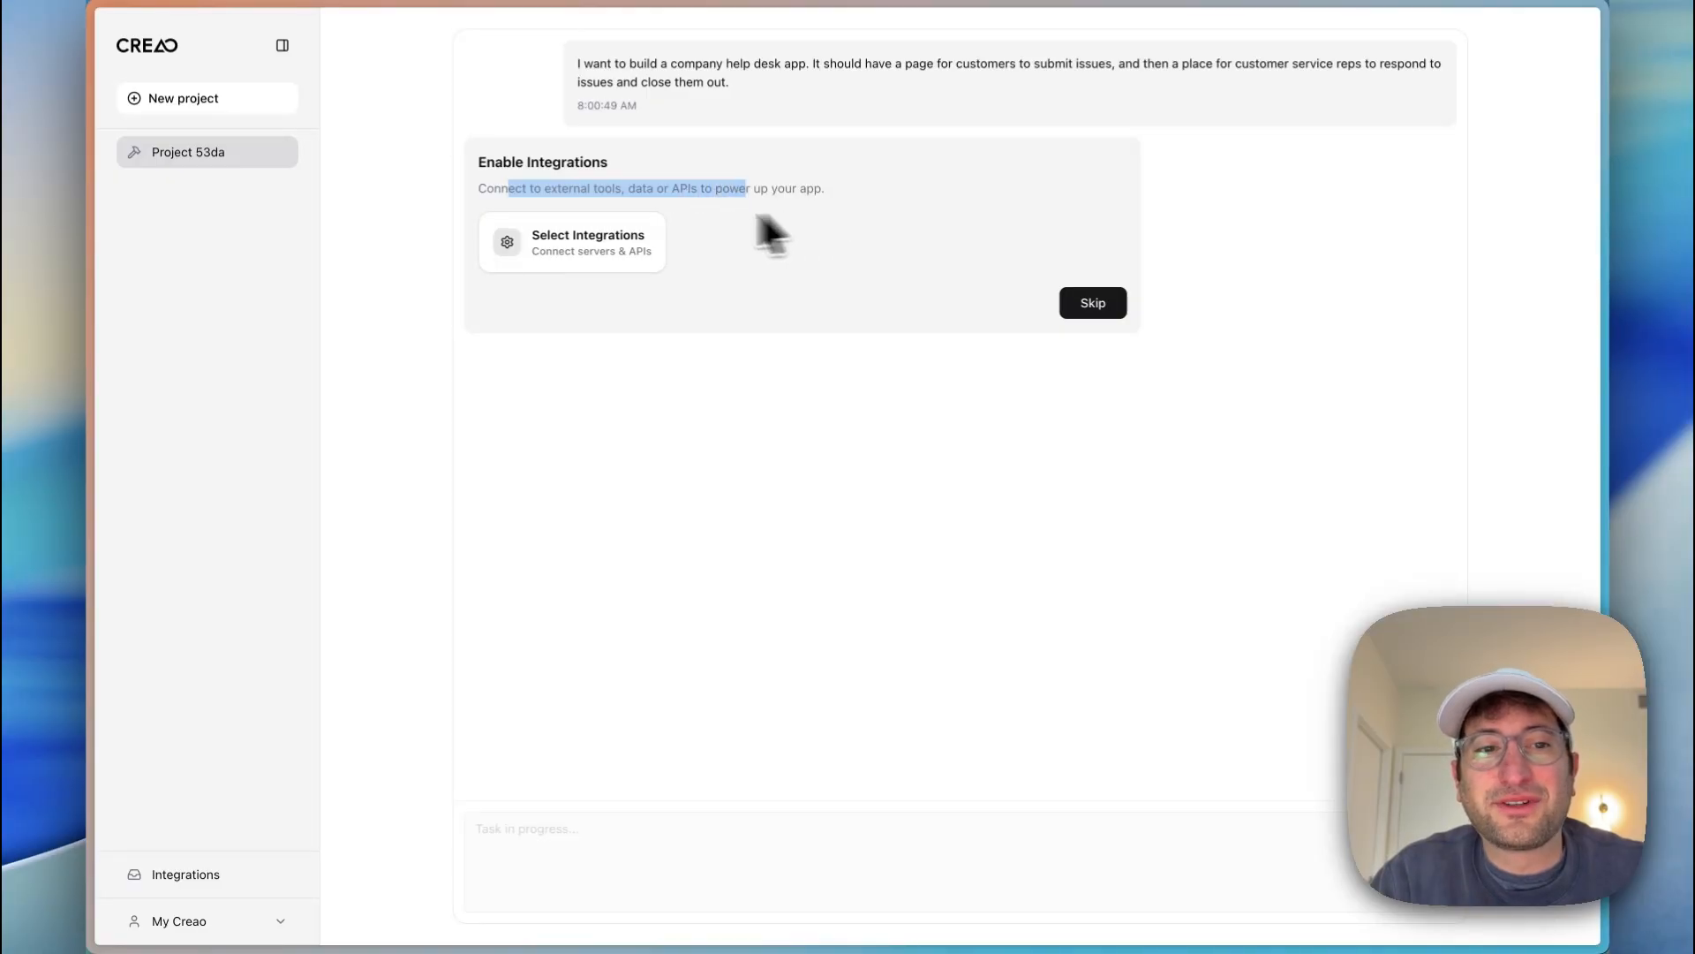
Step: In the integrations choice, add Gmail and CreaoFileUpload to the selected integrations
{"action": "left_click", "coordinate": [571, 242]}
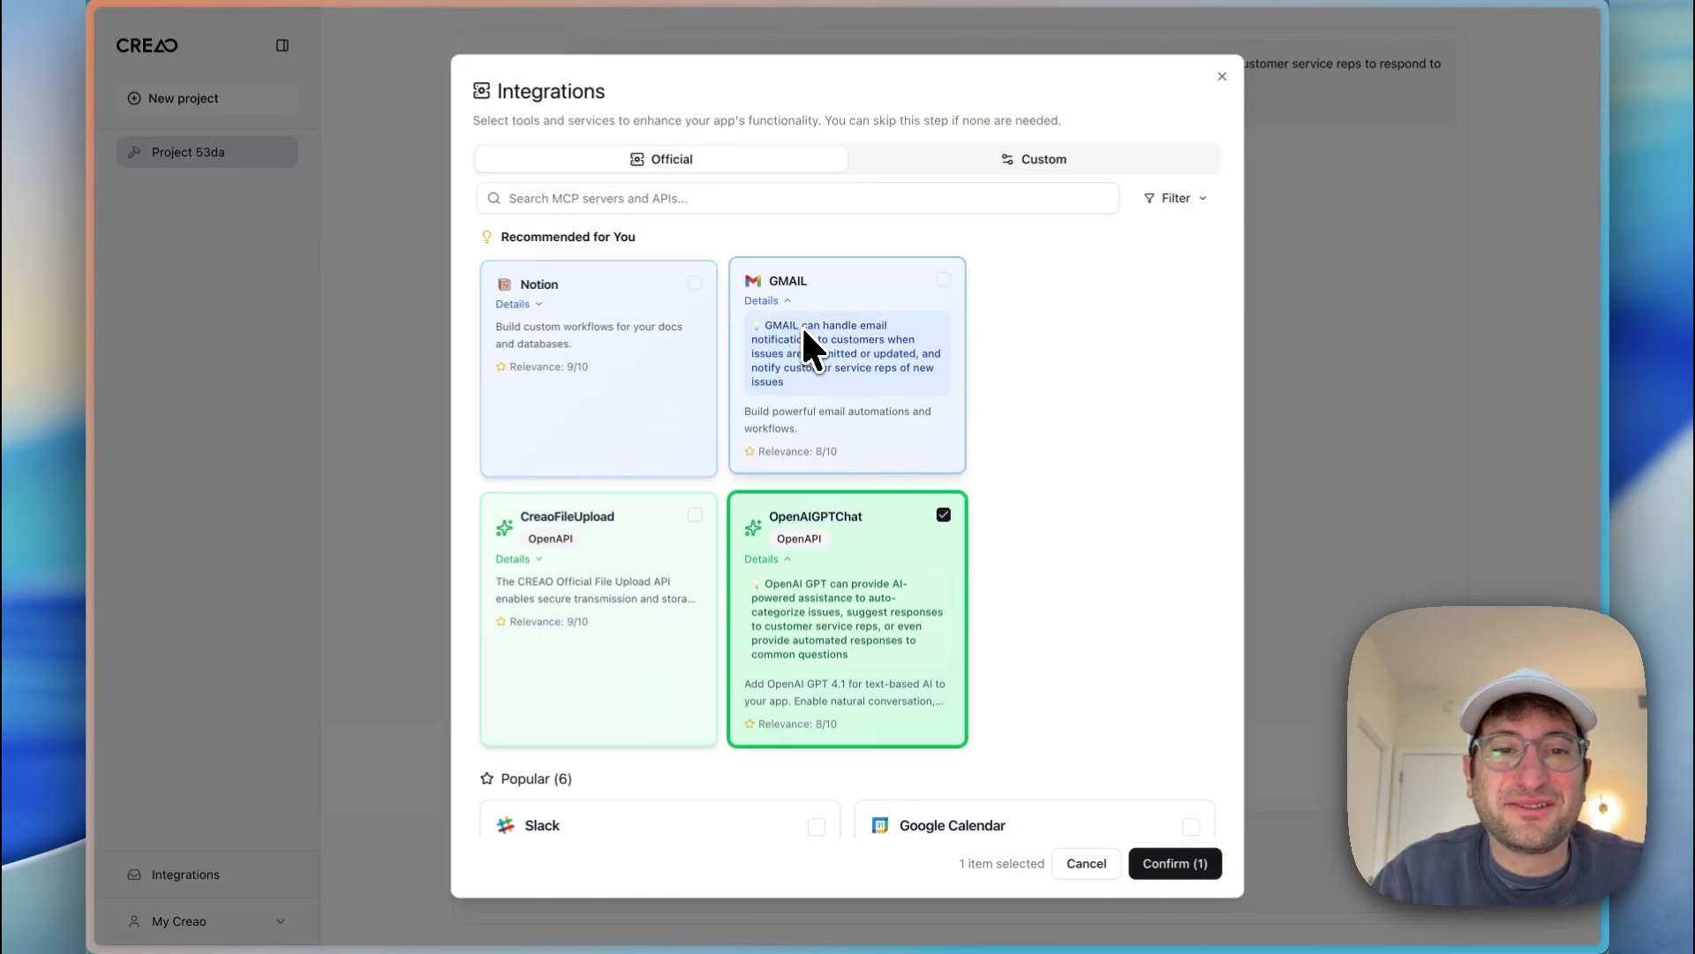
{"action": "mouse_move", "coordinate": [816, 372]}
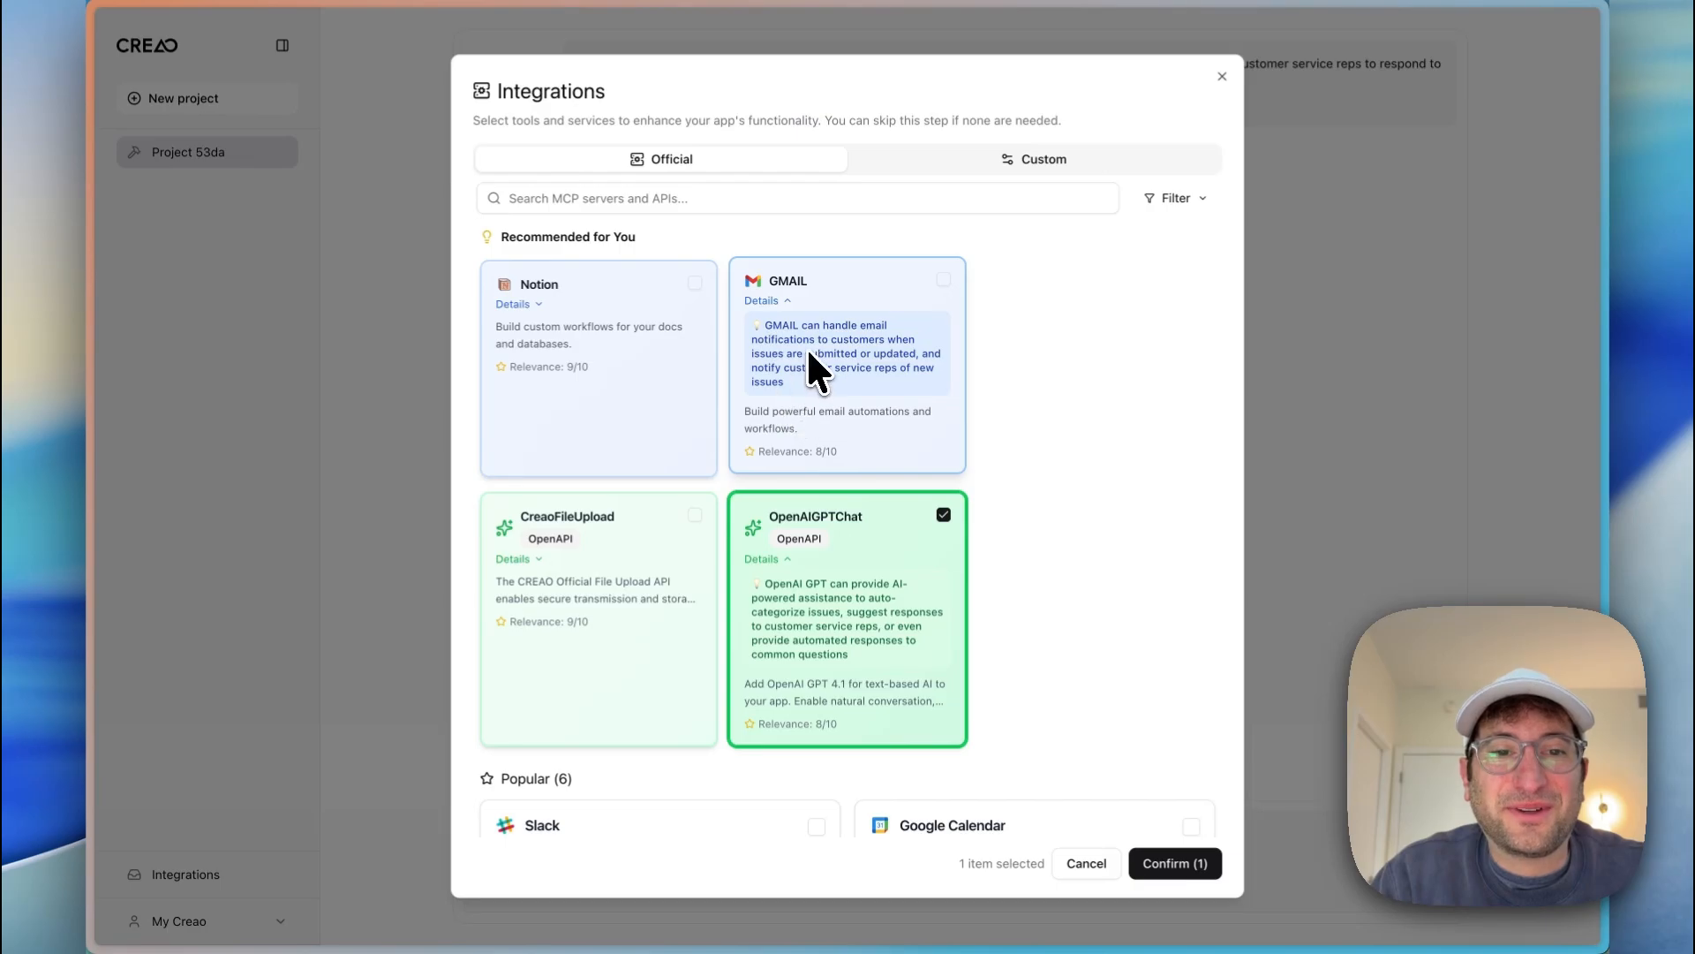
{"action": "mouse_move", "coordinate": [851, 355]}
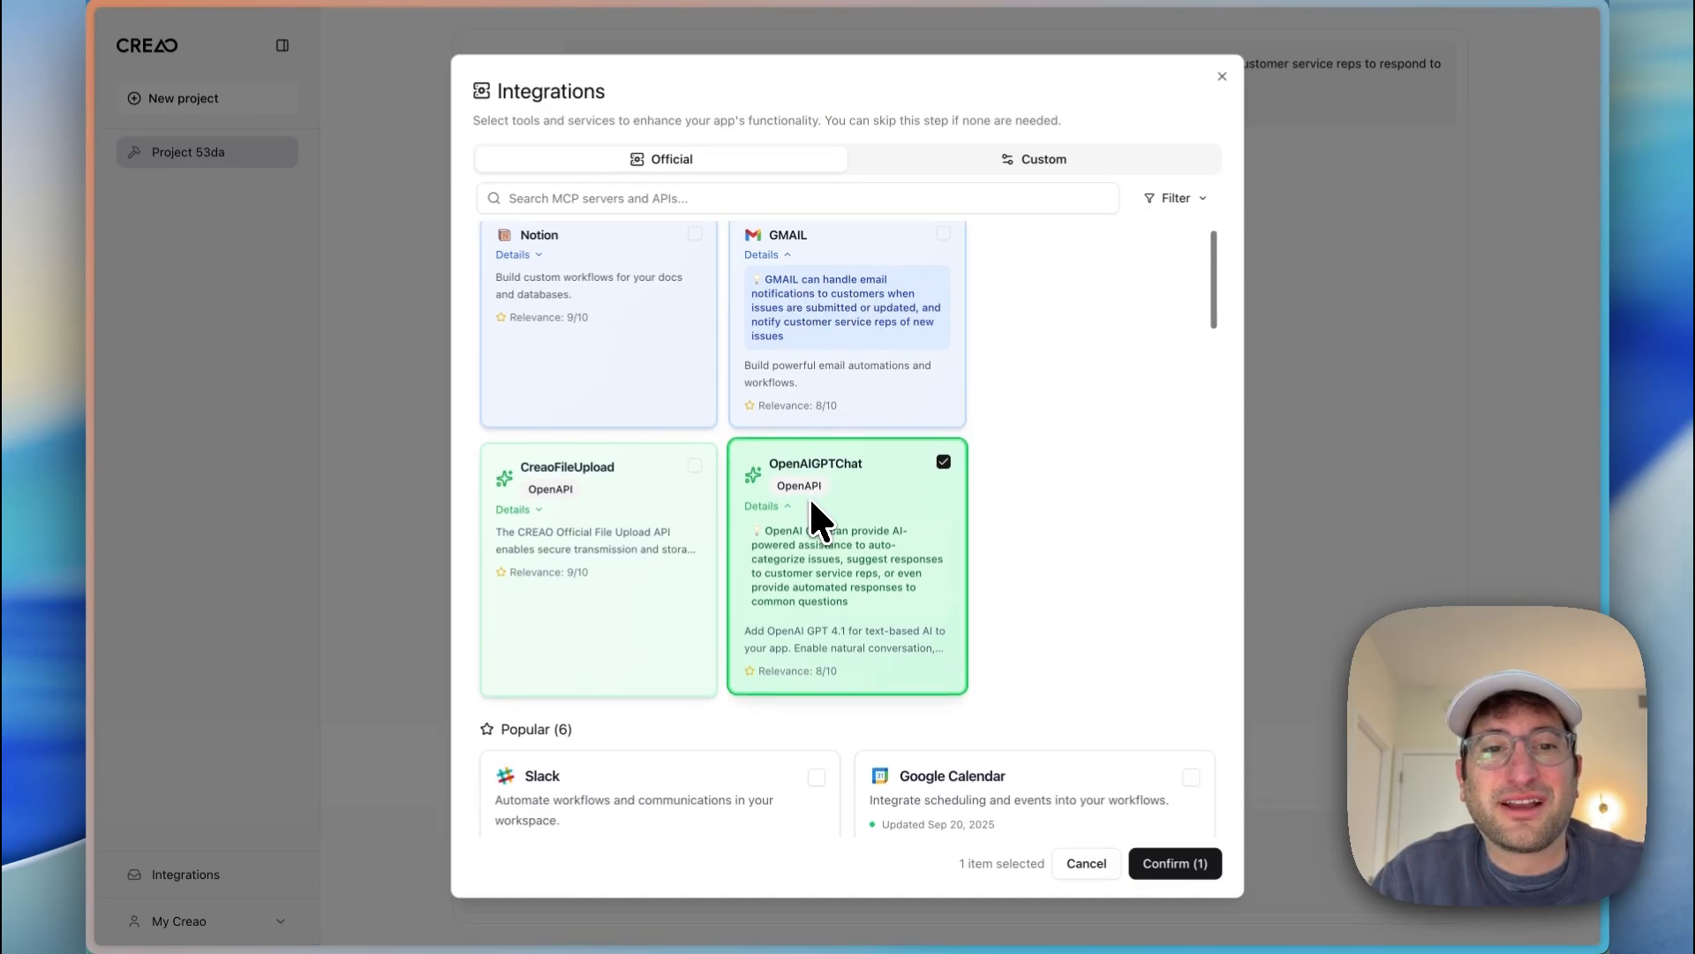
{"action": "scroll", "scroll_direction": "down", "scroll_amount": 3}
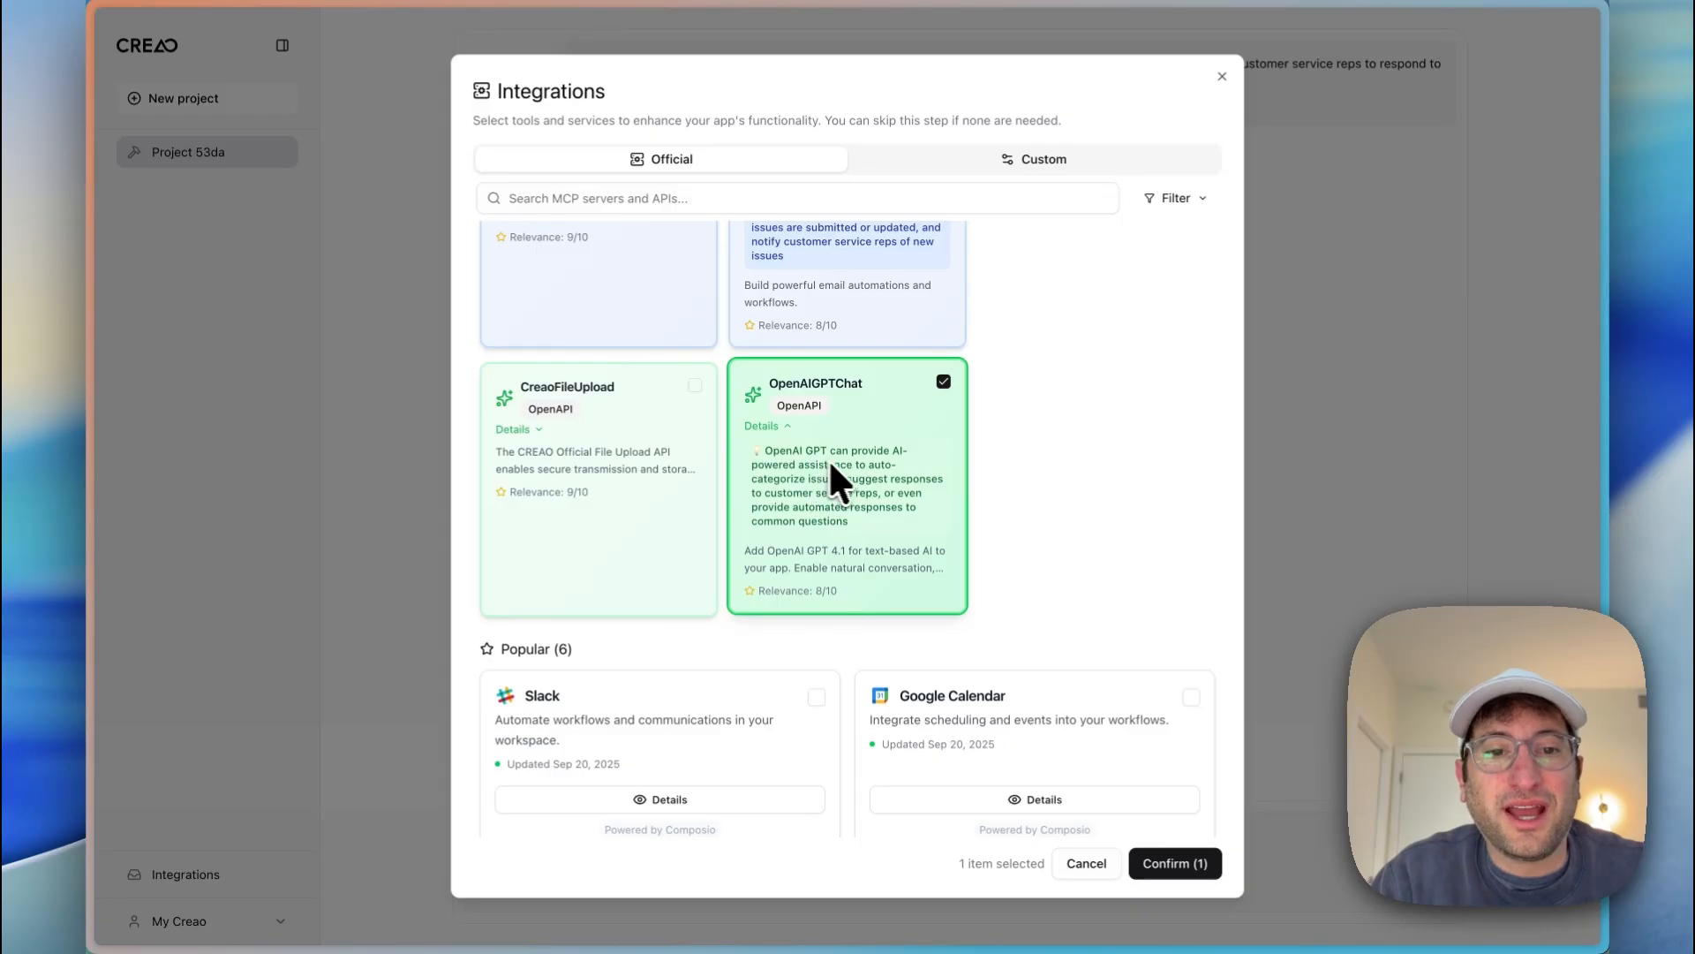
{"action": "scroll", "scroll_direction": "up", "scroll_amount": 3}
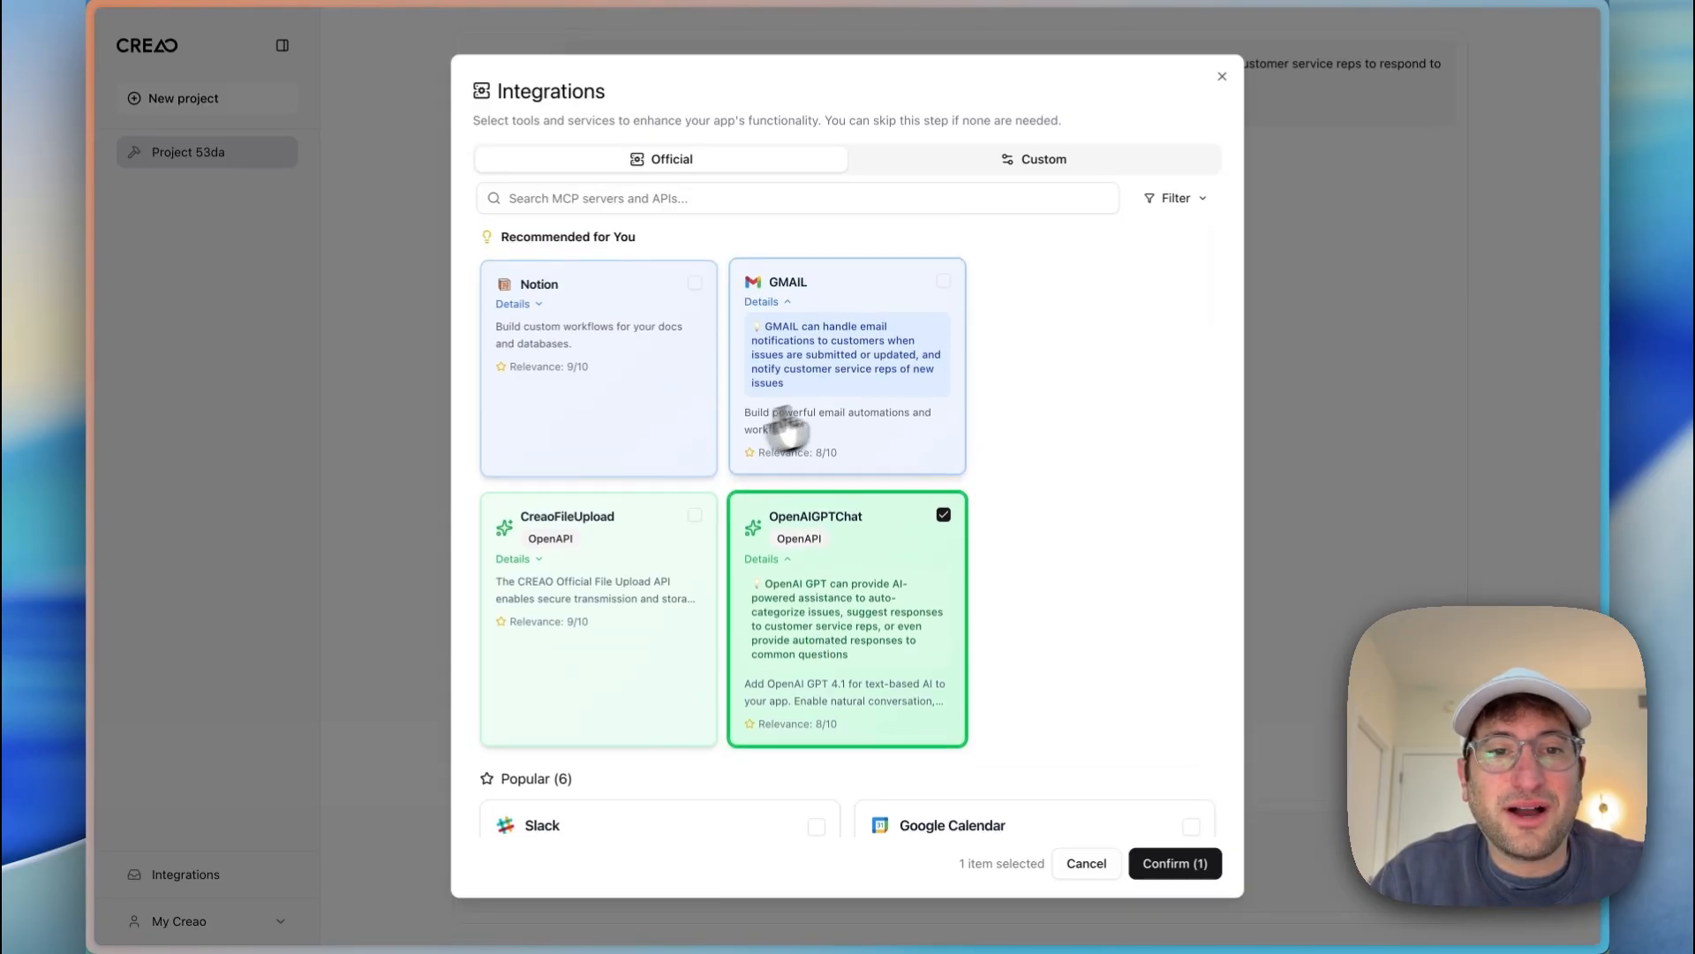
{"action": "left_click", "coordinate": [943, 283]}
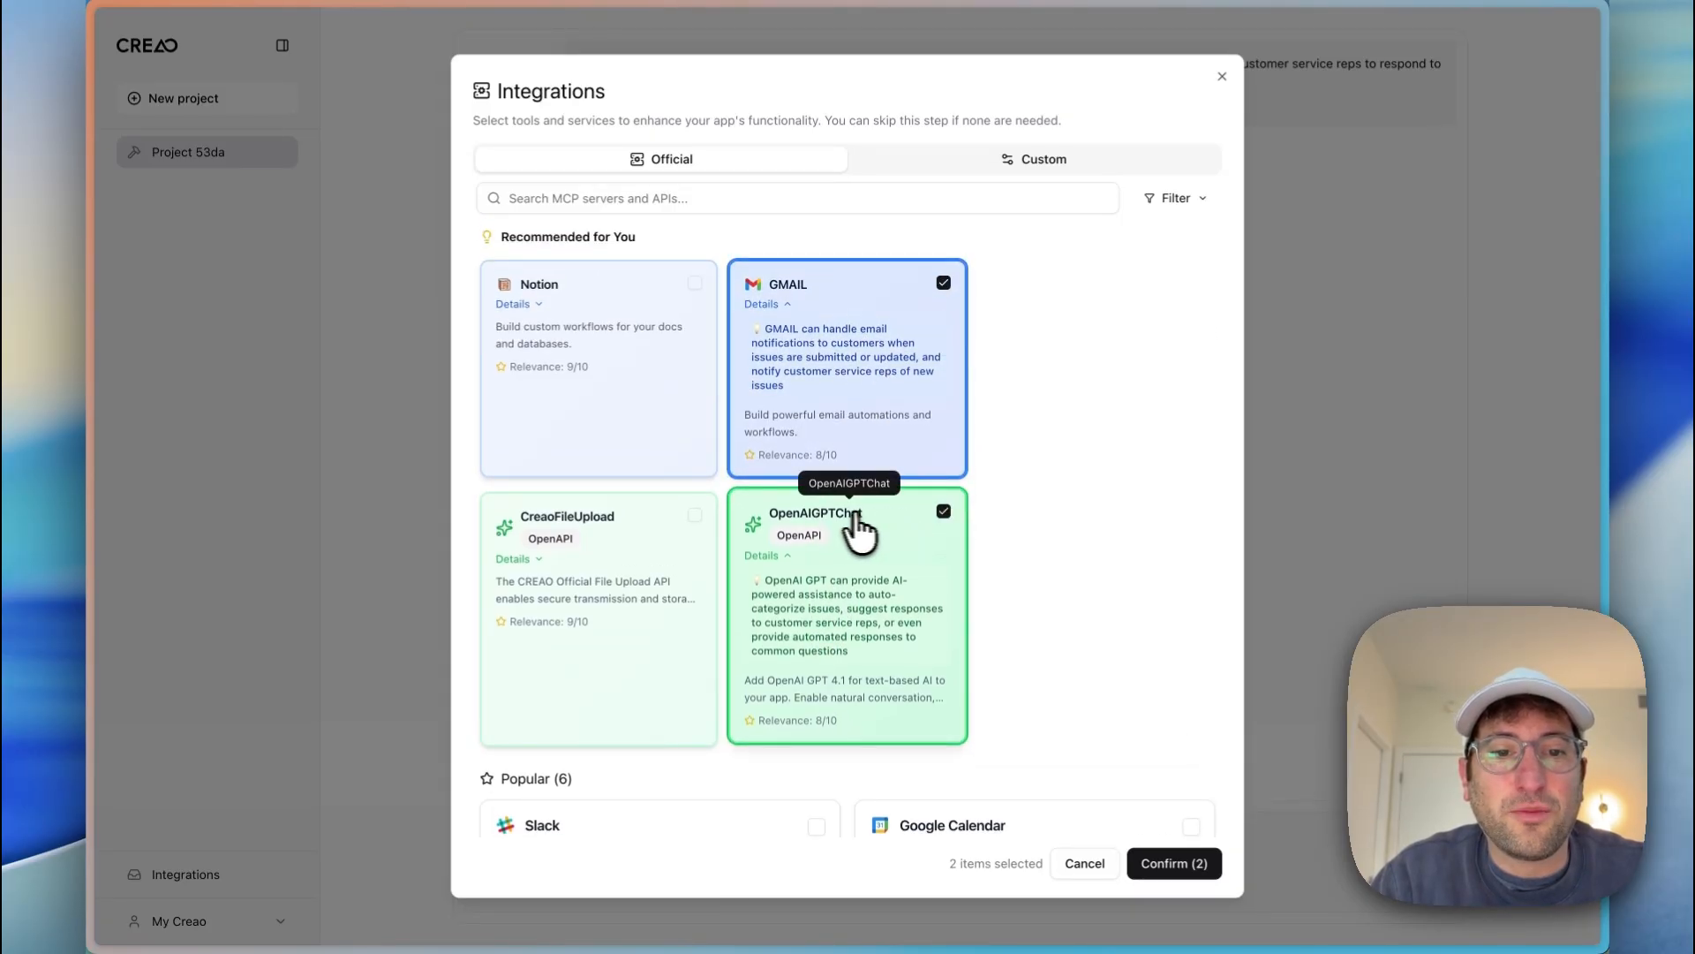
{"action": "mouse_move", "coordinate": [947, 530]}
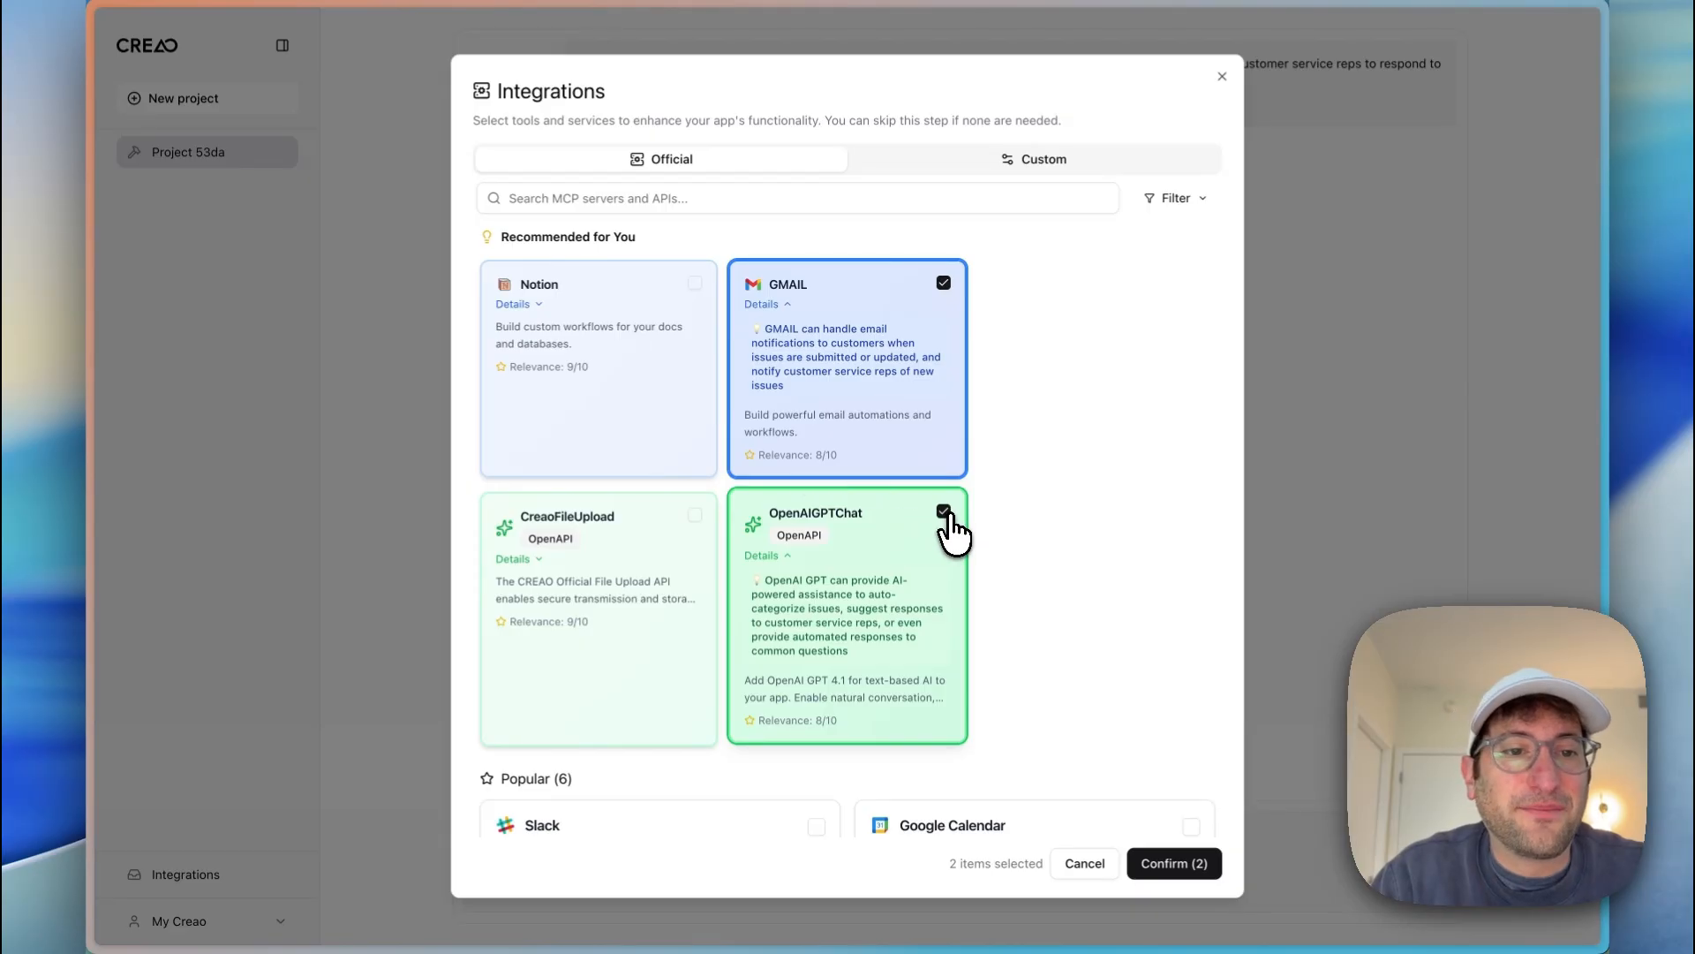
{"action": "left_click", "coordinate": [694, 516]}
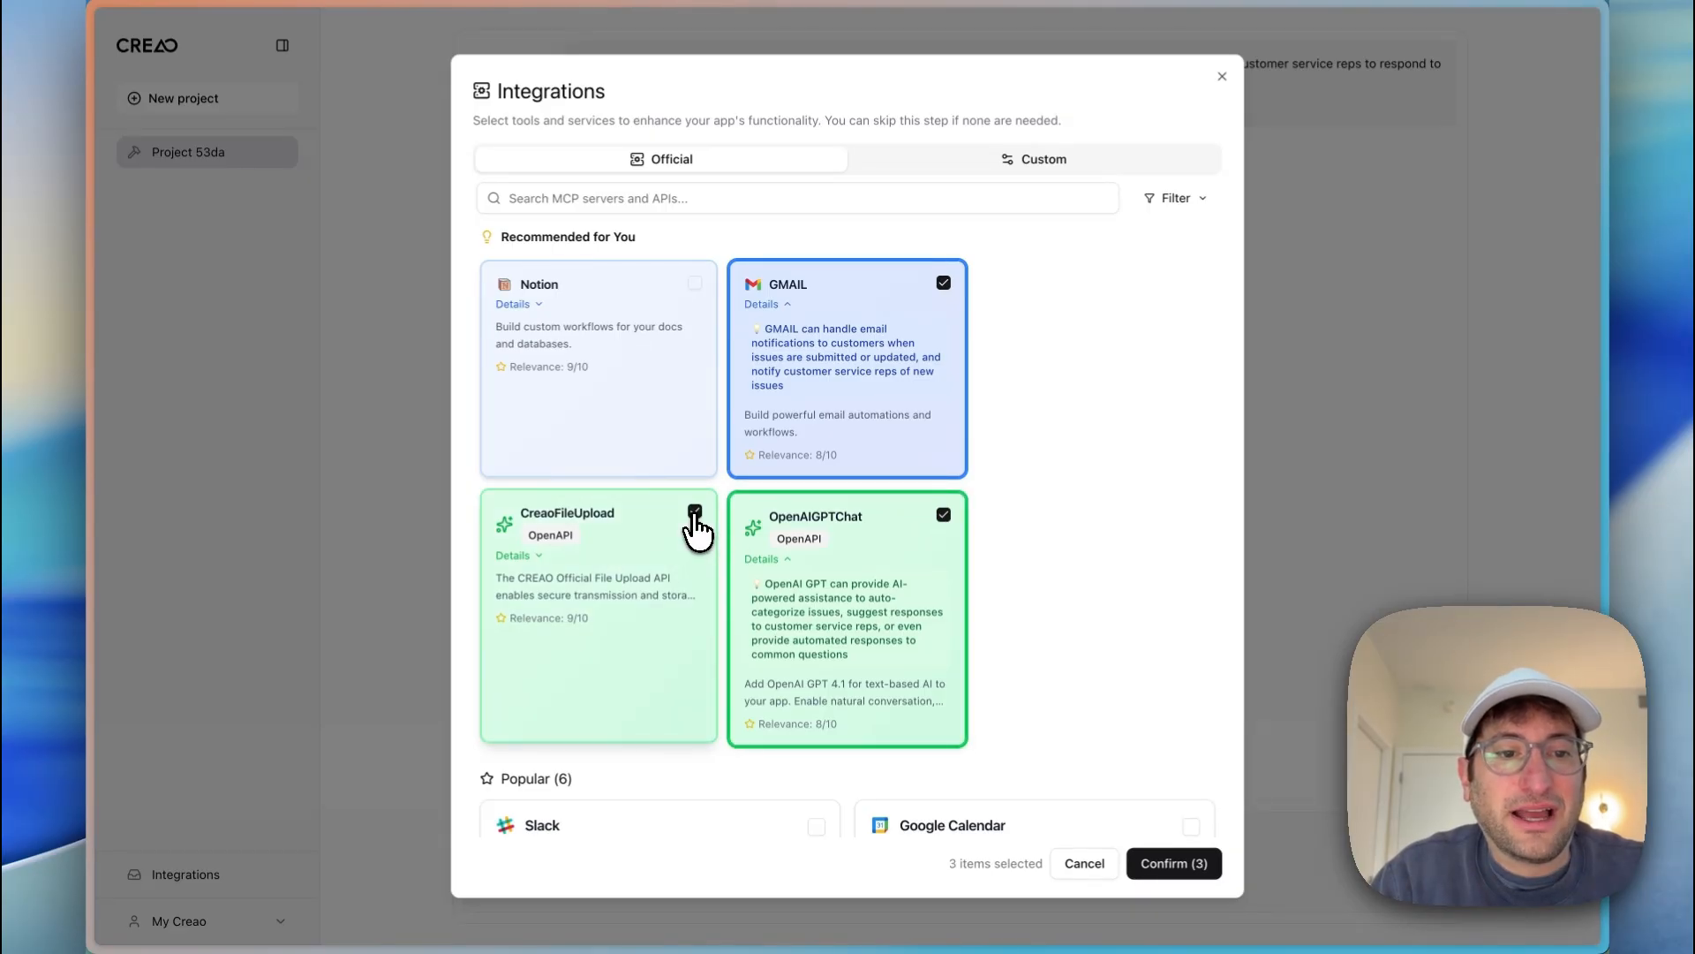
Step: Read the recommendations, add Notion, confirm the four integrations and continue to the product brief
{"action": "left_click", "coordinate": [694, 512]}
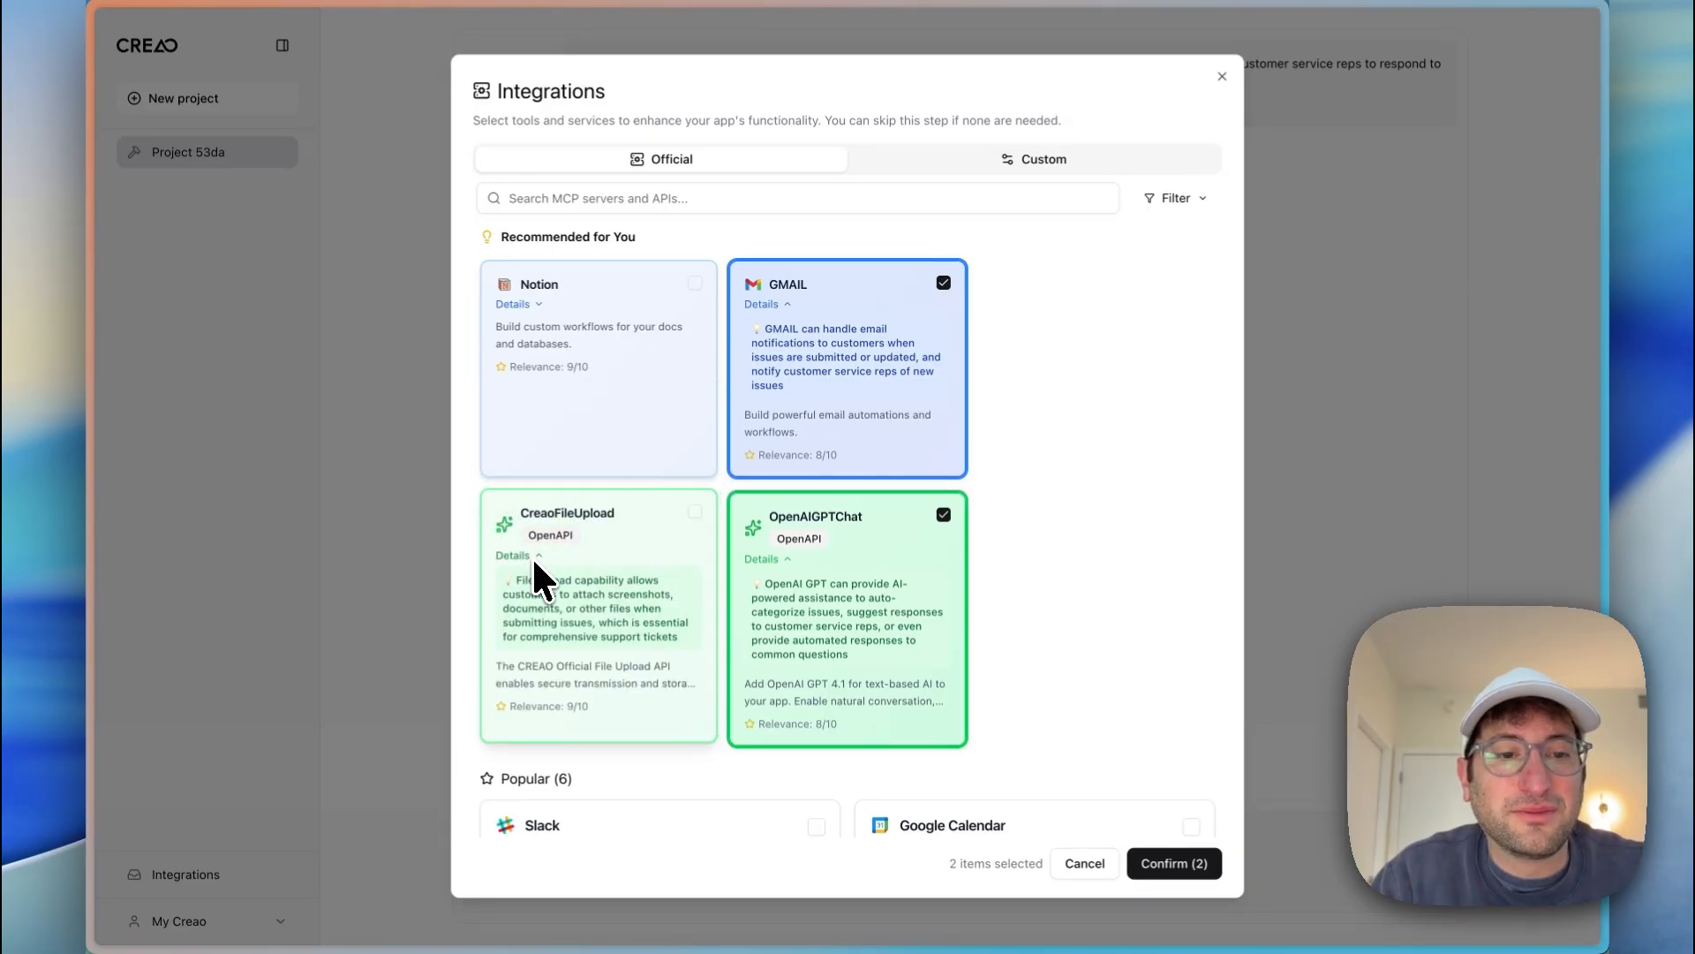
{"action": "mouse_move", "coordinate": [616, 616]}
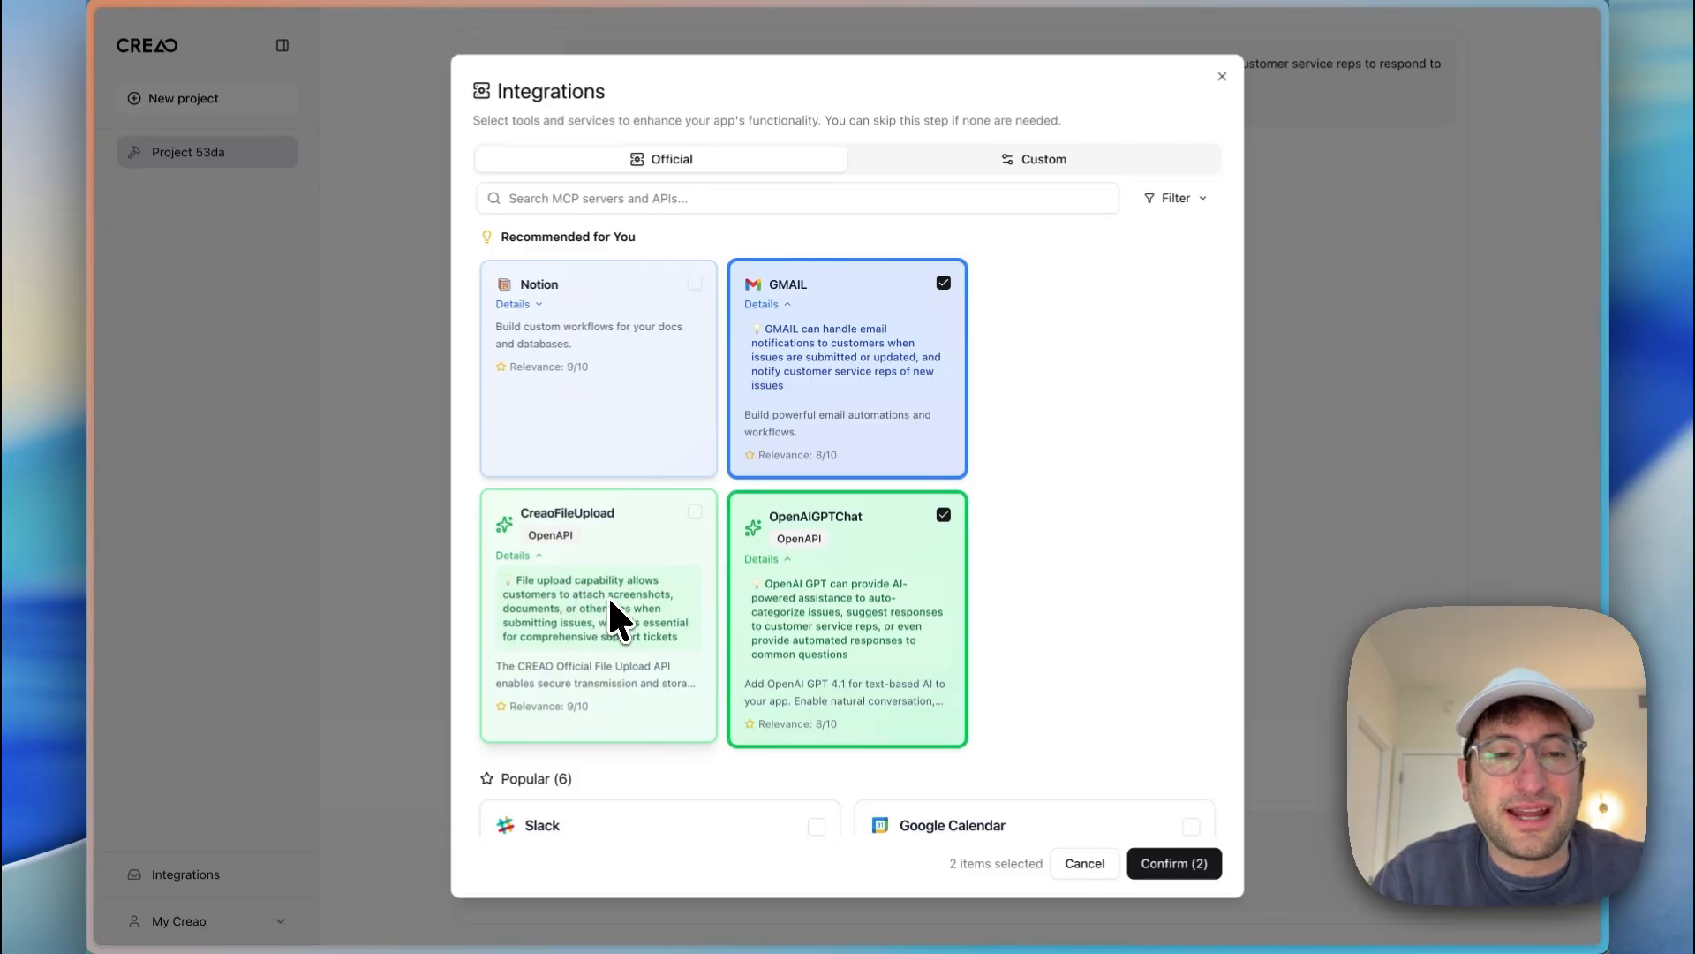
{"action": "left_click", "coordinate": [517, 304]}
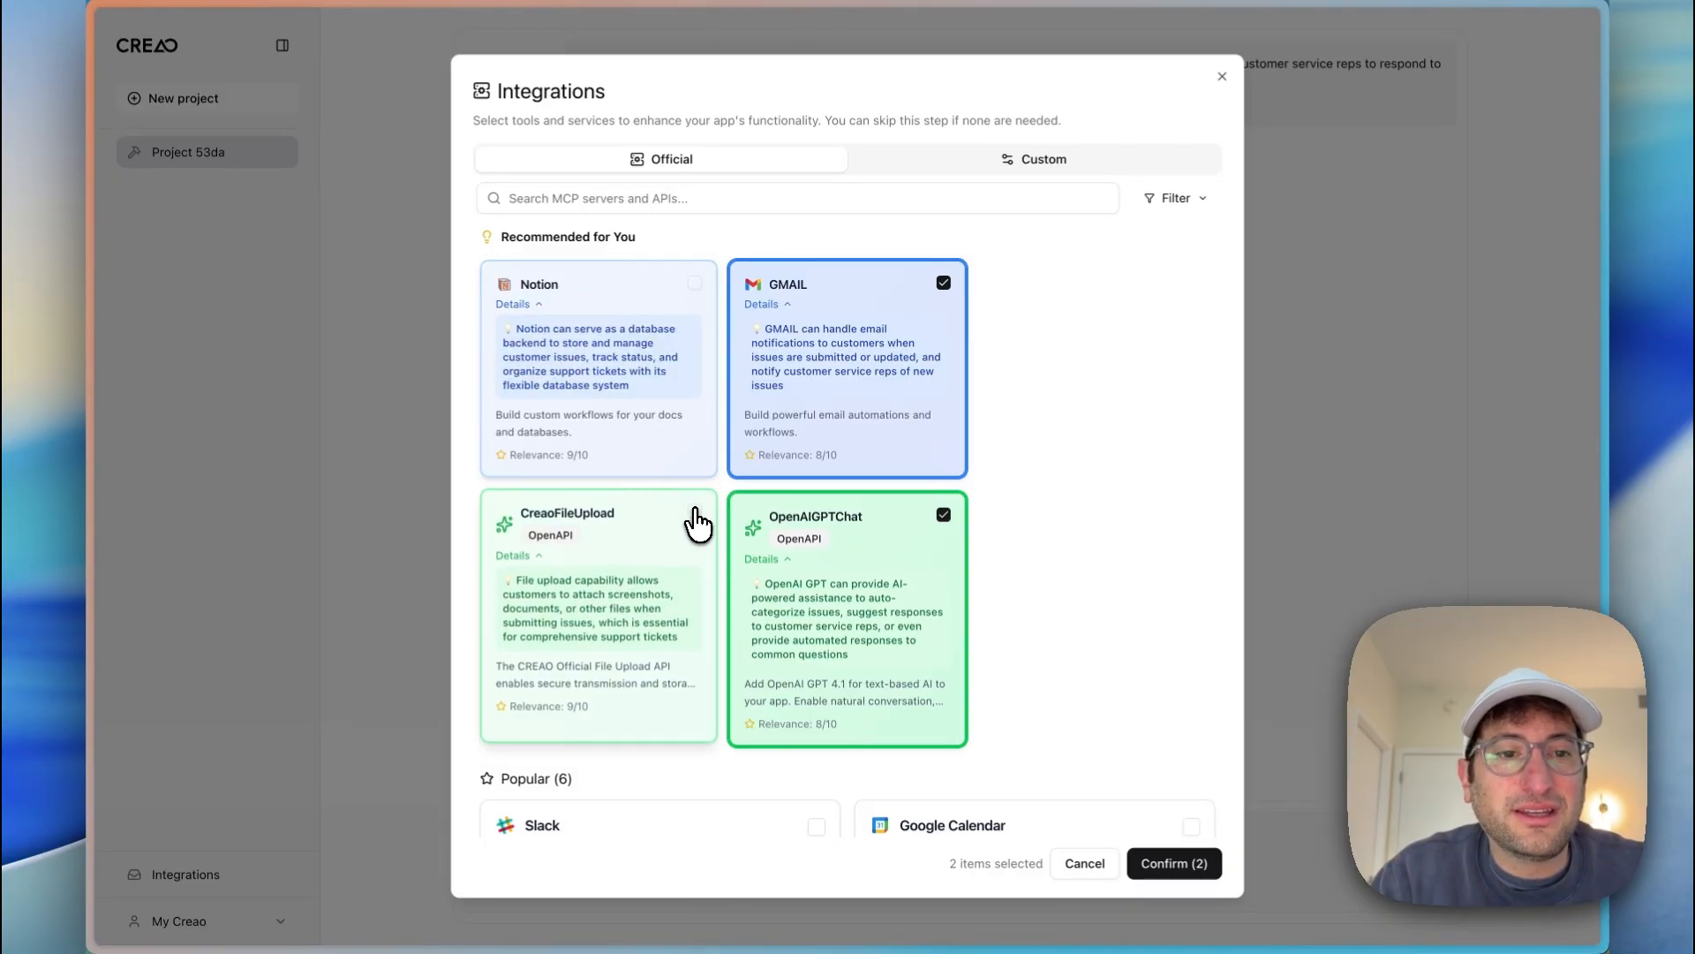
{"action": "left_click", "coordinate": [696, 514]}
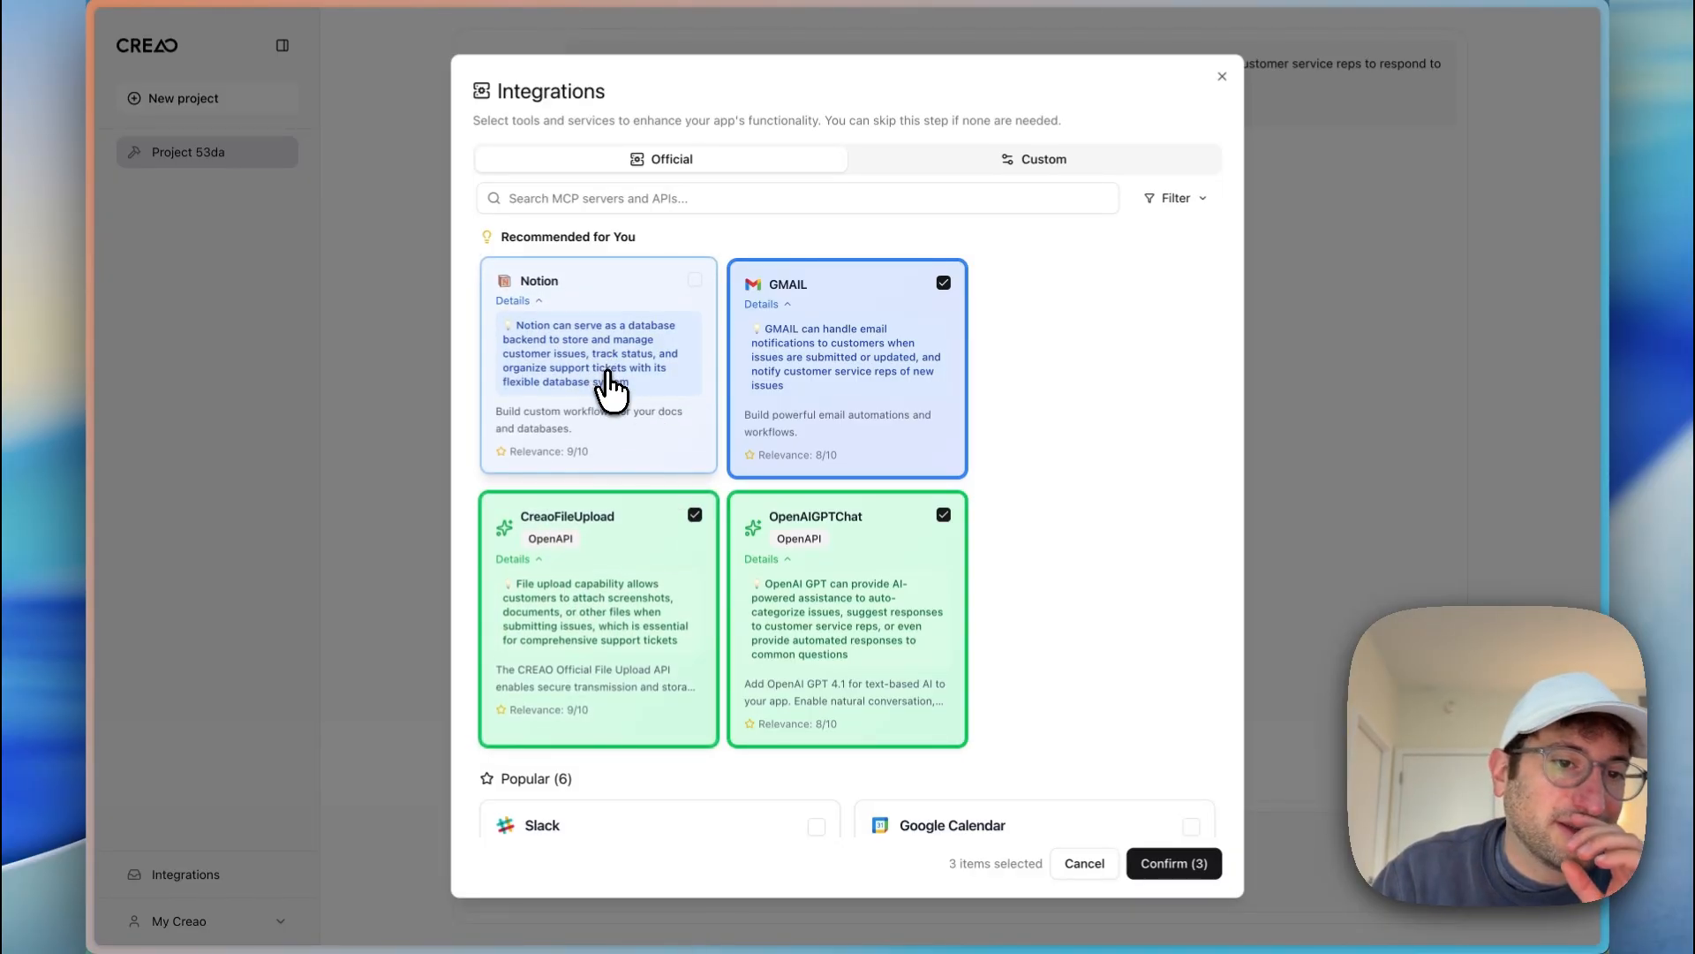
{"action": "mouse_move", "coordinate": [632, 388]}
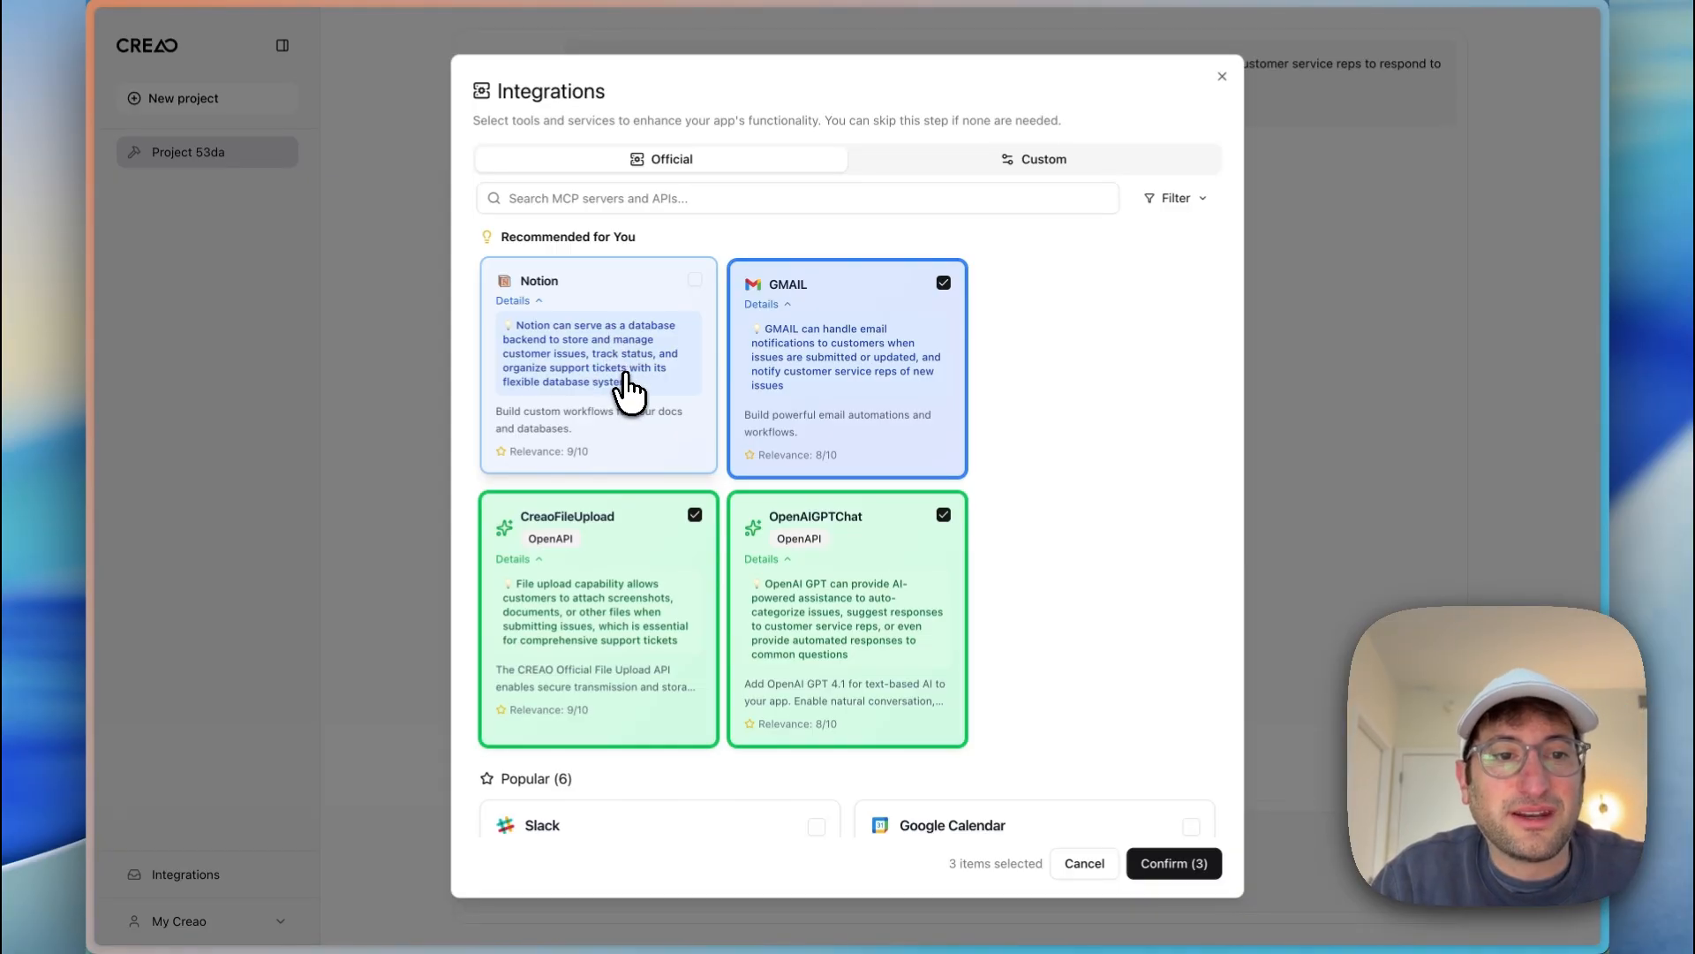
{"action": "left_click", "coordinate": [695, 282]}
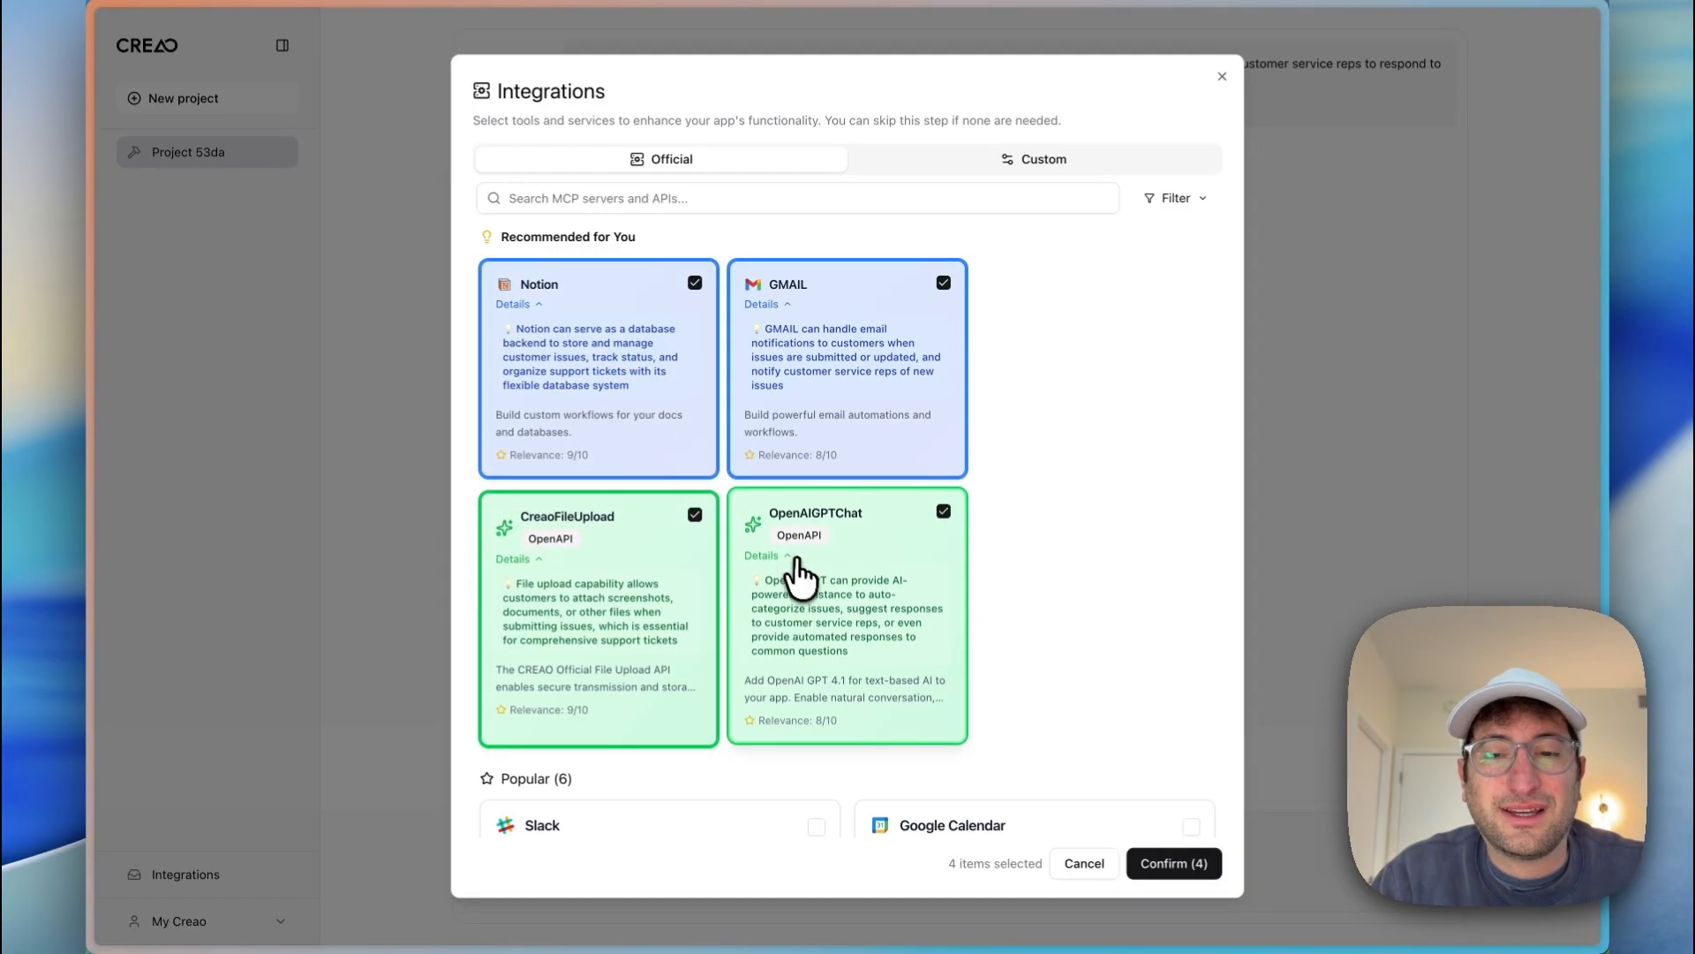
{"action": "left_click", "coordinate": [1172, 864]}
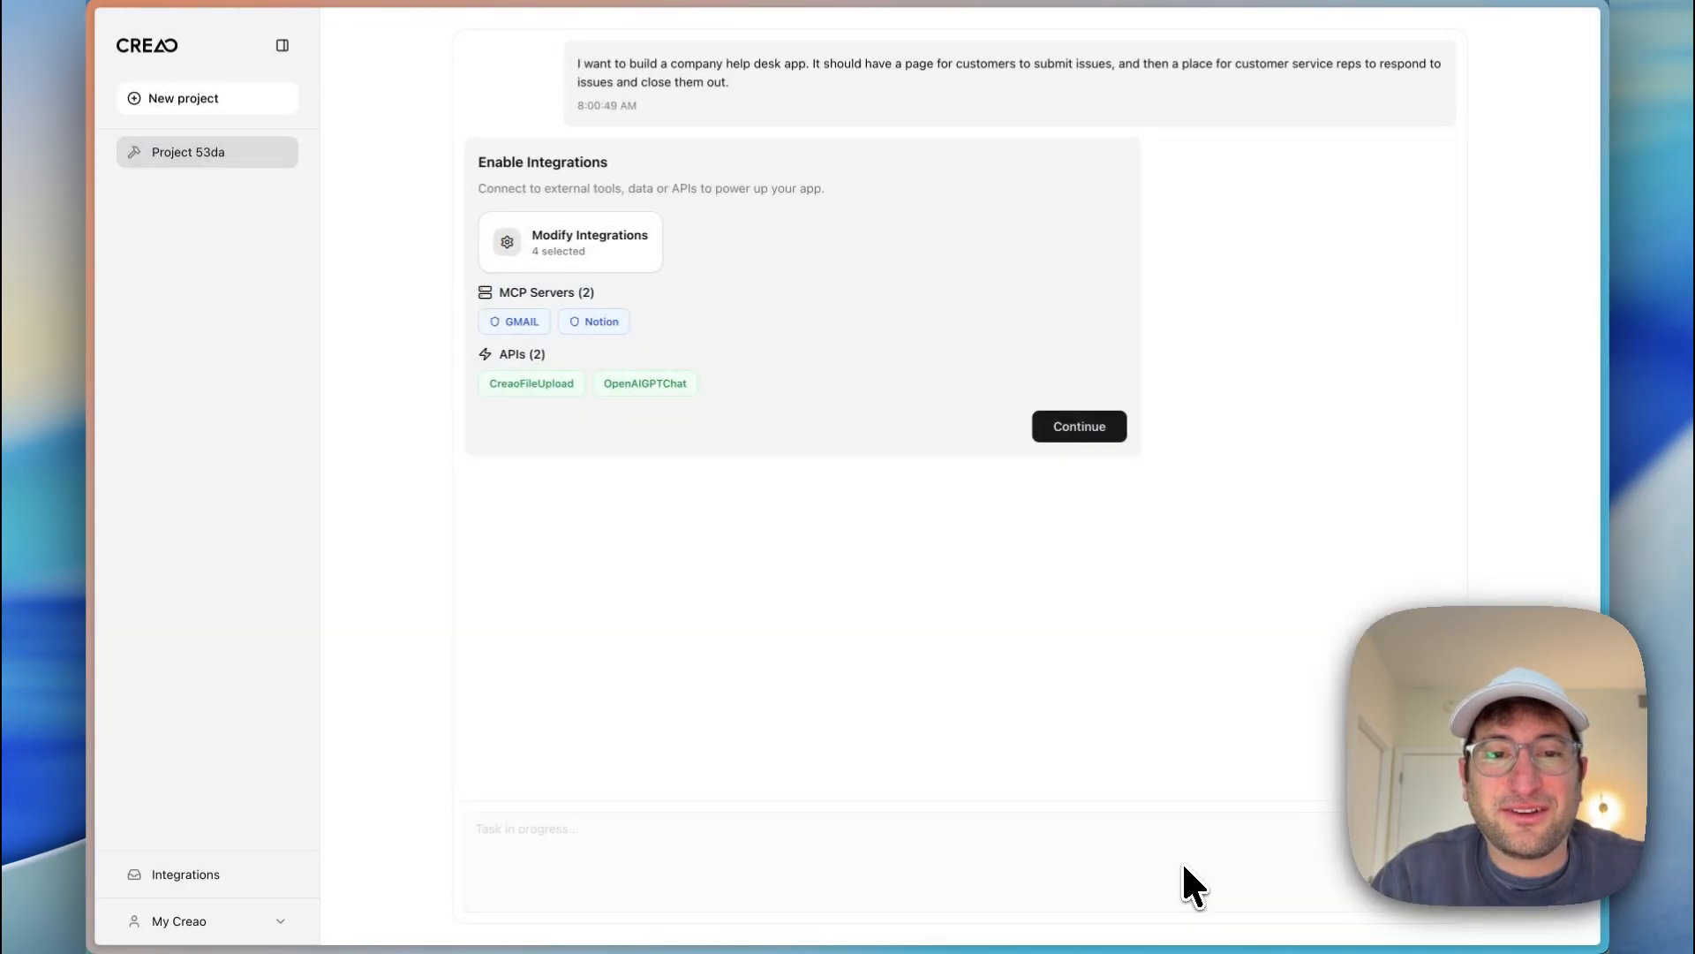
{"action": "left_click", "coordinate": [1078, 426]}
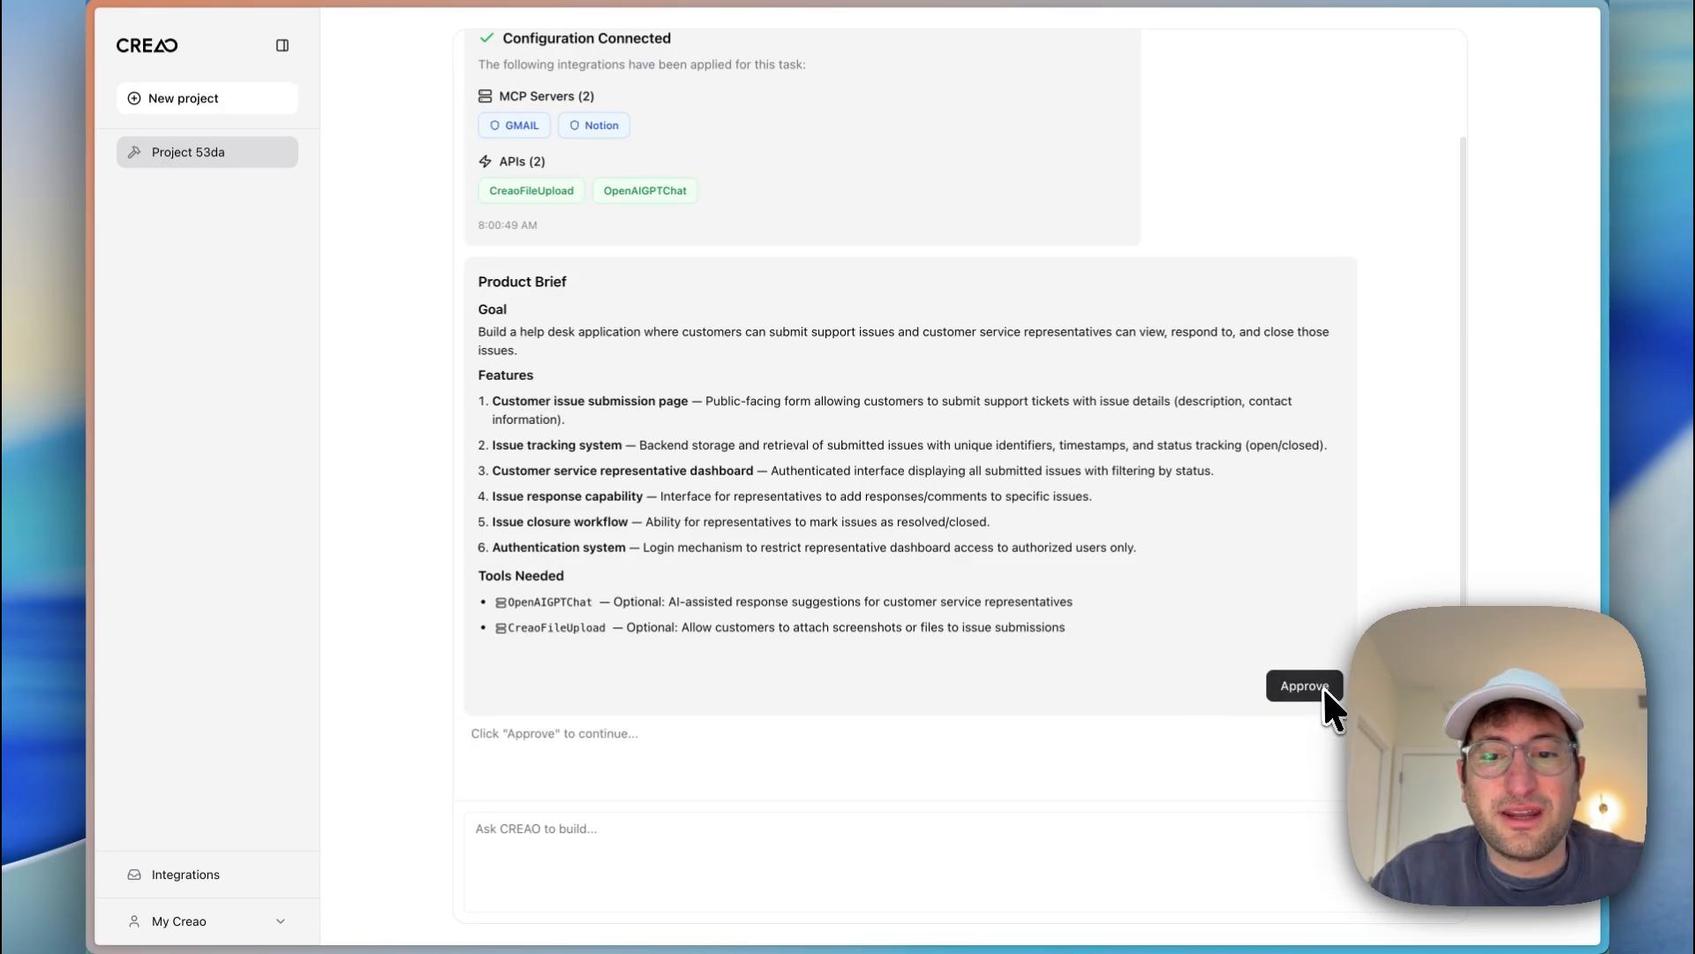
Step: Approve the product brief to start building, glance at Versions, then go to the Dashboard
{"action": "left_click", "coordinate": [1303, 685]}
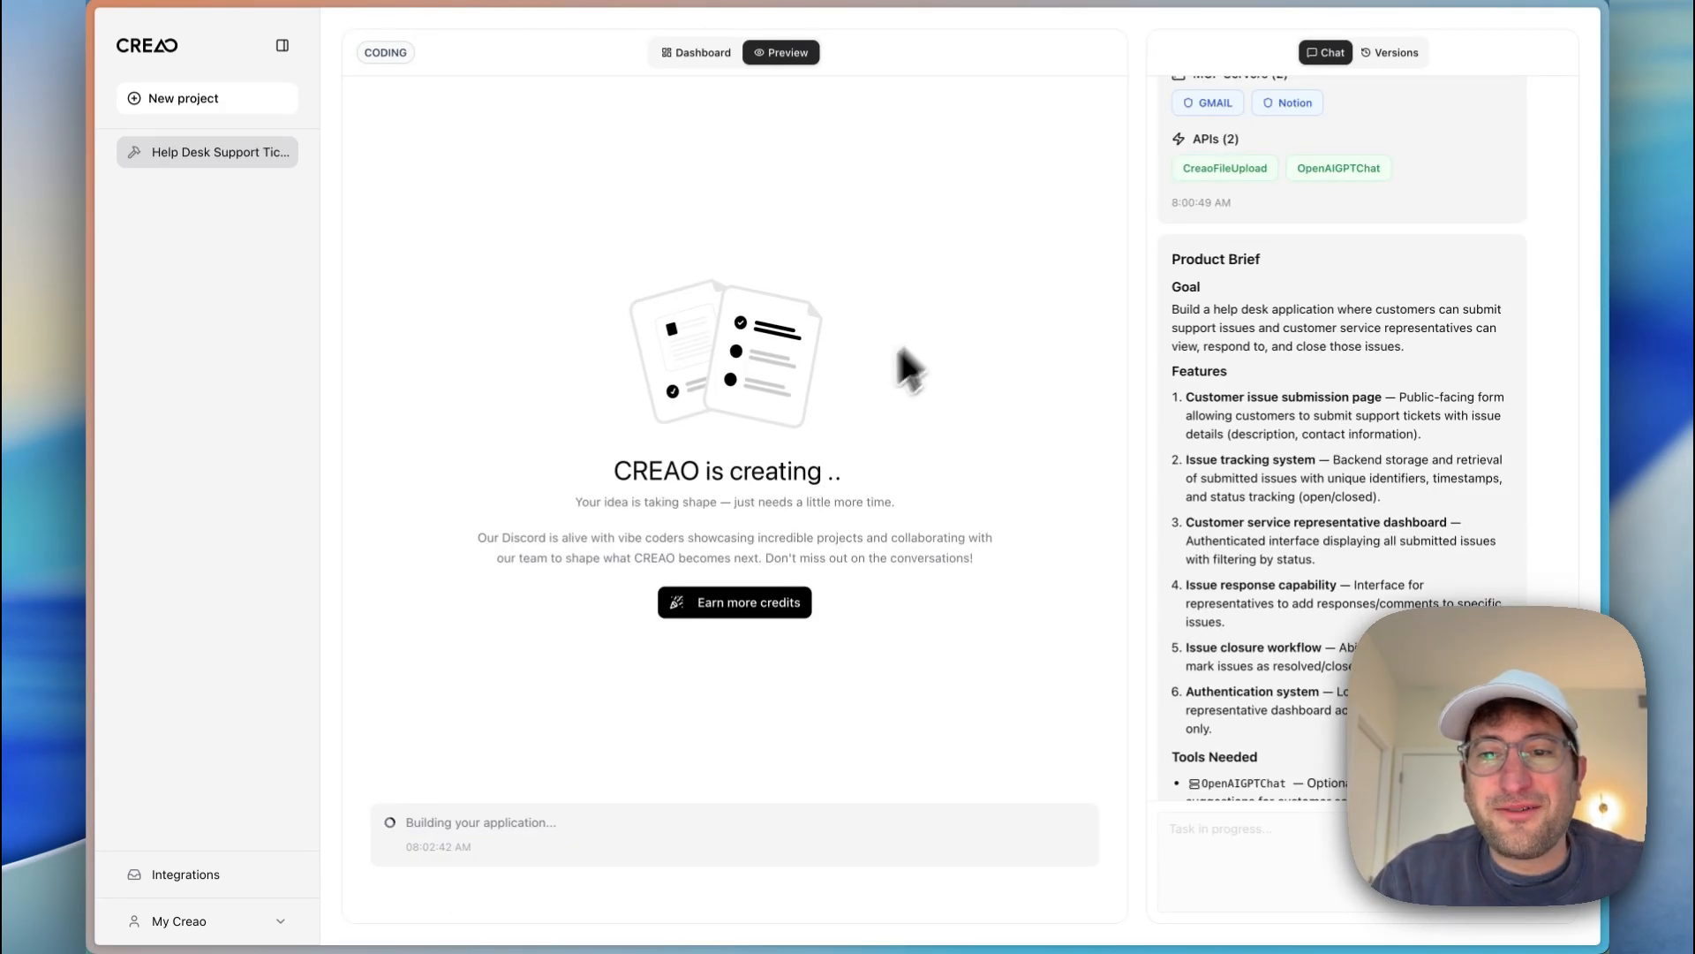
{"action": "mouse_move", "coordinate": [897, 422]}
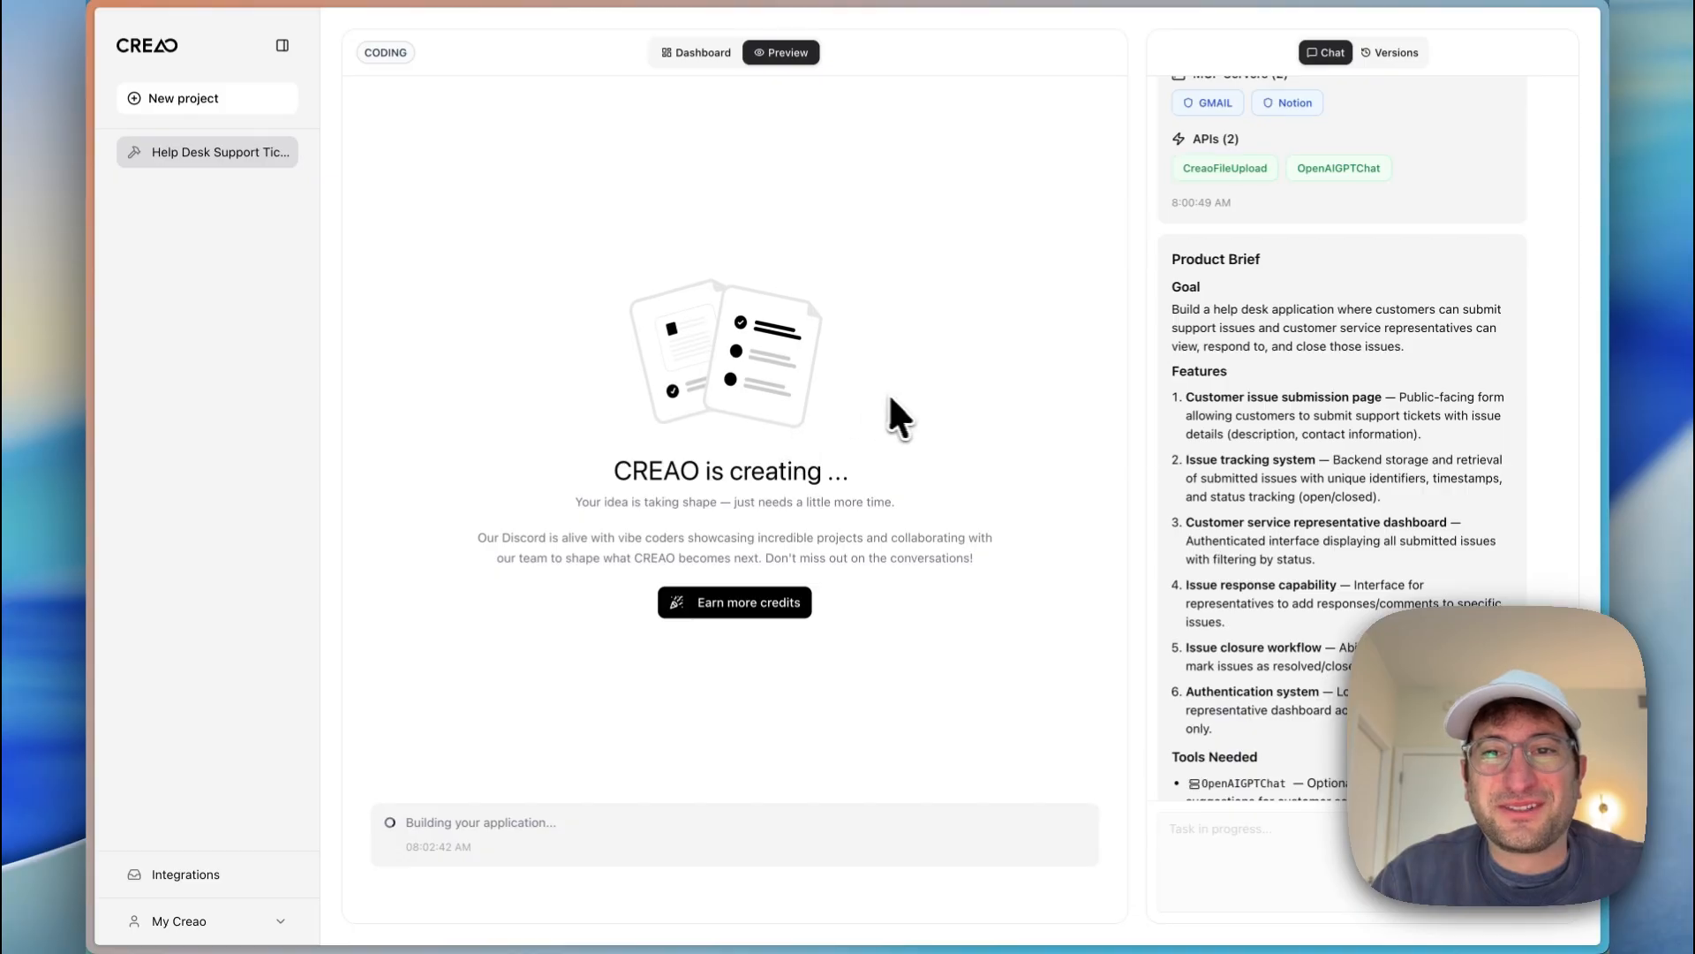
{"action": "left_click", "coordinate": [1389, 51]}
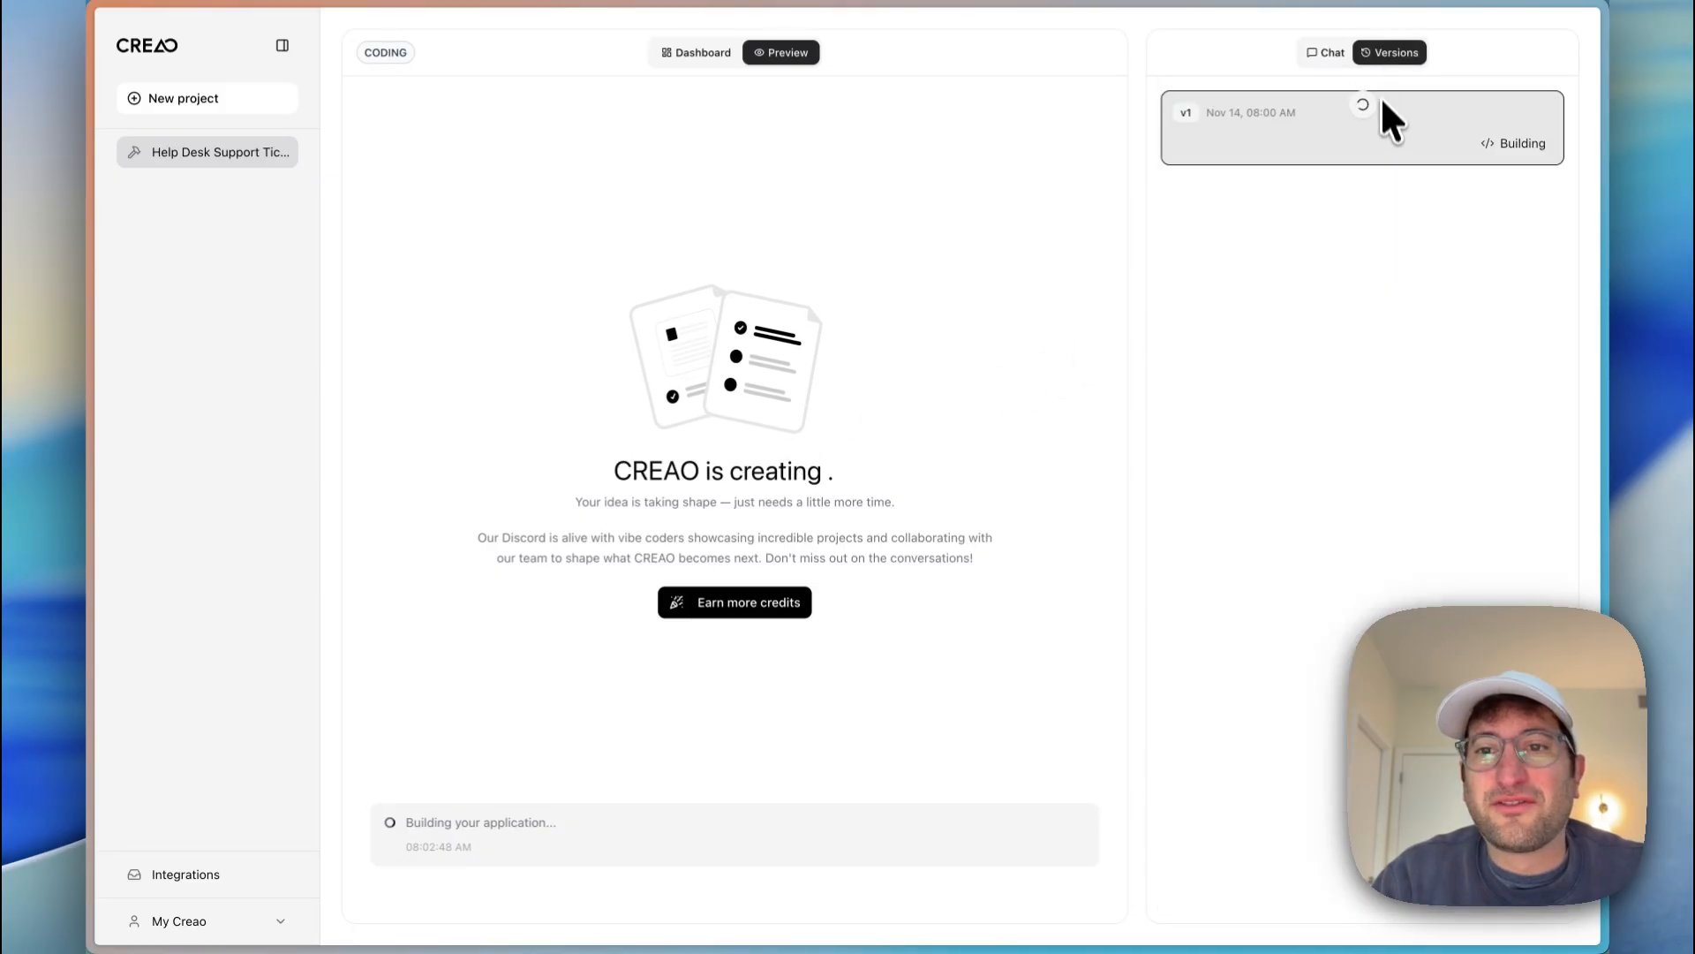
{"action": "left_click", "coordinate": [1323, 51]}
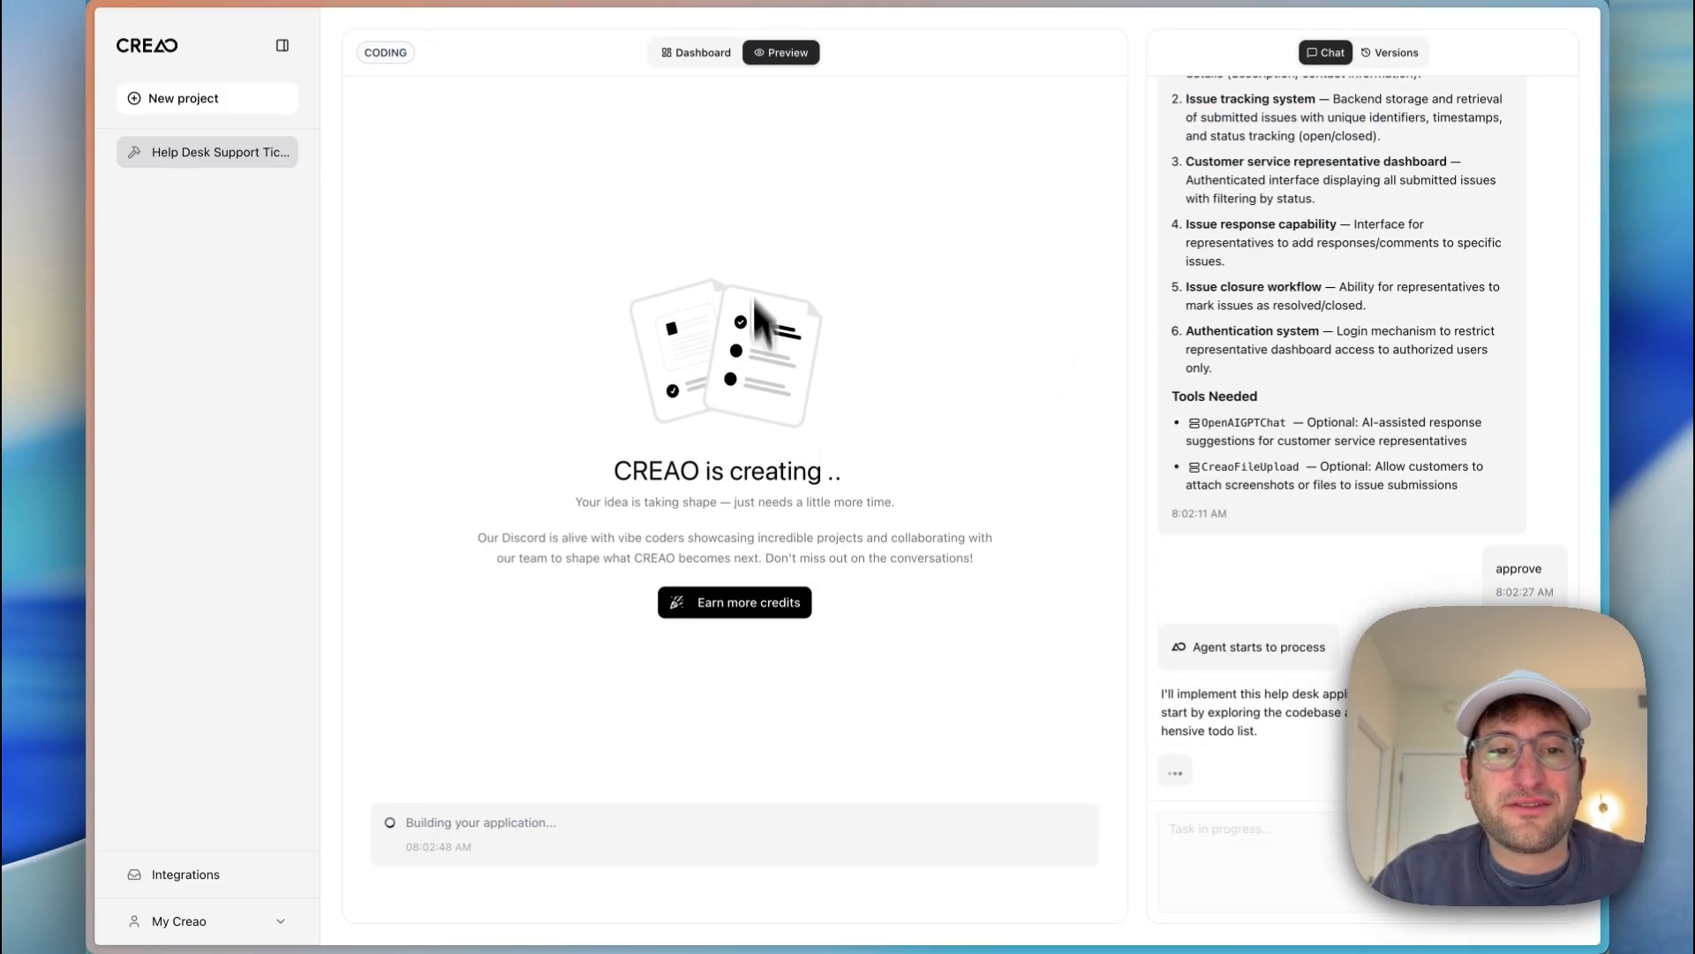
{"action": "left_click", "coordinate": [695, 51]}
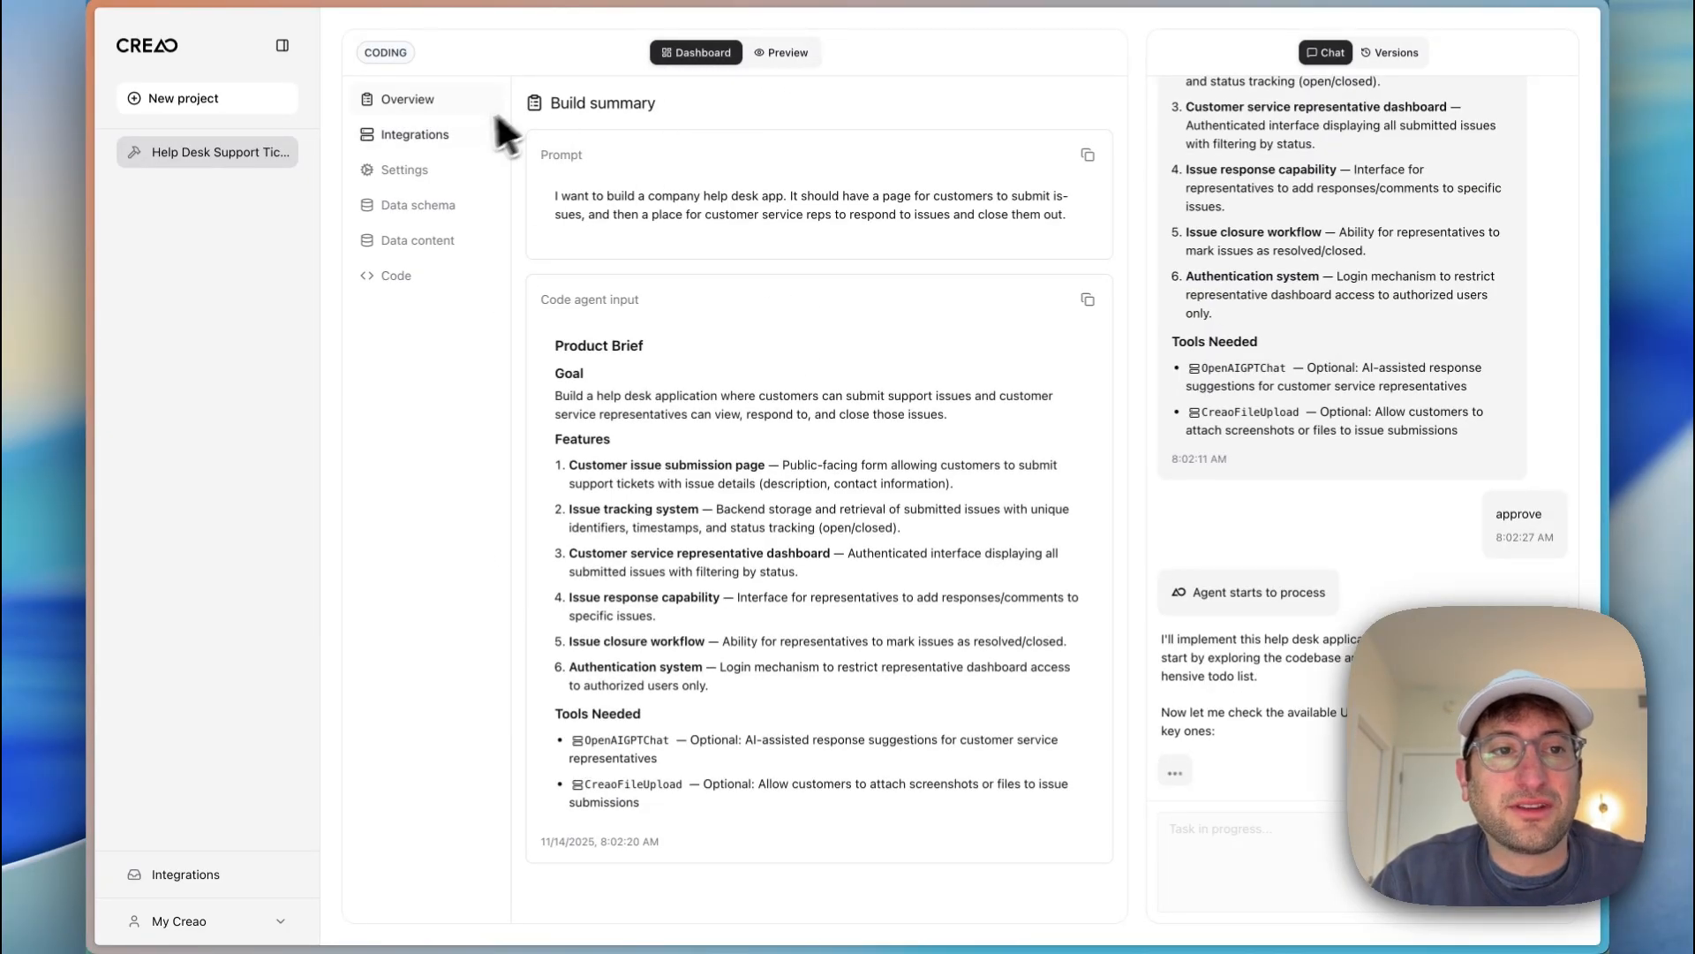
{"action": "mouse_move", "coordinate": [631, 357]}
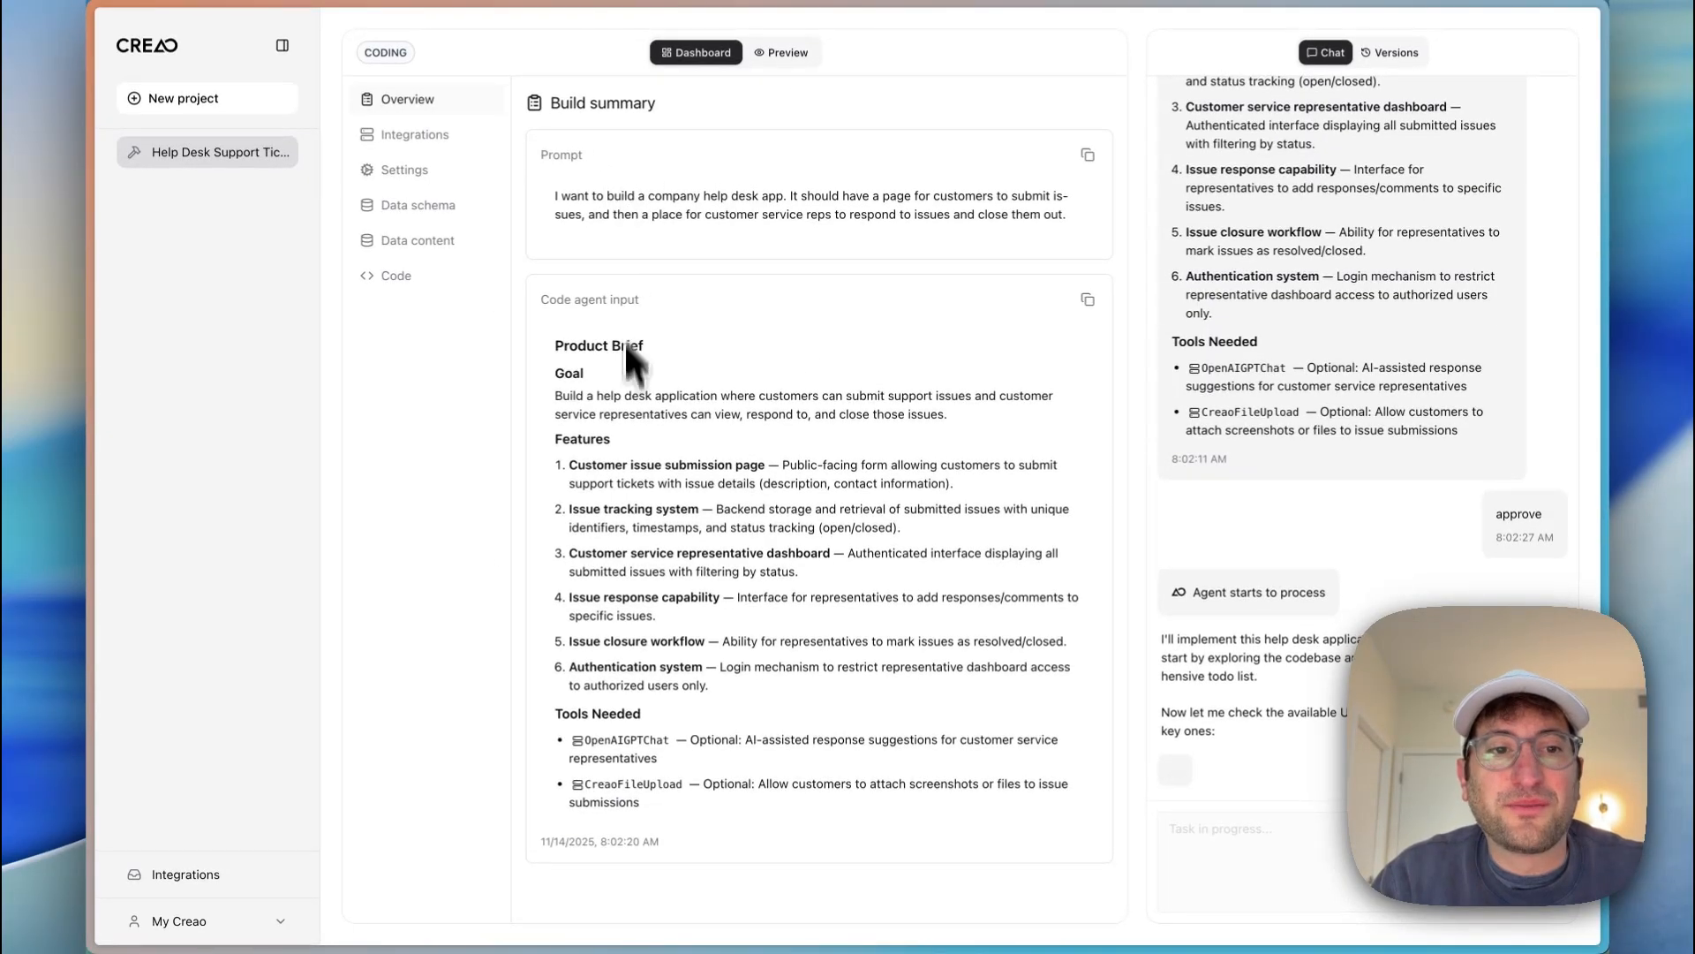
Step: Review the app's Gmail, Notion and API integrations, then show its MCP connection URL settings
{"action": "left_click", "coordinate": [414, 135]}
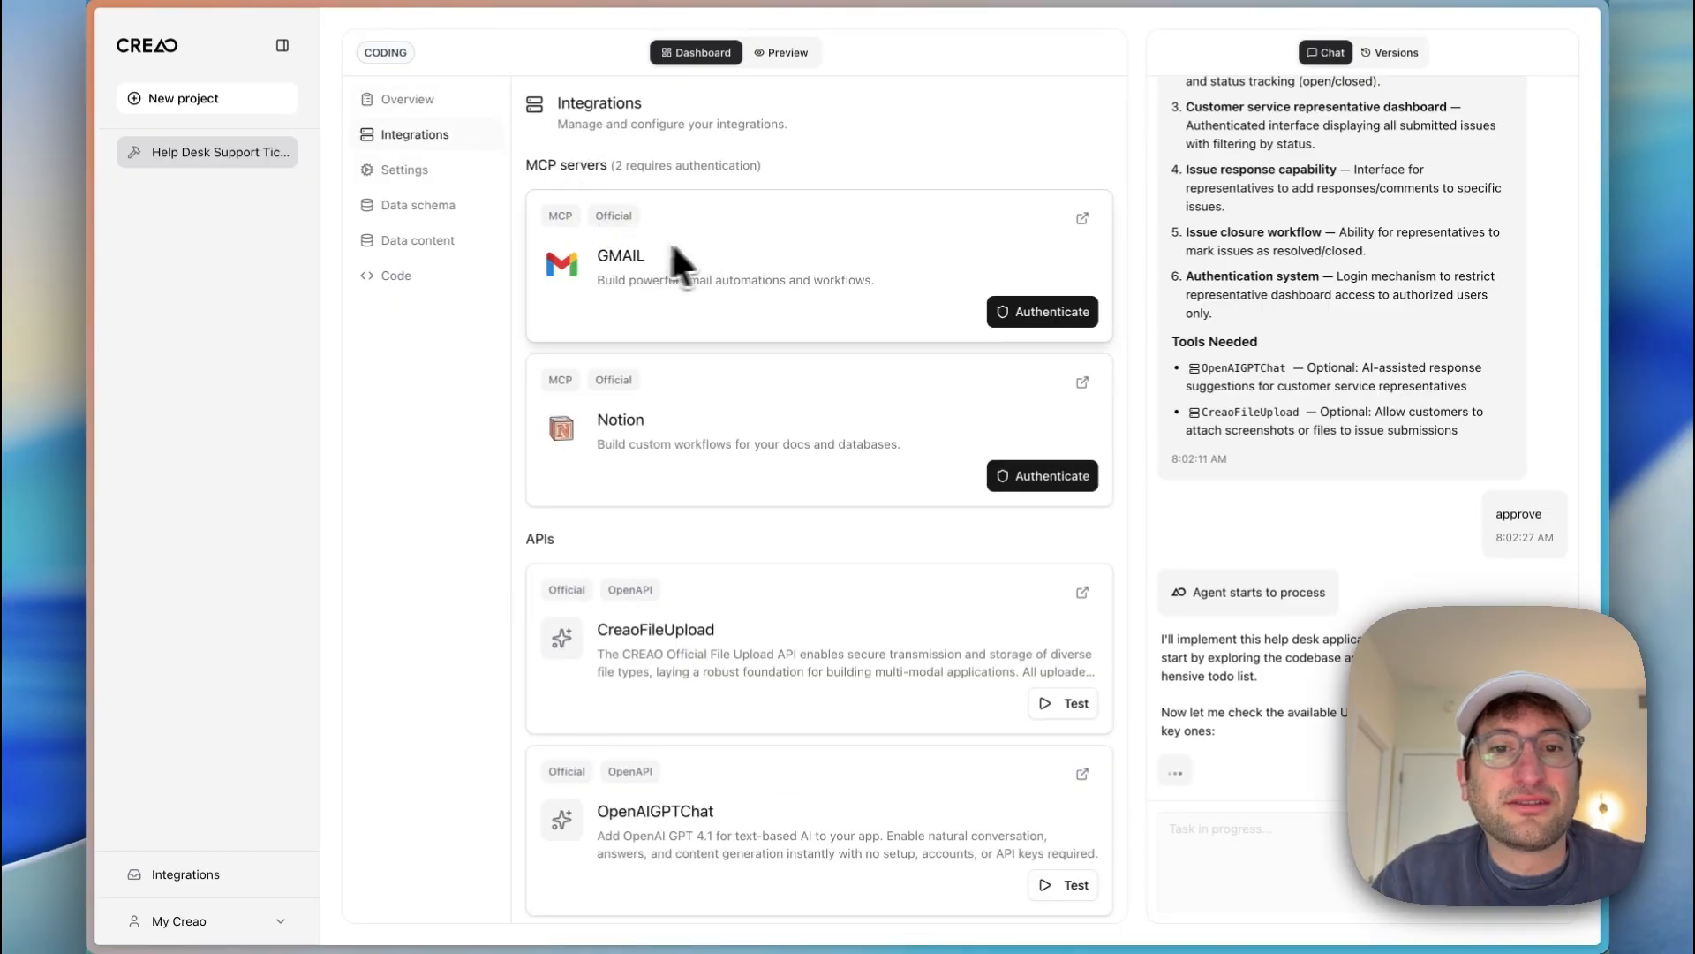
{"action": "mouse_move", "coordinate": [821, 567]}
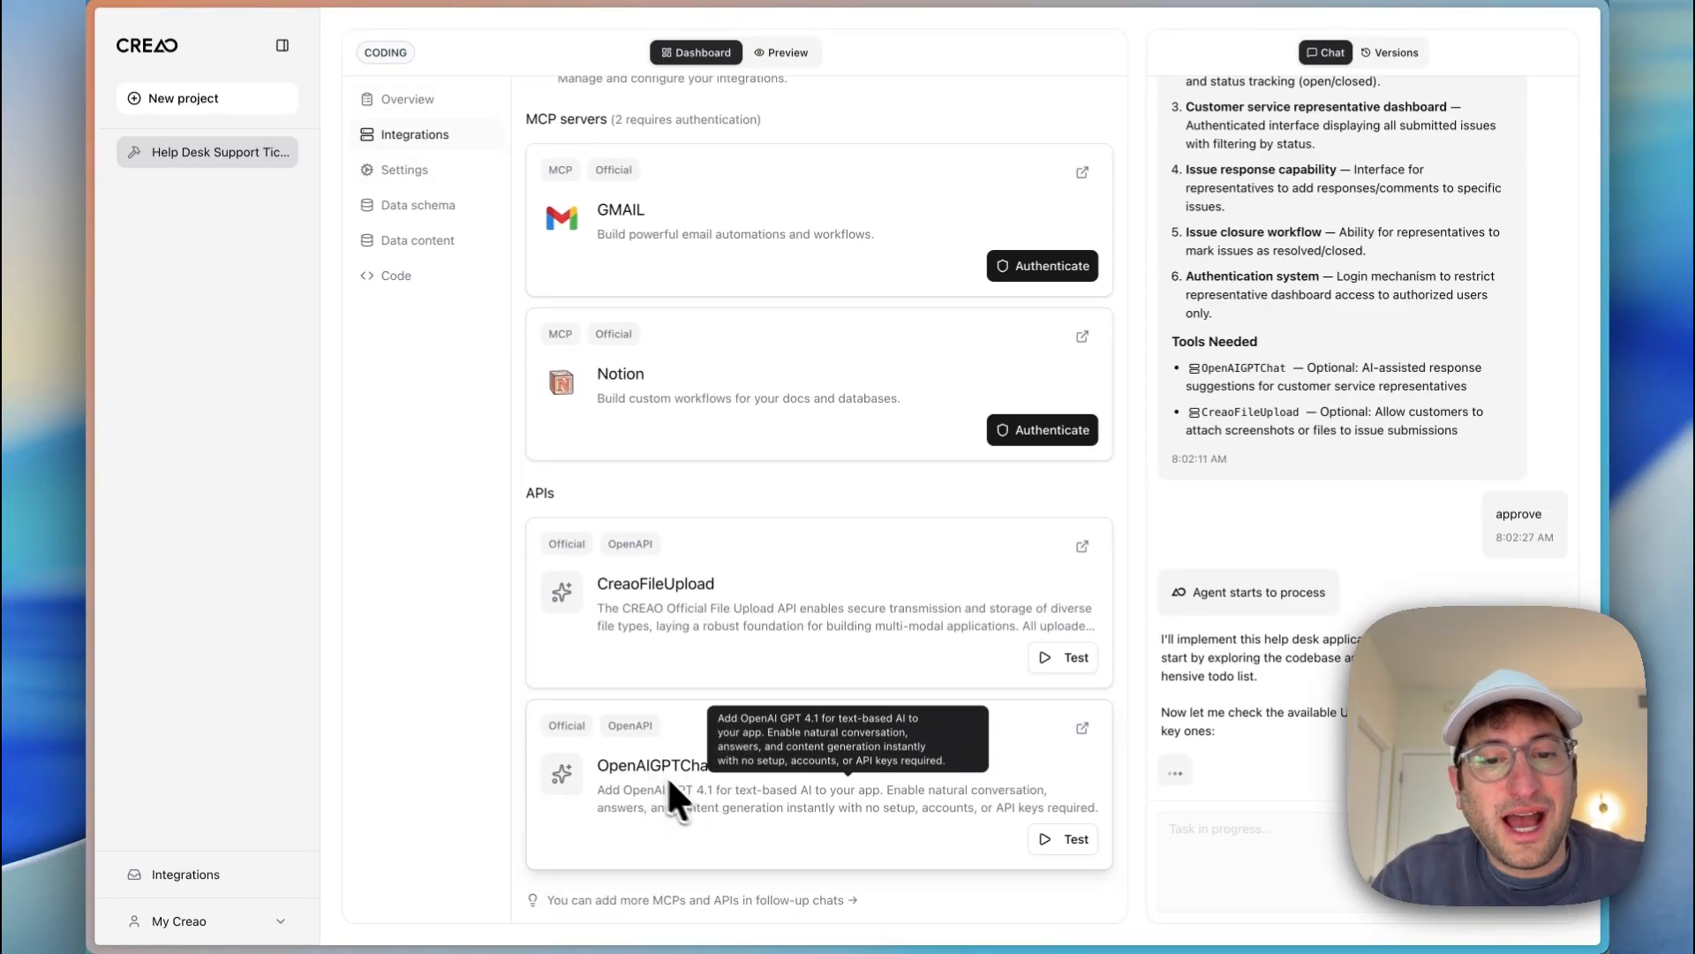
{"action": "mouse_move", "coordinate": [1070, 855]}
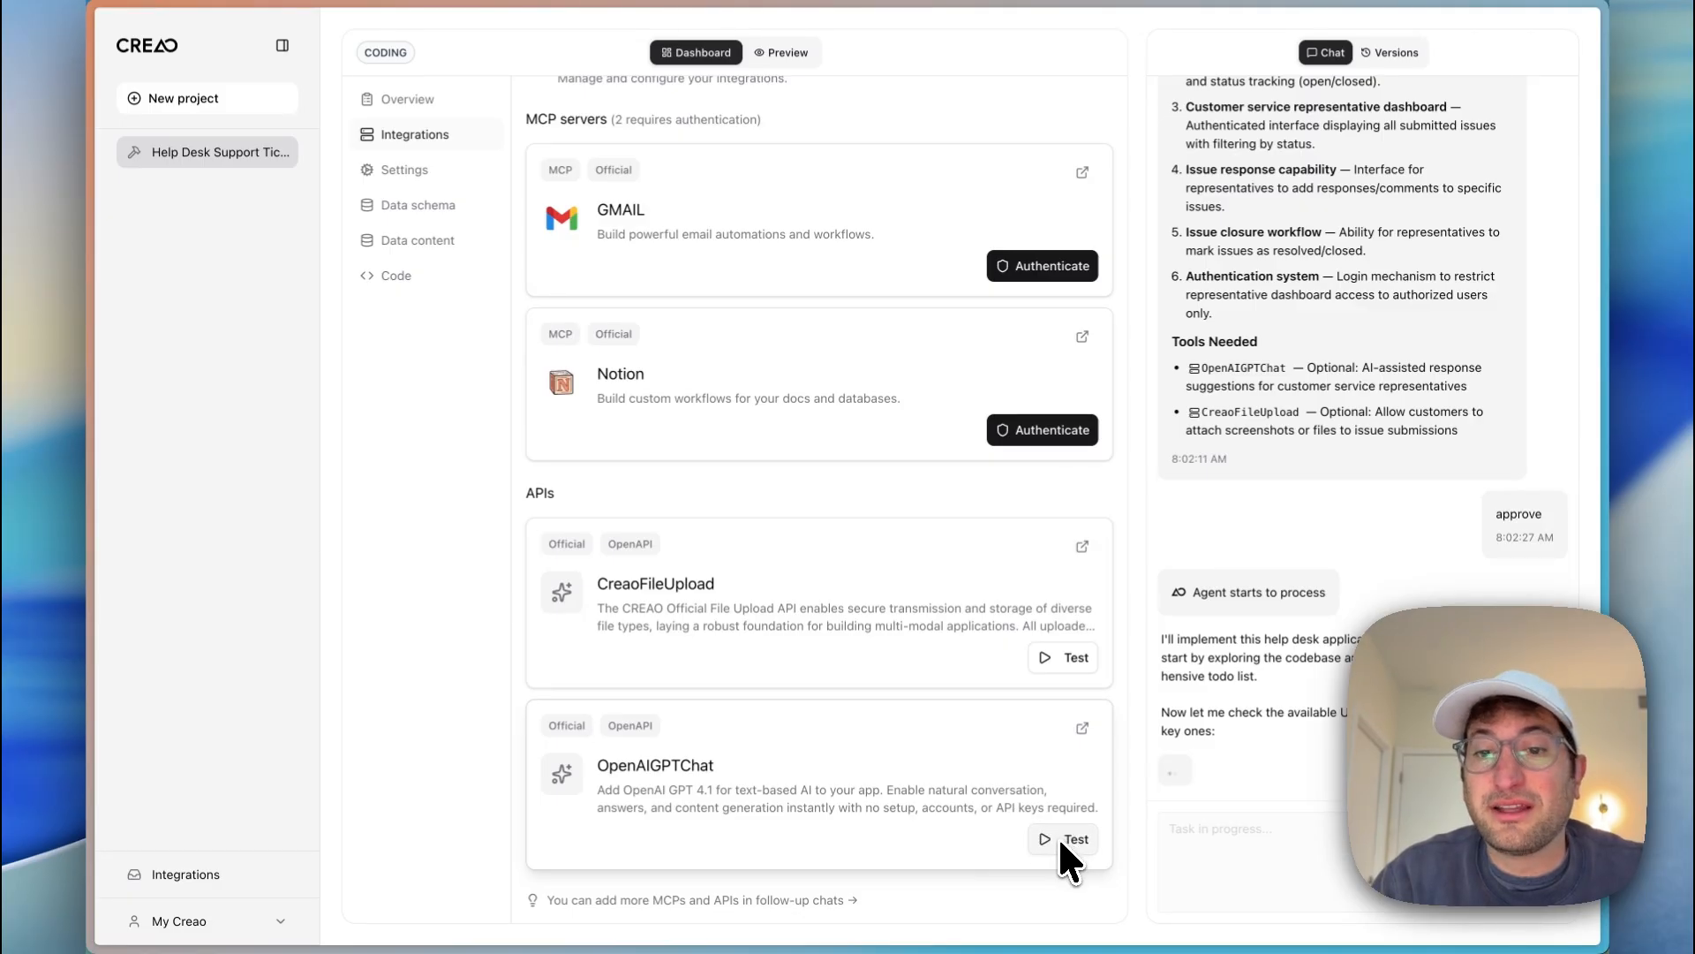
{"action": "scroll", "scroll_direction": "up", "scroll_amount": 3}
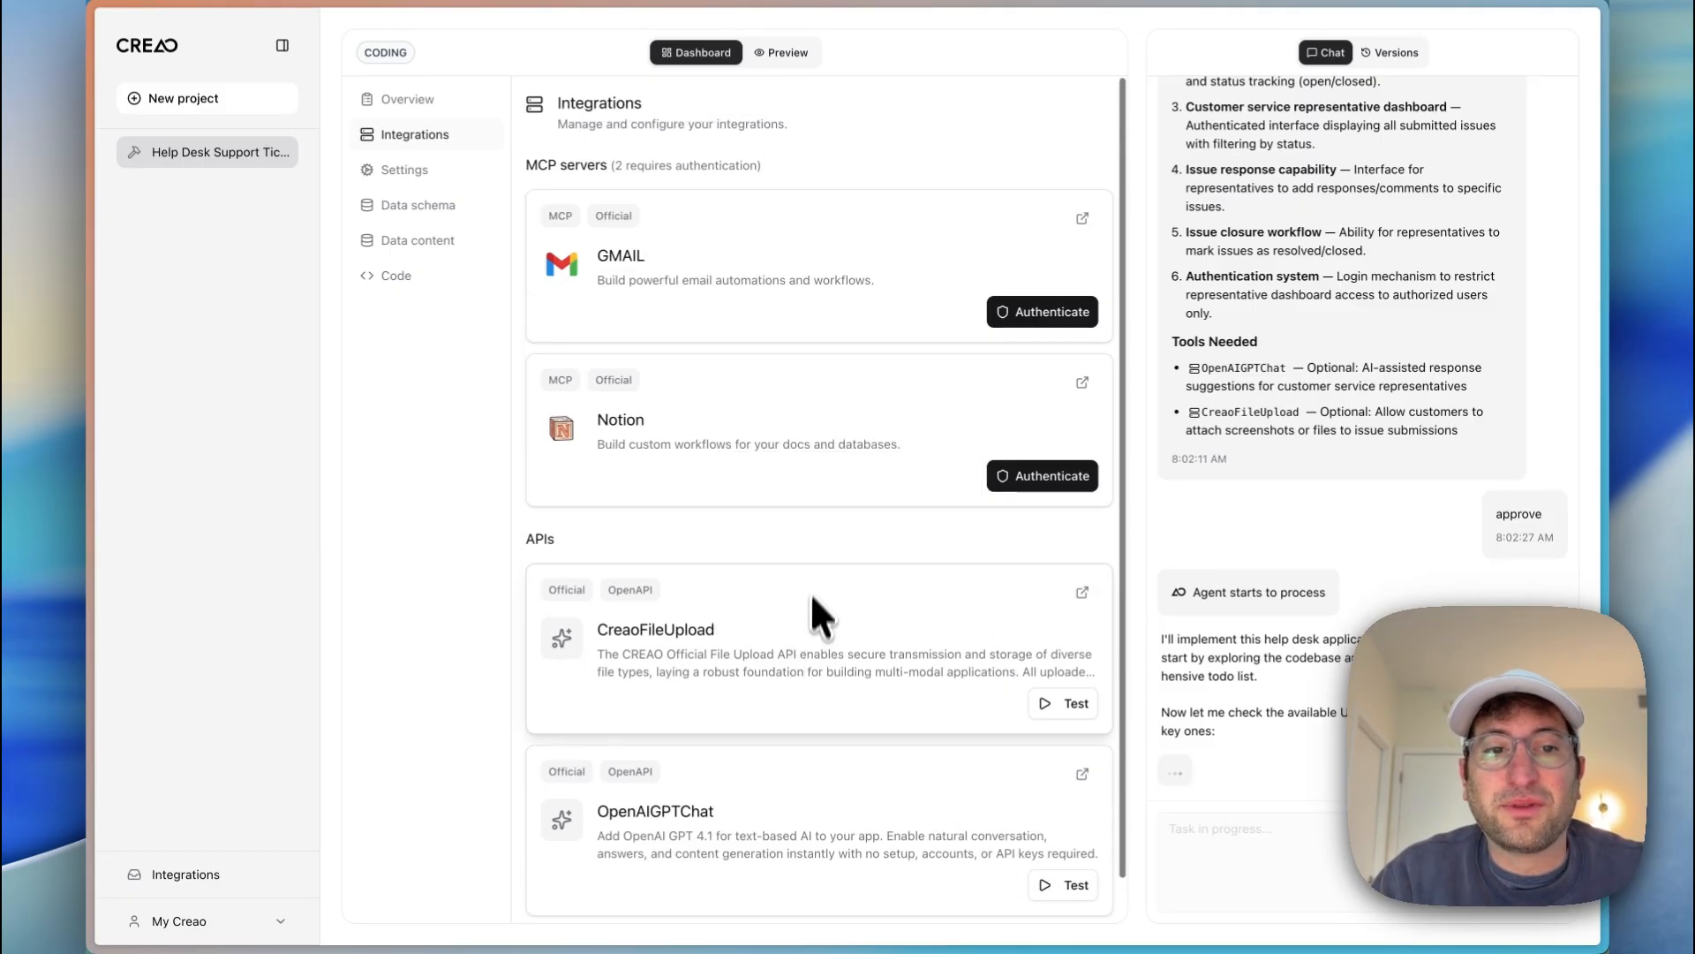
{"action": "mouse_move", "coordinate": [966, 438]}
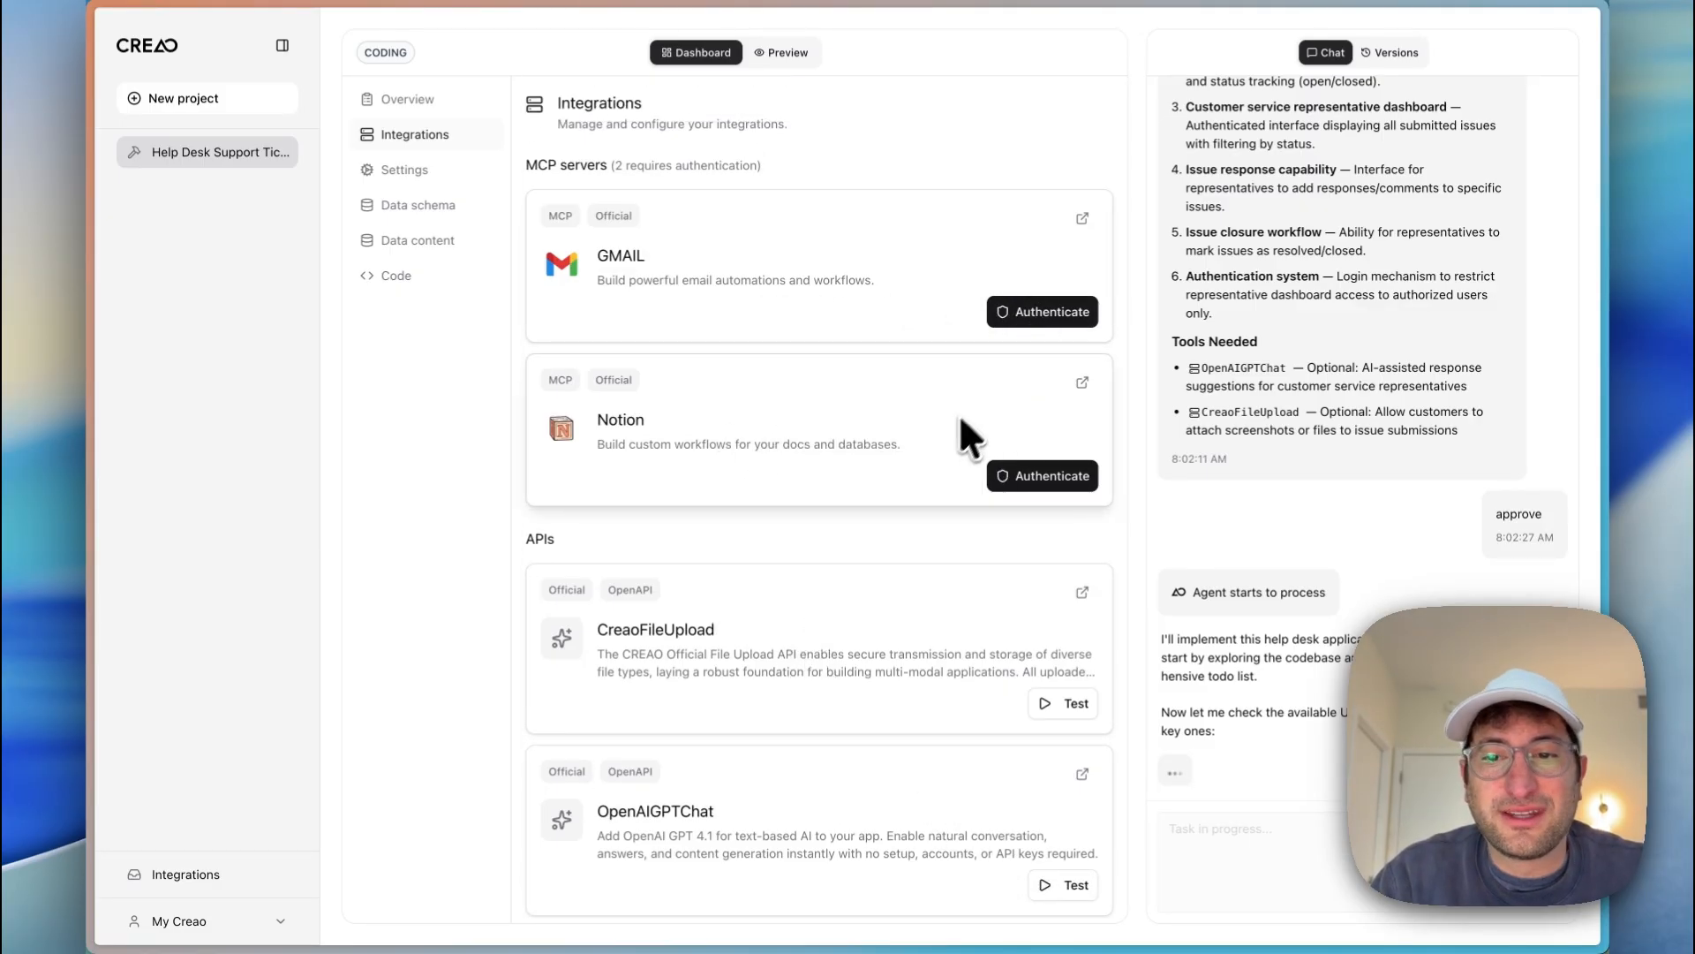
{"action": "left_click", "coordinate": [404, 169]}
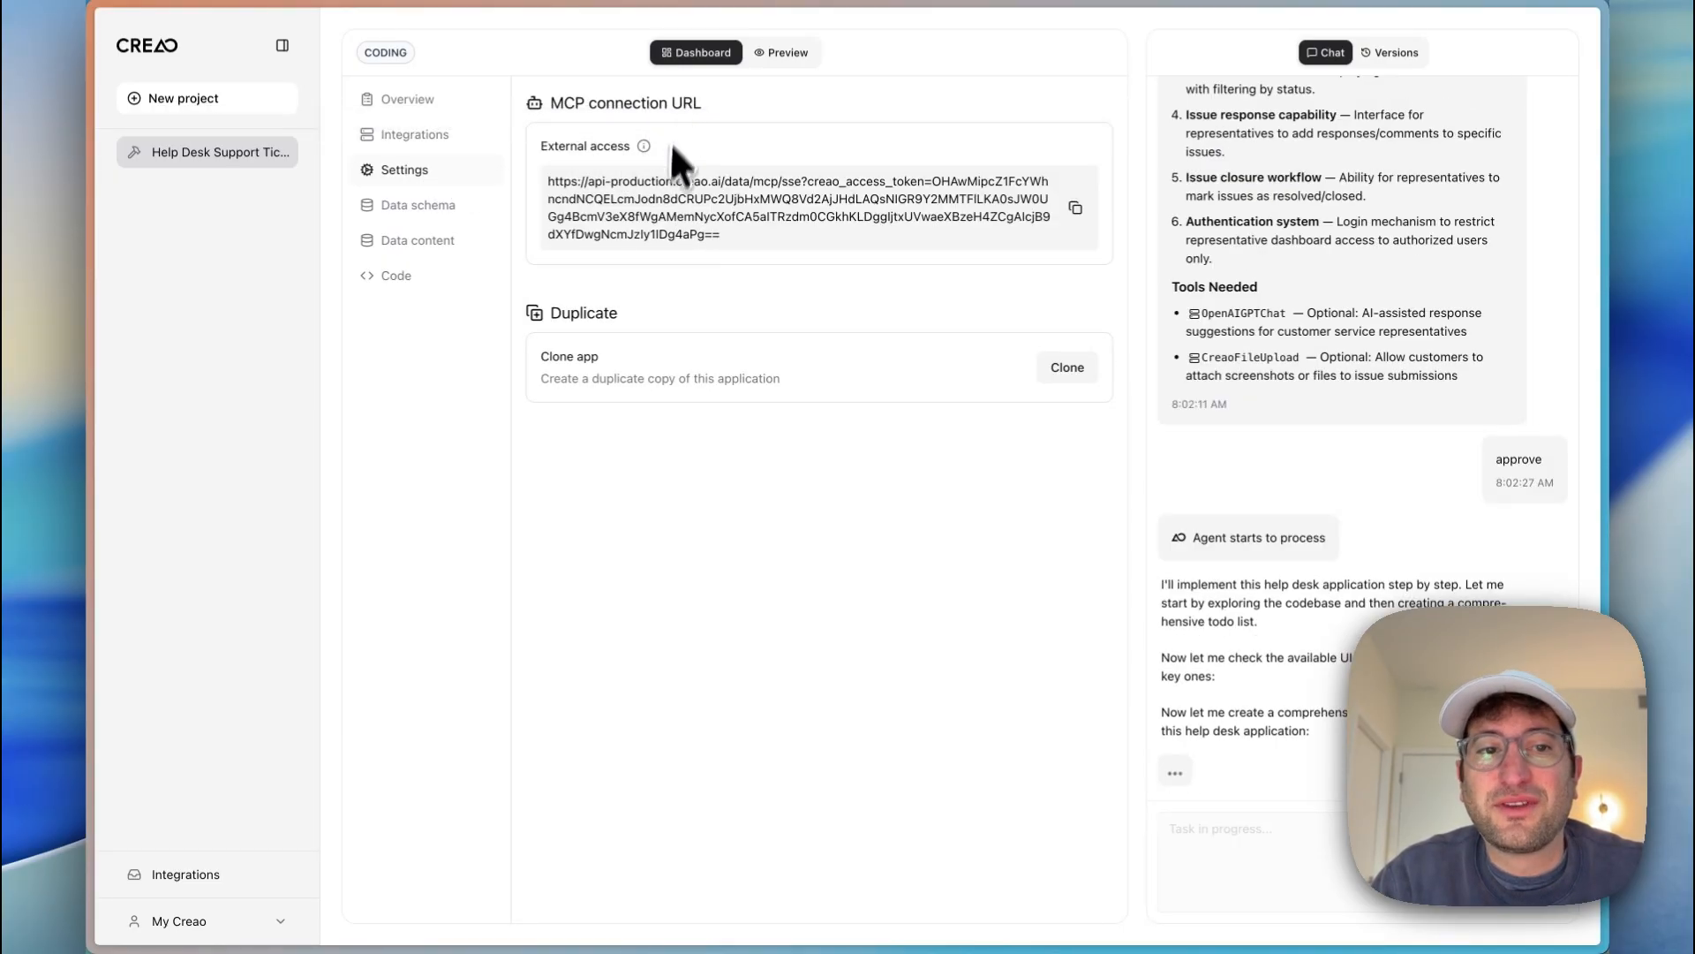
{"action": "mouse_move", "coordinate": [680, 215]}
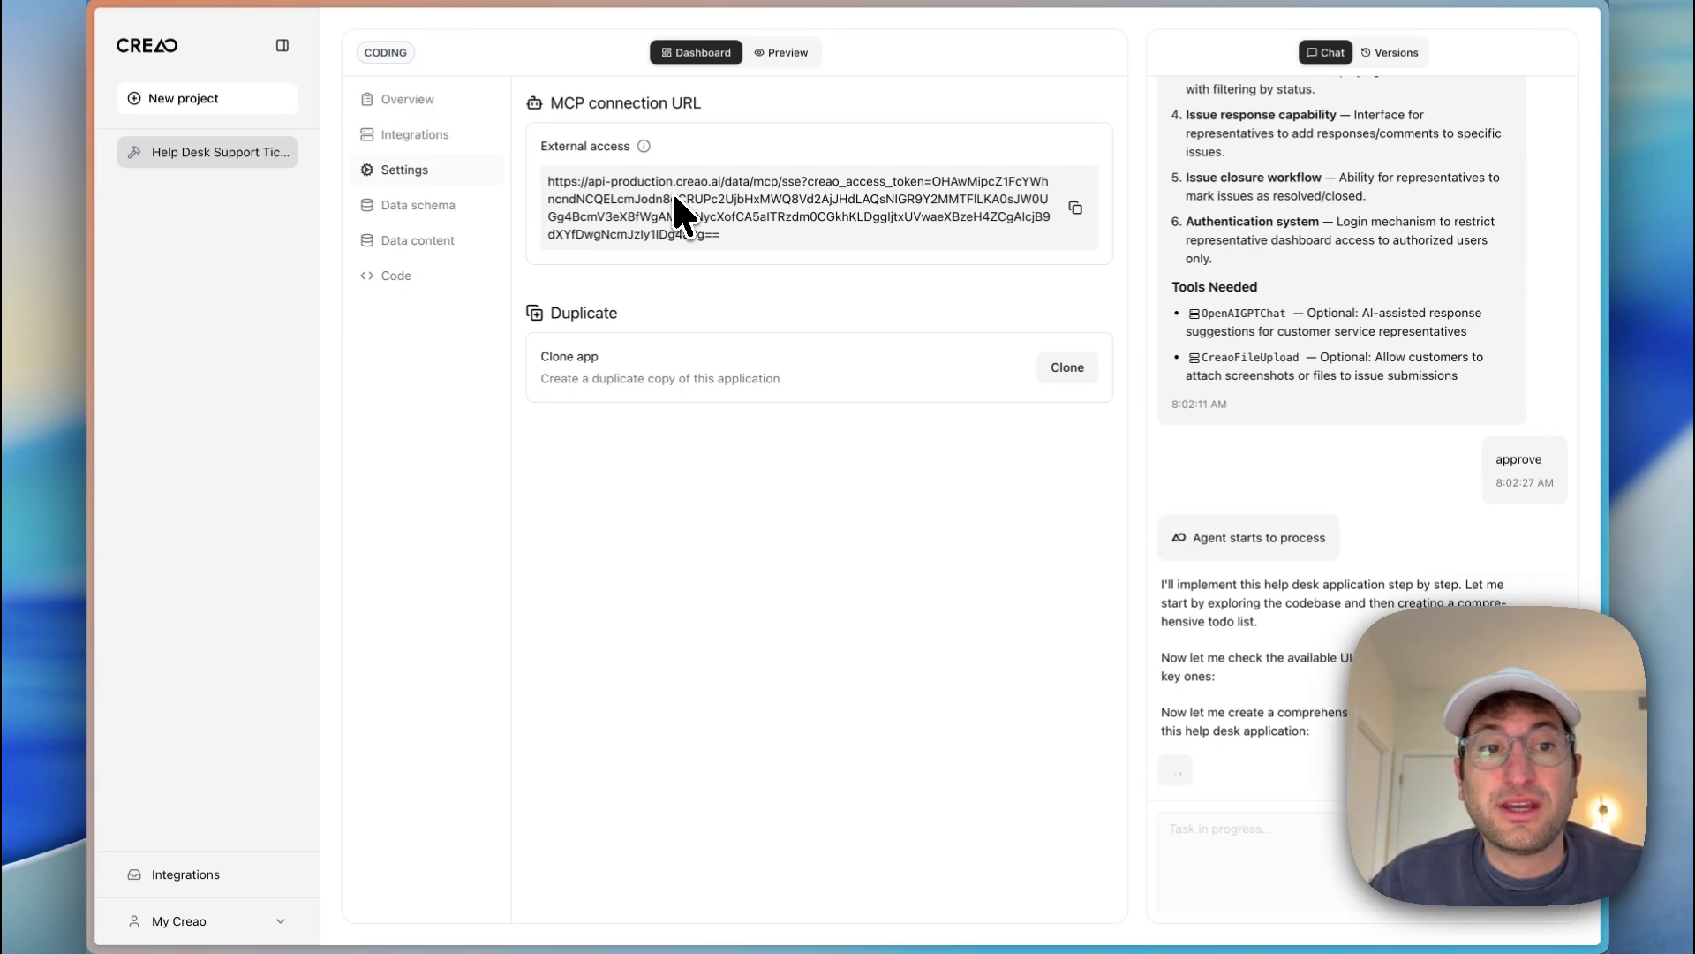
{"action": "mouse_move", "coordinate": [703, 283]}
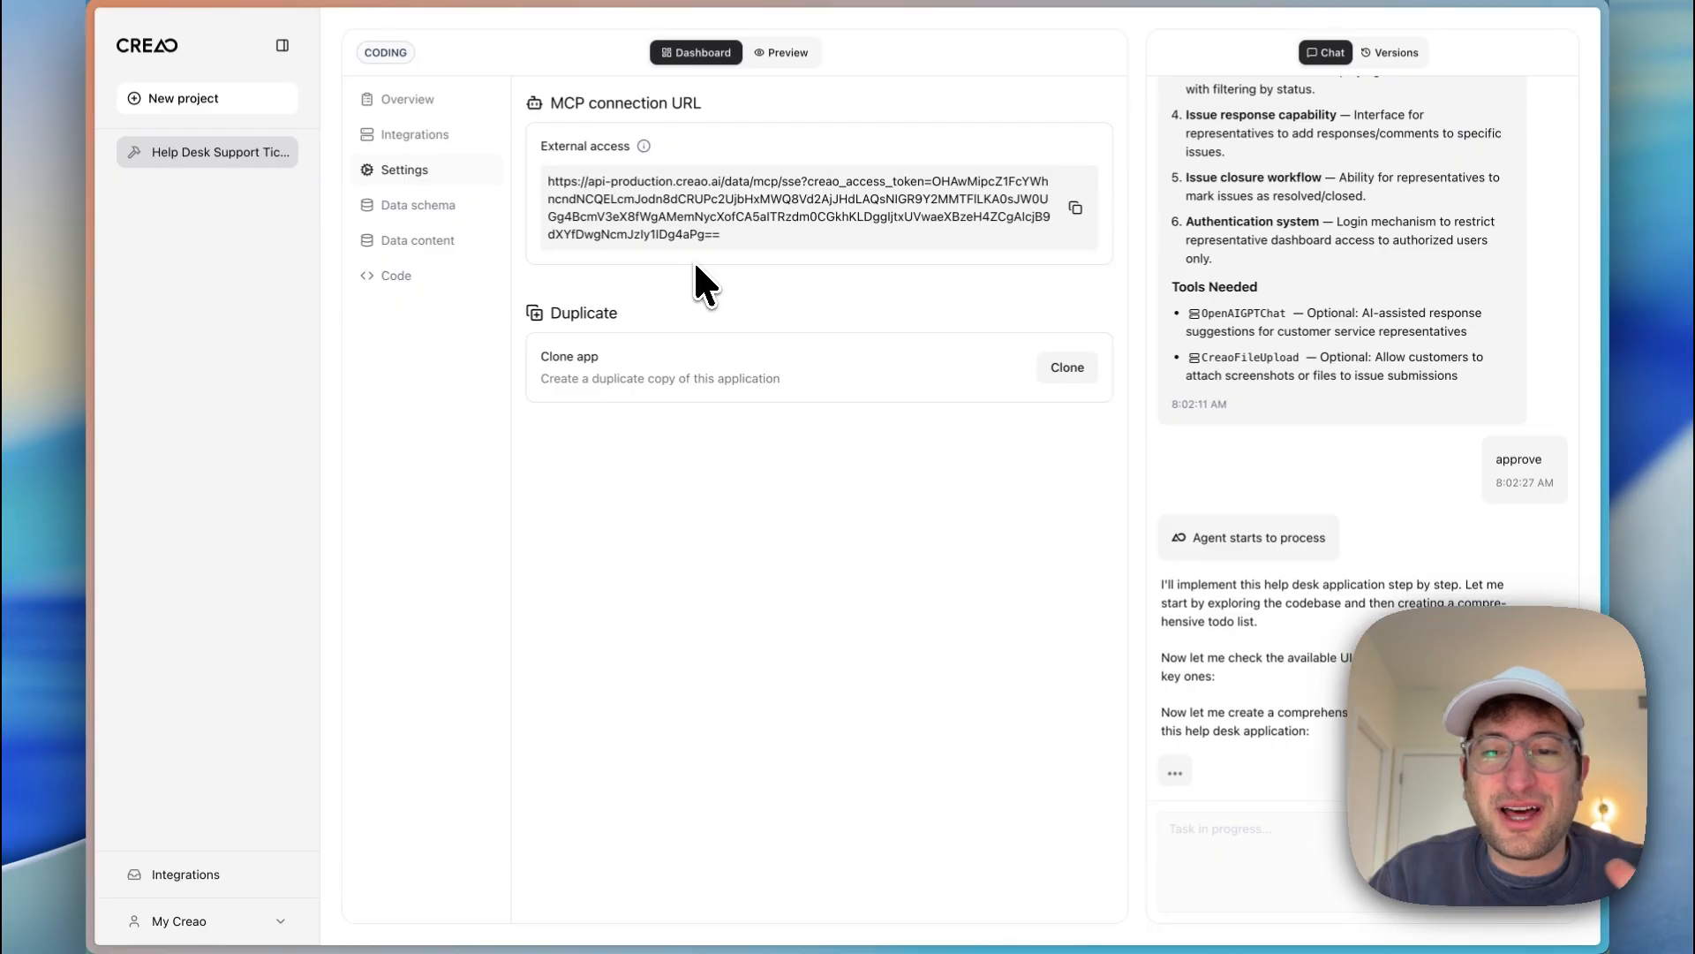
{"action": "mouse_move", "coordinate": [676, 136]}
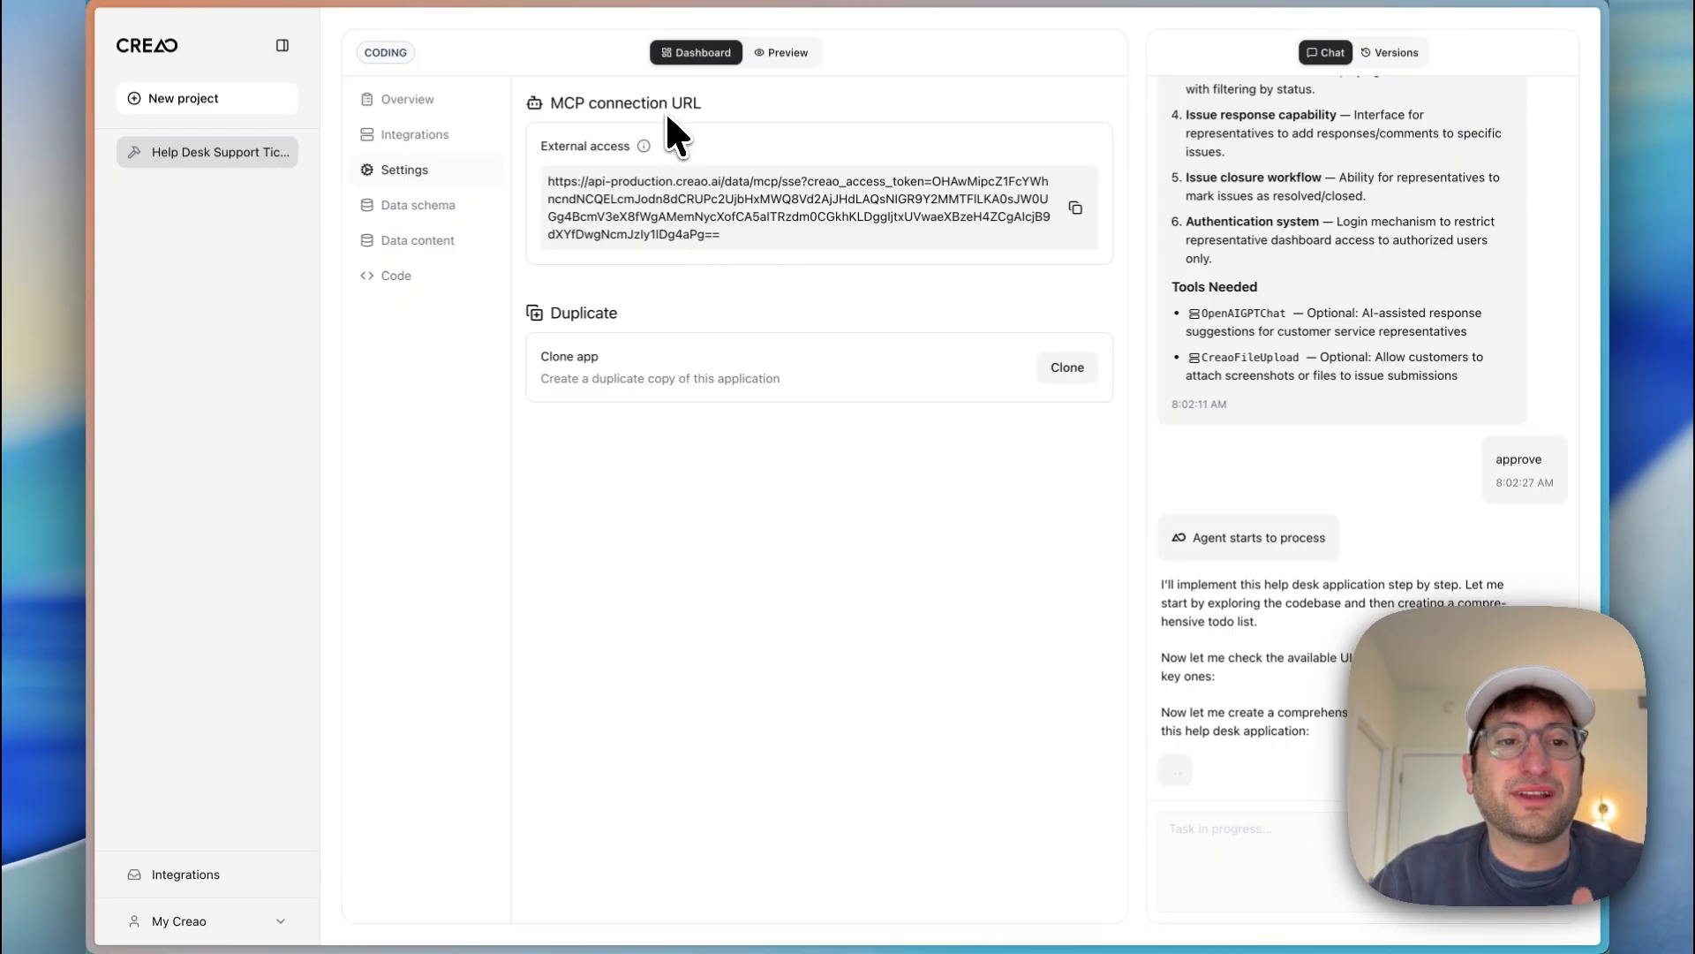
Step: Check the data schema, then watch the Preview until the Help Desk issue form appears
{"action": "left_click", "coordinate": [416, 205]}
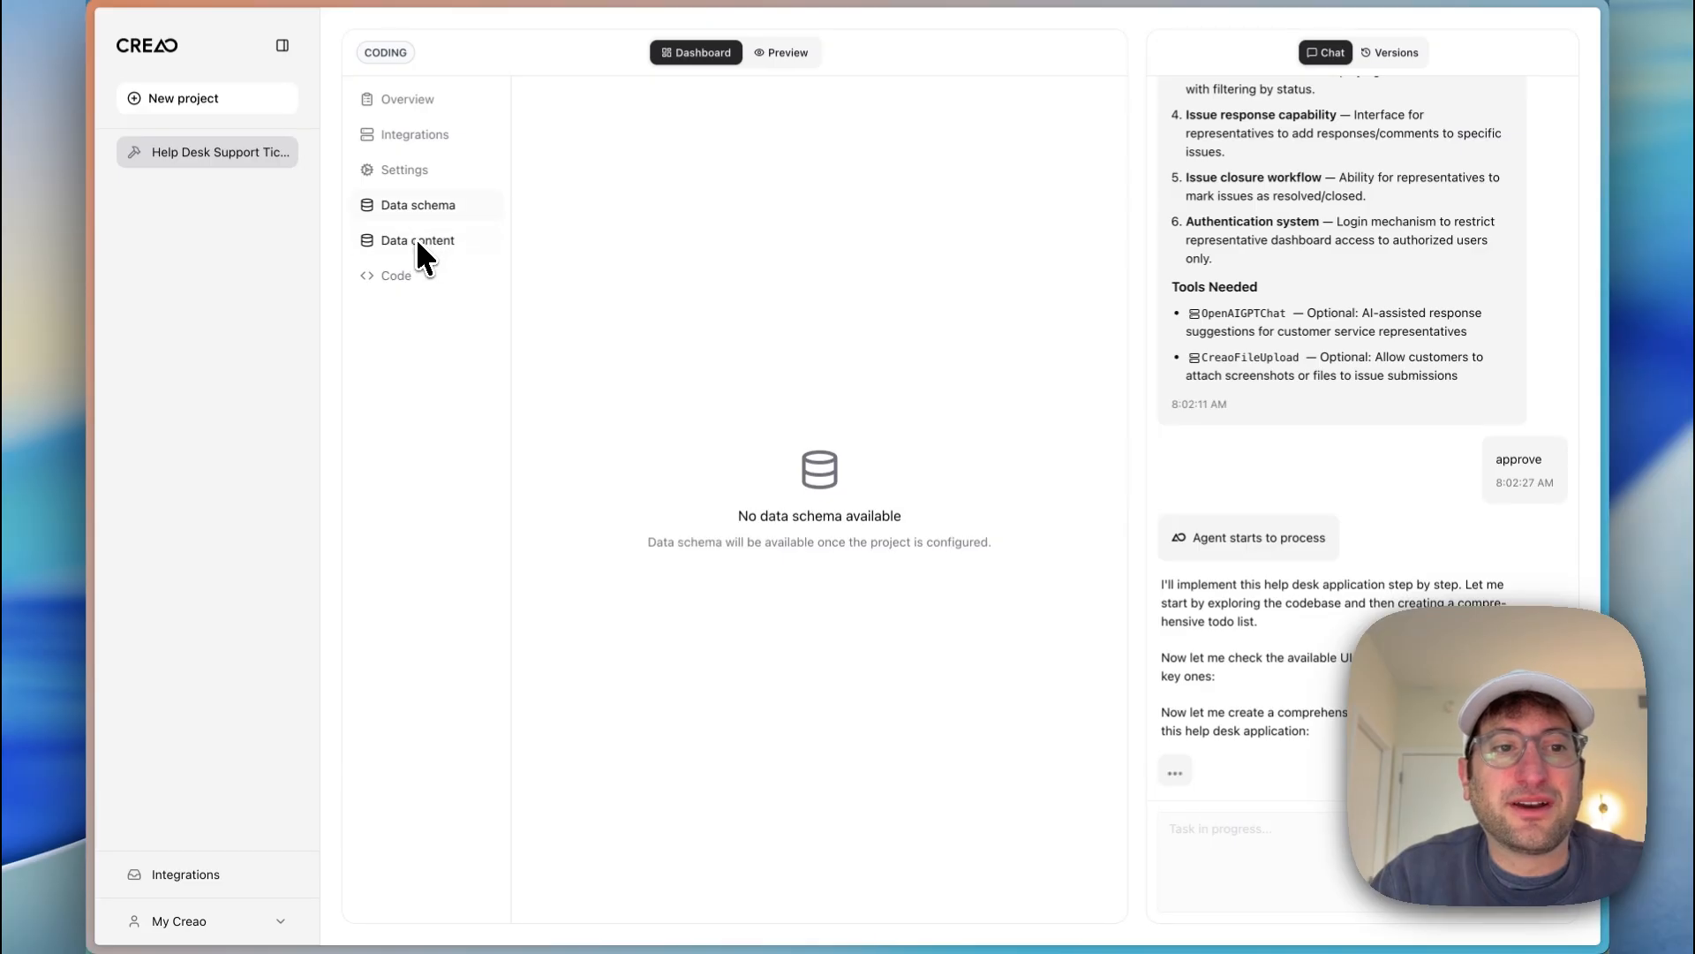
{"action": "left_click", "coordinate": [395, 276]}
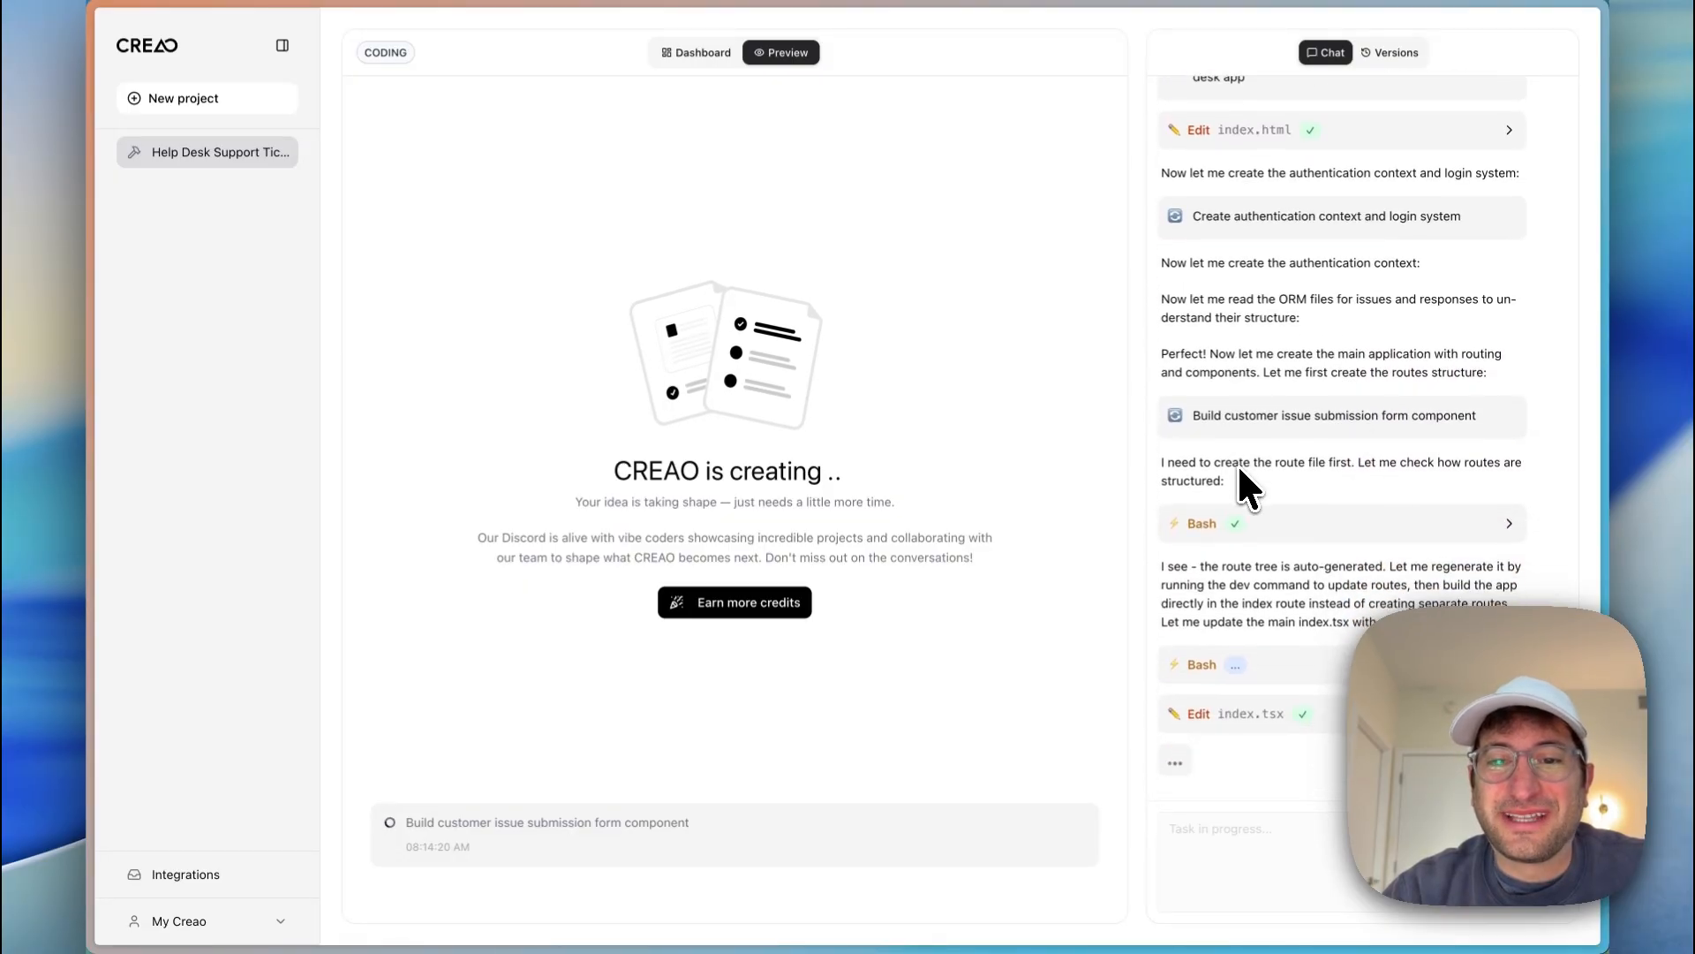
{"action": "scroll", "scroll_direction": "up", "scroll_amount": 3}
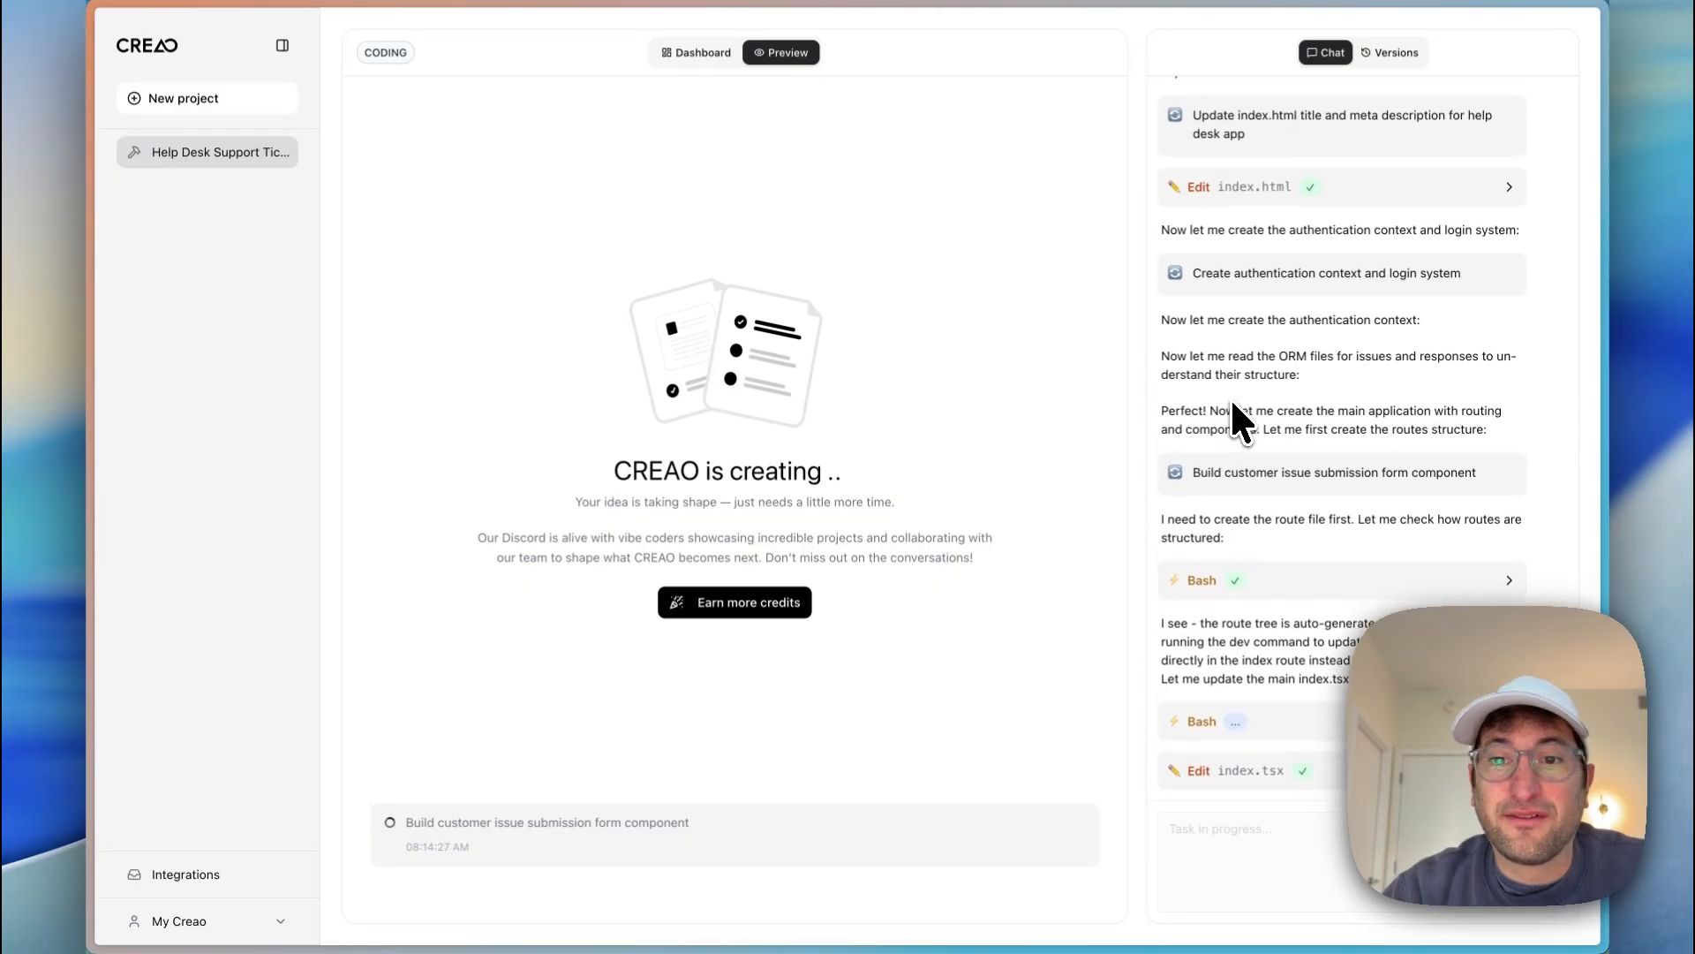
{"action": "scroll", "scroll_direction": "down", "scroll_amount": 3}
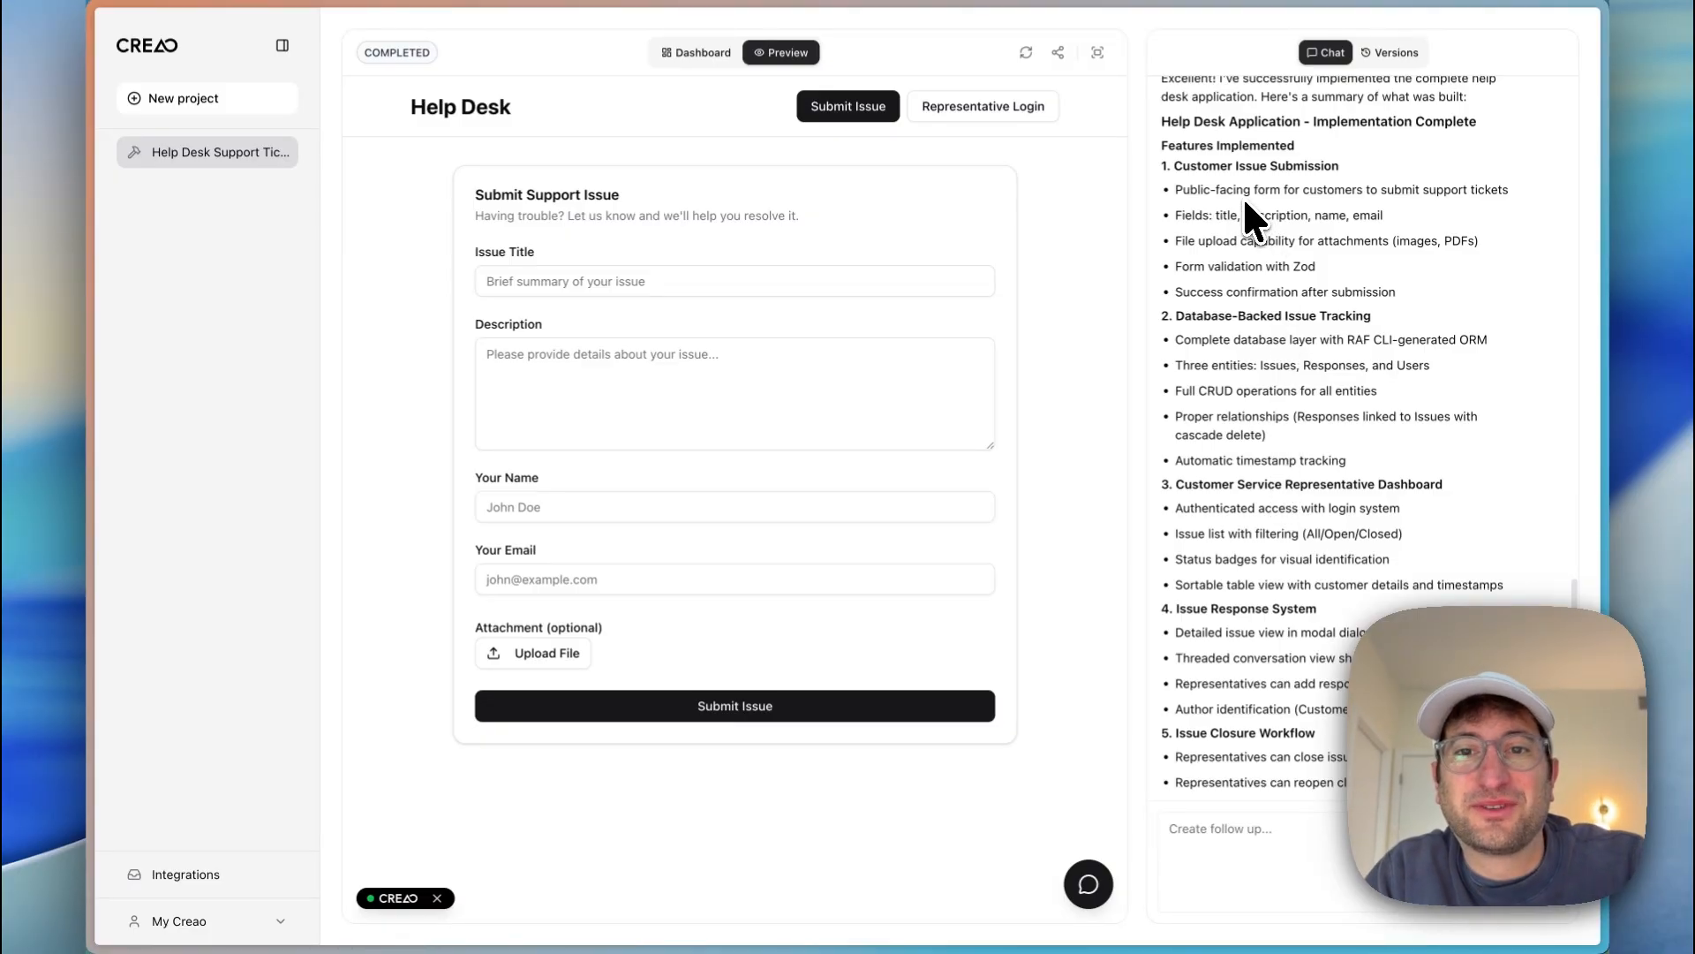
Step: View the Dashboard's data schema listing the Issue, Response and User tables
{"action": "scroll", "scroll_direction": "down", "scroll_amount": 3}
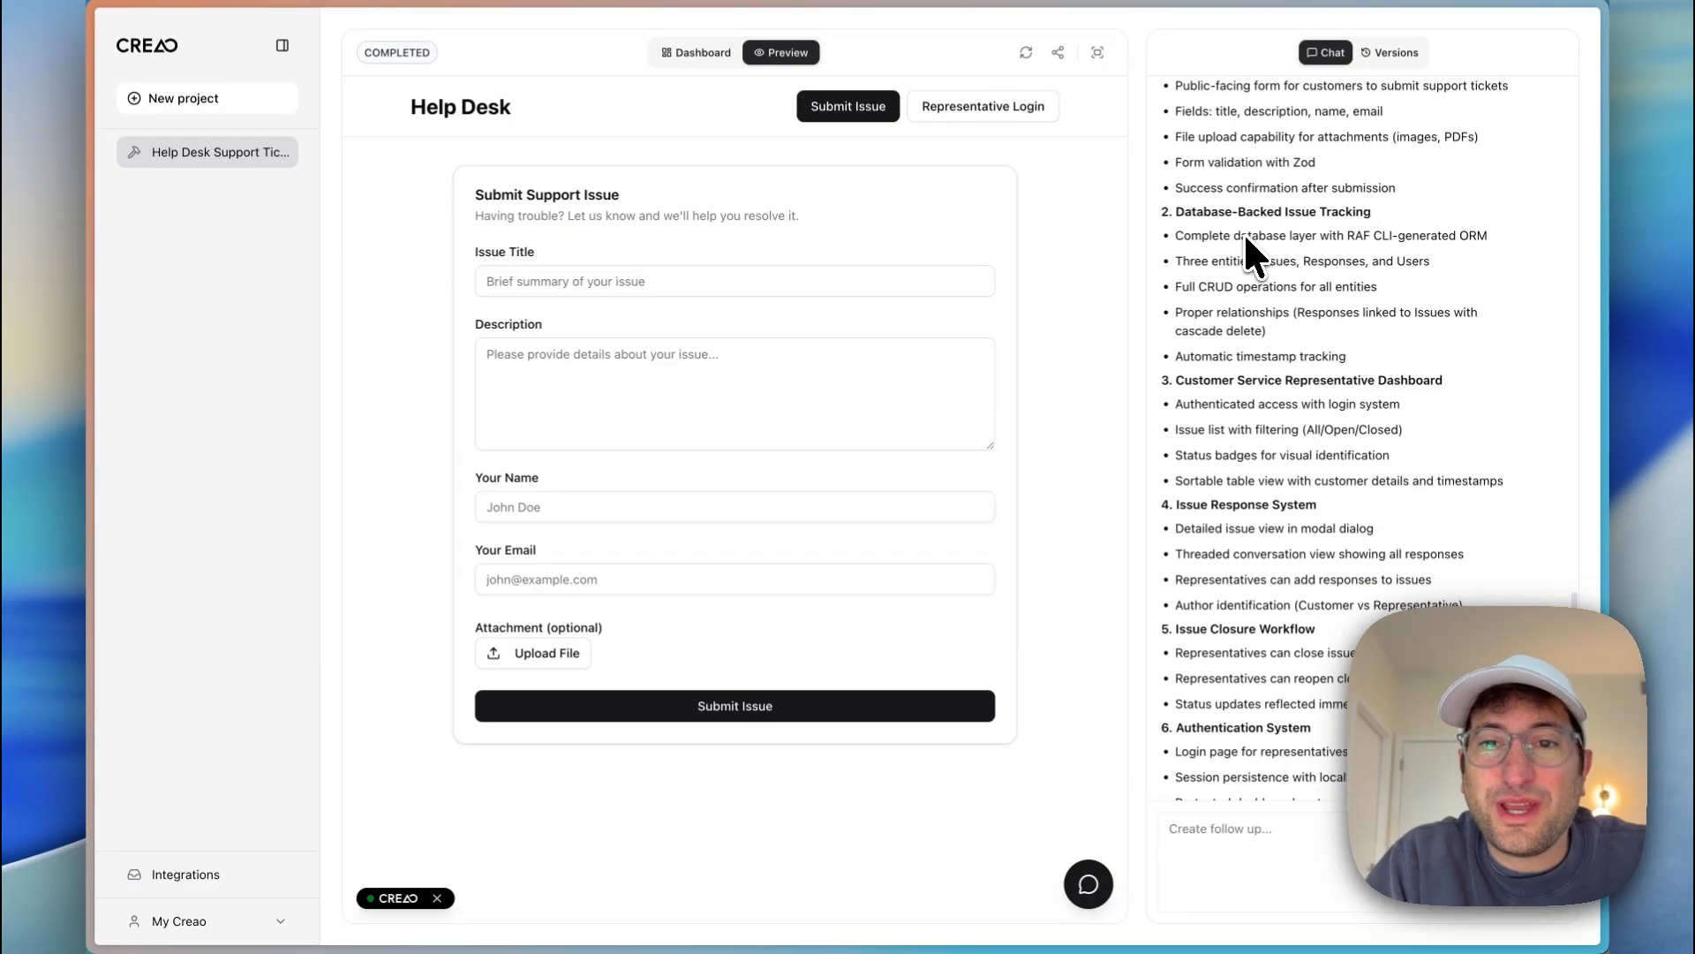
{"action": "left_click", "coordinate": [695, 51]}
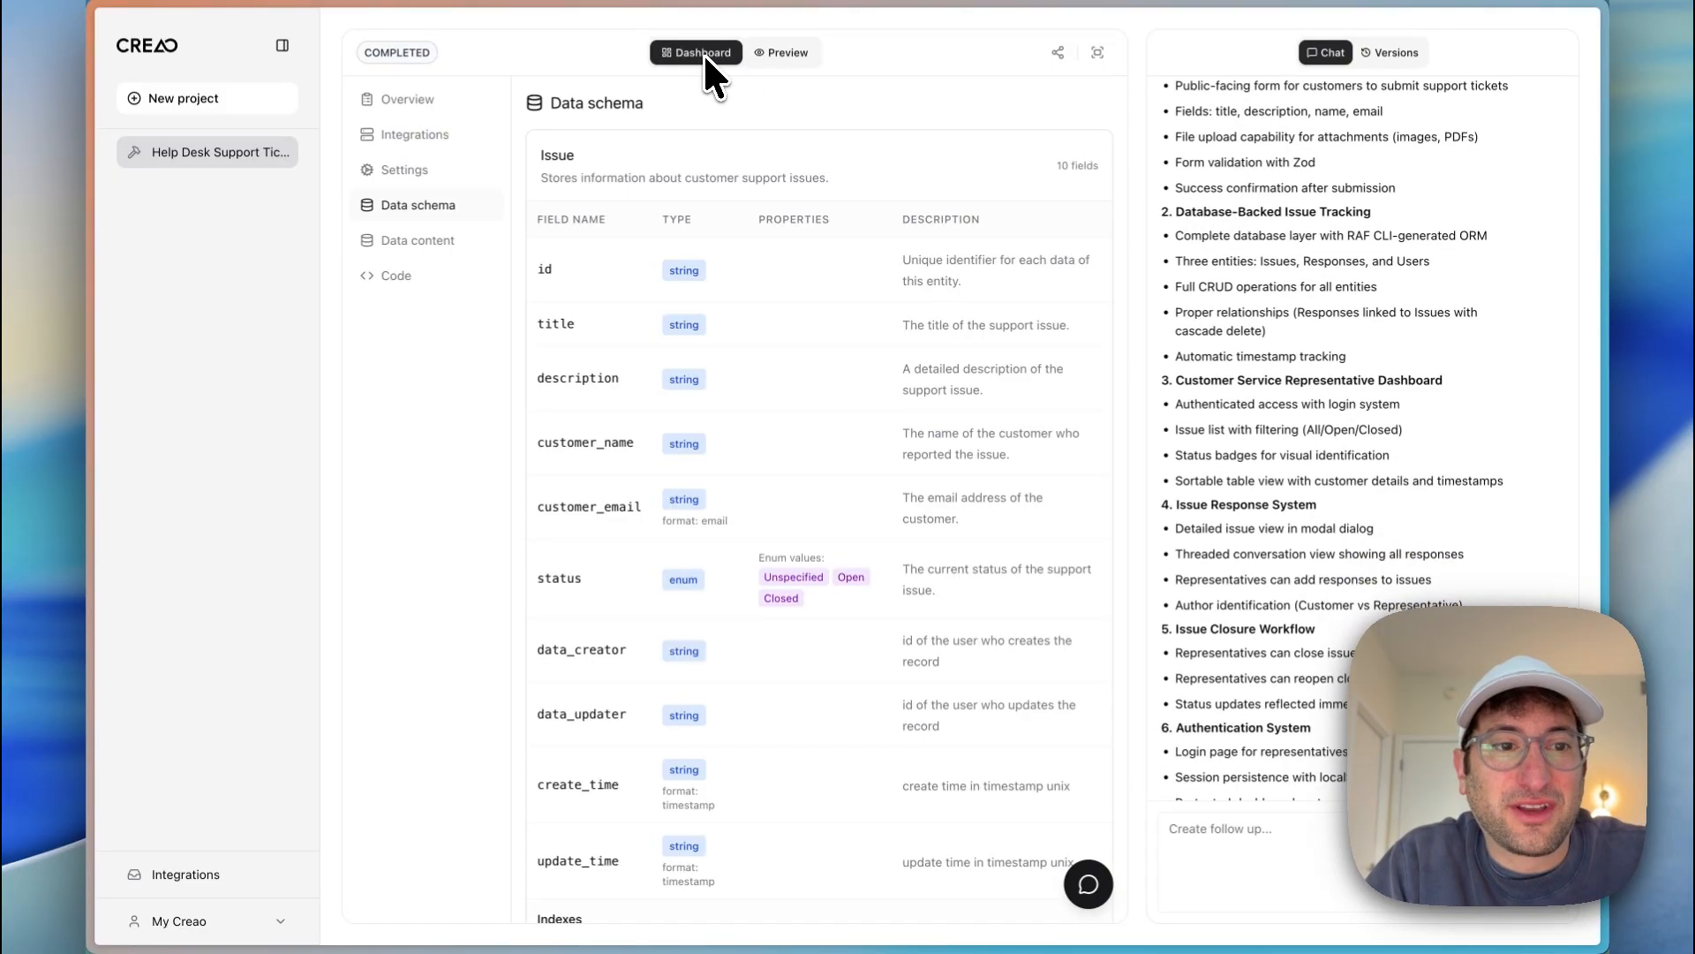
{"action": "mouse_move", "coordinate": [1028, 320]}
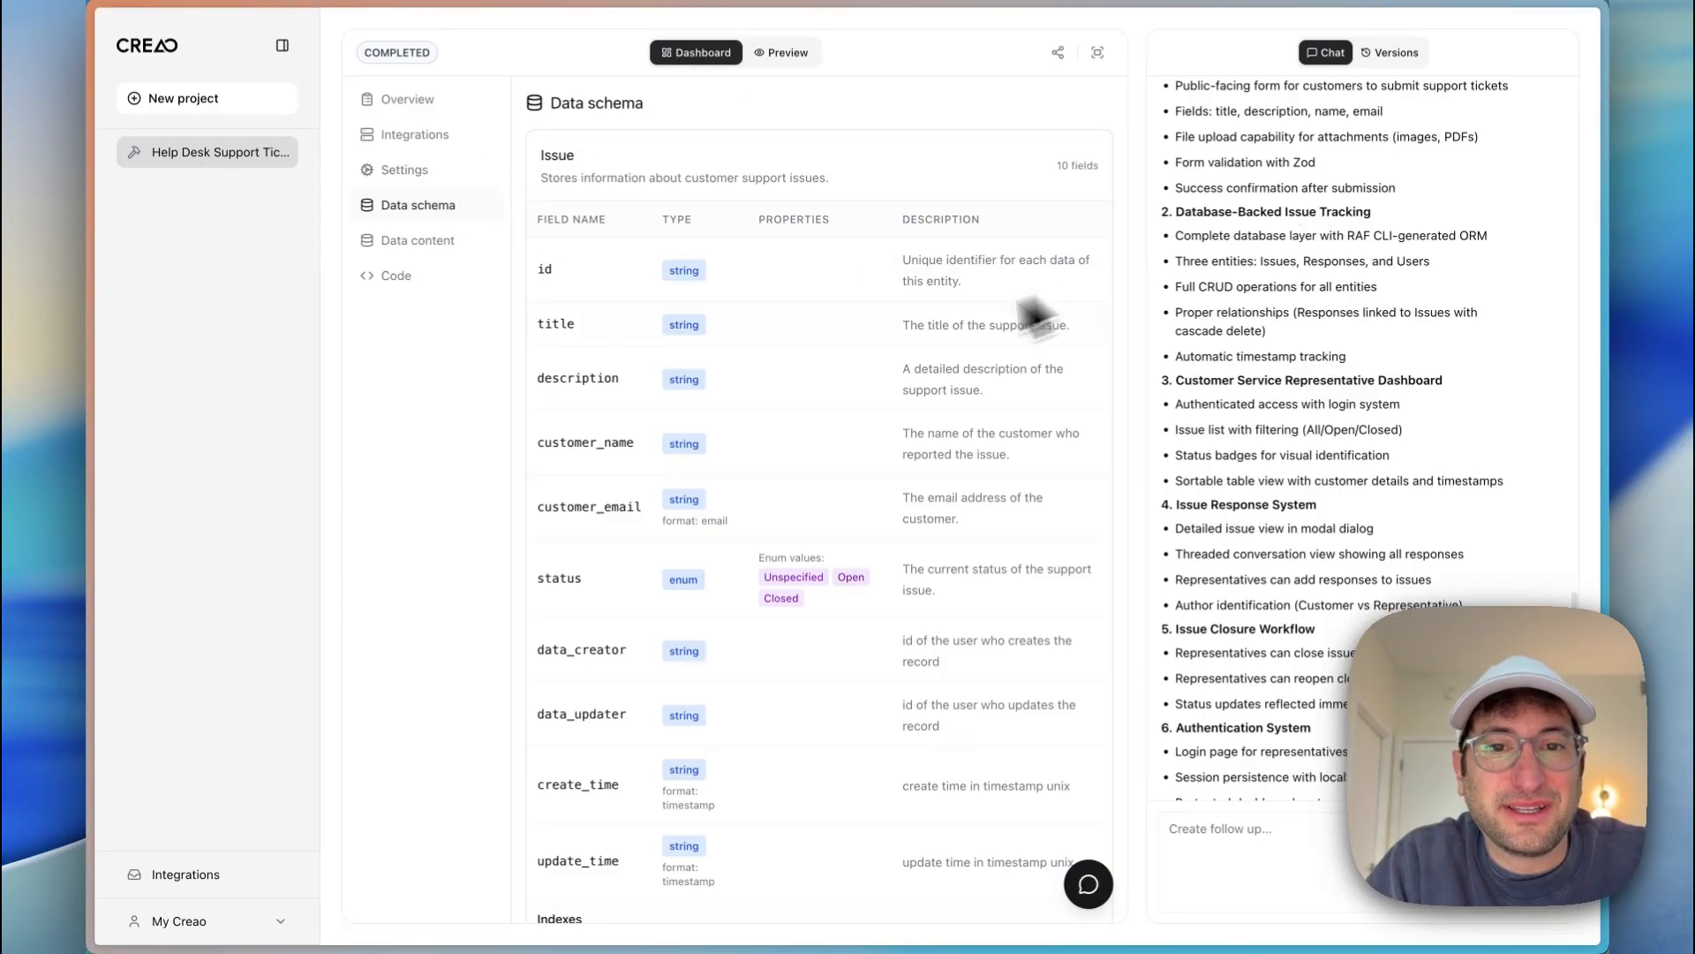
{"action": "scroll", "scroll_direction": "down", "scroll_amount": 3}
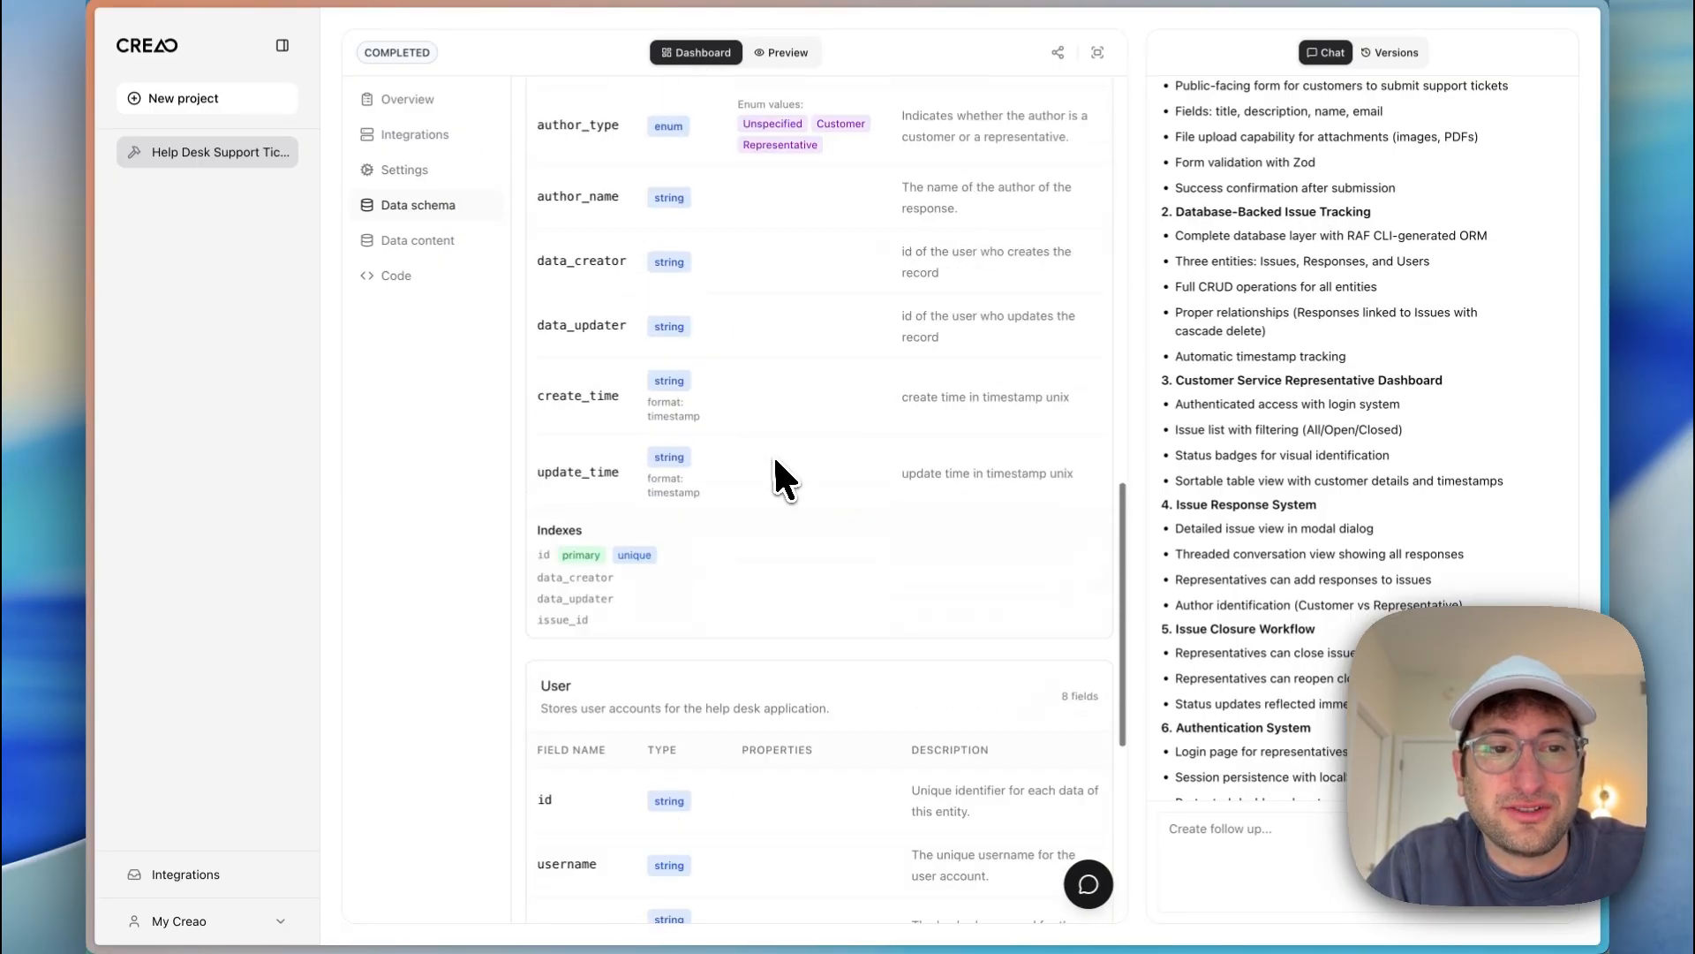
{"action": "scroll", "scroll_direction": "up", "scroll_amount": 3}
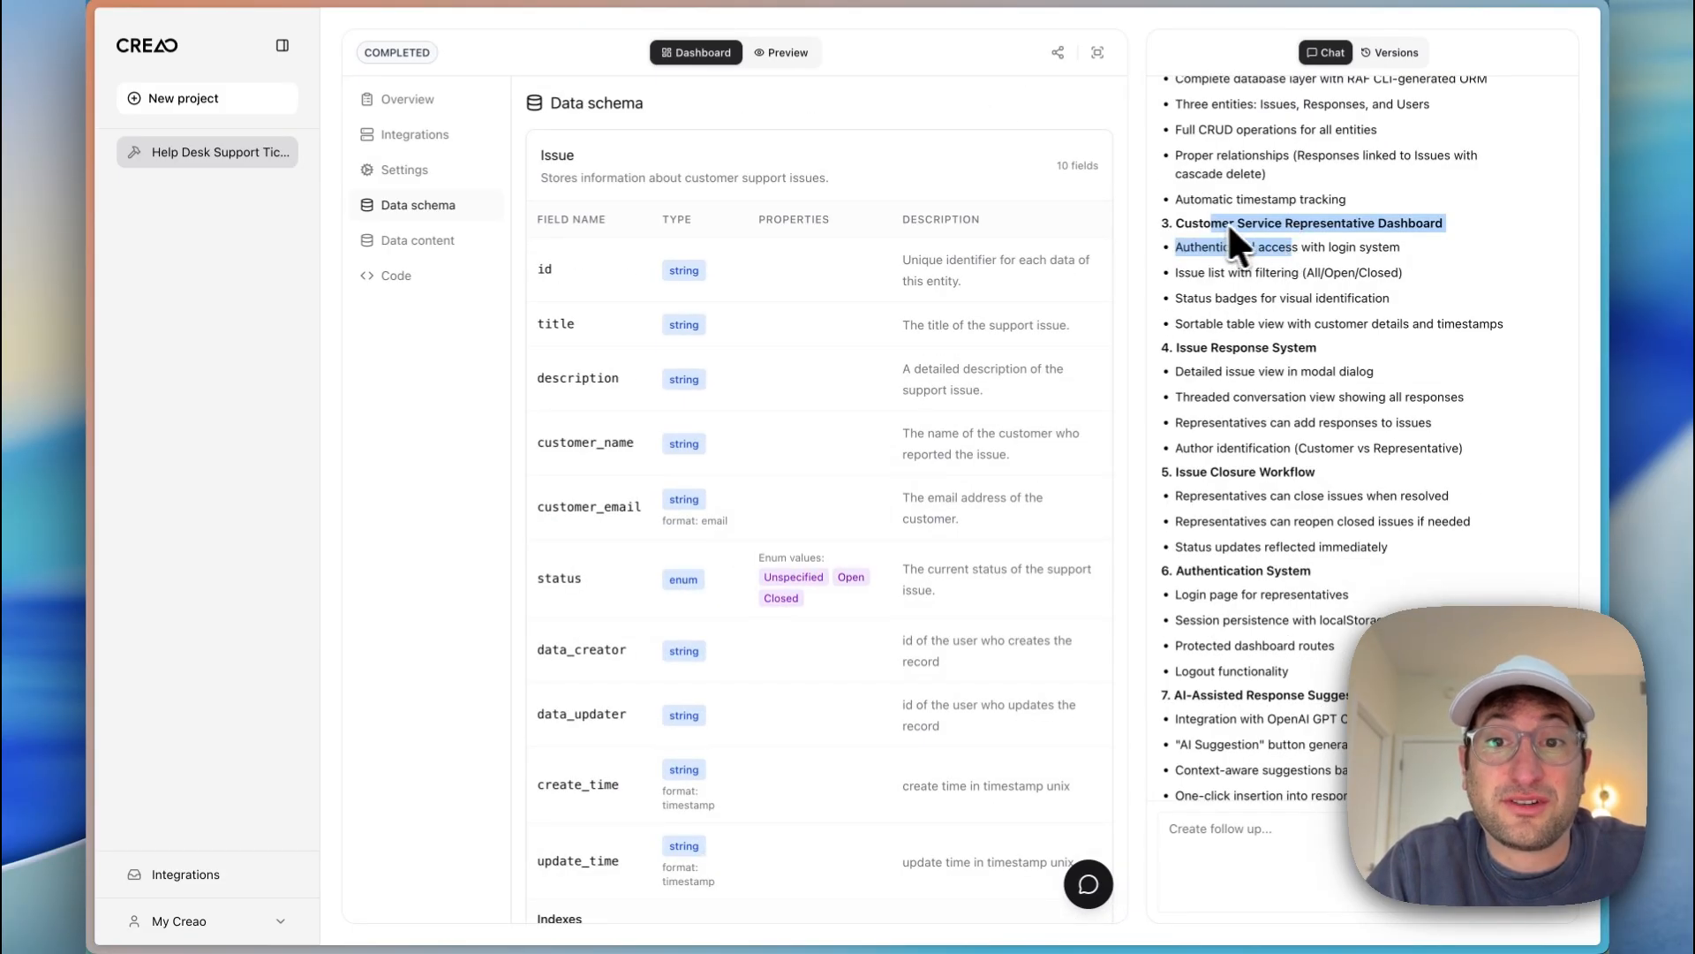
{"action": "mouse_move", "coordinate": [1141, 307]}
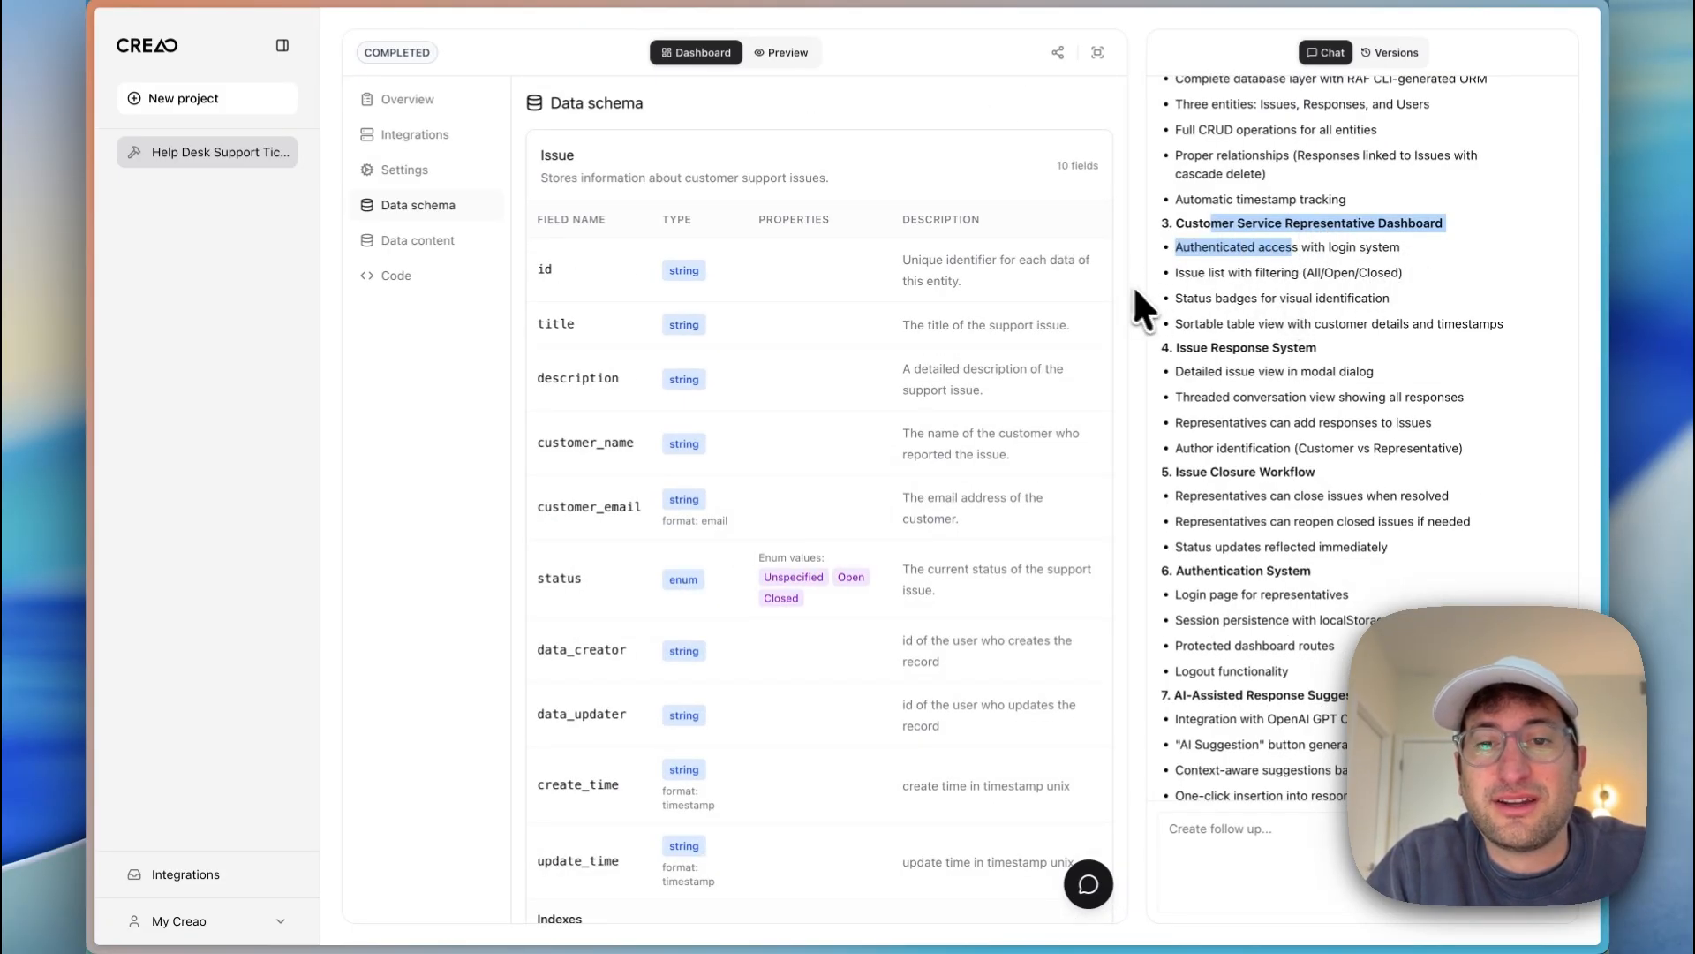
{"action": "scroll", "scroll_direction": "down", "scroll_amount": 3}
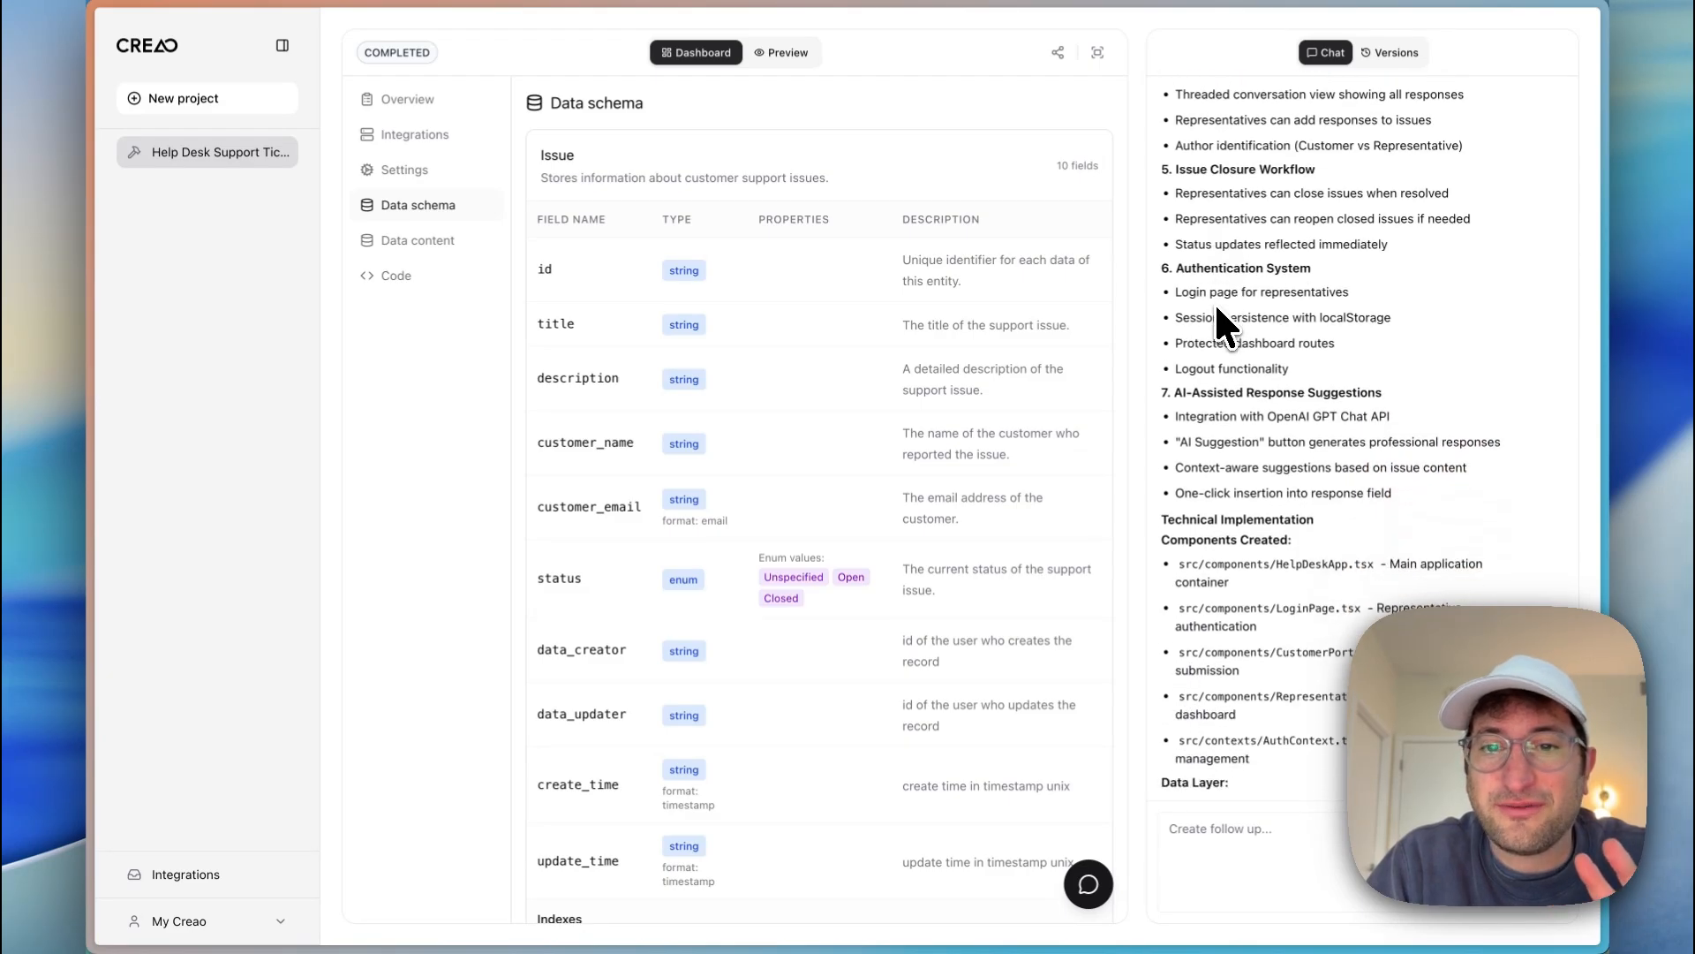
{"action": "scroll", "scroll_direction": "down", "scroll_amount": 3}
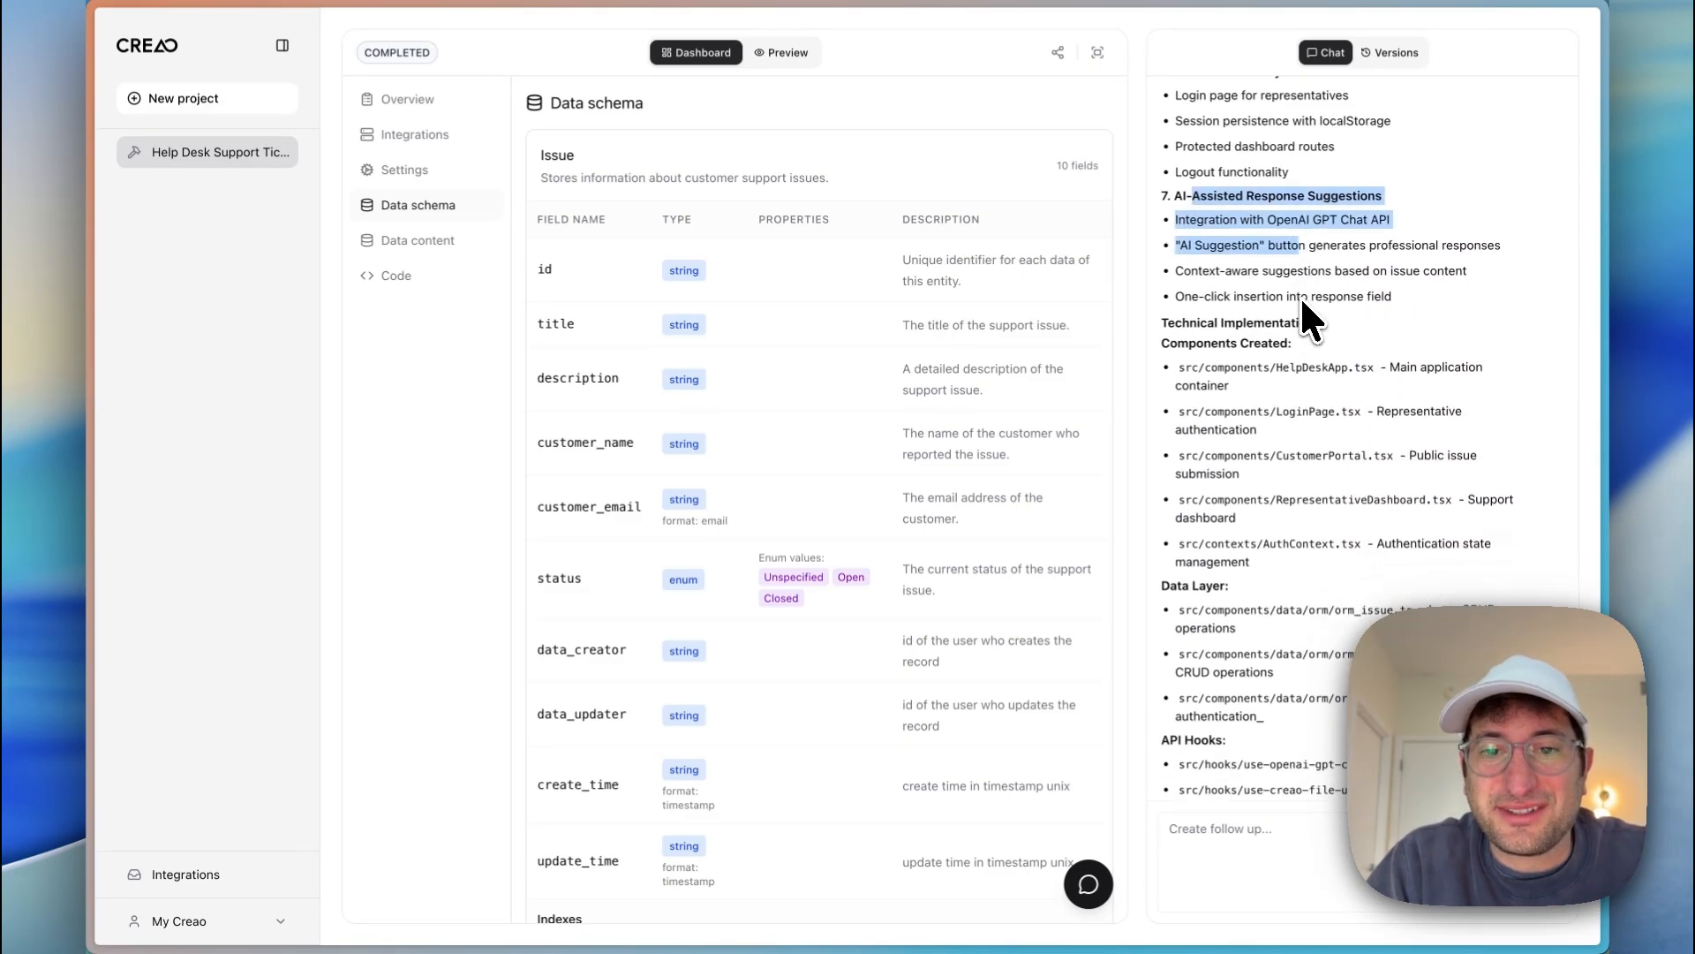
{"action": "scroll", "scroll_direction": "down", "scroll_amount": 3}
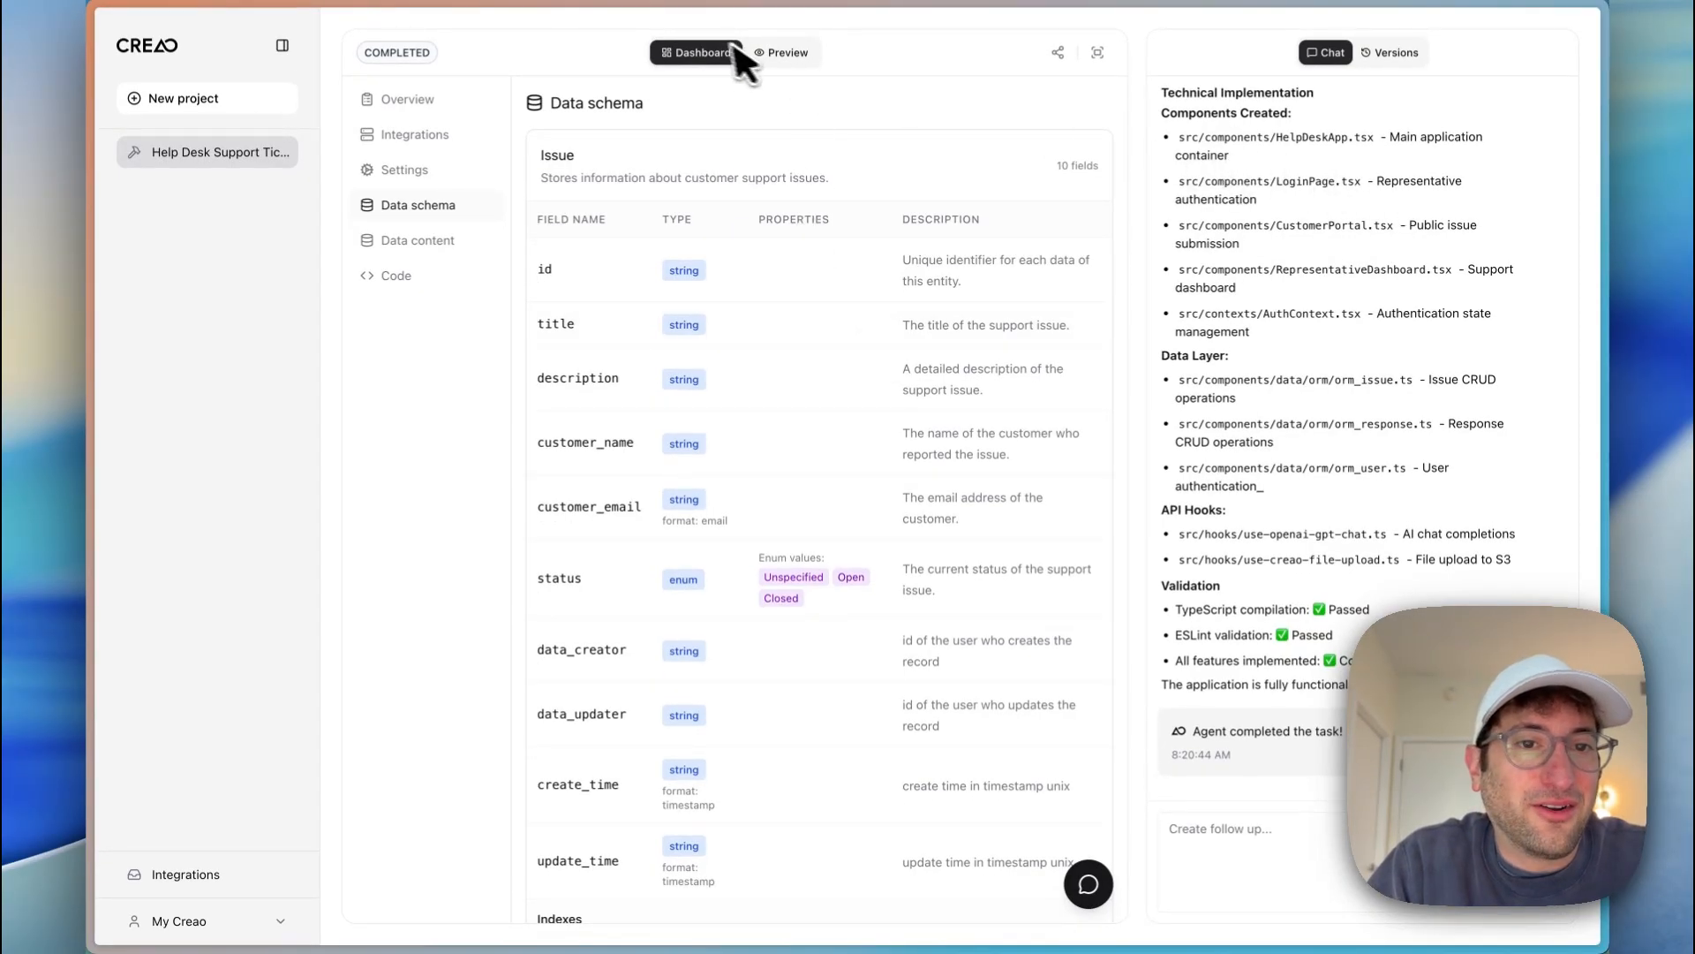
Step: In the live preview, look at the issue form, representative login and Setup Account pages
{"action": "left_click", "coordinate": [778, 52]}
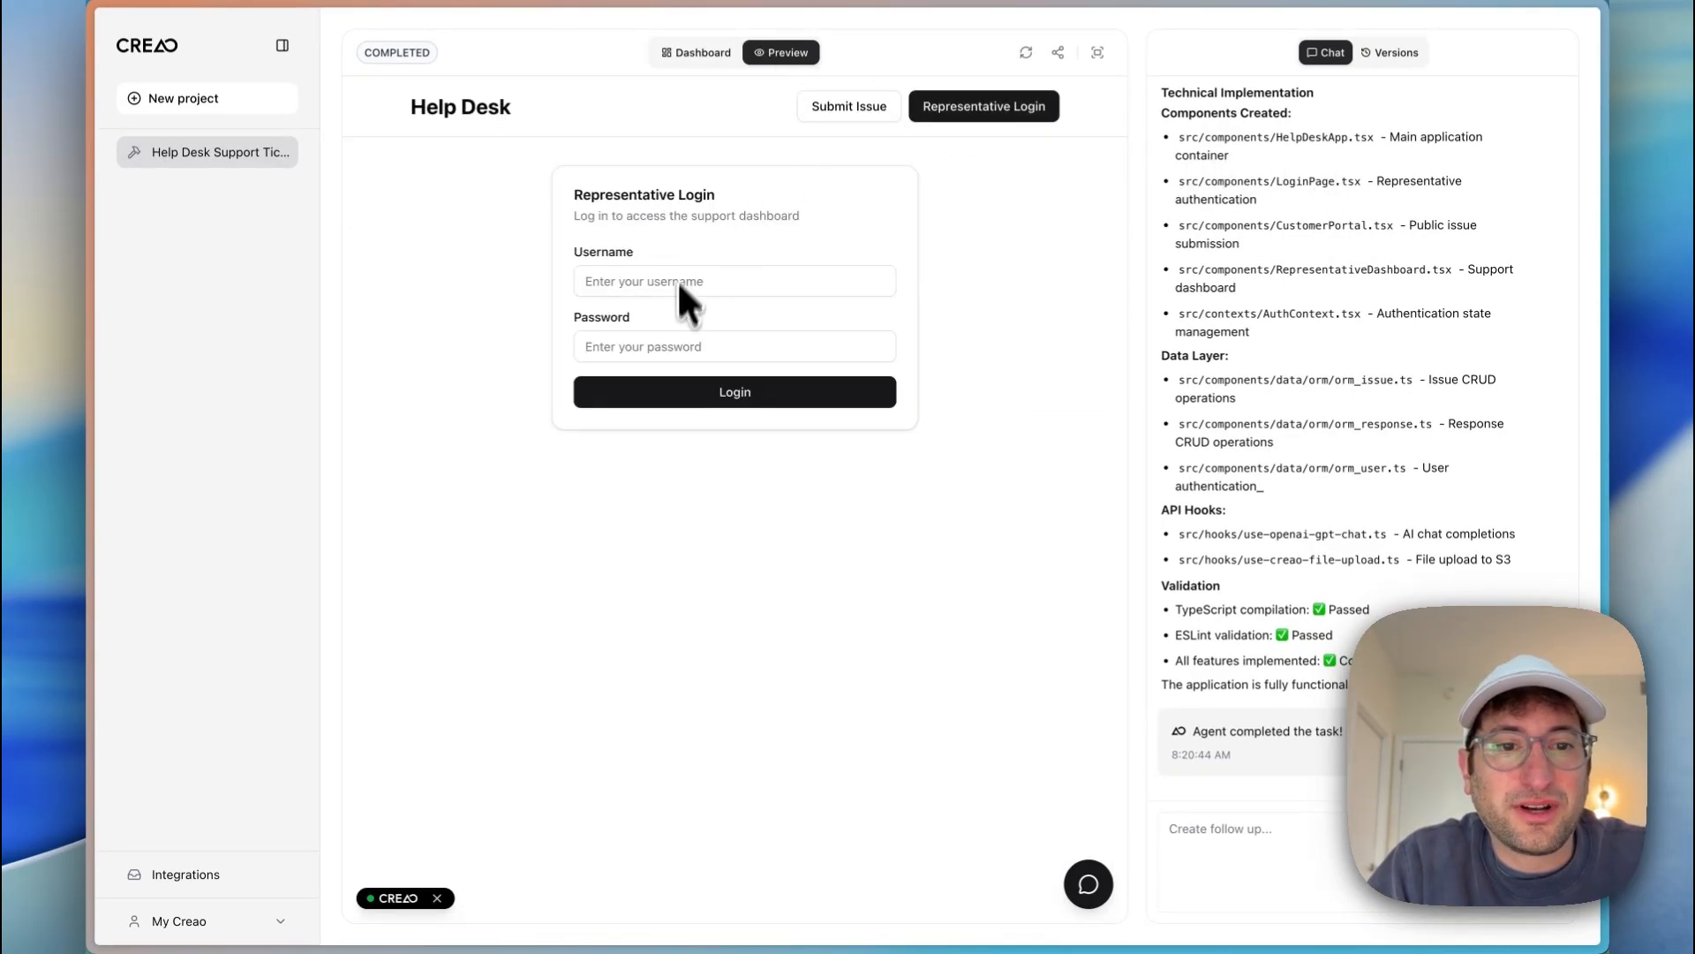
{"action": "left_click", "coordinate": [848, 106]}
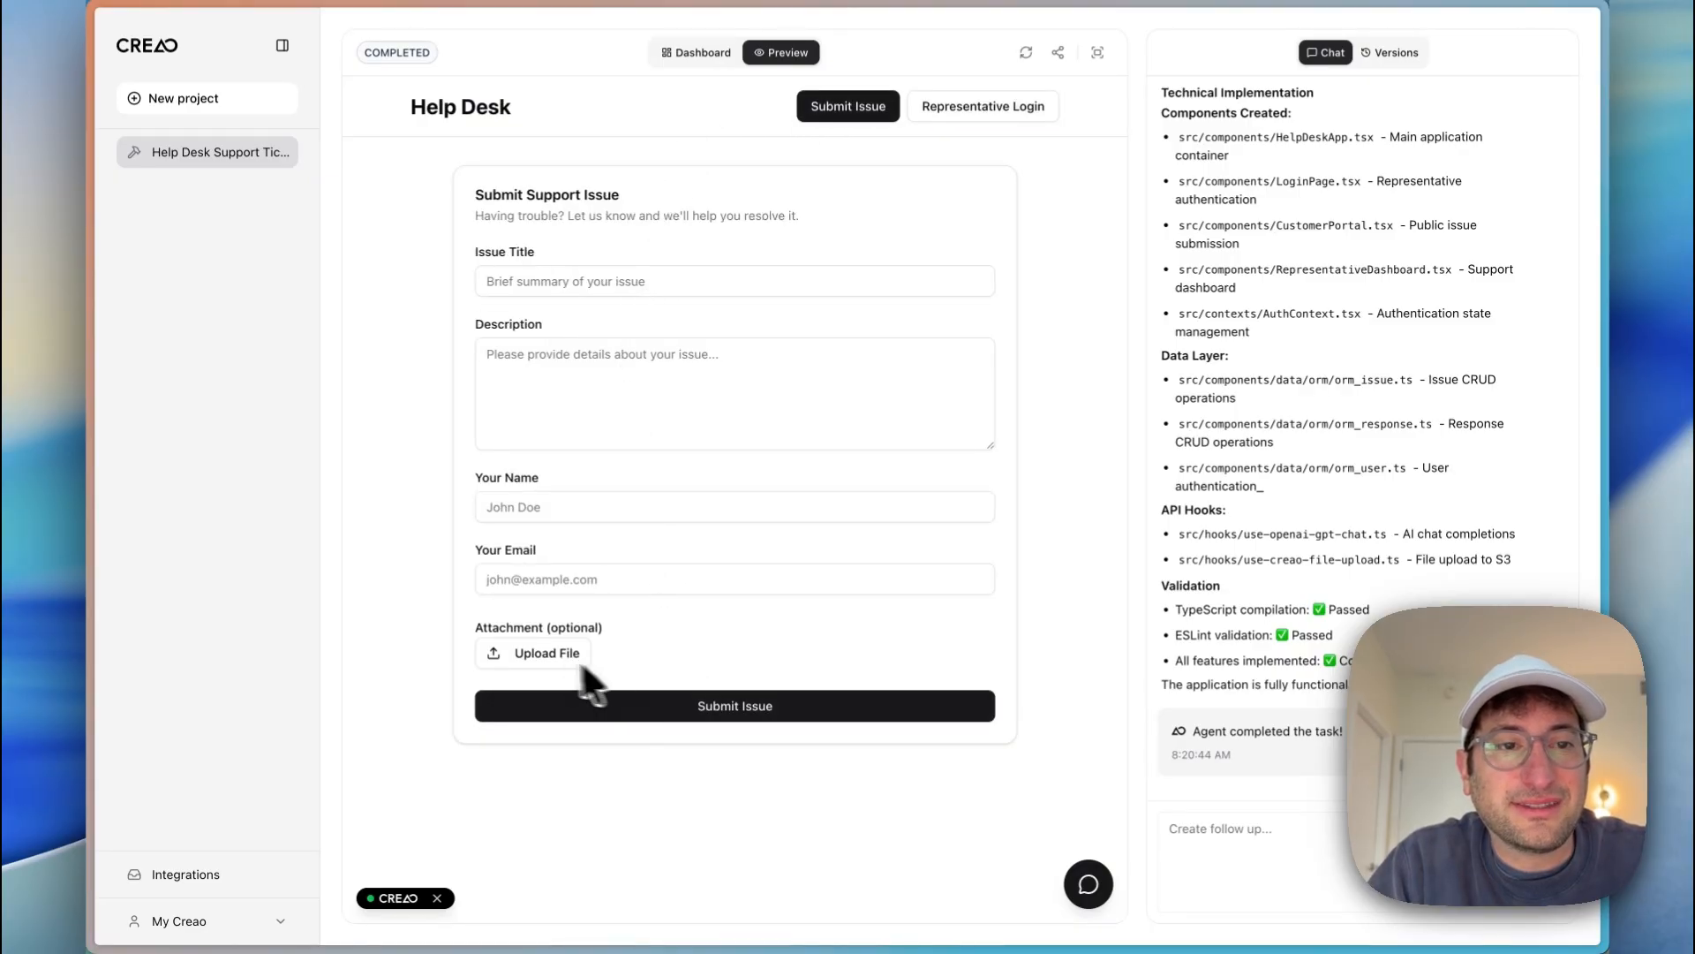
{"action": "left_click", "coordinate": [982, 106]}
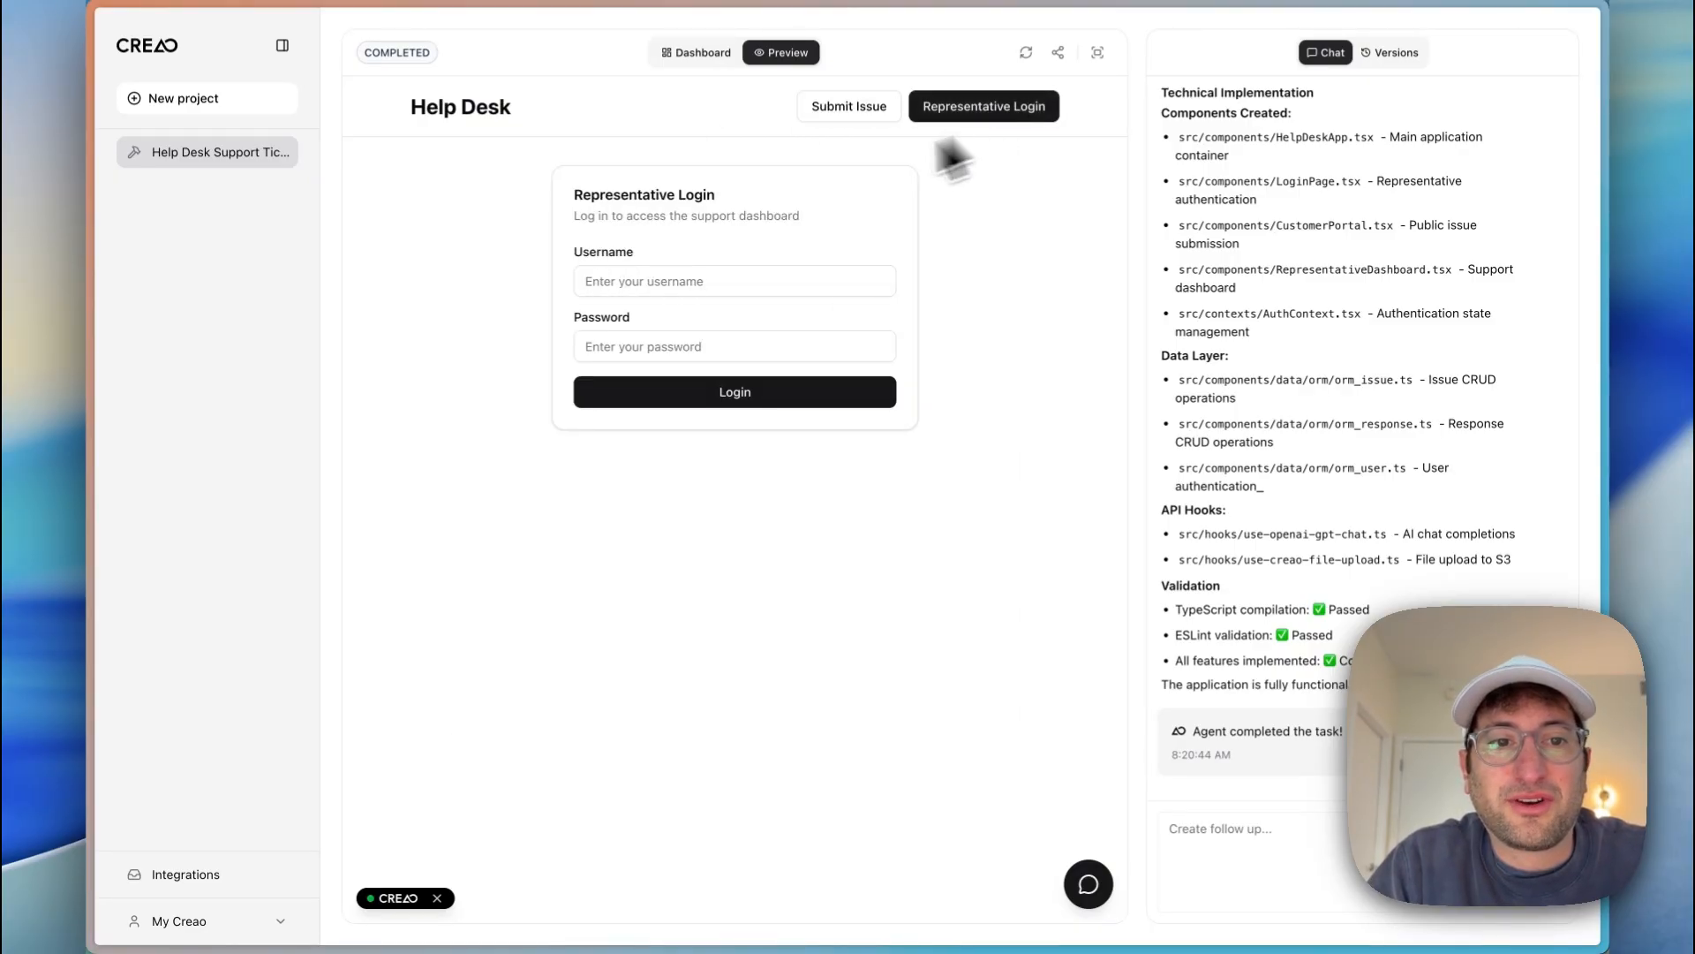
{"action": "mouse_move", "coordinate": [1042, 212]}
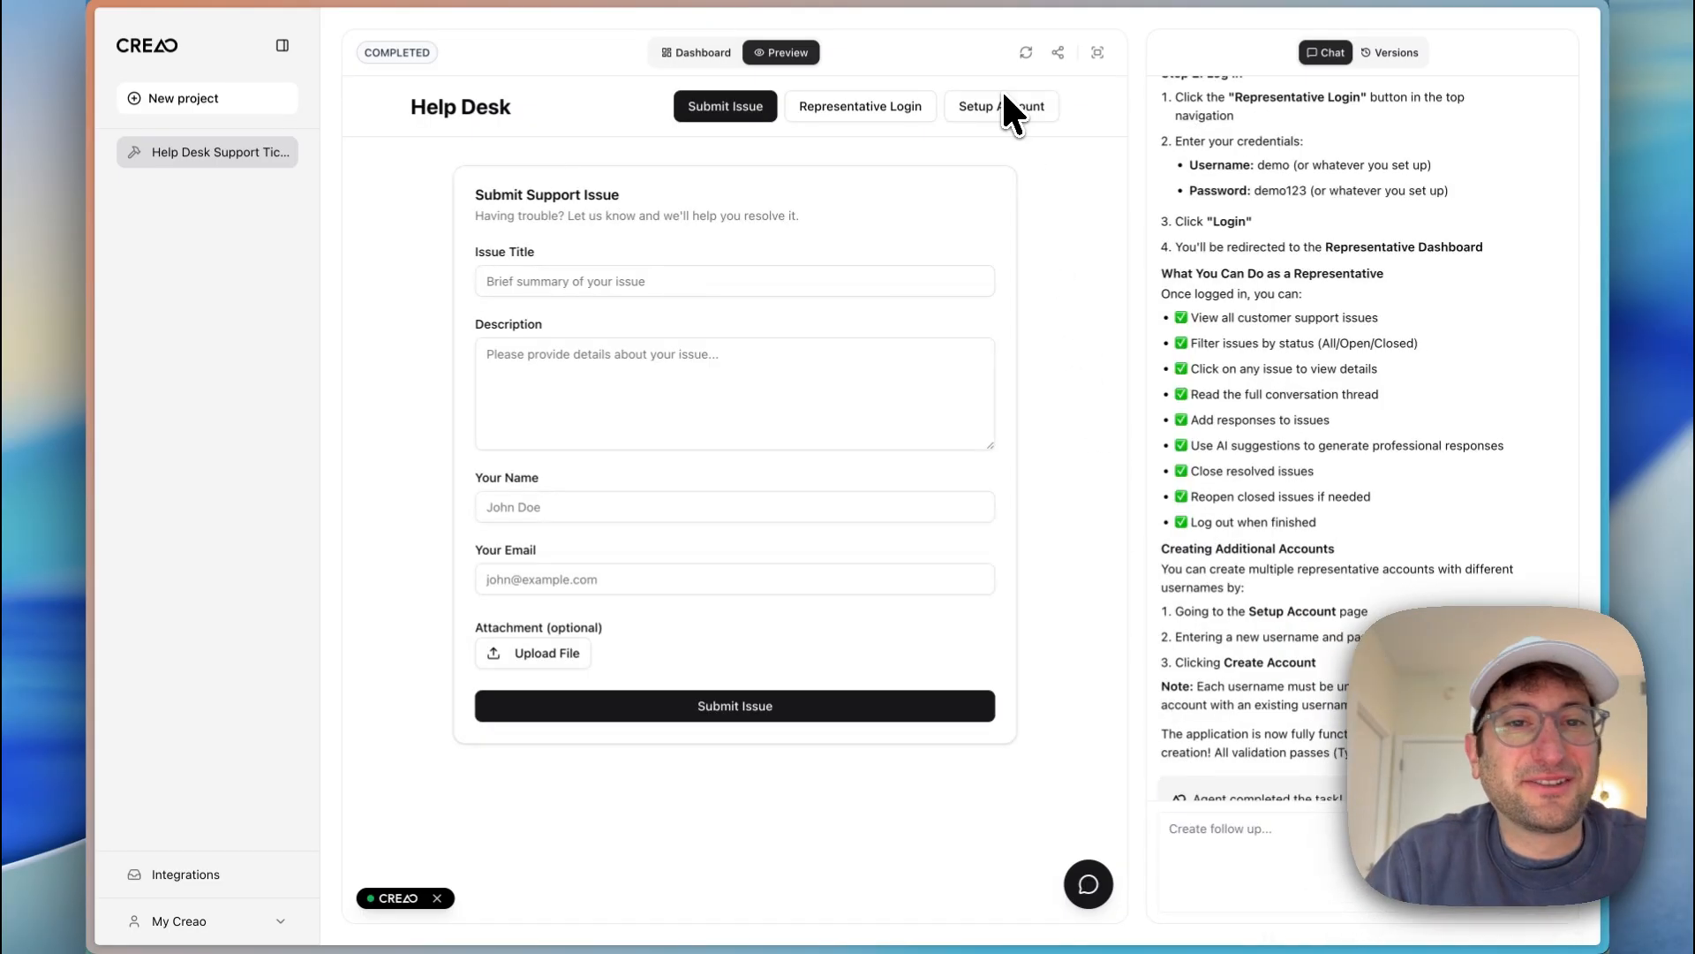
{"action": "left_click", "coordinate": [1000, 106]}
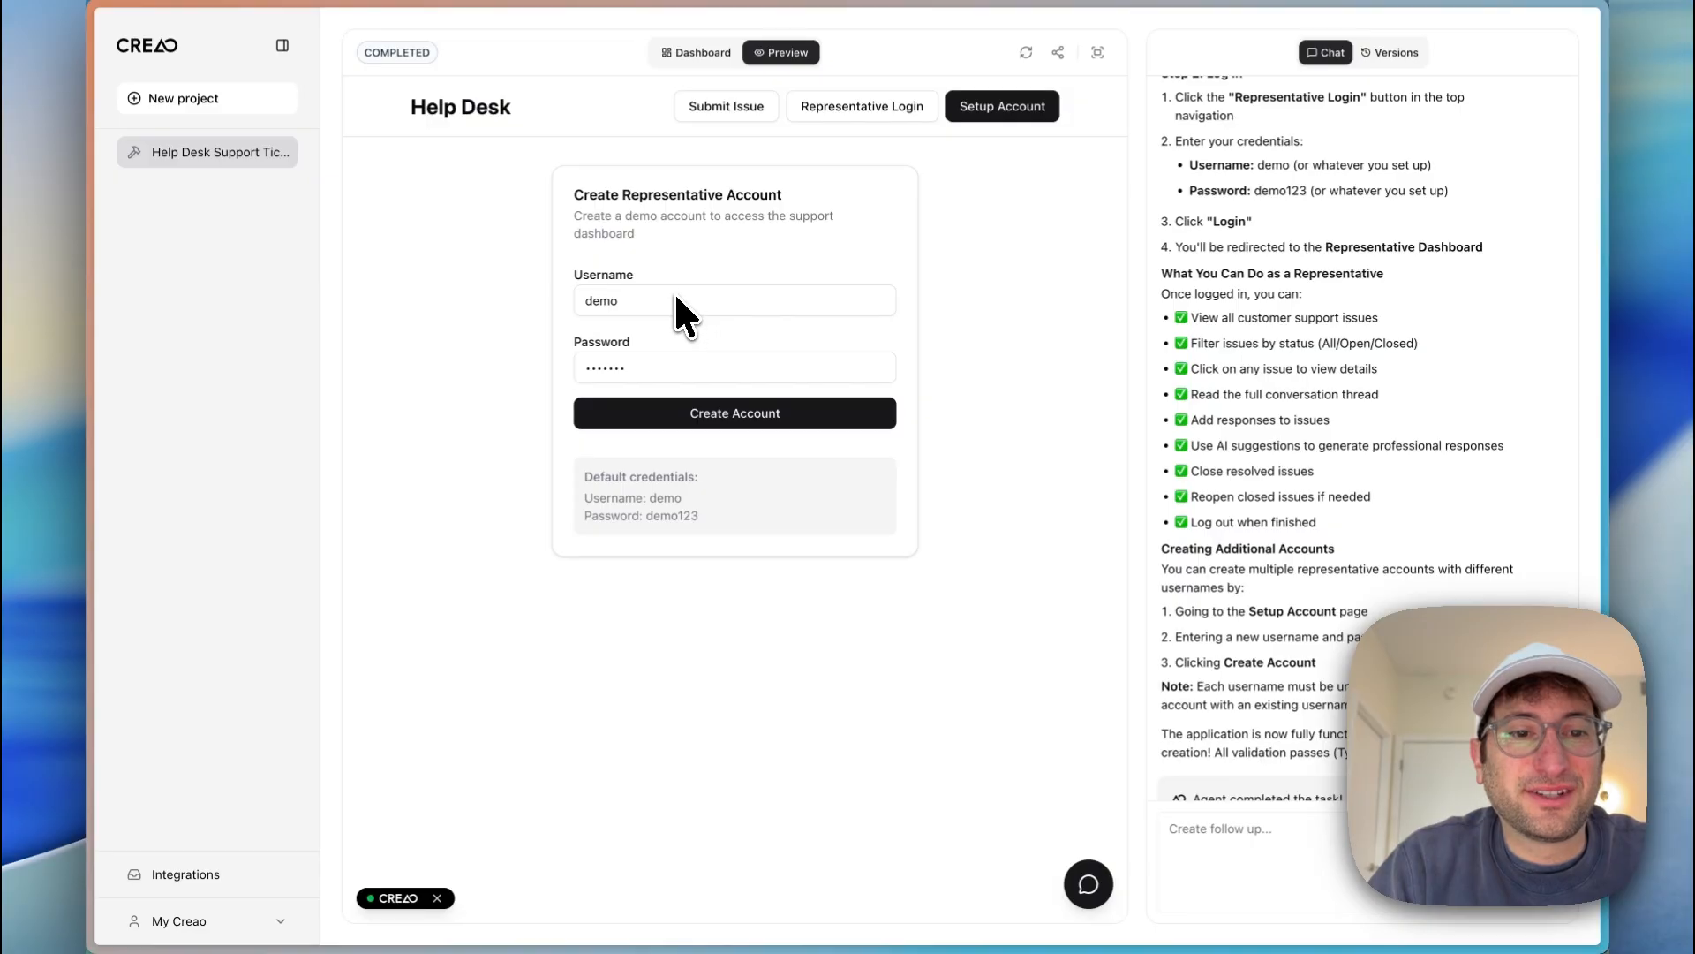
Step: Create the demo representative account and log in to the empty Support Dashboard
{"action": "left_click", "coordinate": [734, 300]}
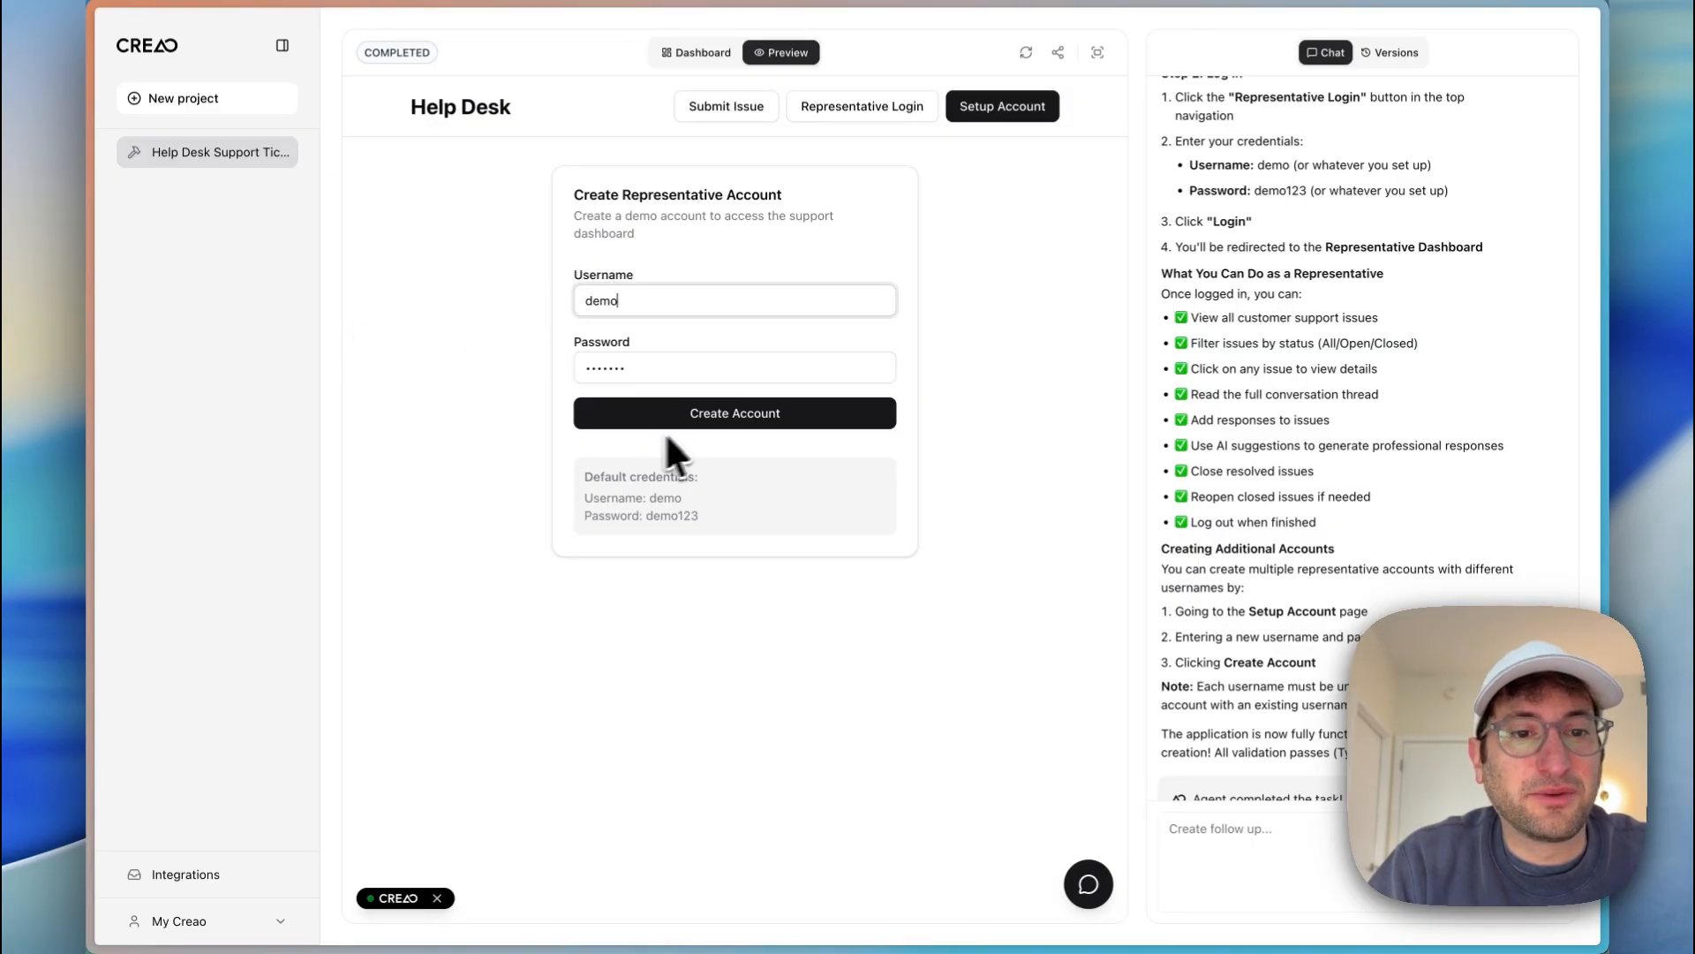
{"action": "left_click", "coordinate": [734, 412]}
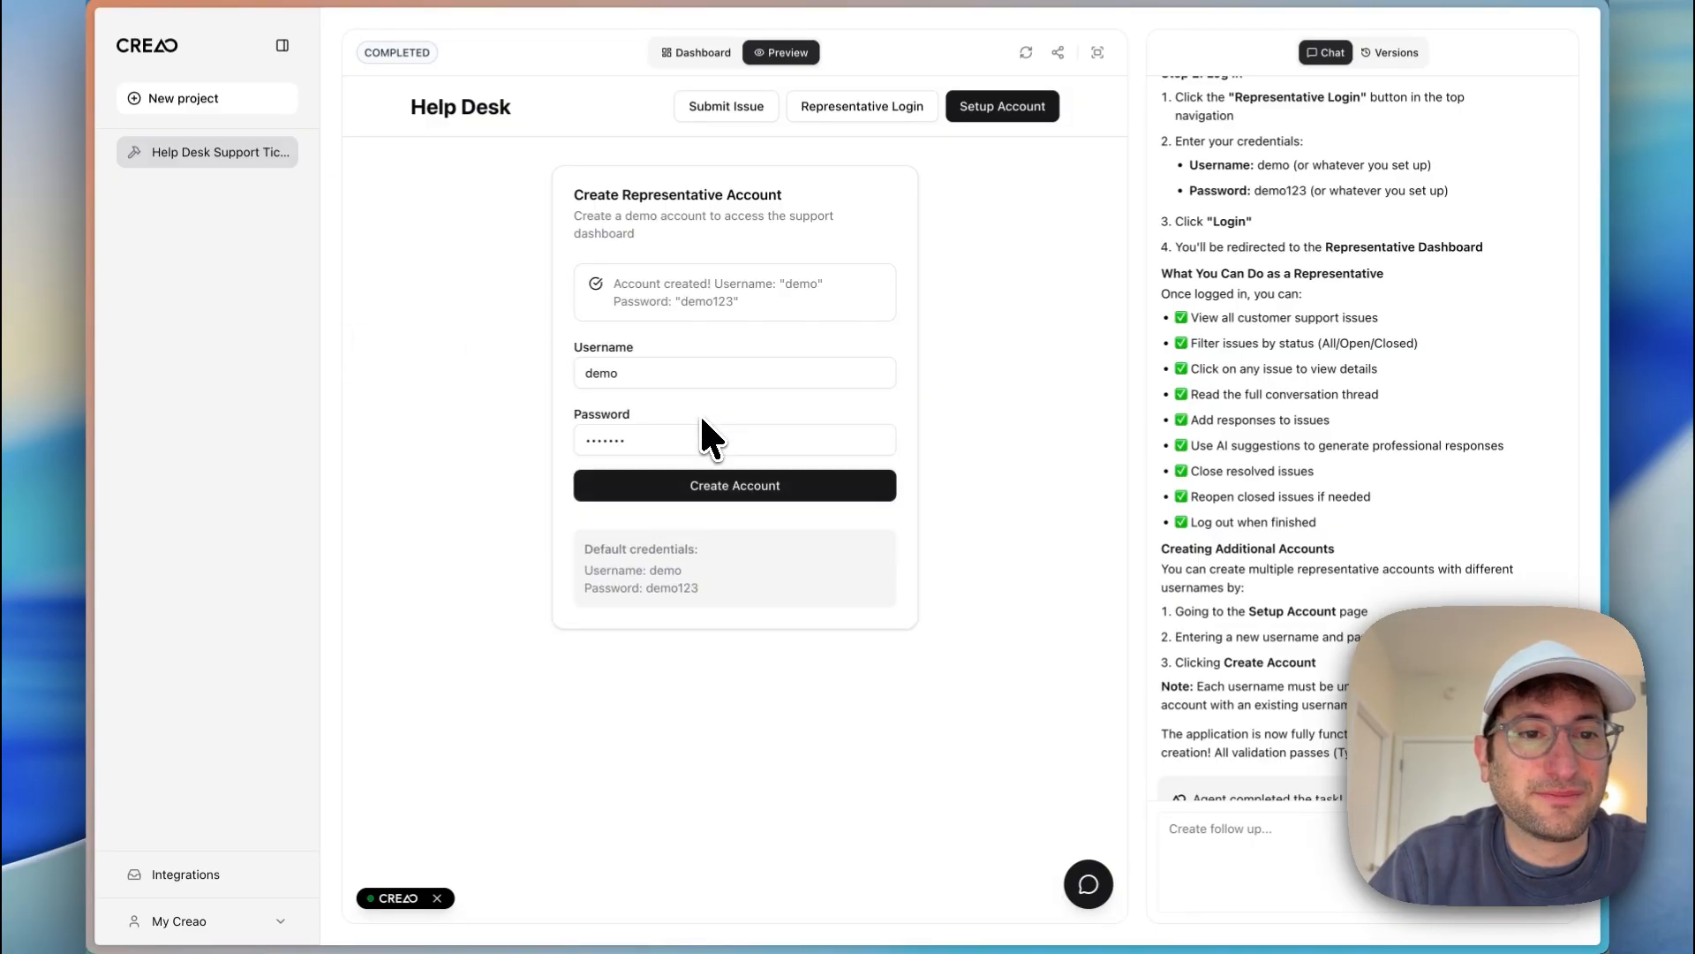
{"action": "left_click", "coordinate": [862, 106]}
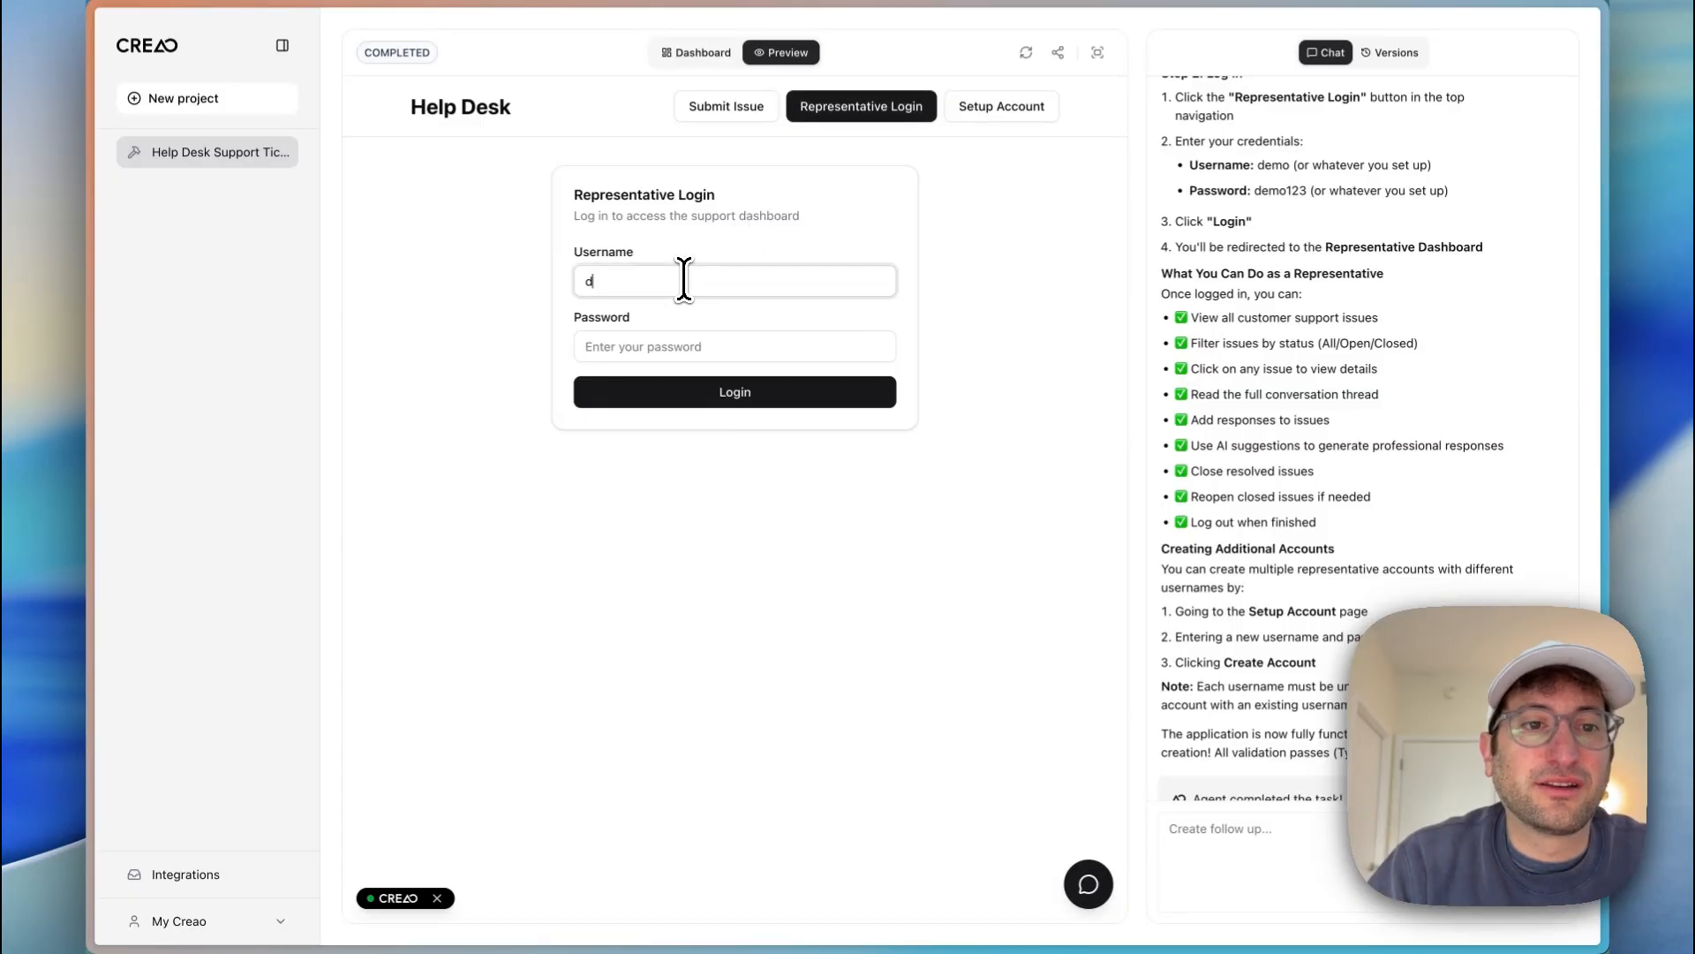
{"action": "left_click", "coordinate": [735, 392]}
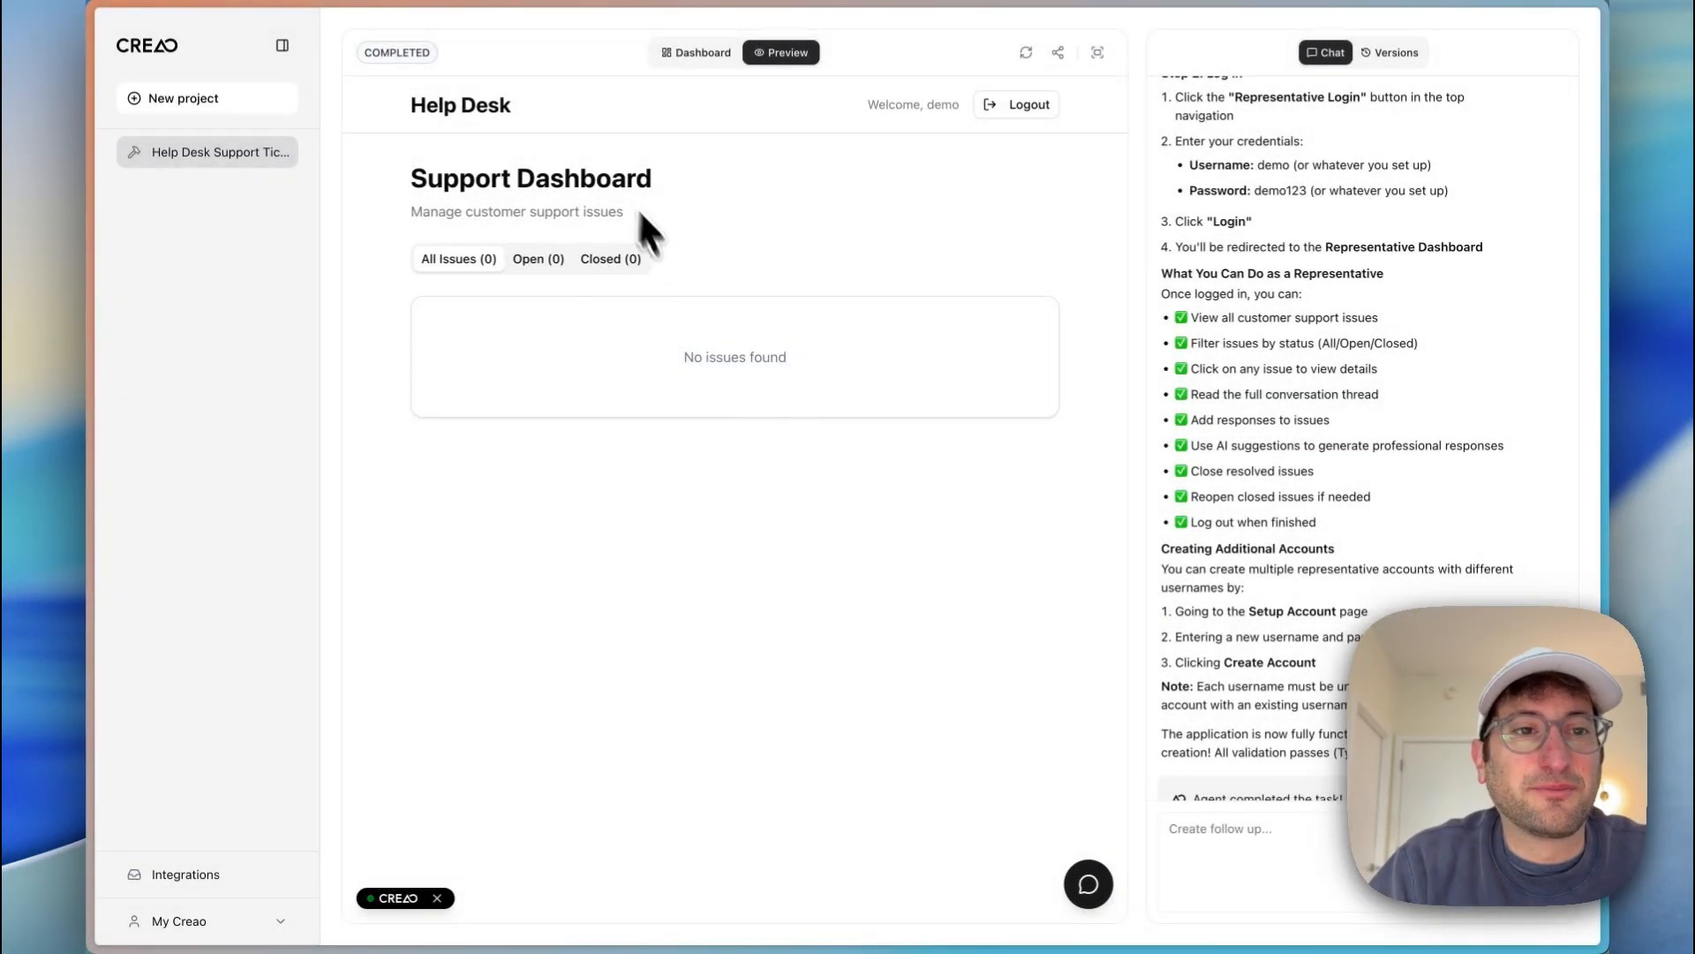
{"action": "mouse_move", "coordinate": [600, 297]}
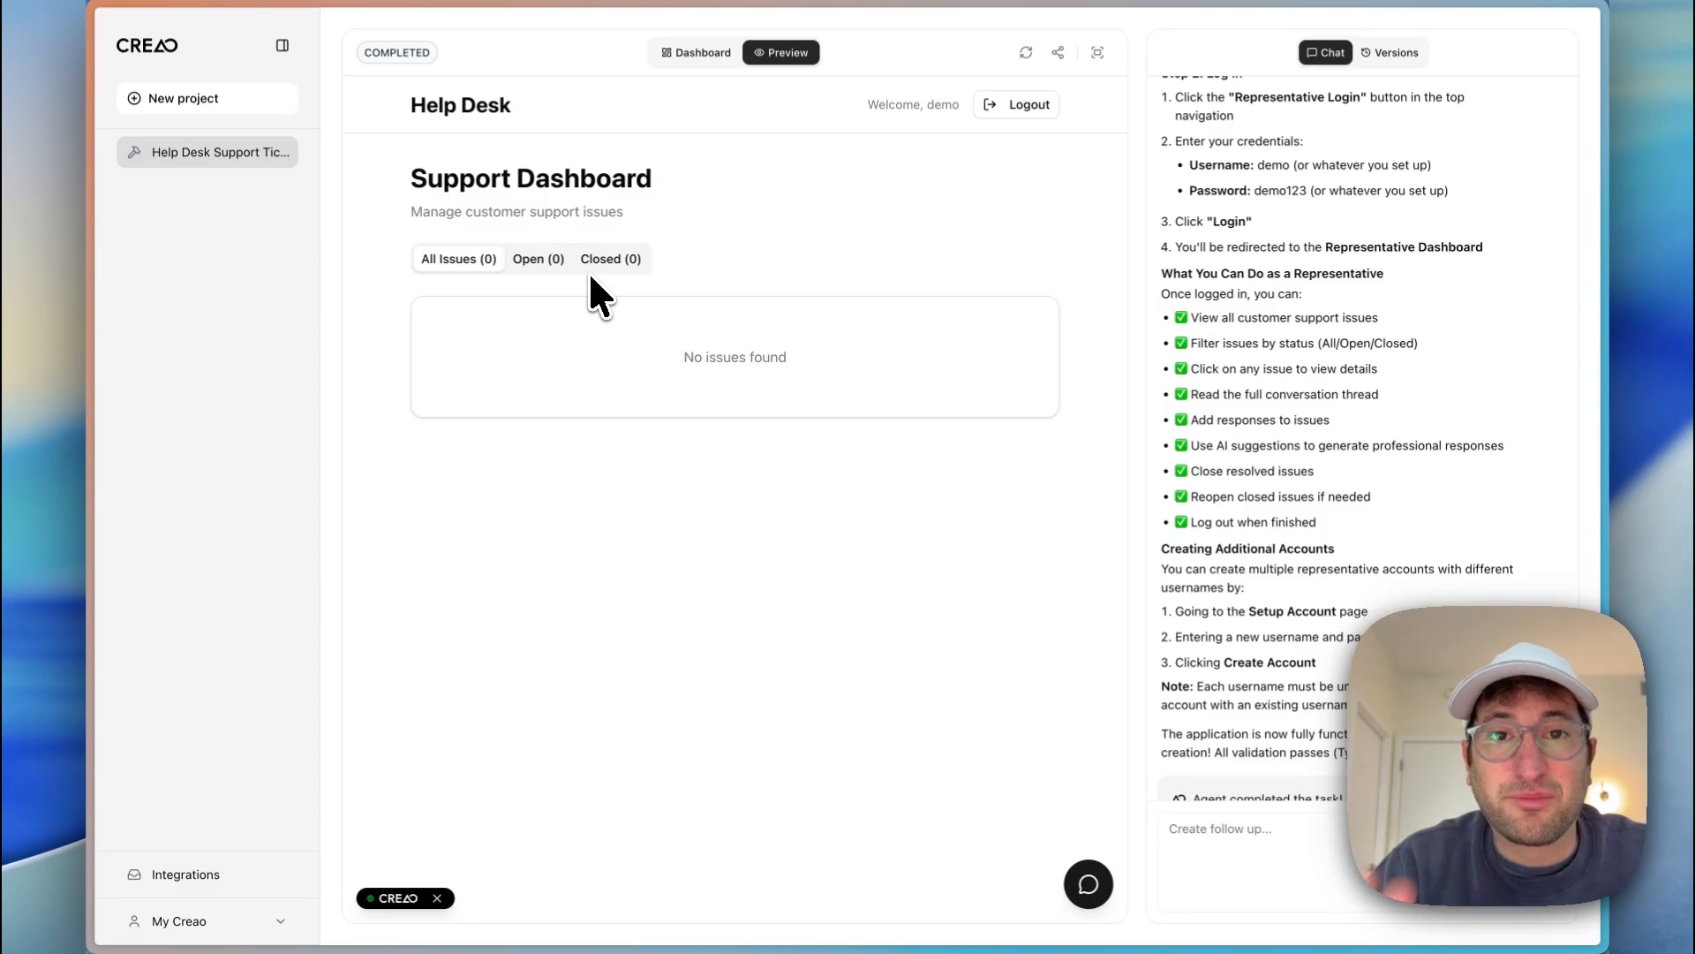
{"action": "mouse_move", "coordinate": [1017, 104]}
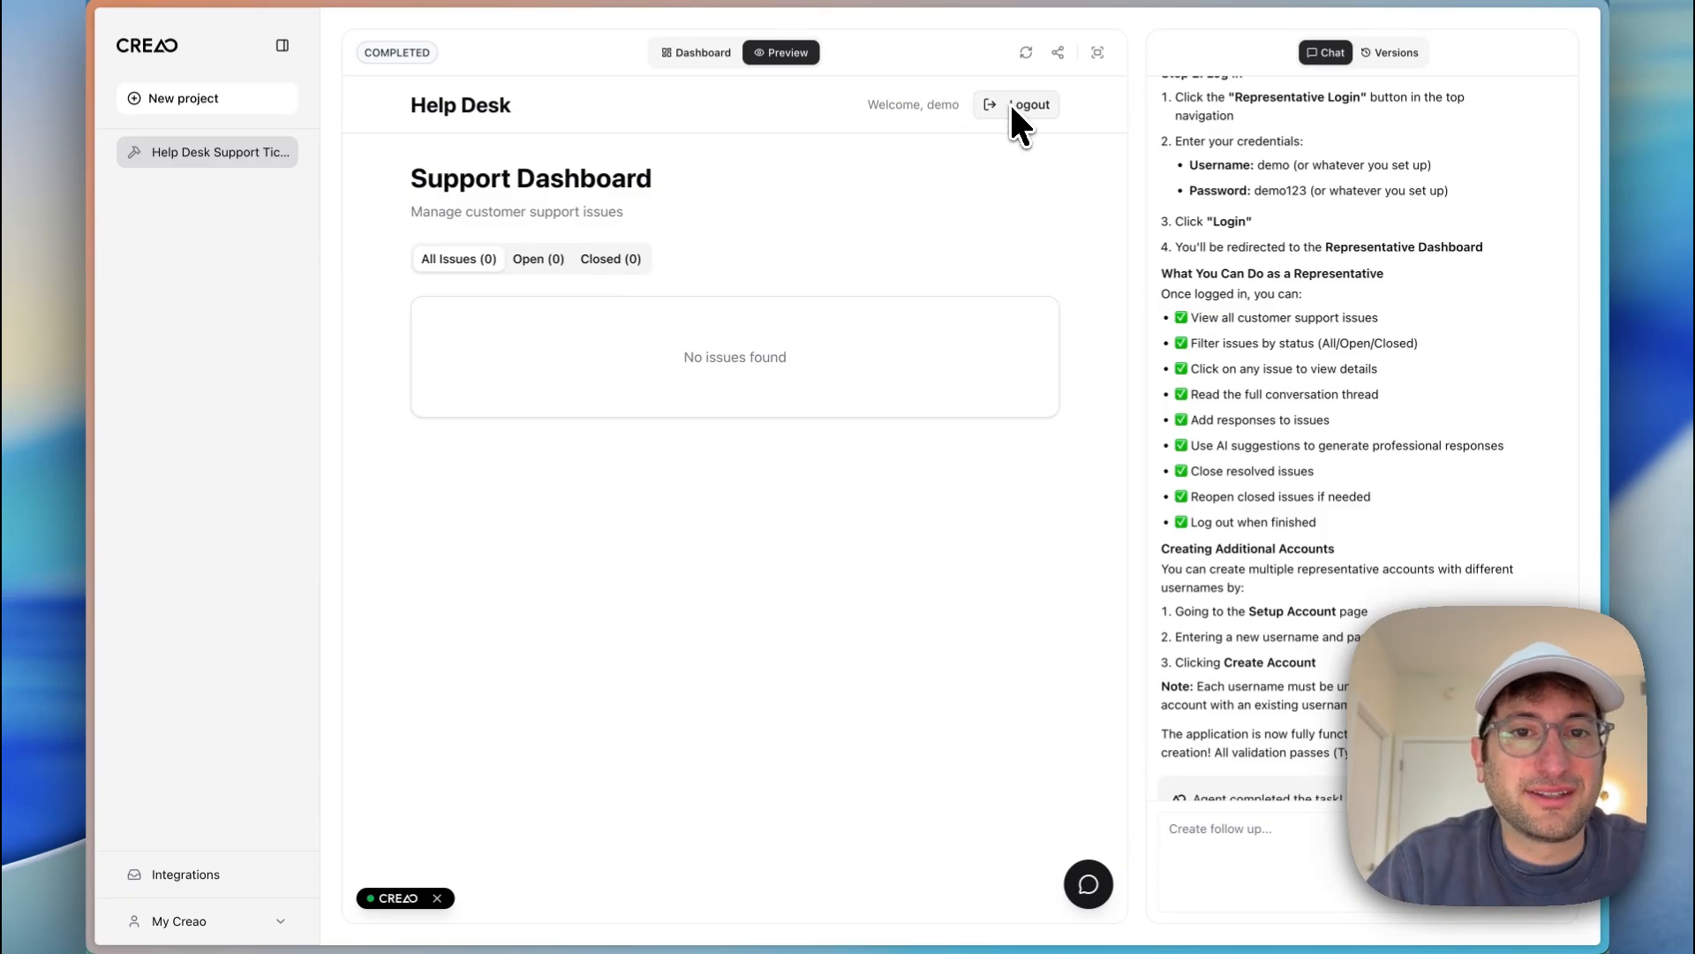
Step: Log out and submit the 'I can't log in' customer support issue
{"action": "left_click", "coordinate": [1022, 104]}
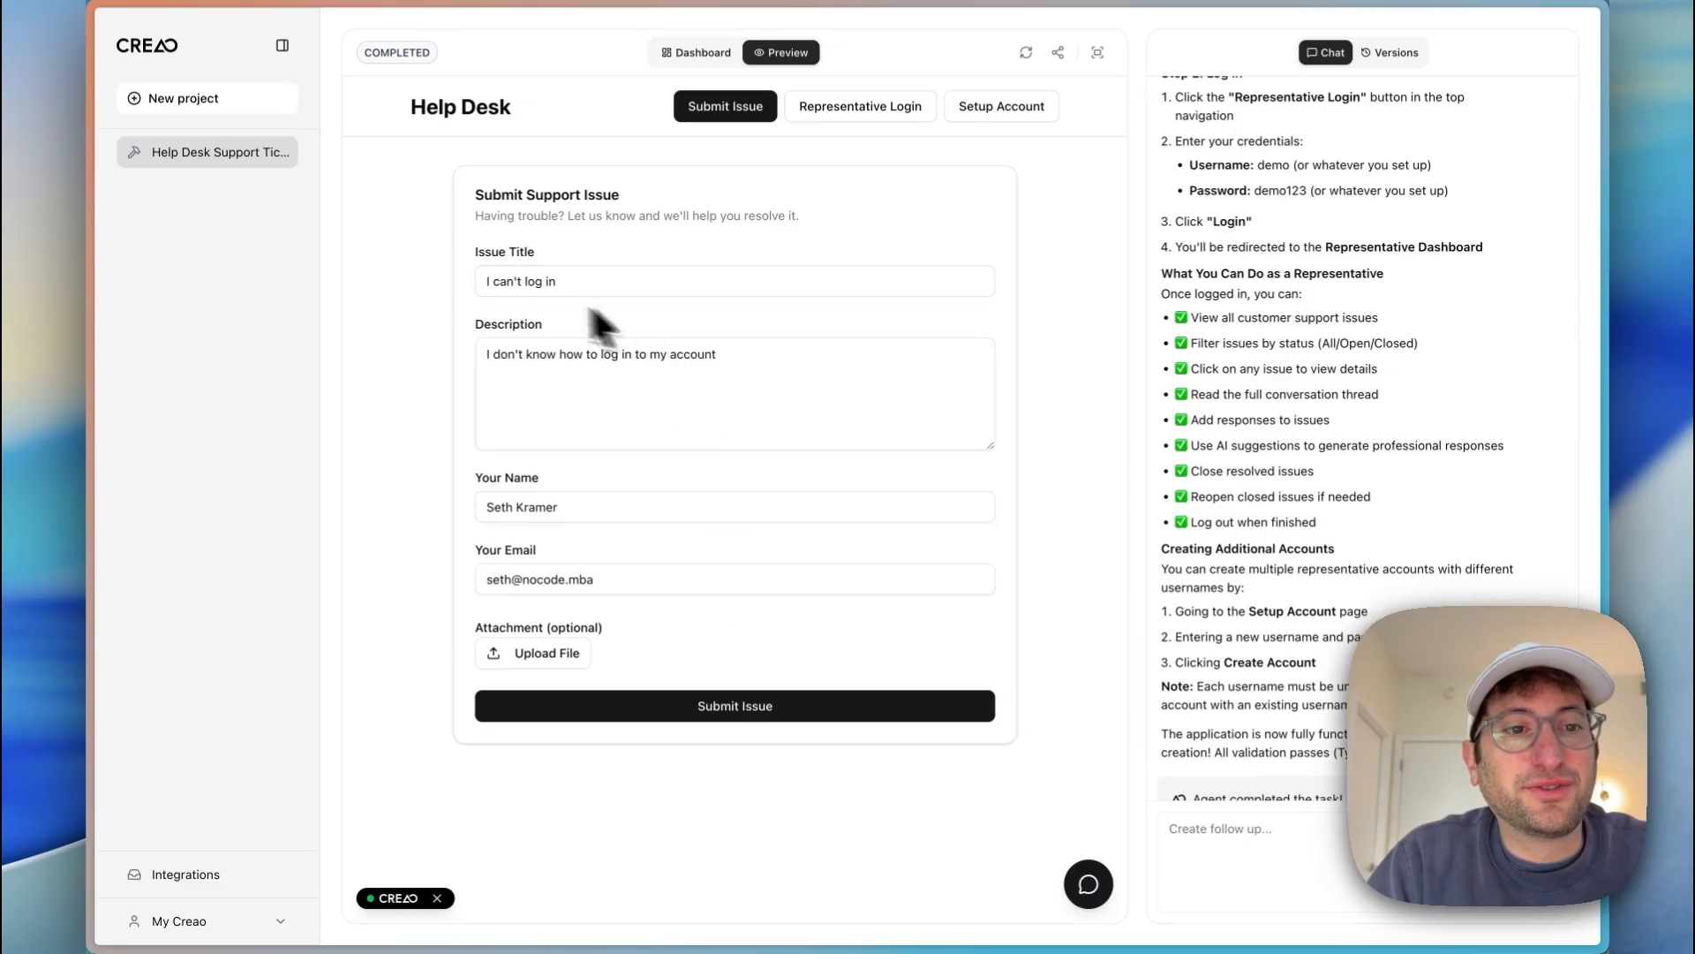
{"action": "mouse_move", "coordinate": [798, 648]}
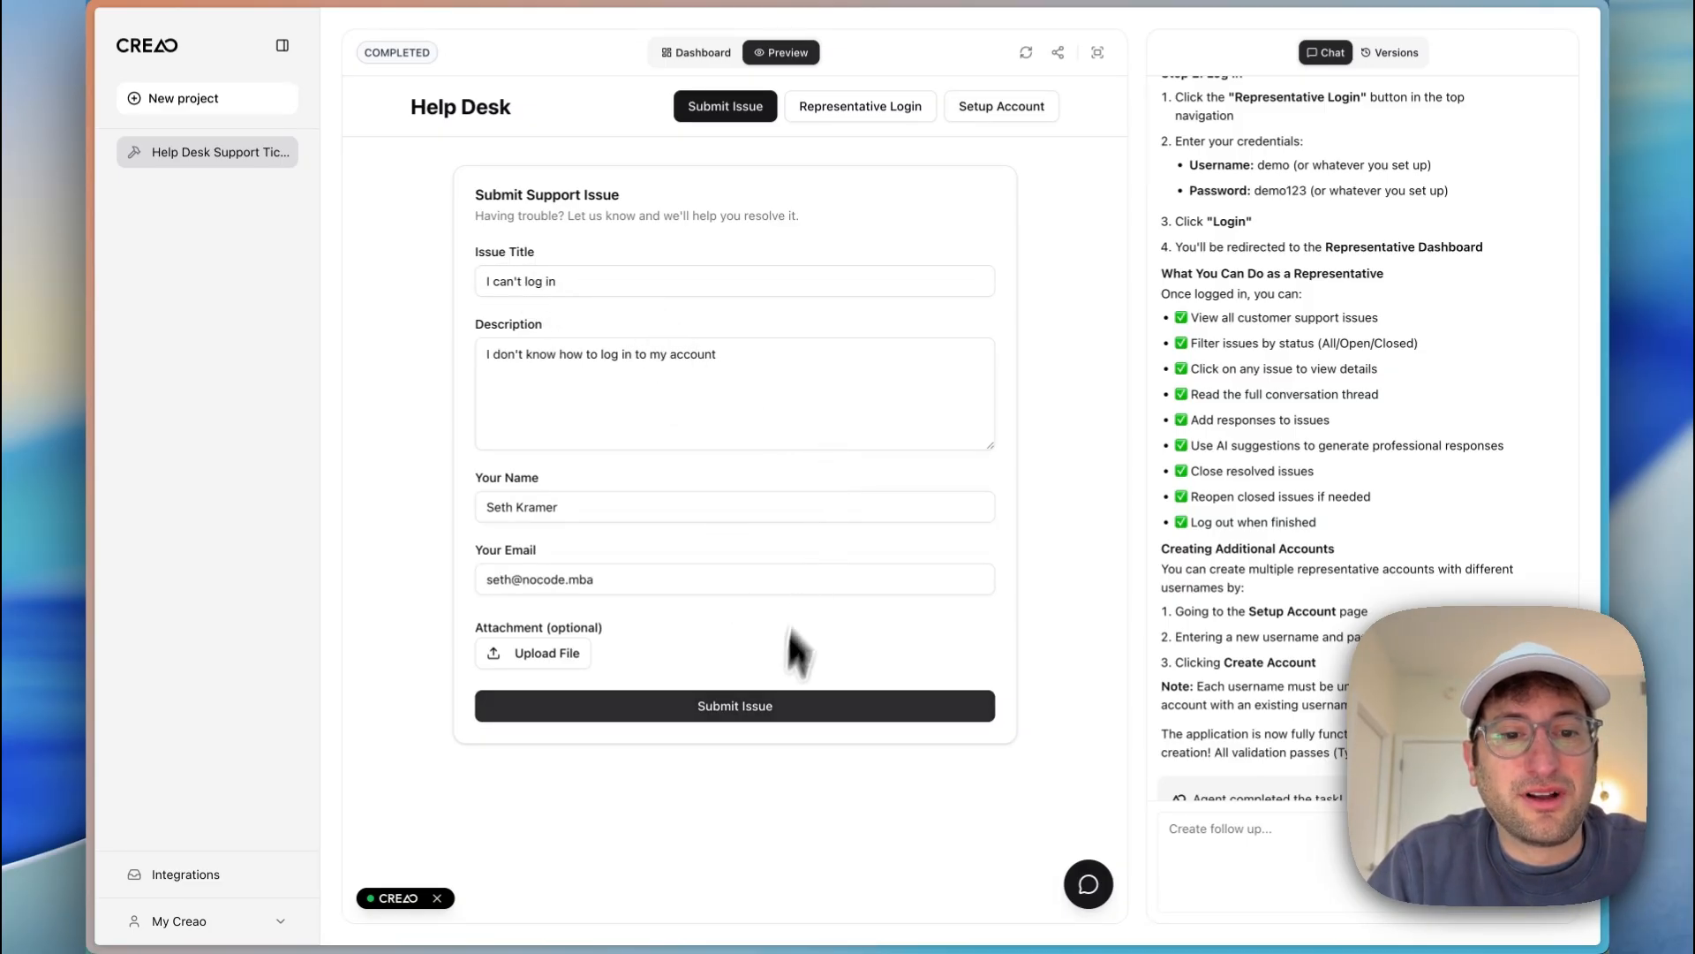
{"action": "left_click", "coordinate": [735, 704]}
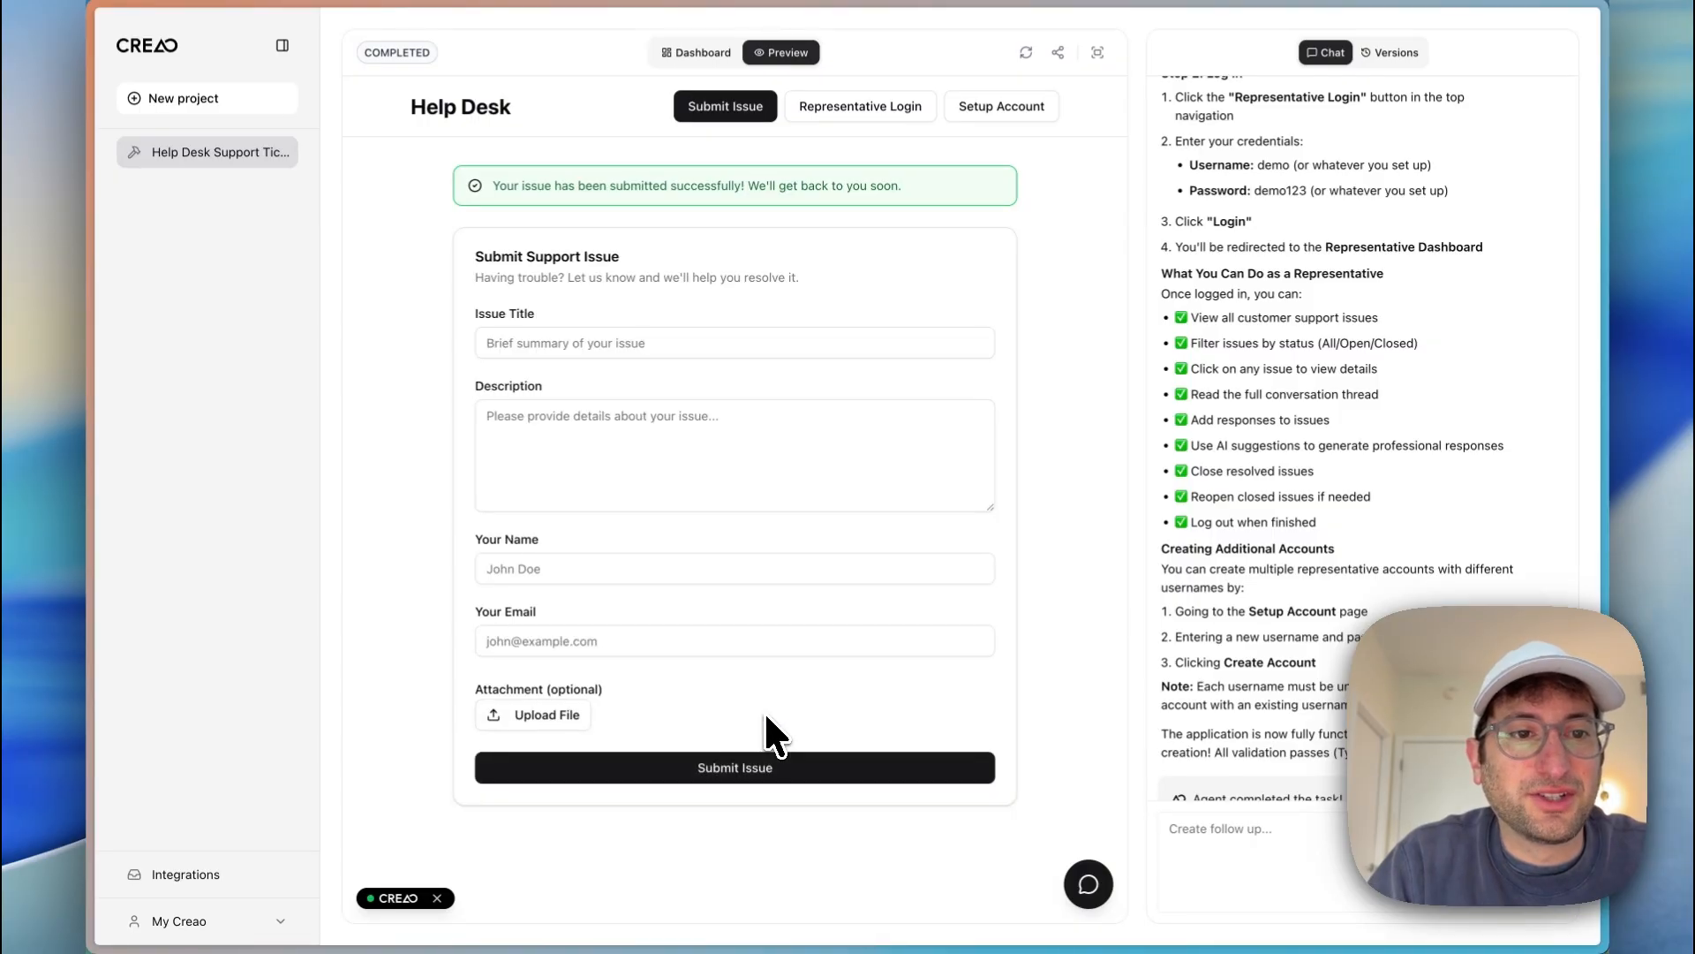
{"action": "mouse_move", "coordinate": [932, 200]}
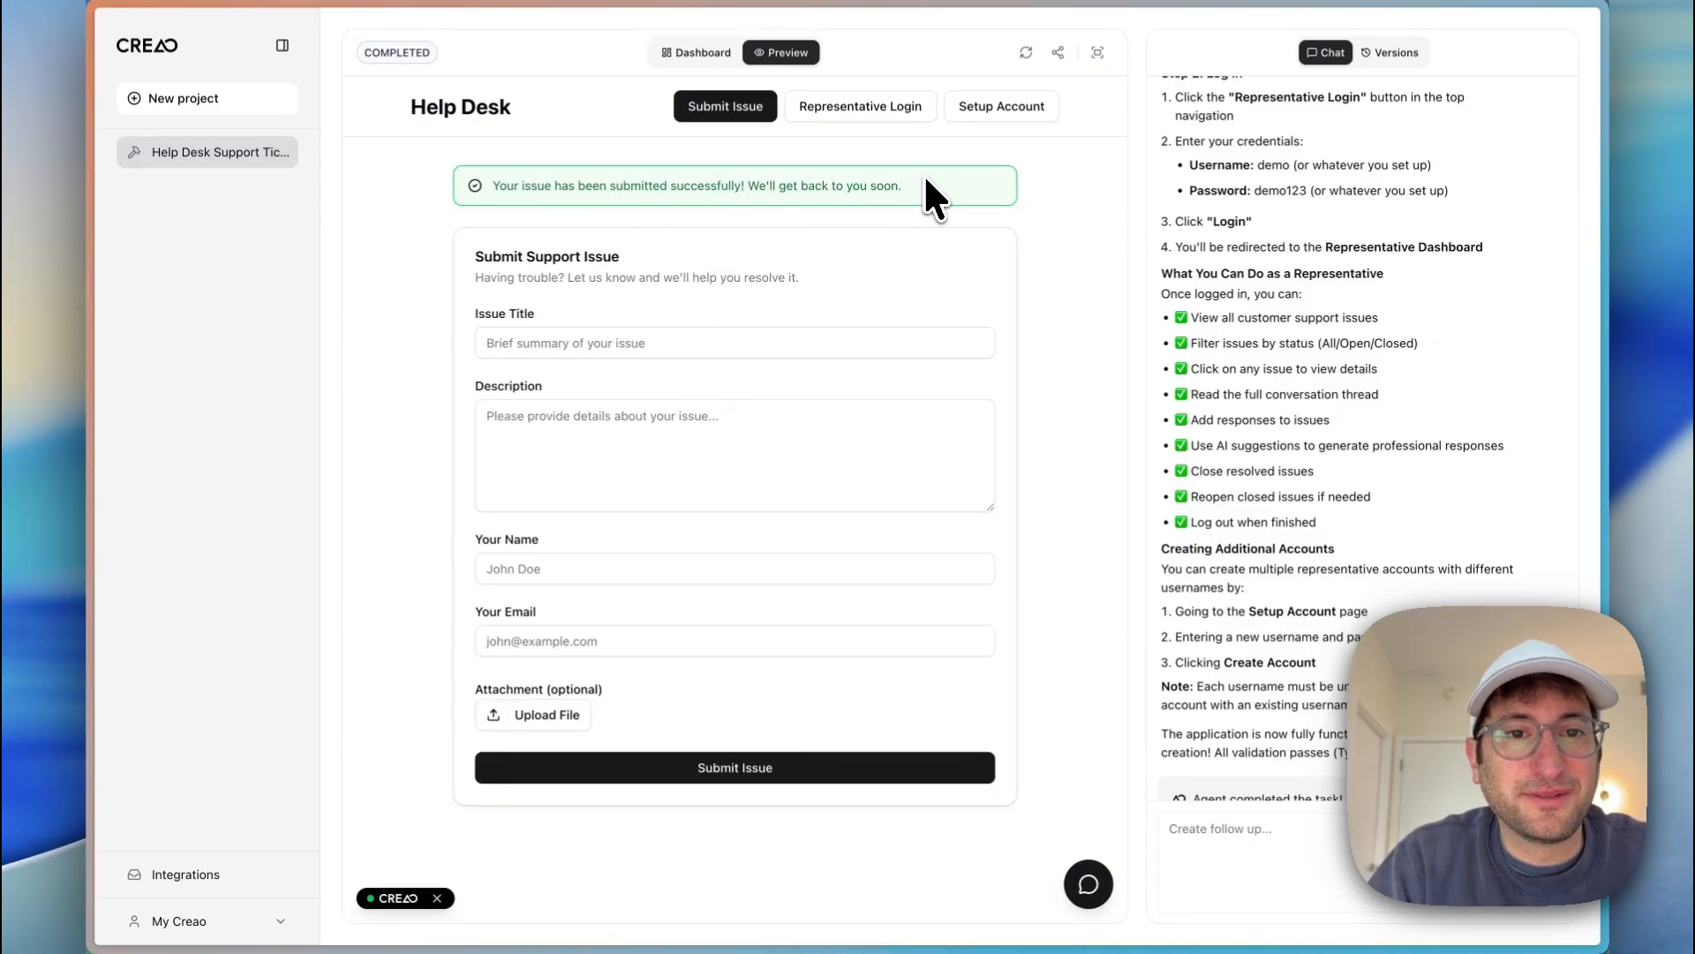
Step: Log back in as the demo representative and send an AI-suggested reply to the 'I can't log in' issue
{"action": "left_click", "coordinate": [860, 106]}
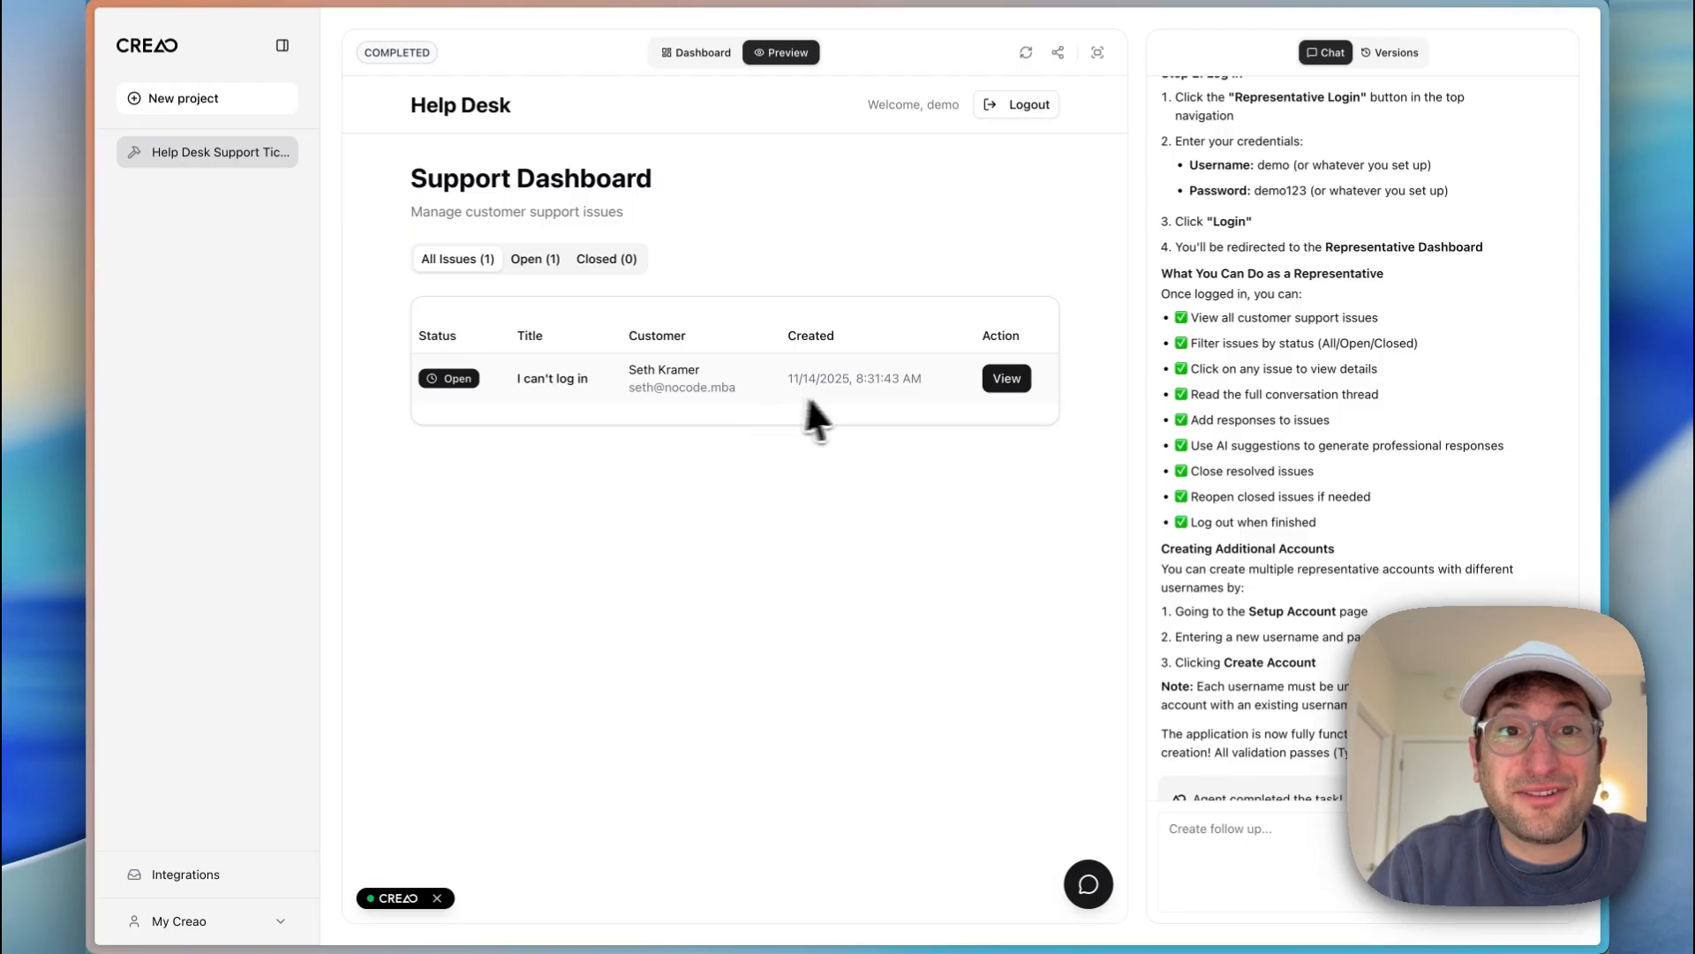
{"action": "mouse_move", "coordinate": [1005, 378]}
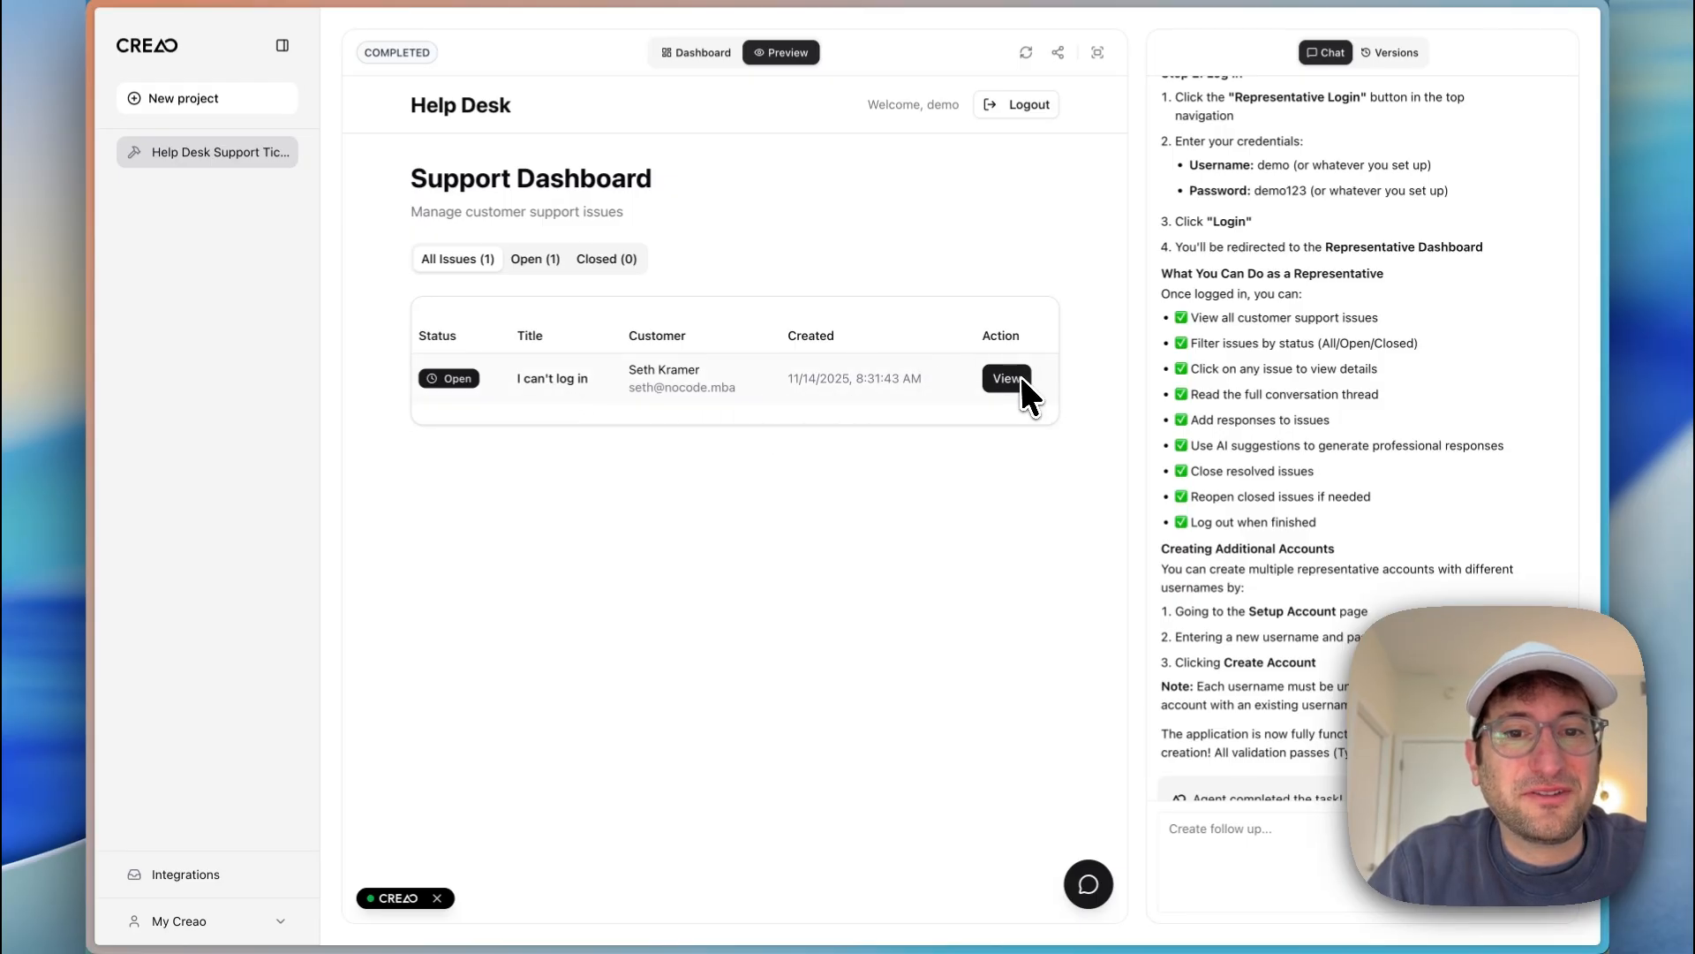
{"action": "left_click", "coordinate": [1006, 378]}
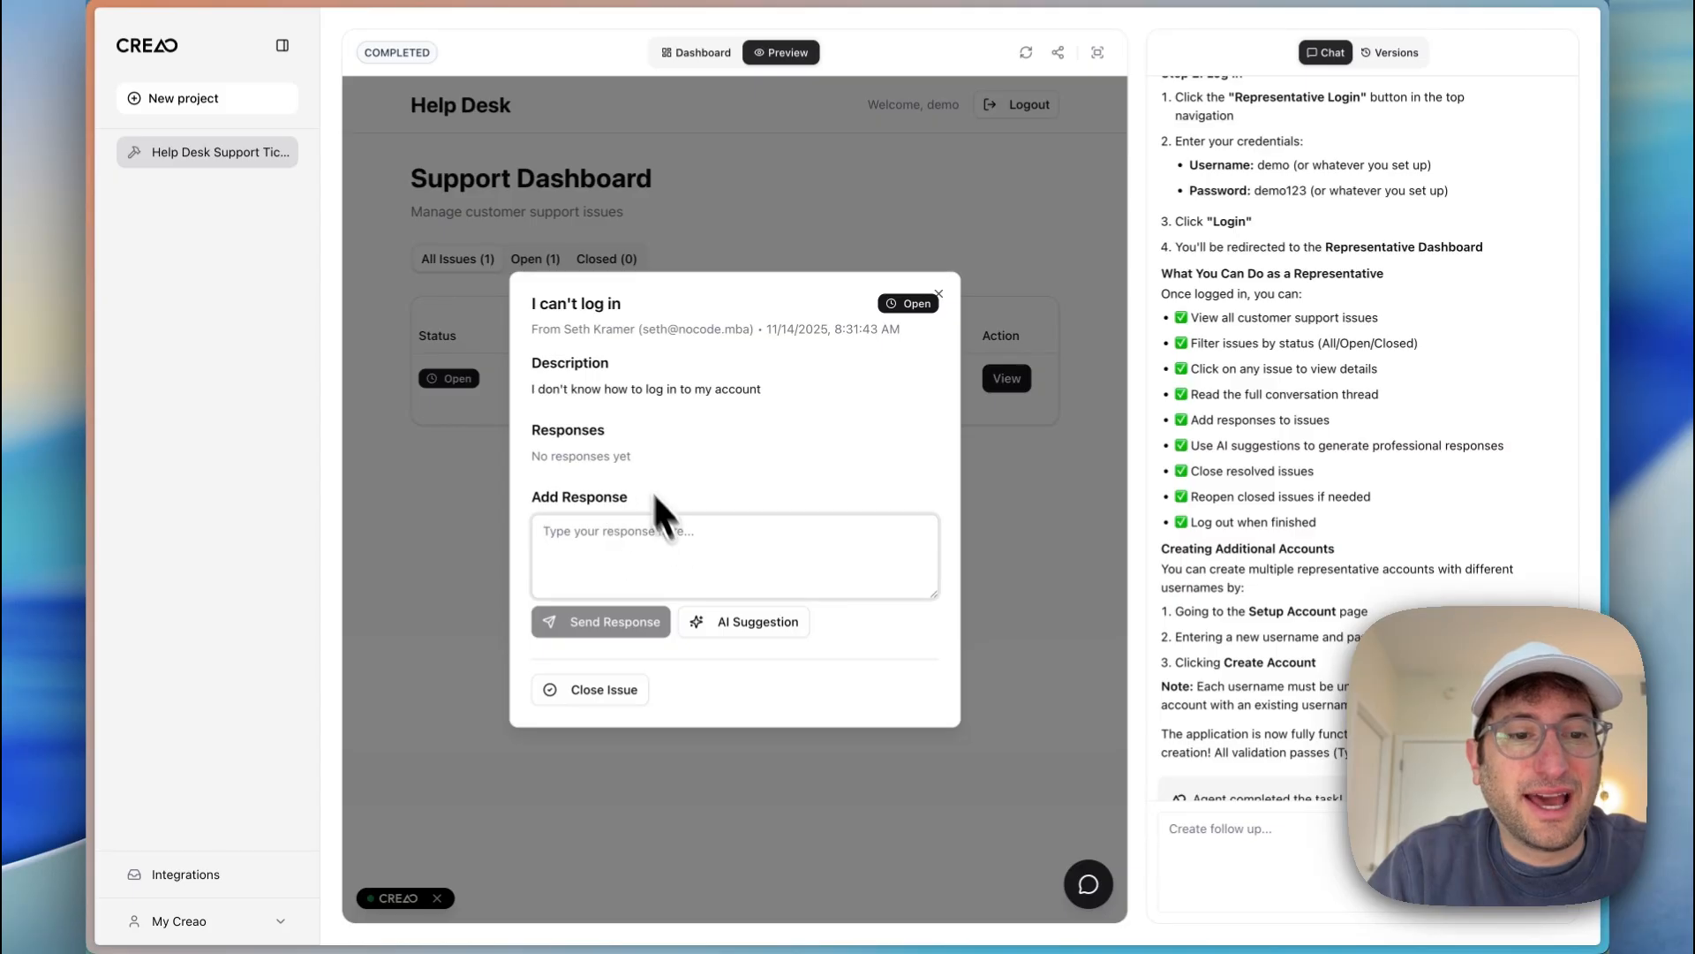
{"action": "mouse_move", "coordinate": [748, 620]}
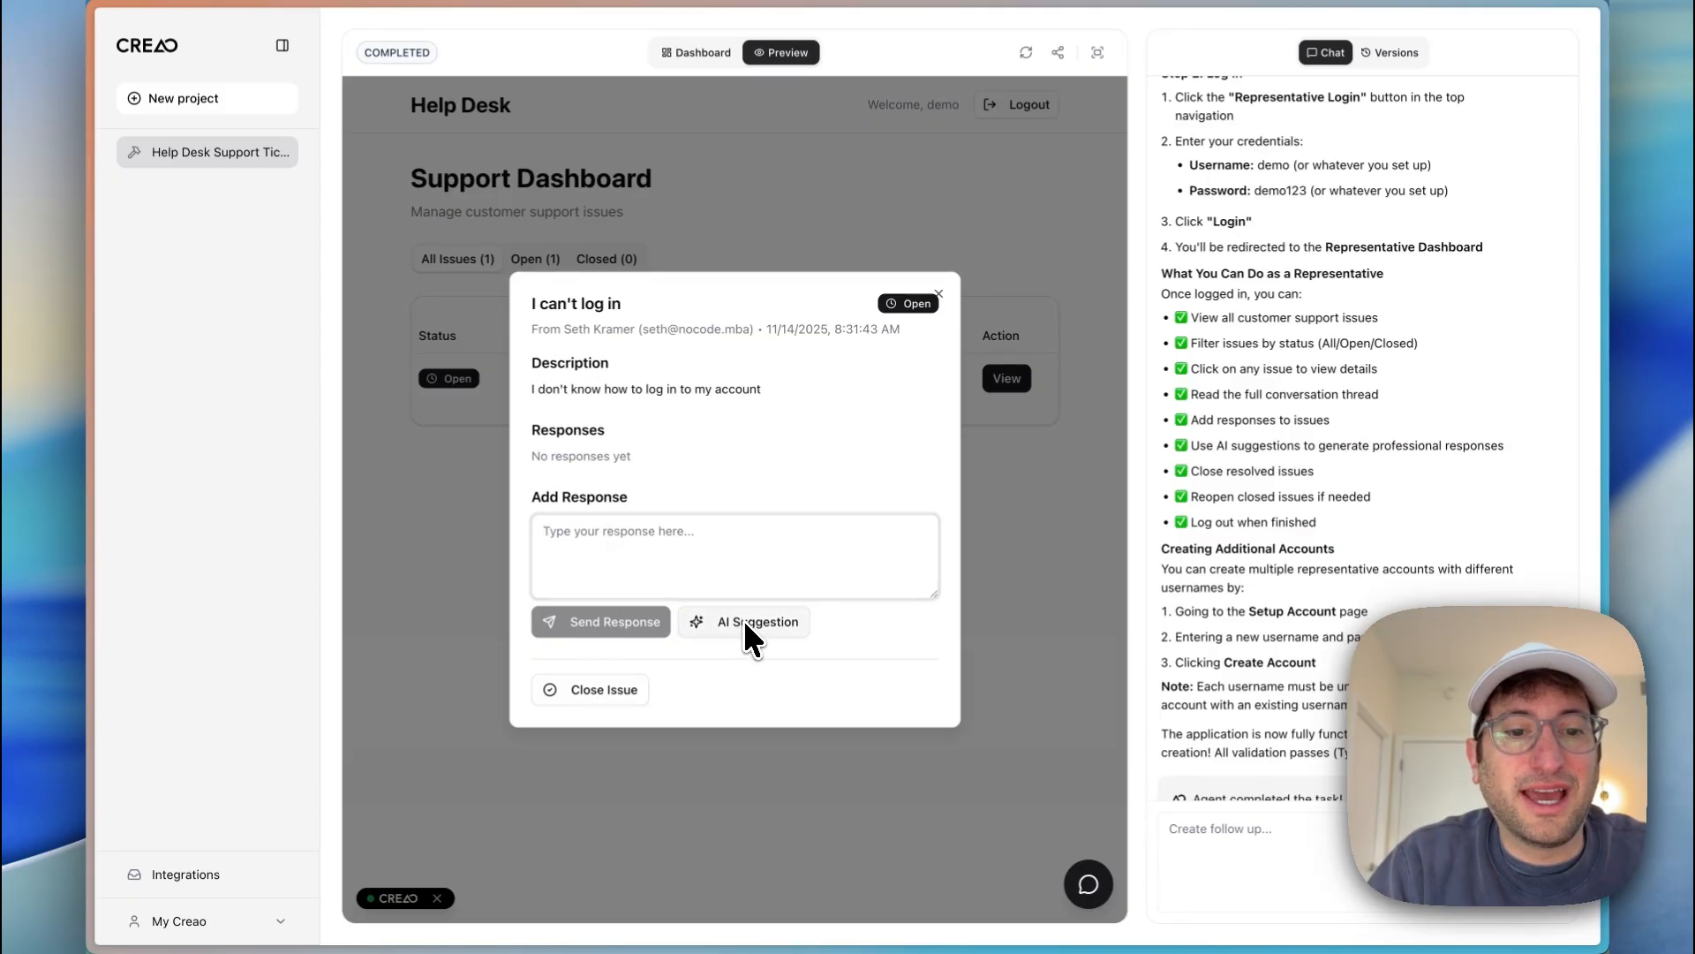
{"action": "left_click", "coordinate": [754, 620]}
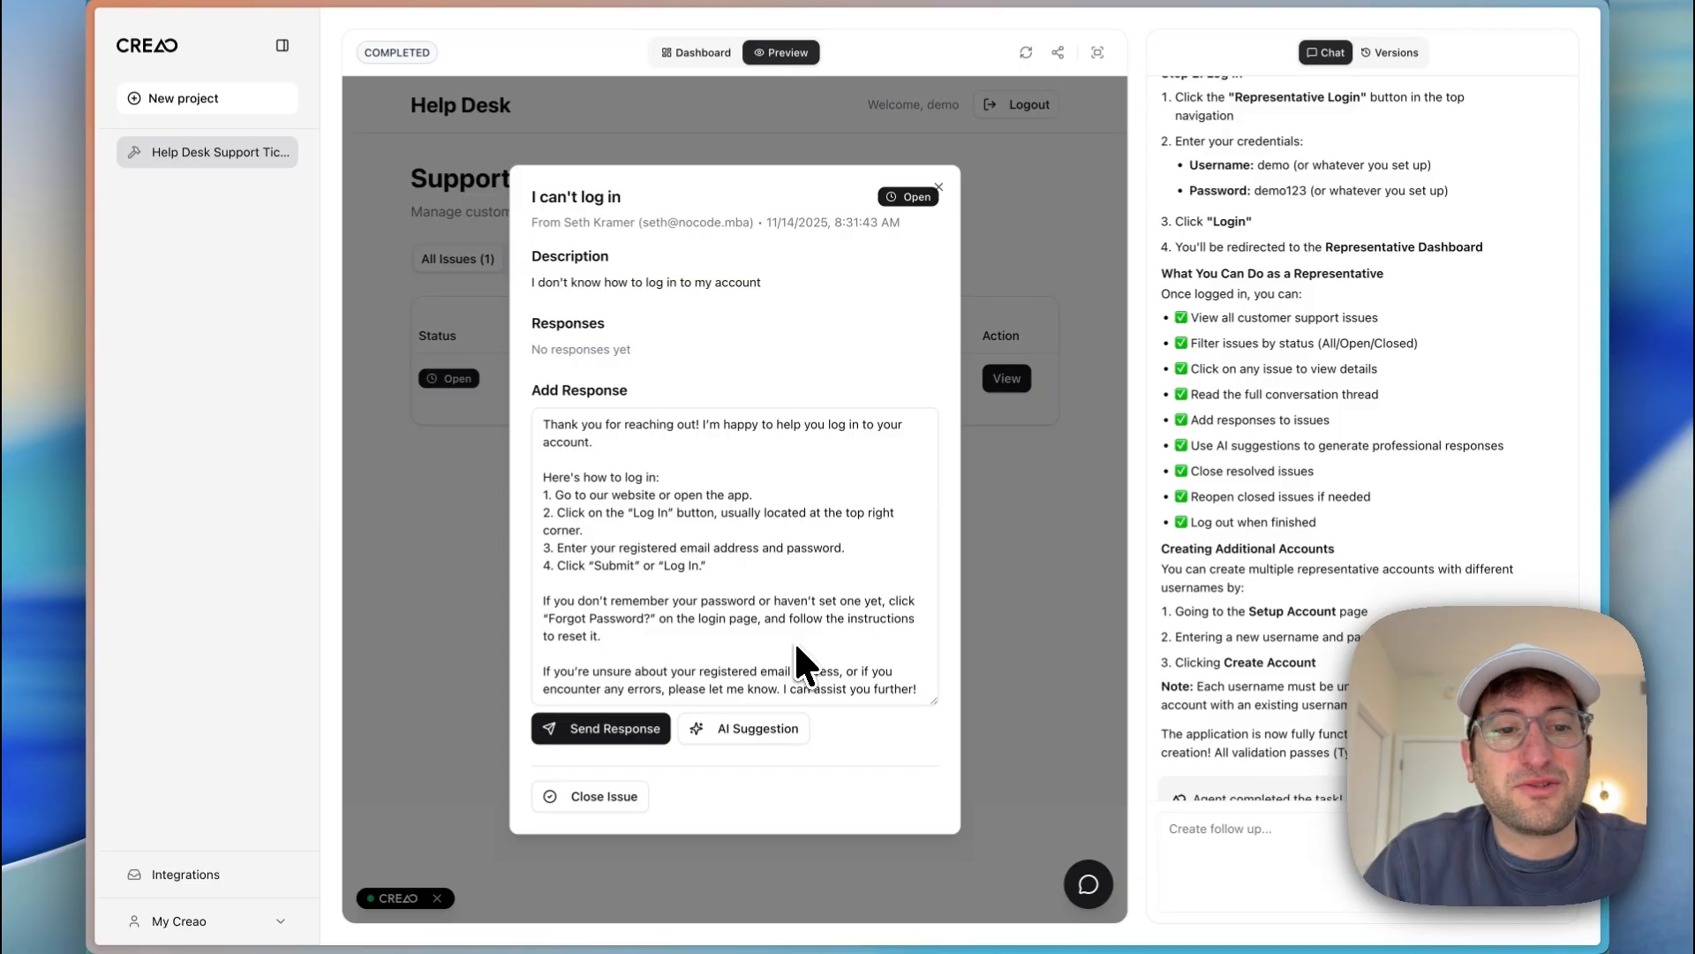
{"action": "mouse_move", "coordinate": [745, 444]}
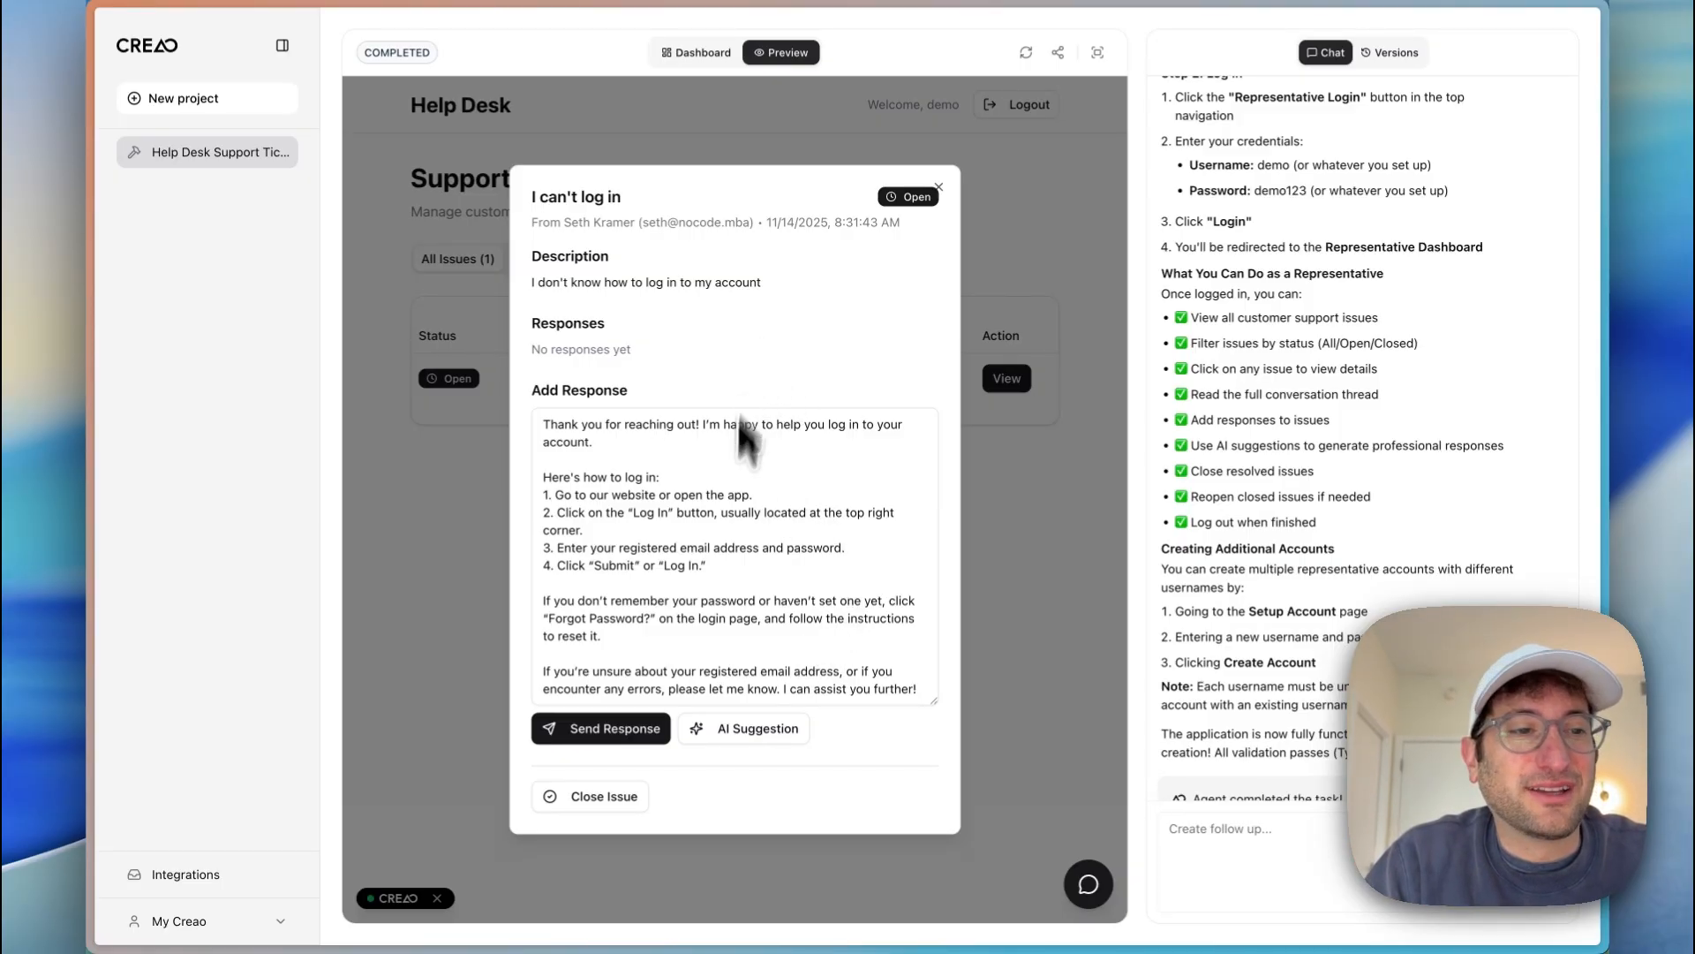
{"action": "mouse_move", "coordinate": [844, 616]}
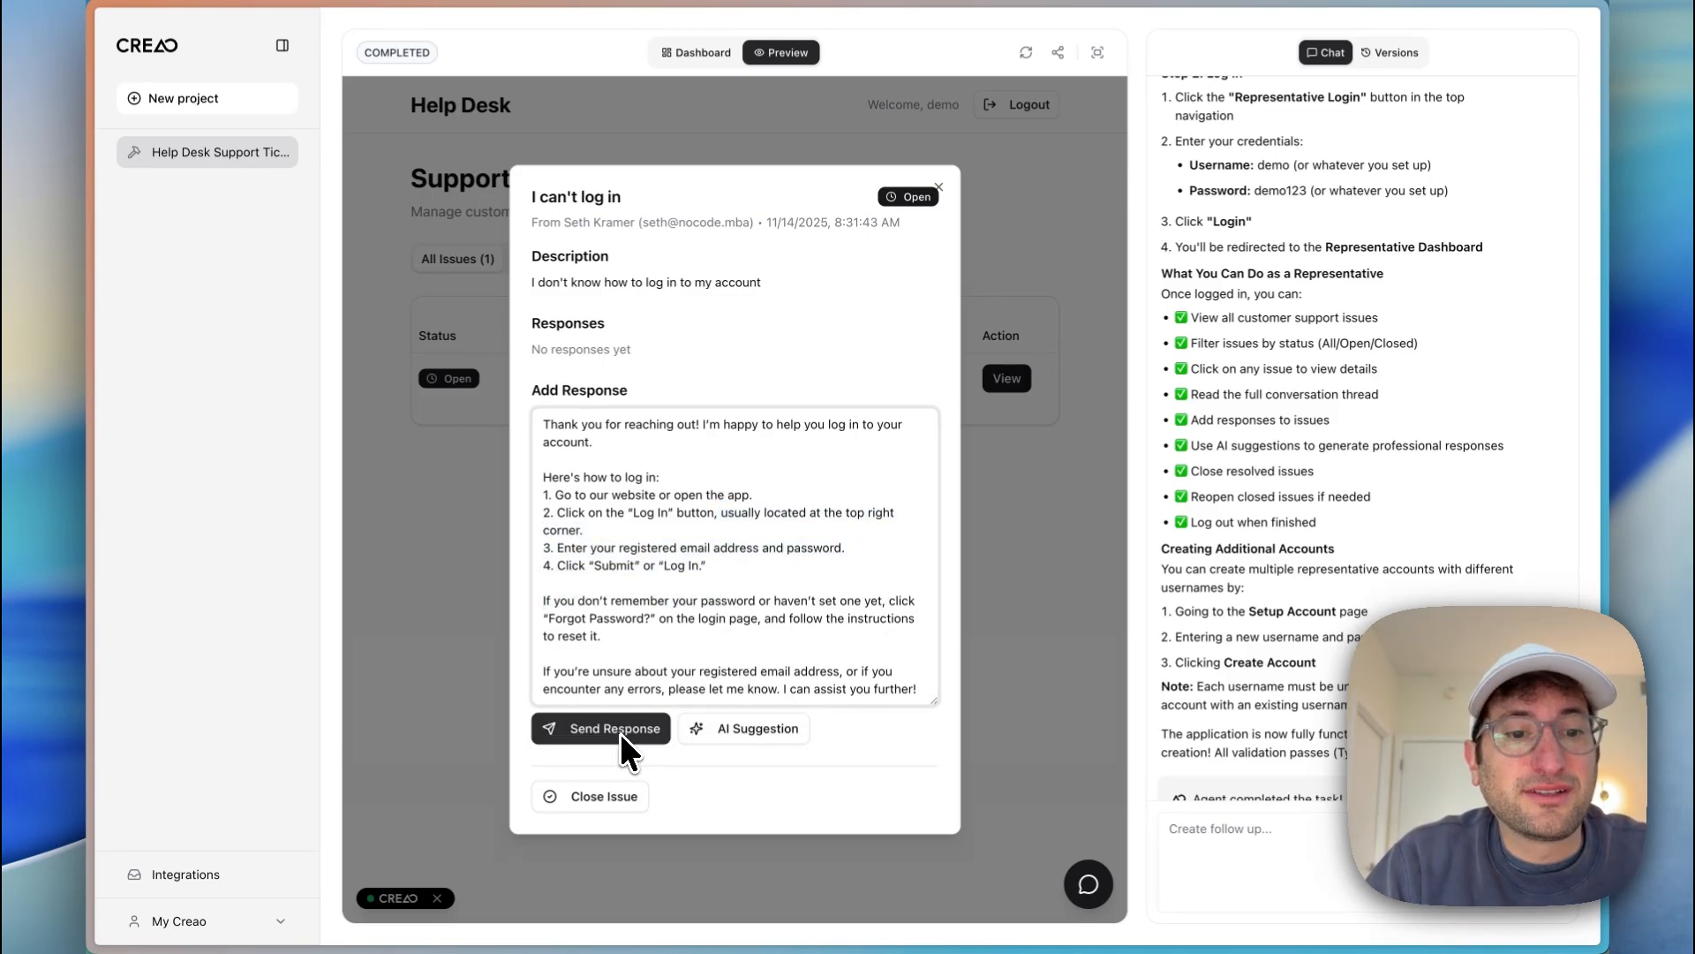
{"action": "left_click", "coordinate": [601, 728]}
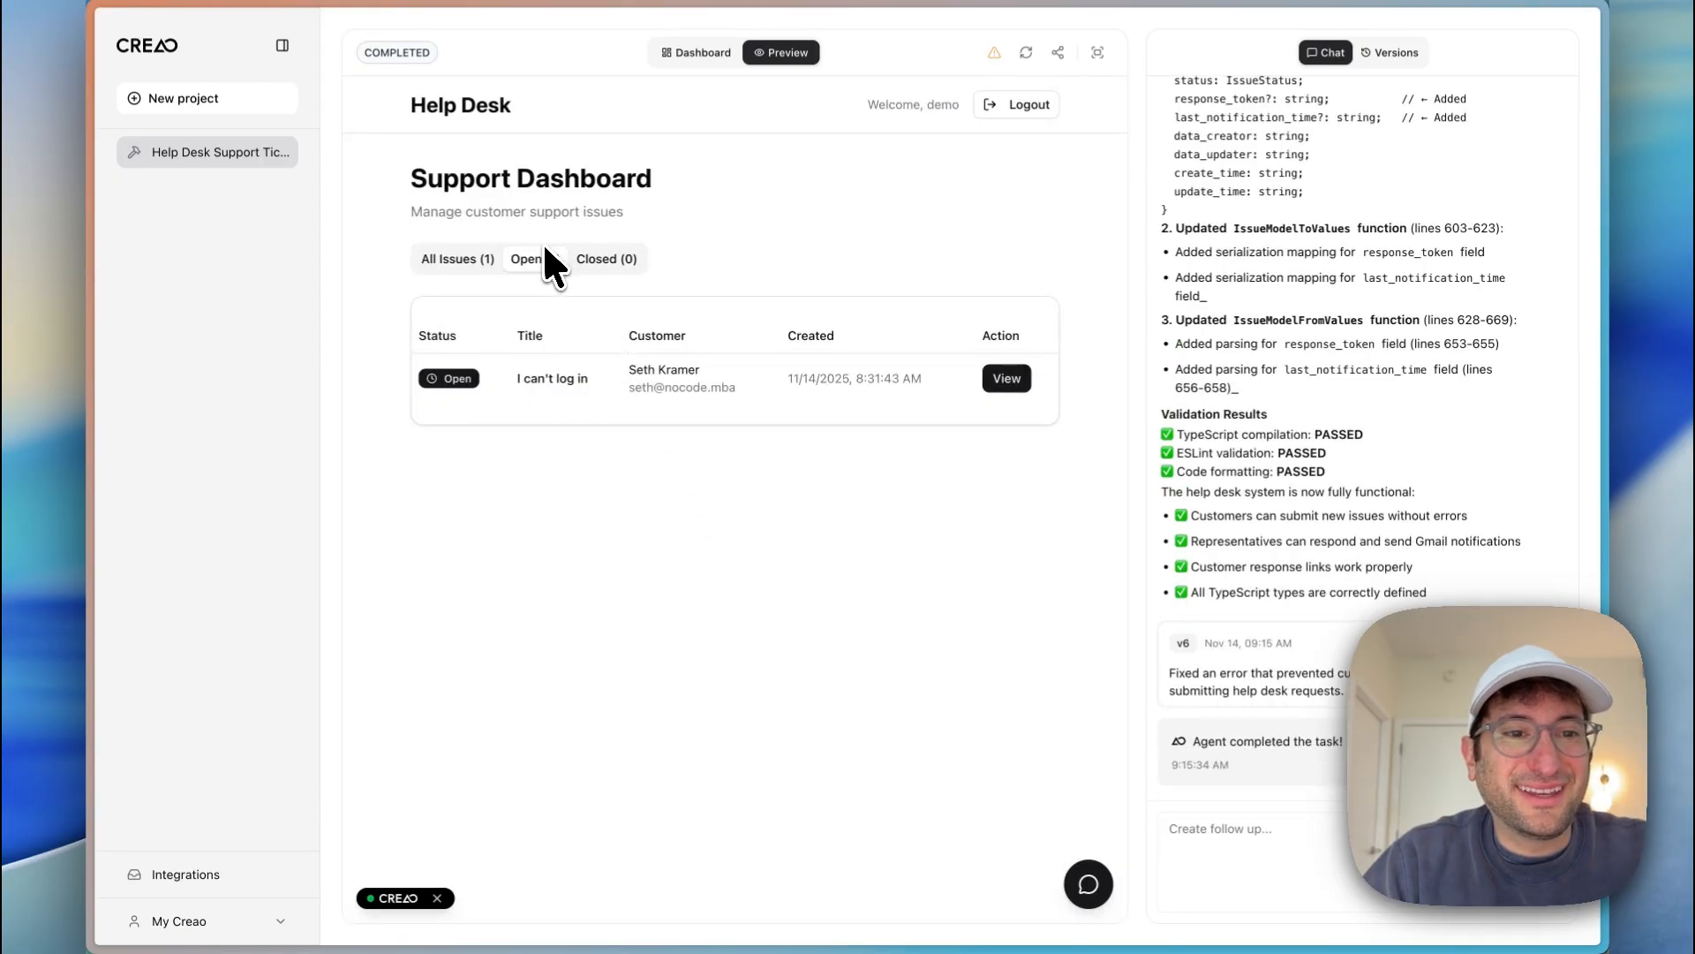
{"action": "left_click", "coordinate": [1005, 378]}
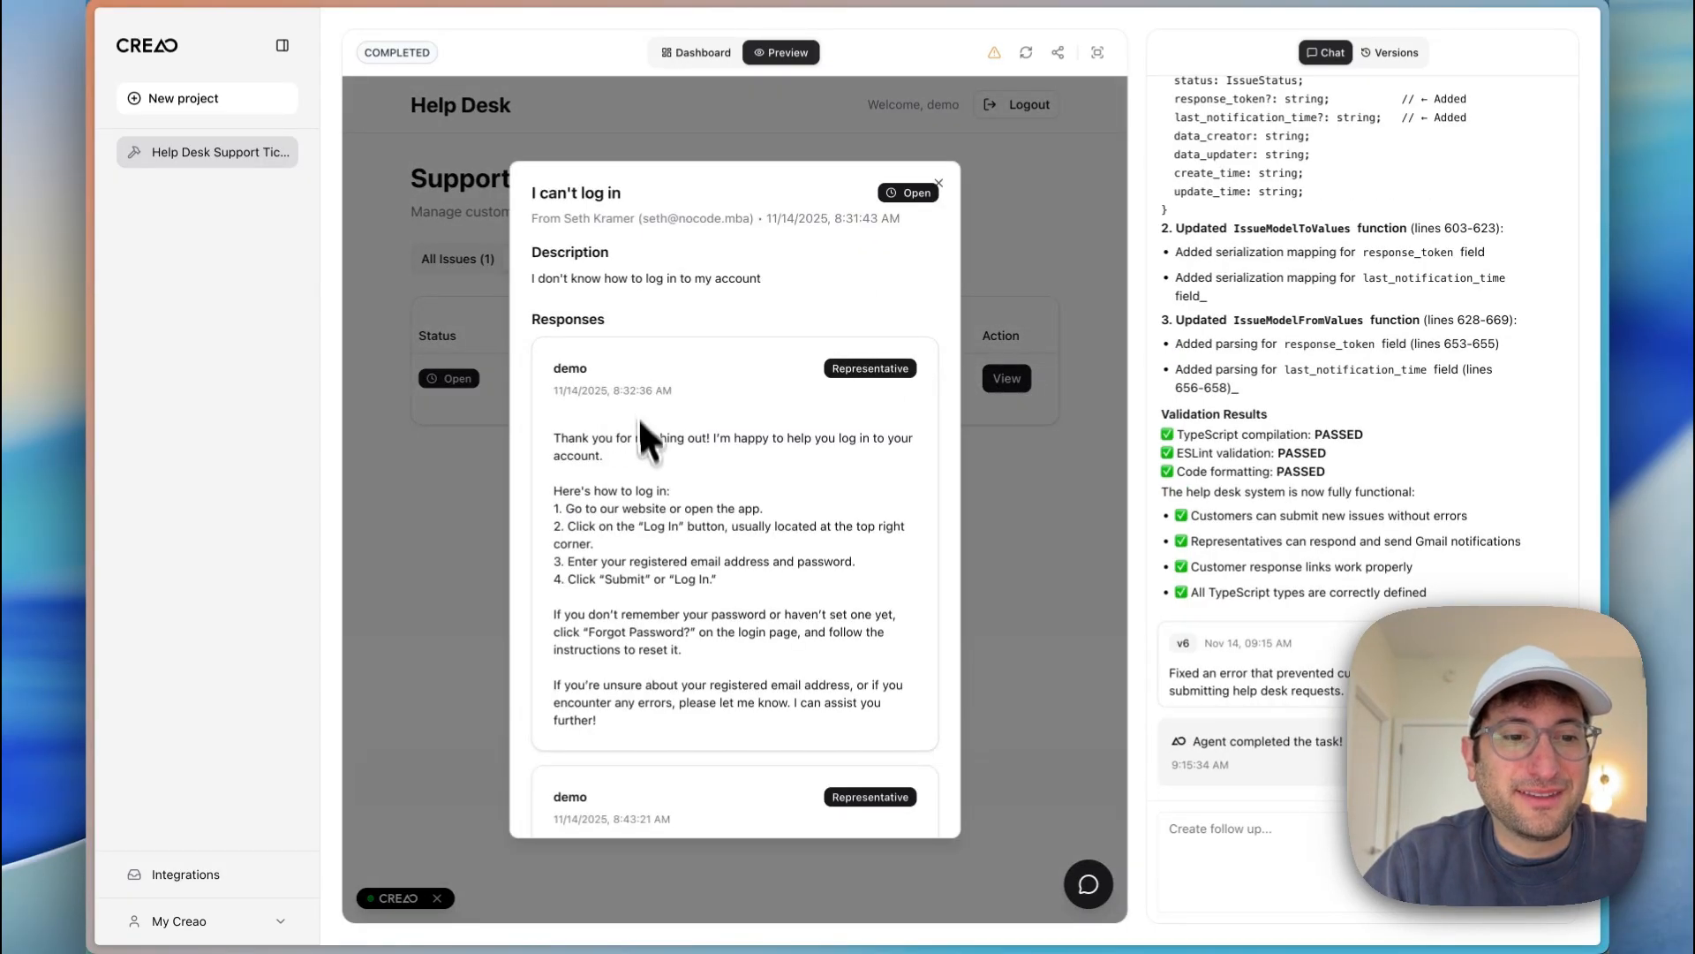
{"action": "scroll", "scroll_direction": "down", "scroll_amount": 3}
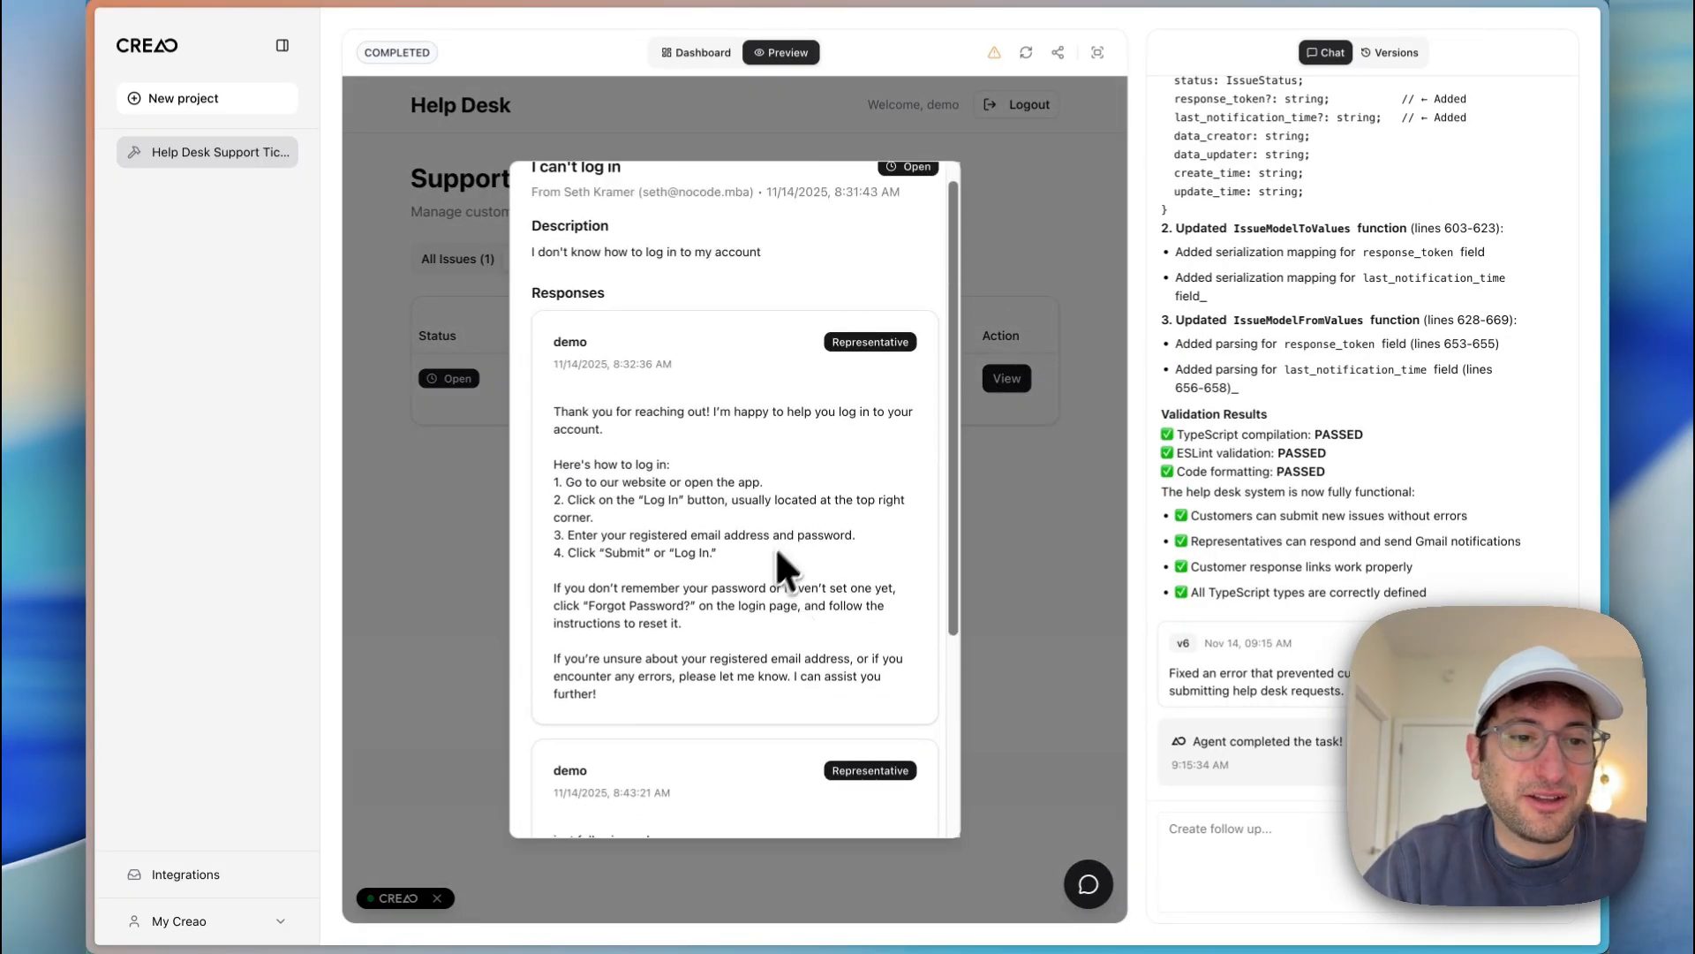
{"action": "scroll", "scroll_direction": "down", "scroll_amount": 3}
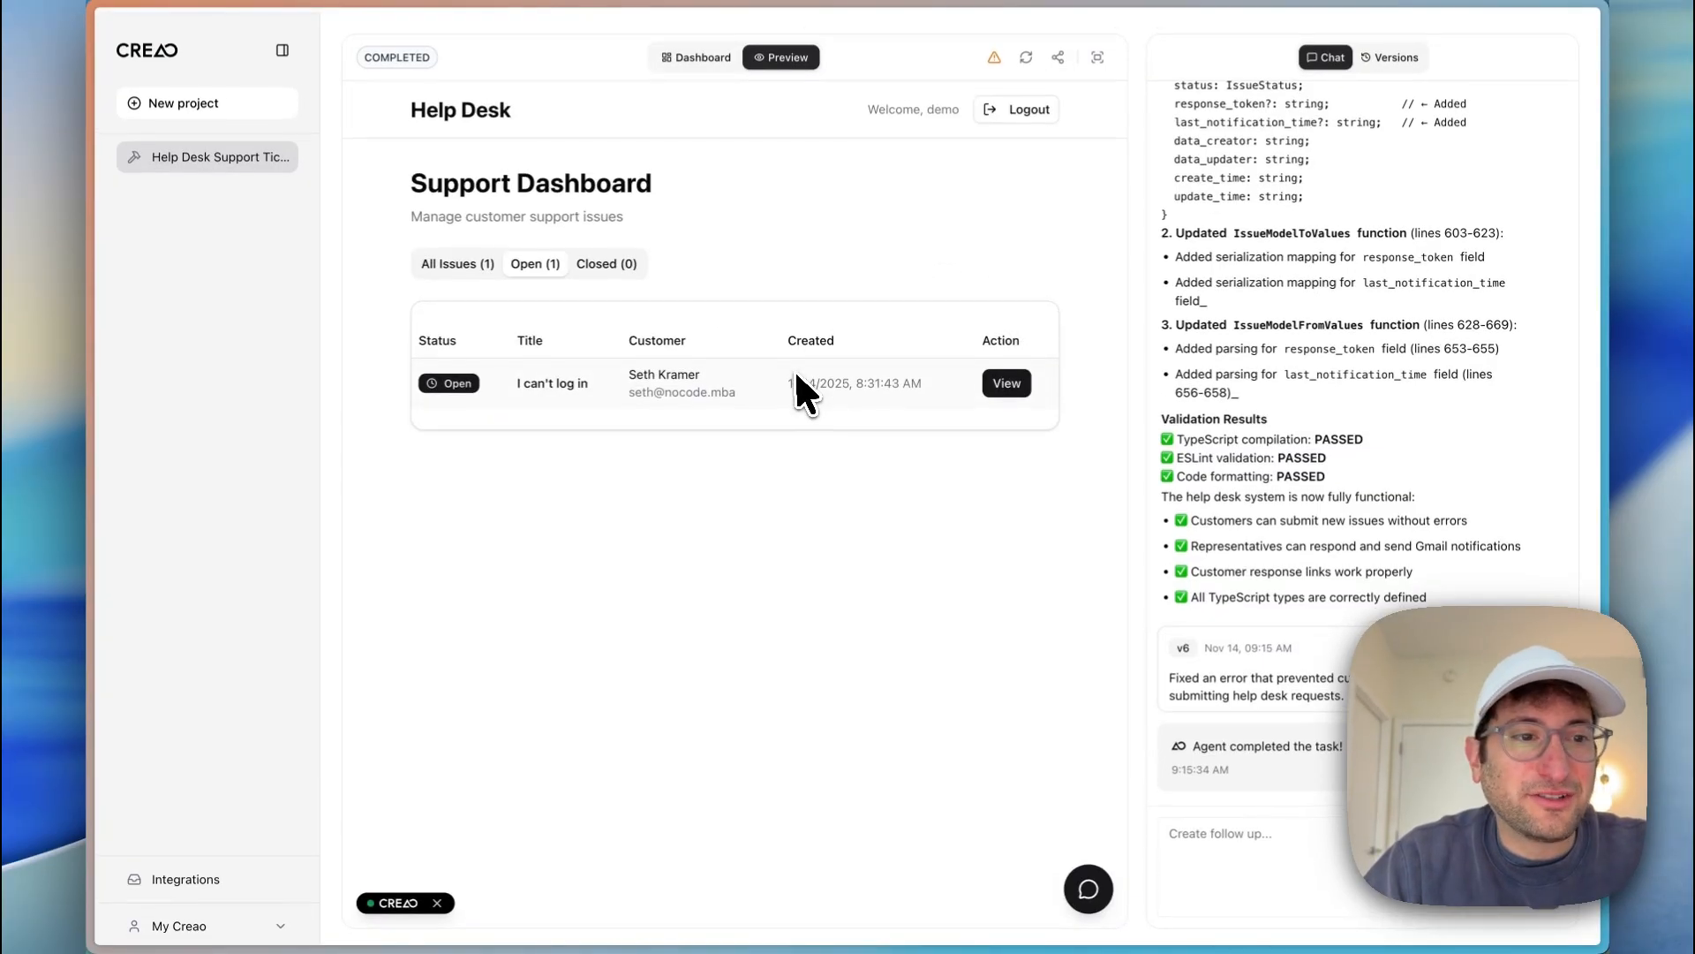
{"action": "scroll", "scroll_direction": "up", "scroll_amount": 3}
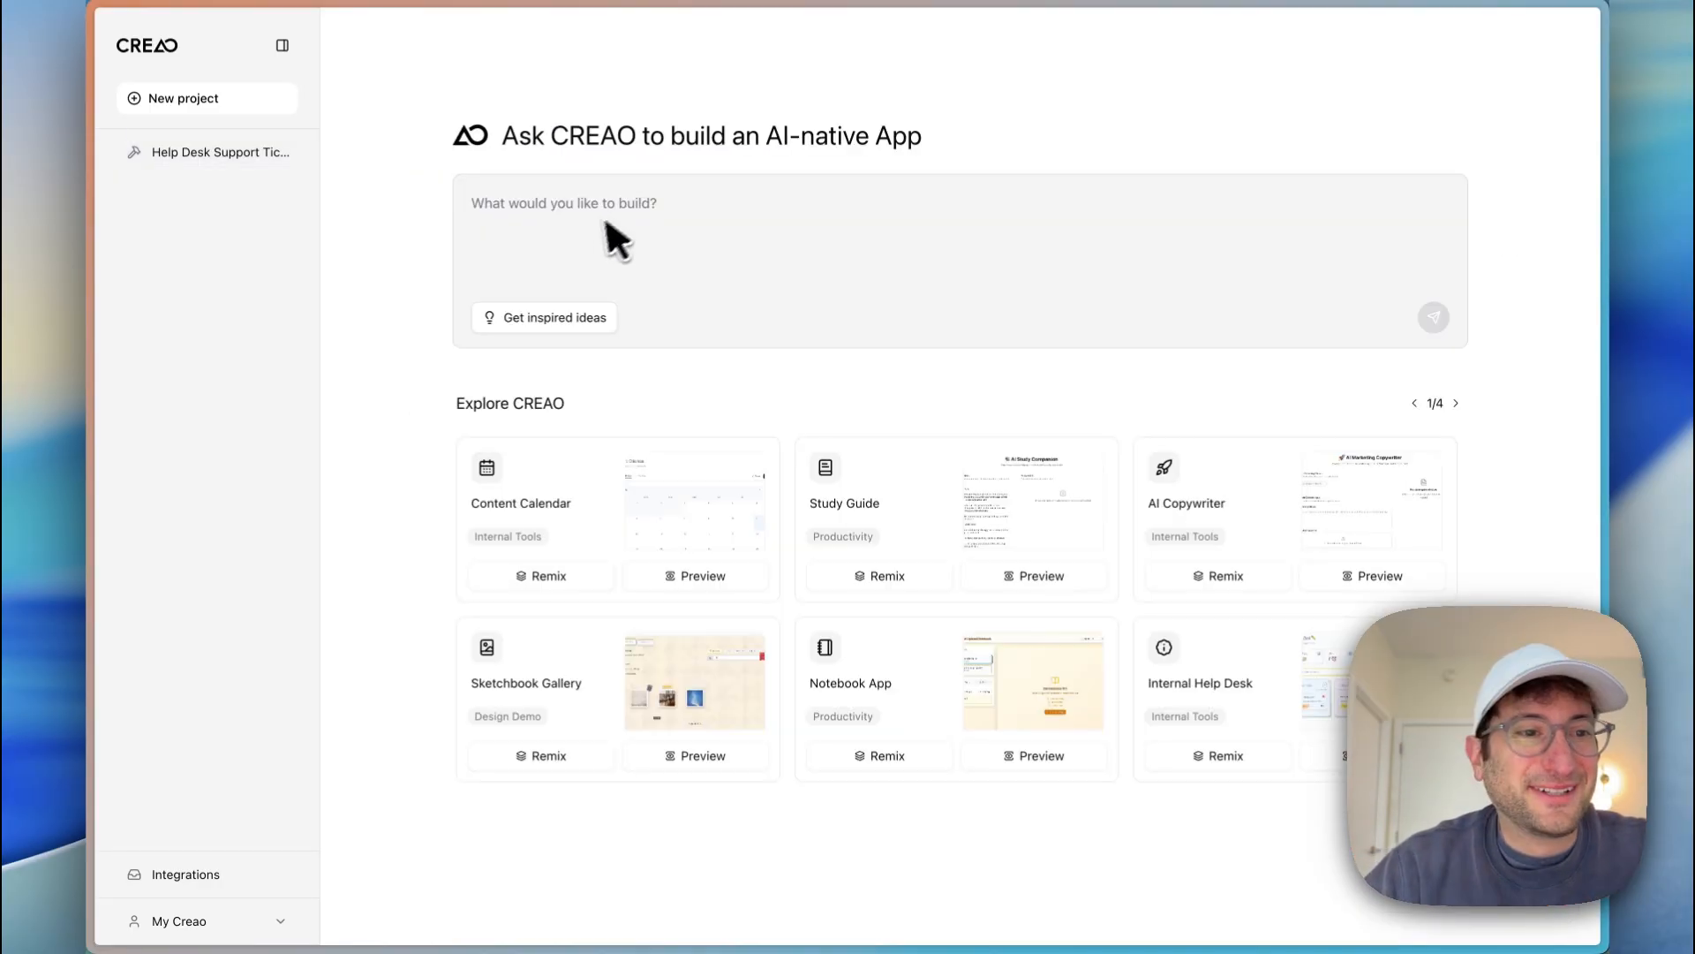
{"action": "mouse_move", "coordinate": [545, 316]}
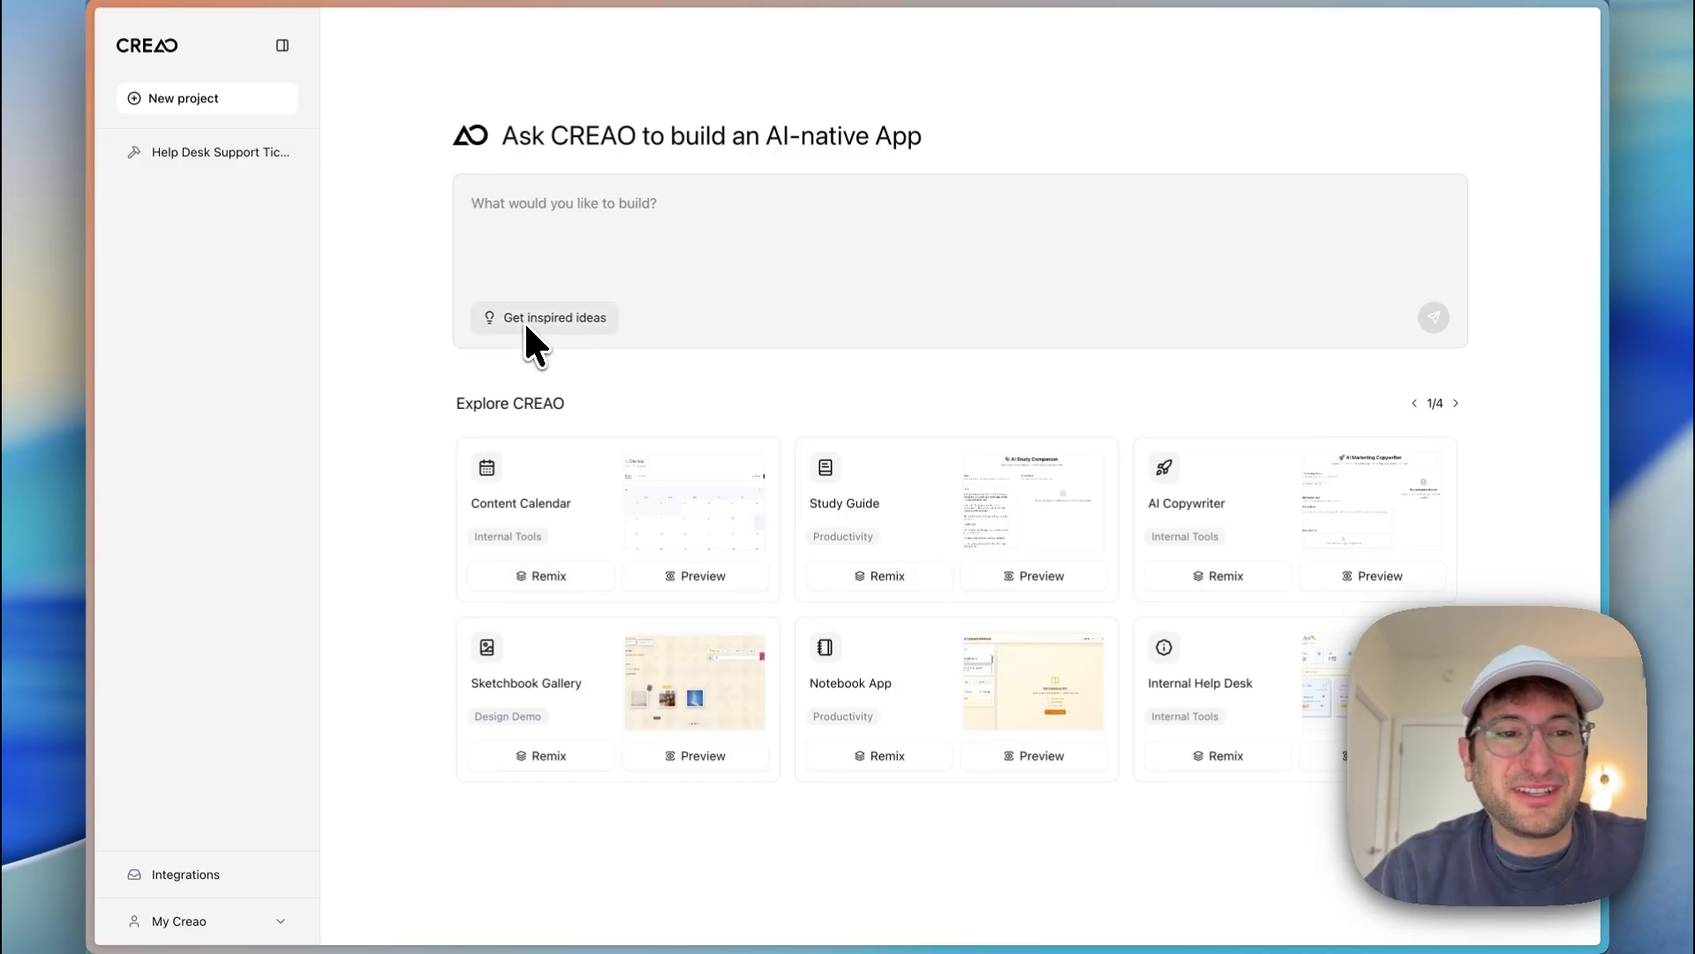
Step: Tick the Reddit and YouTube MCP servers in Get inspired ideas and generate three app ideas
{"action": "left_click", "coordinate": [554, 316]}
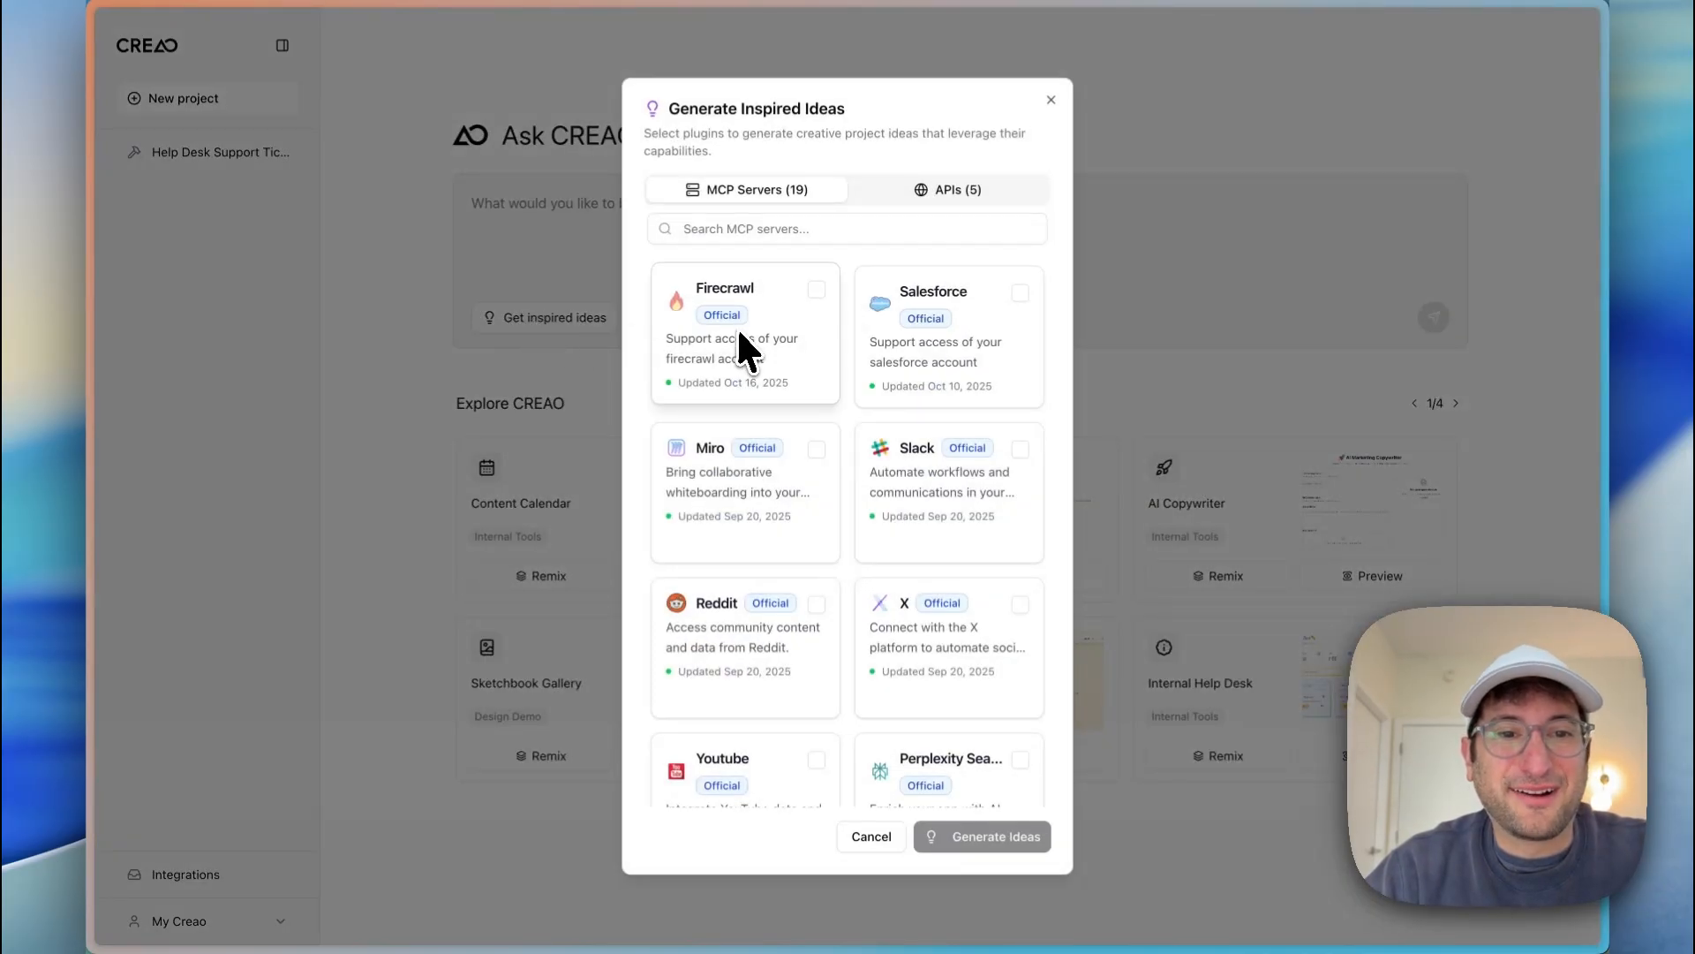
{"action": "left_click", "coordinate": [946, 189]}
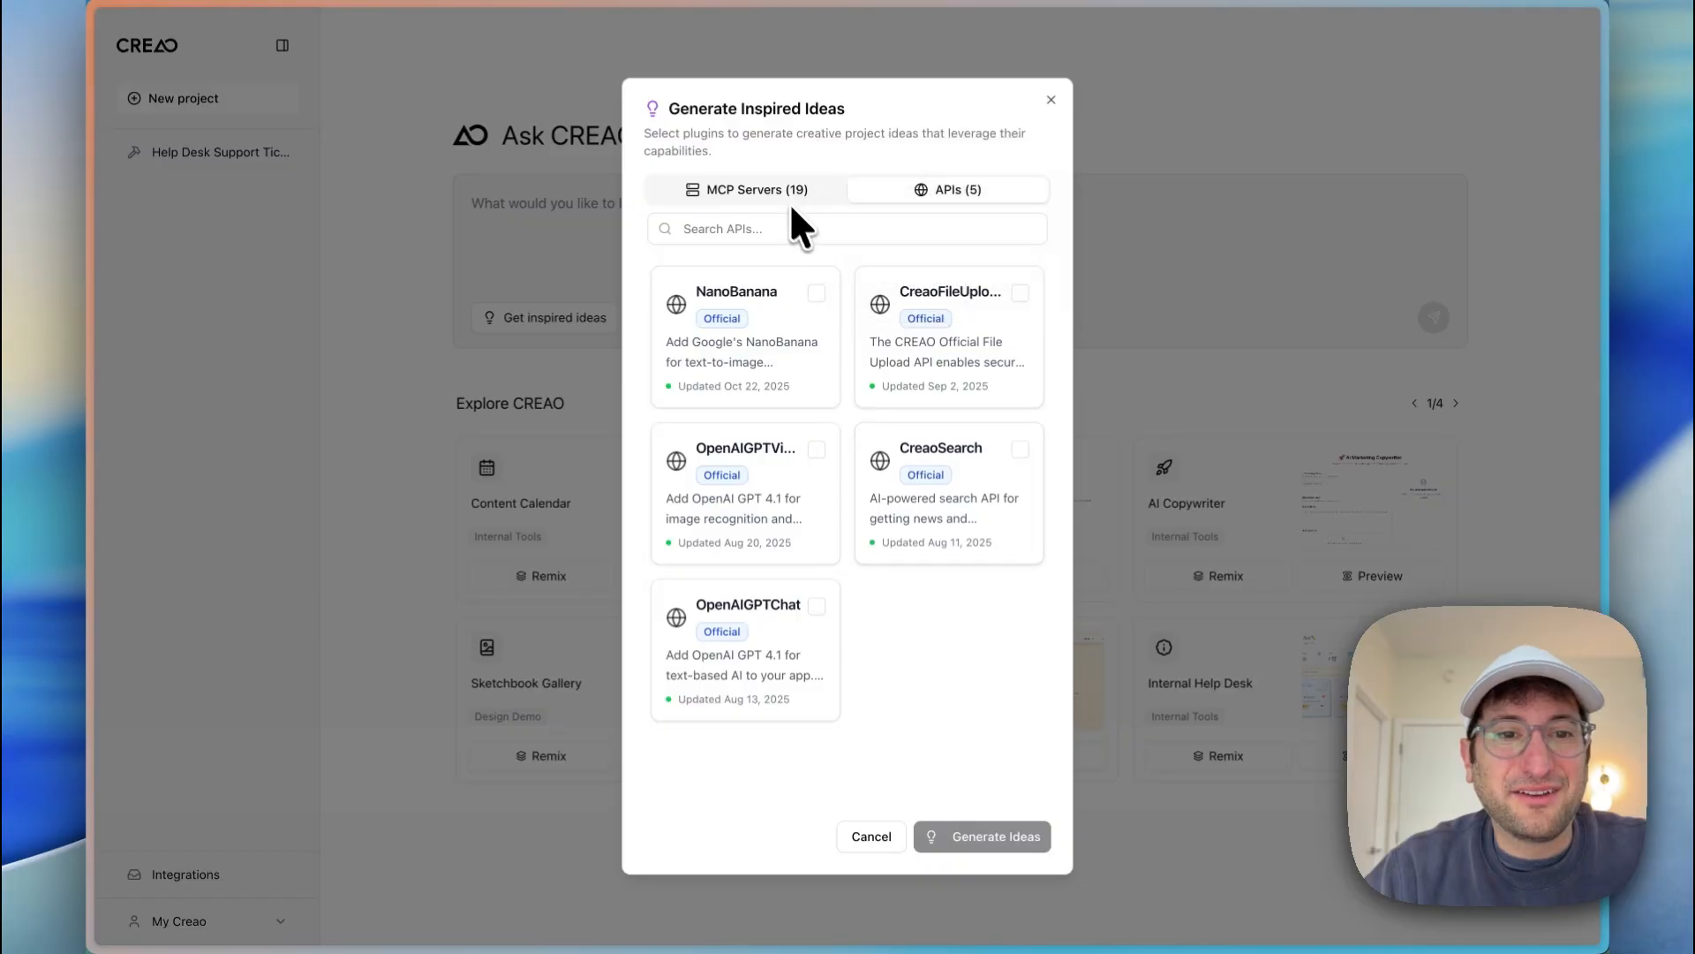
{"action": "left_click", "coordinate": [747, 189]}
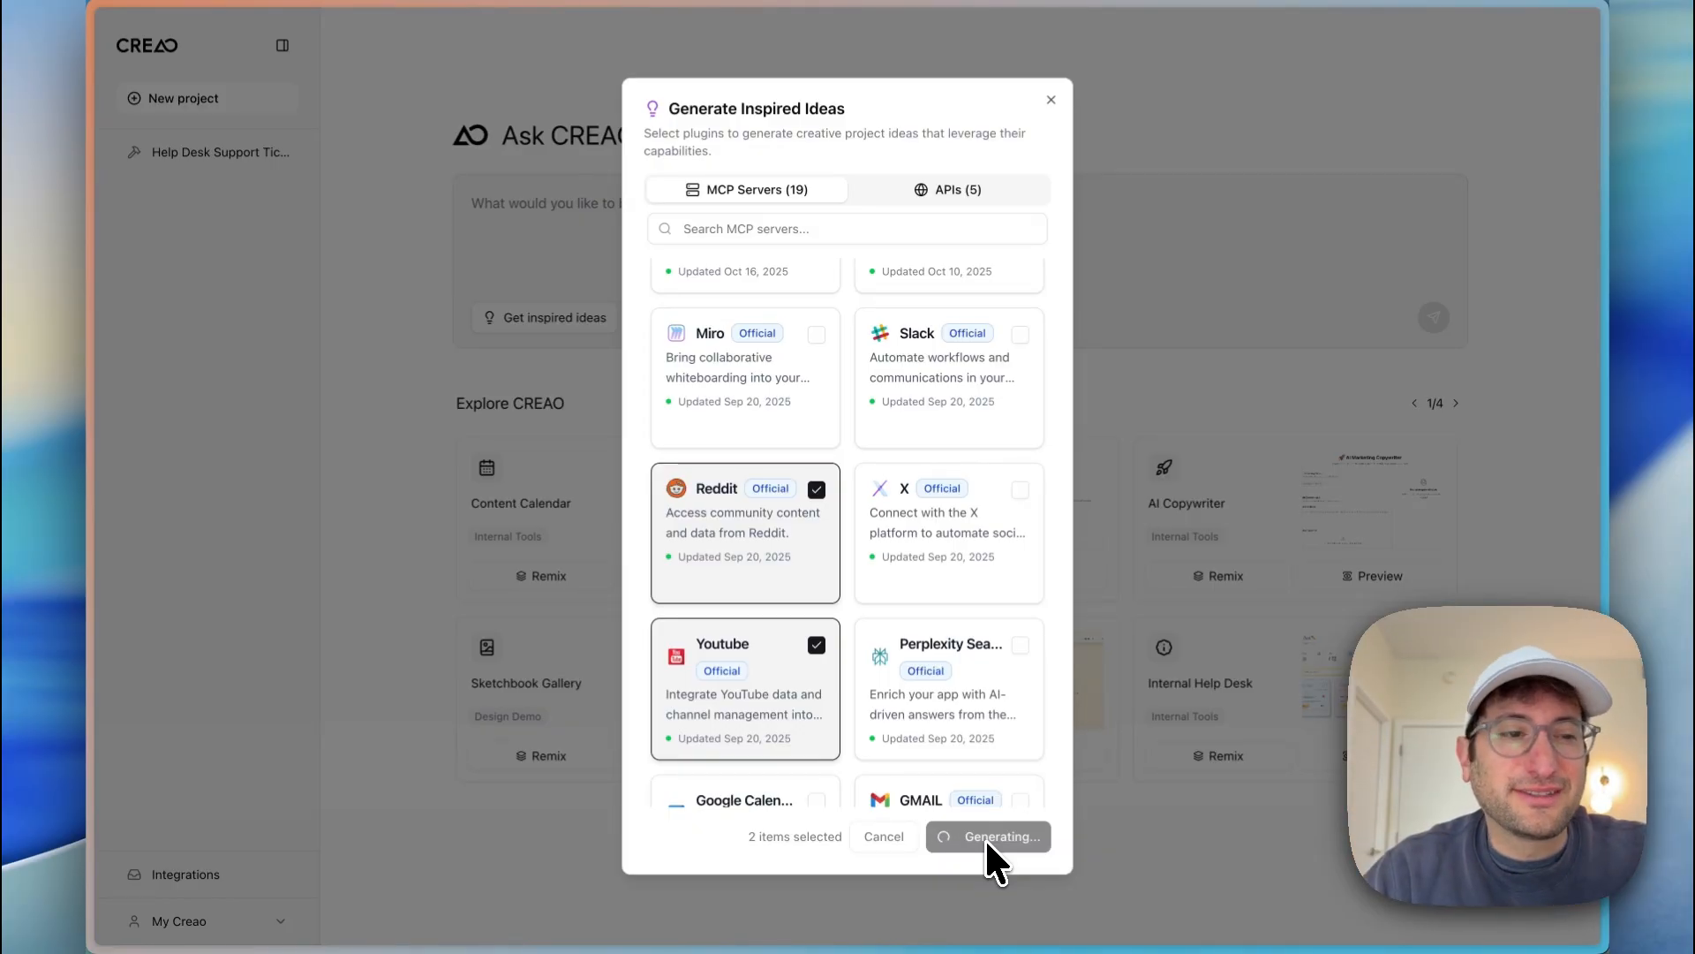
{"action": "mouse_move", "coordinate": [794, 648]}
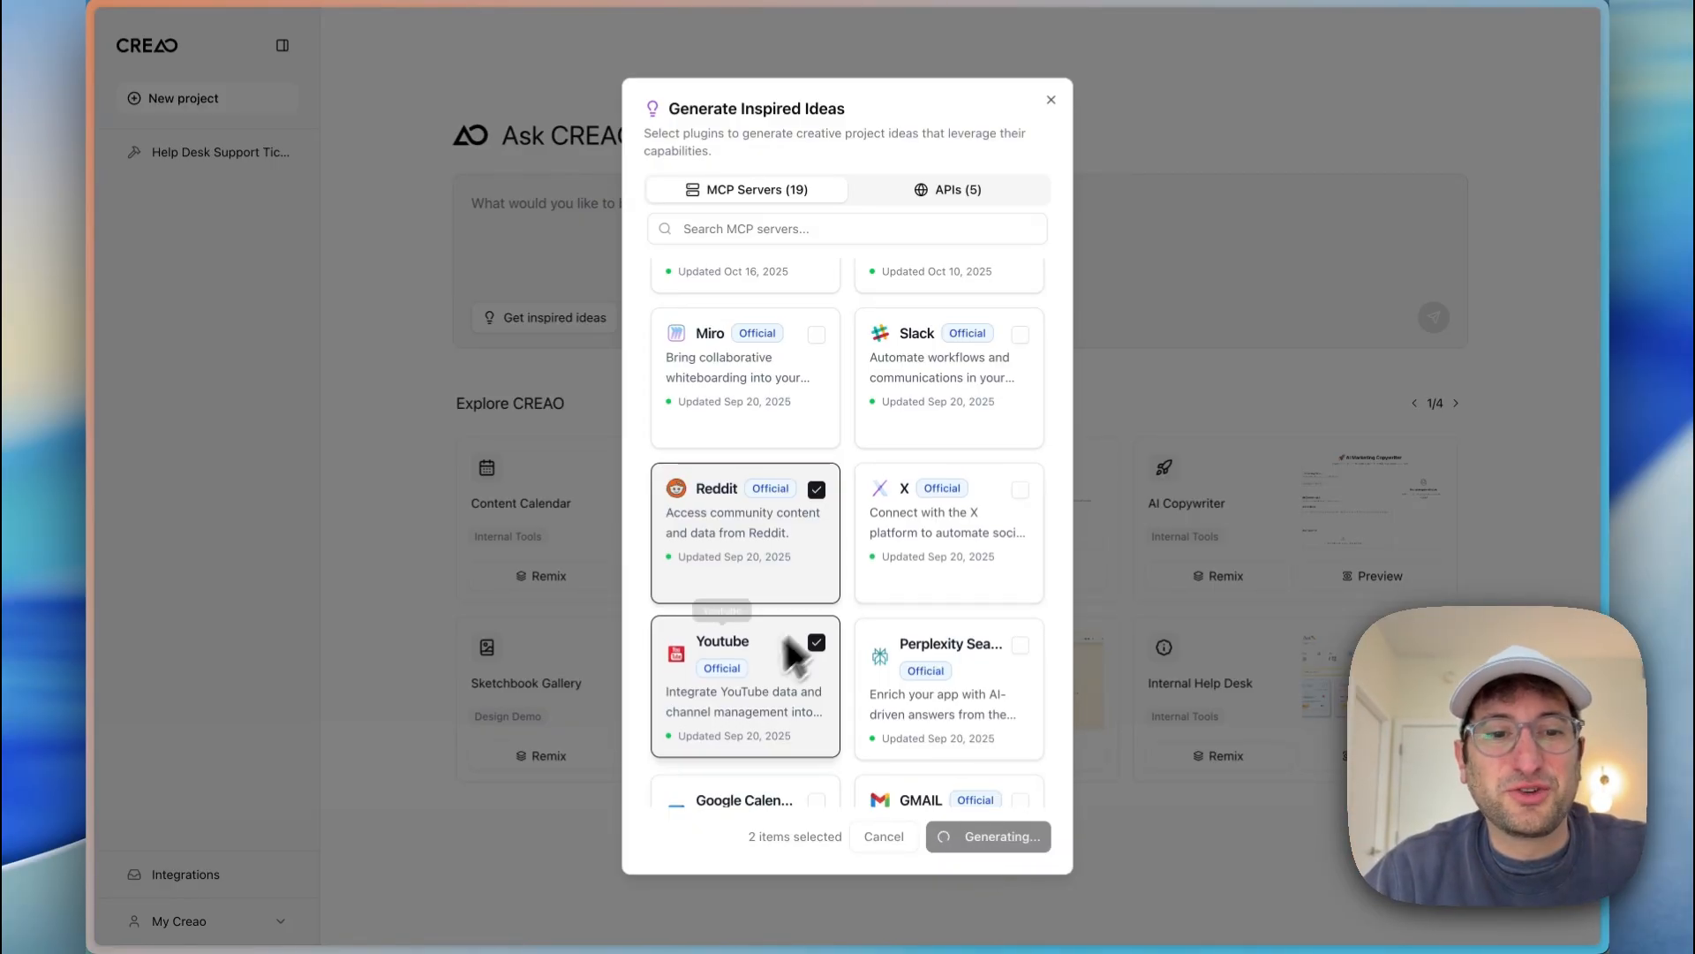
{"action": "left_click", "coordinate": [985, 835]}
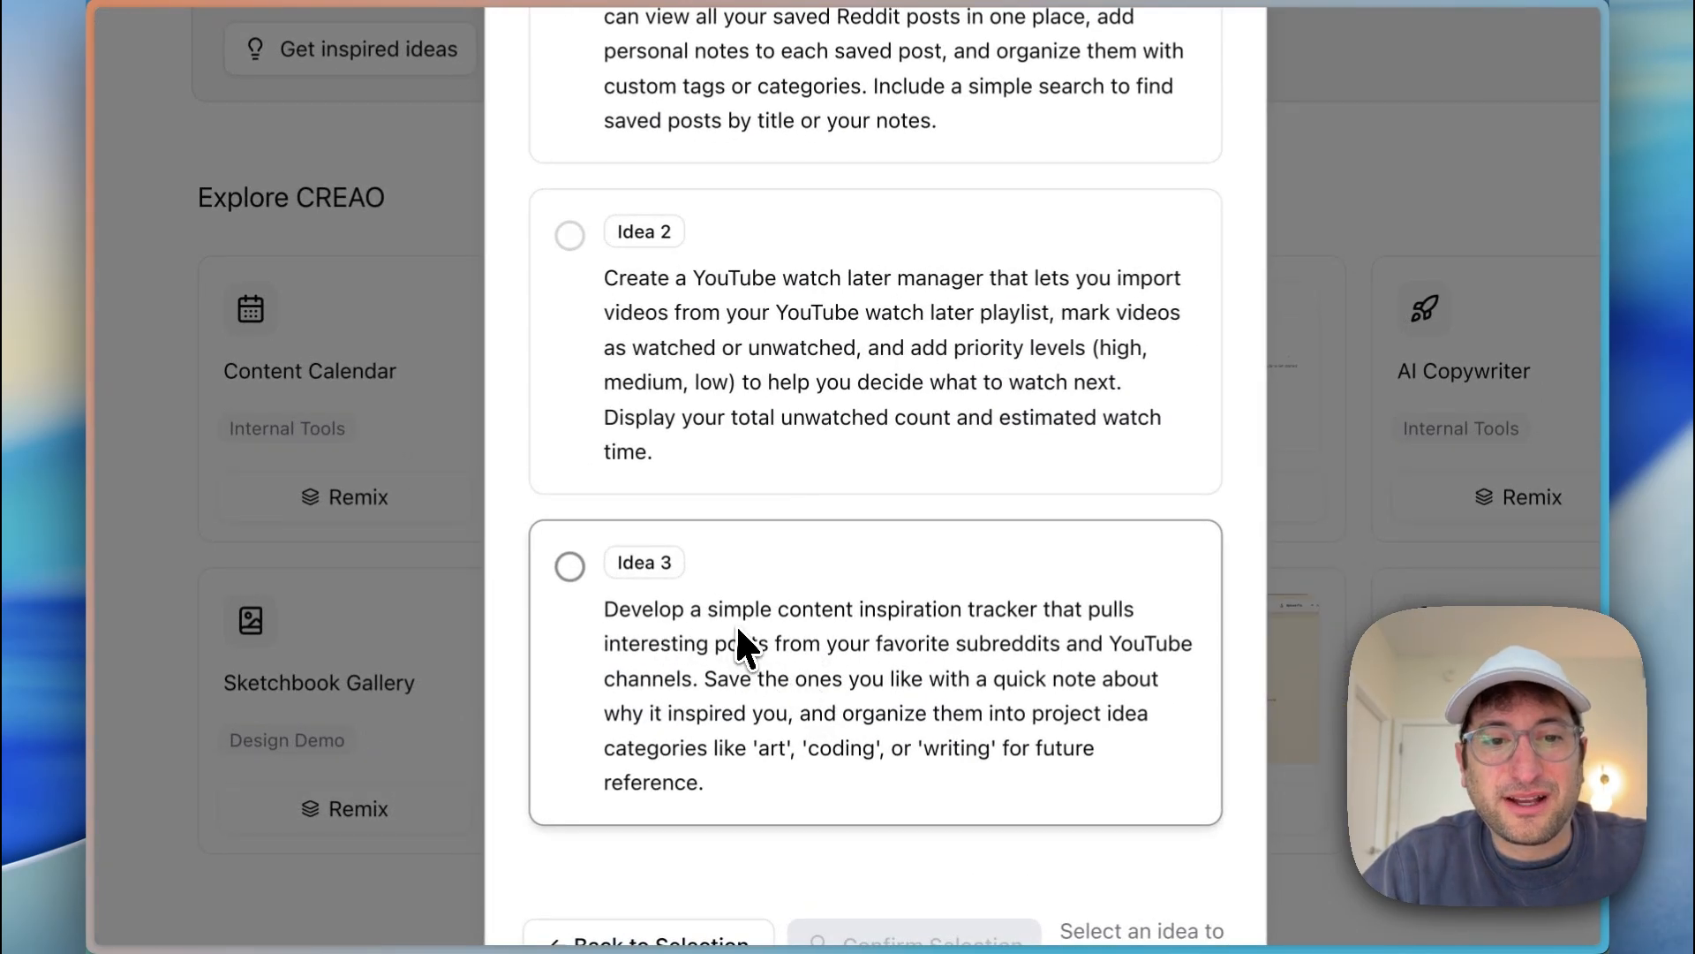
{"action": "mouse_move", "coordinate": [876, 676]}
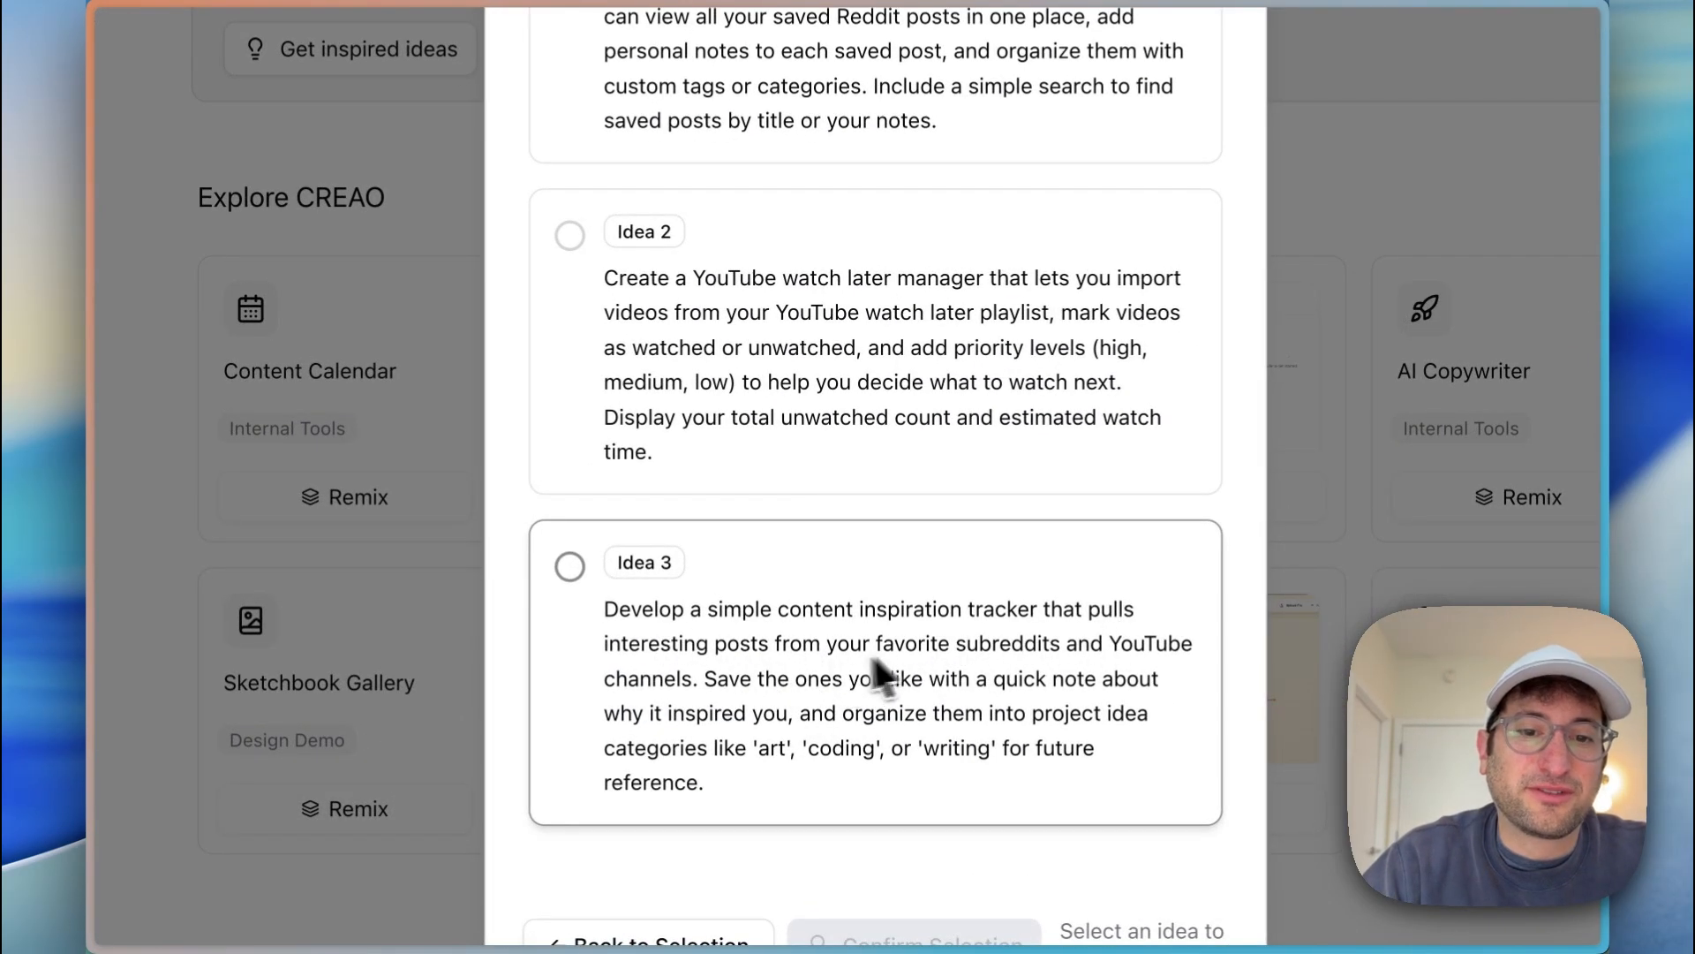
{"action": "mouse_move", "coordinate": [897, 724]}
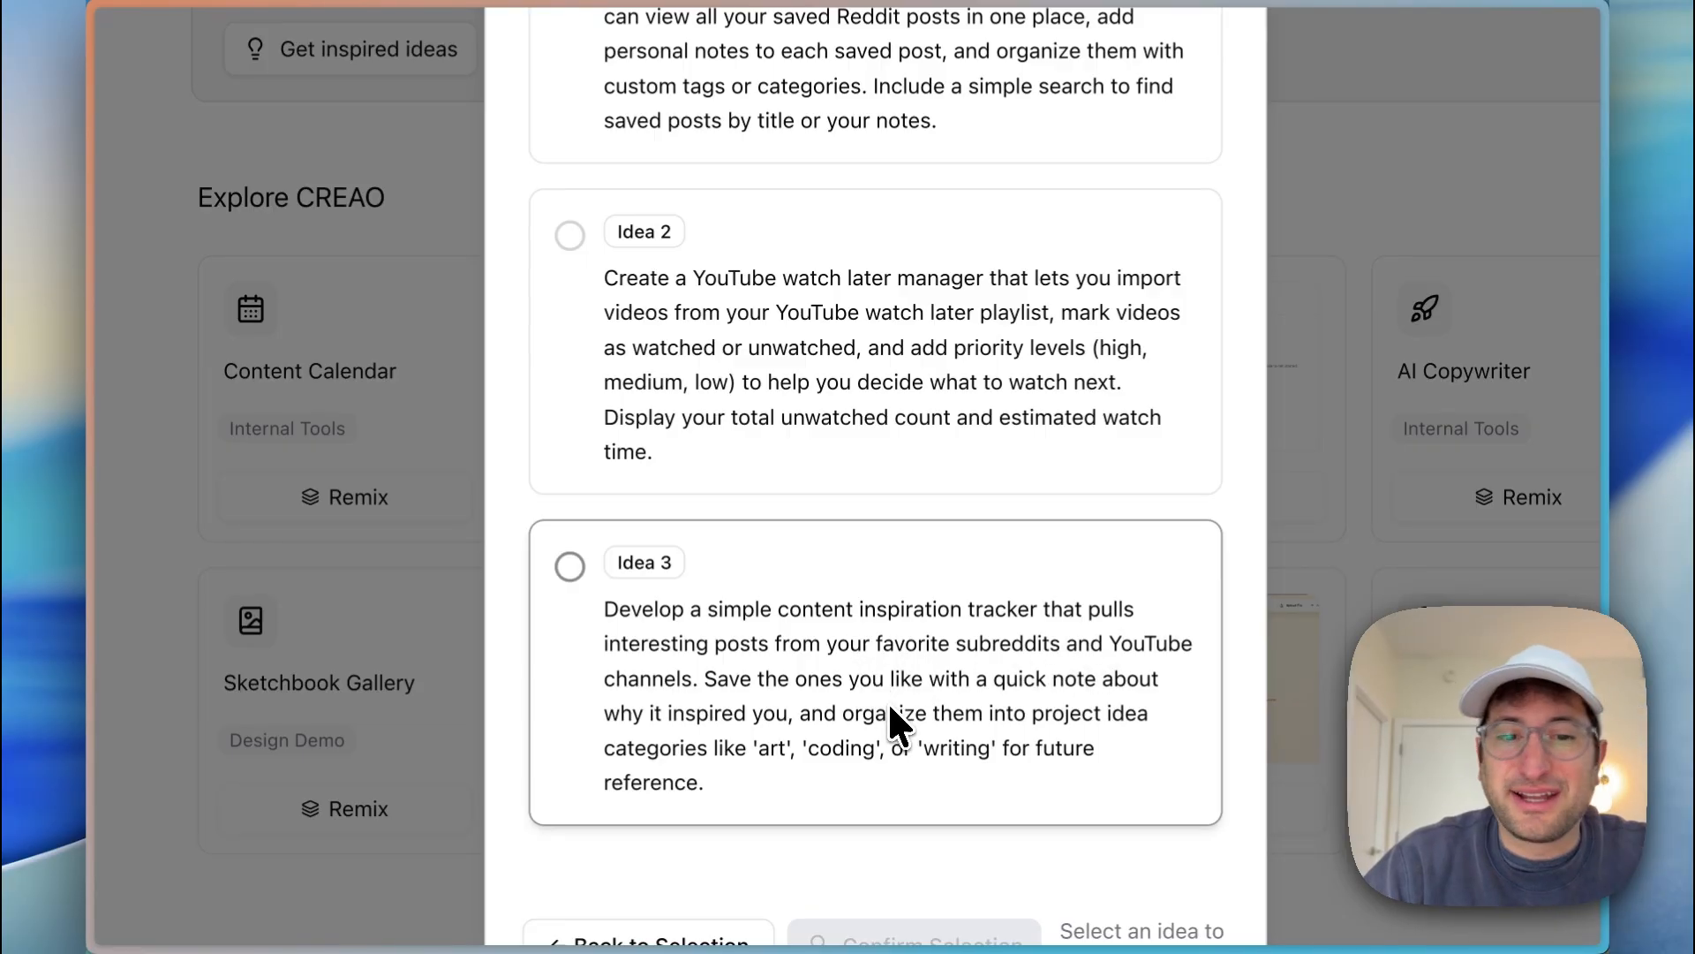
{"action": "mouse_move", "coordinate": [999, 704]}
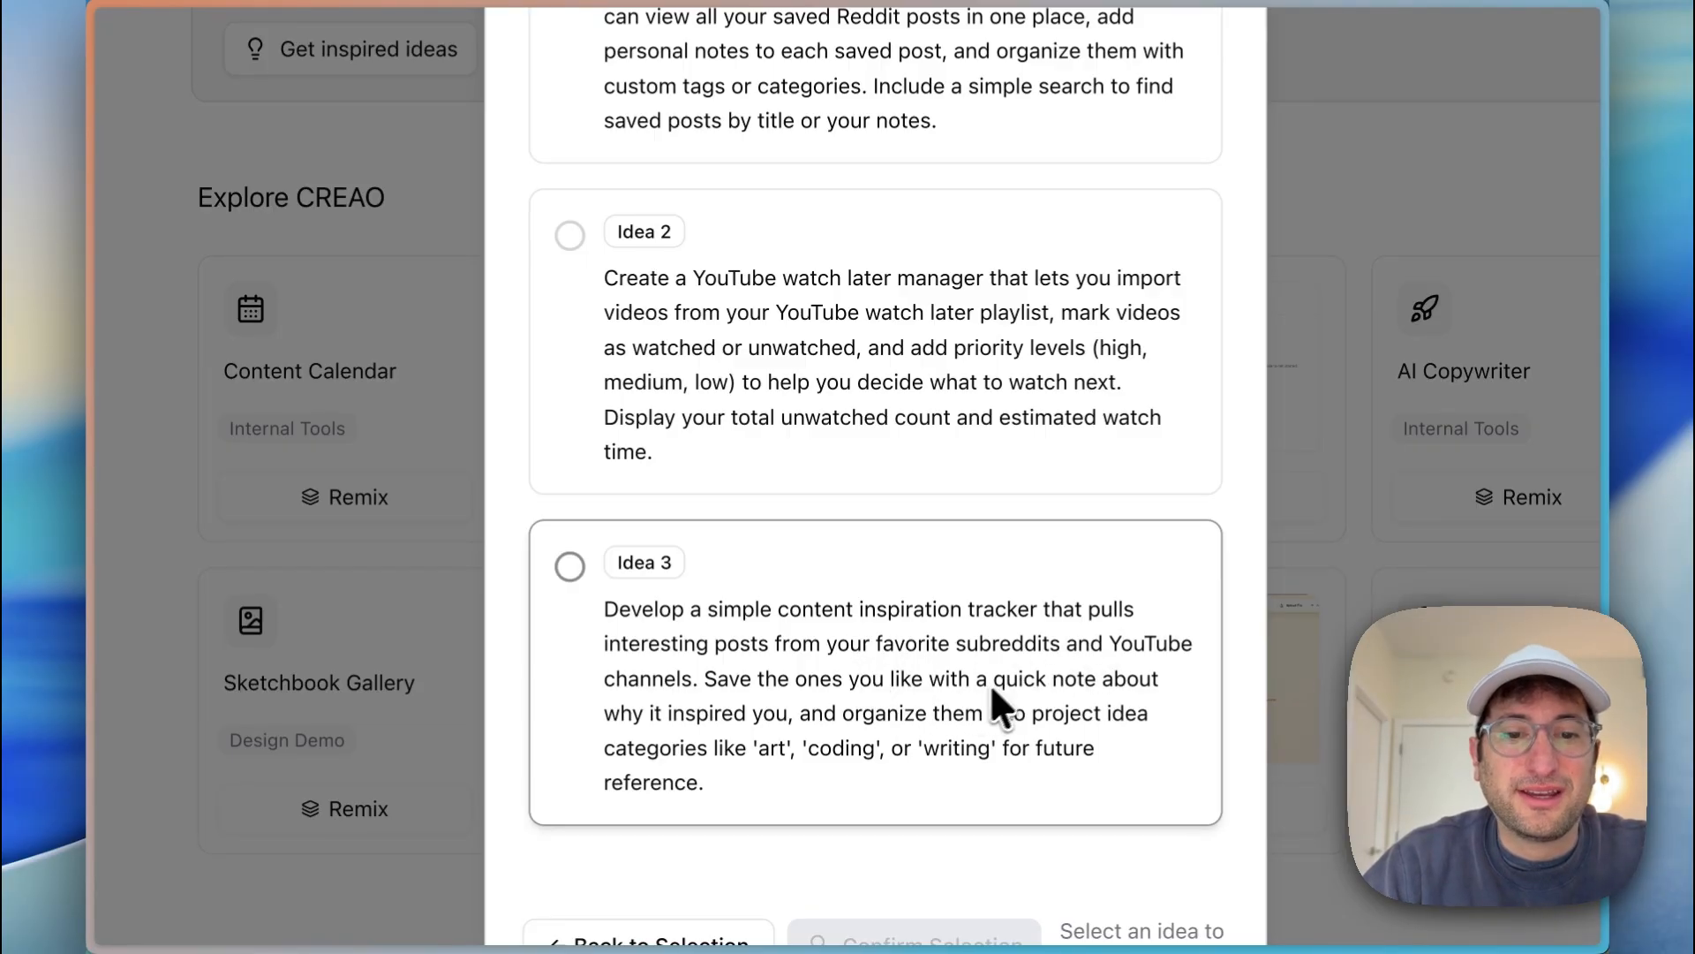
{"action": "mouse_move", "coordinate": [876, 745]}
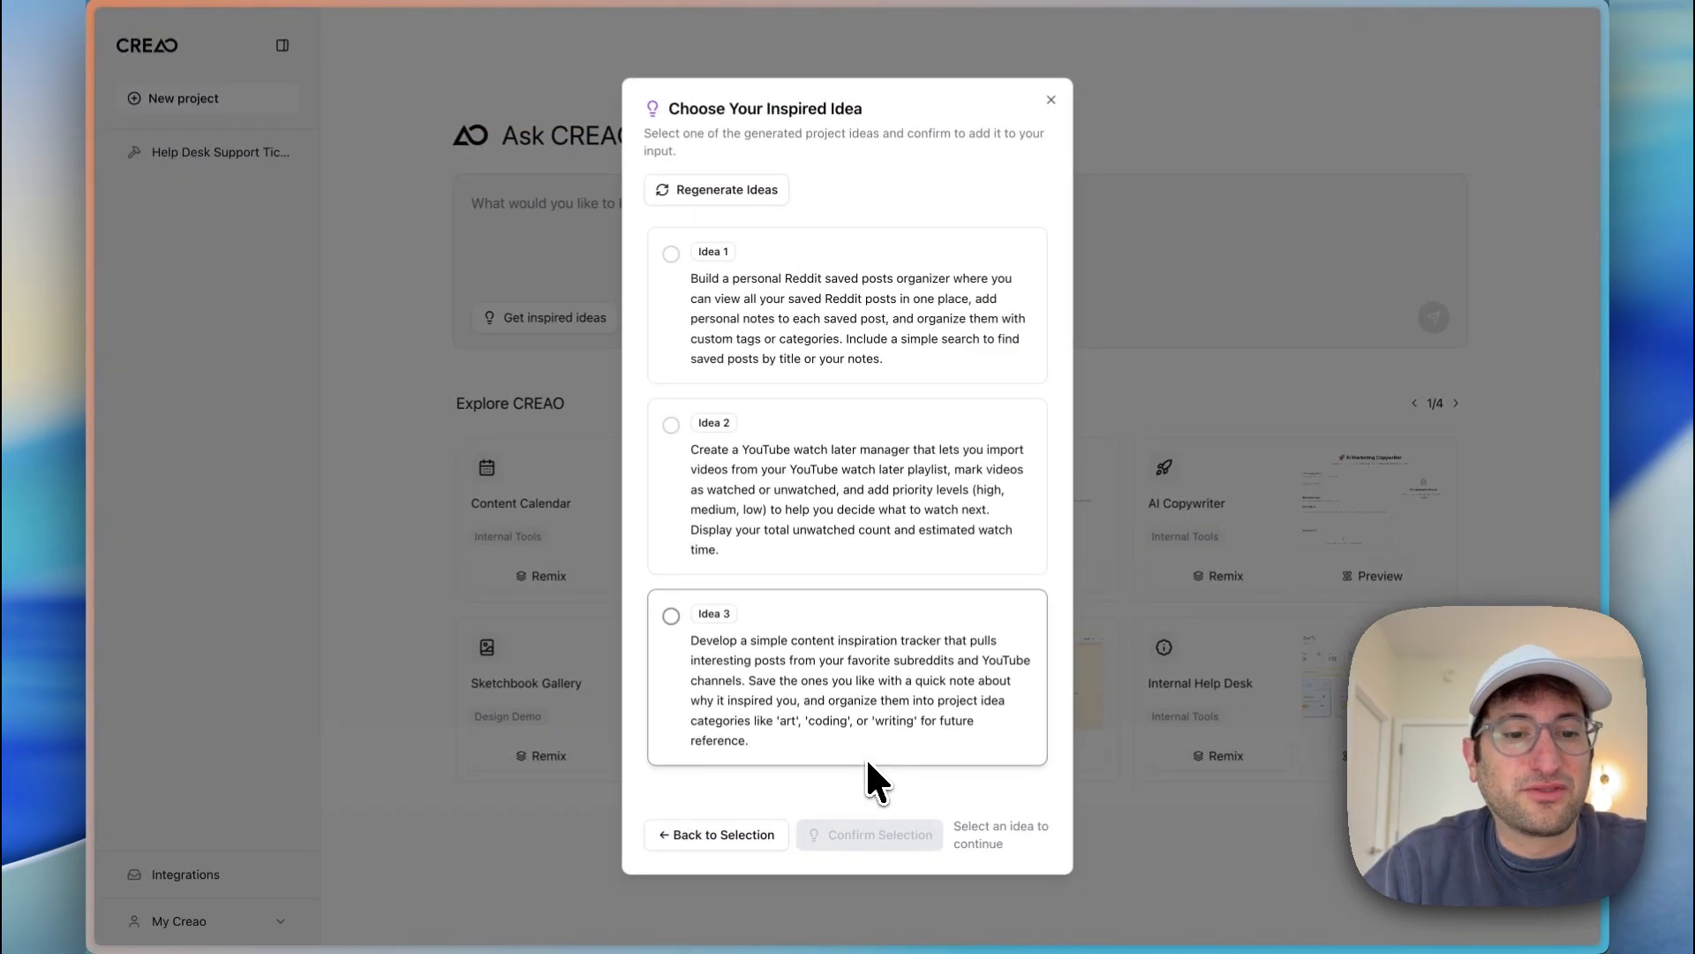
{"action": "mouse_move", "coordinate": [908, 595]}
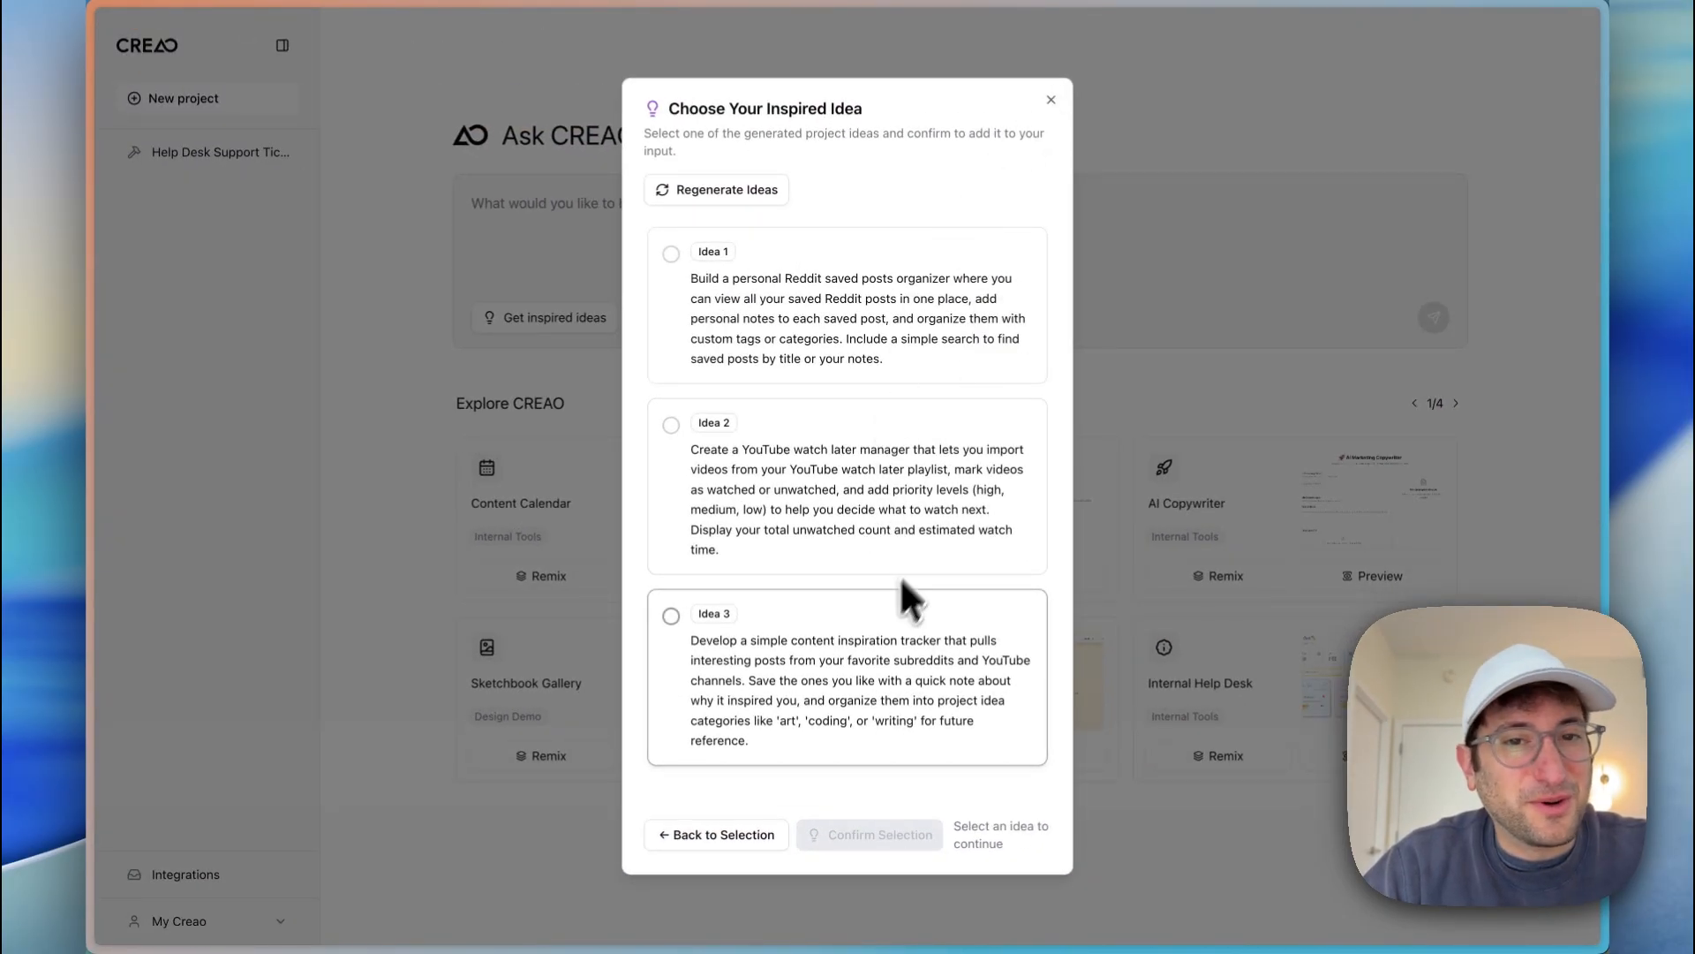
Step: Dismiss the three generated ideas without choosing one
{"action": "left_click", "coordinate": [1048, 99]}
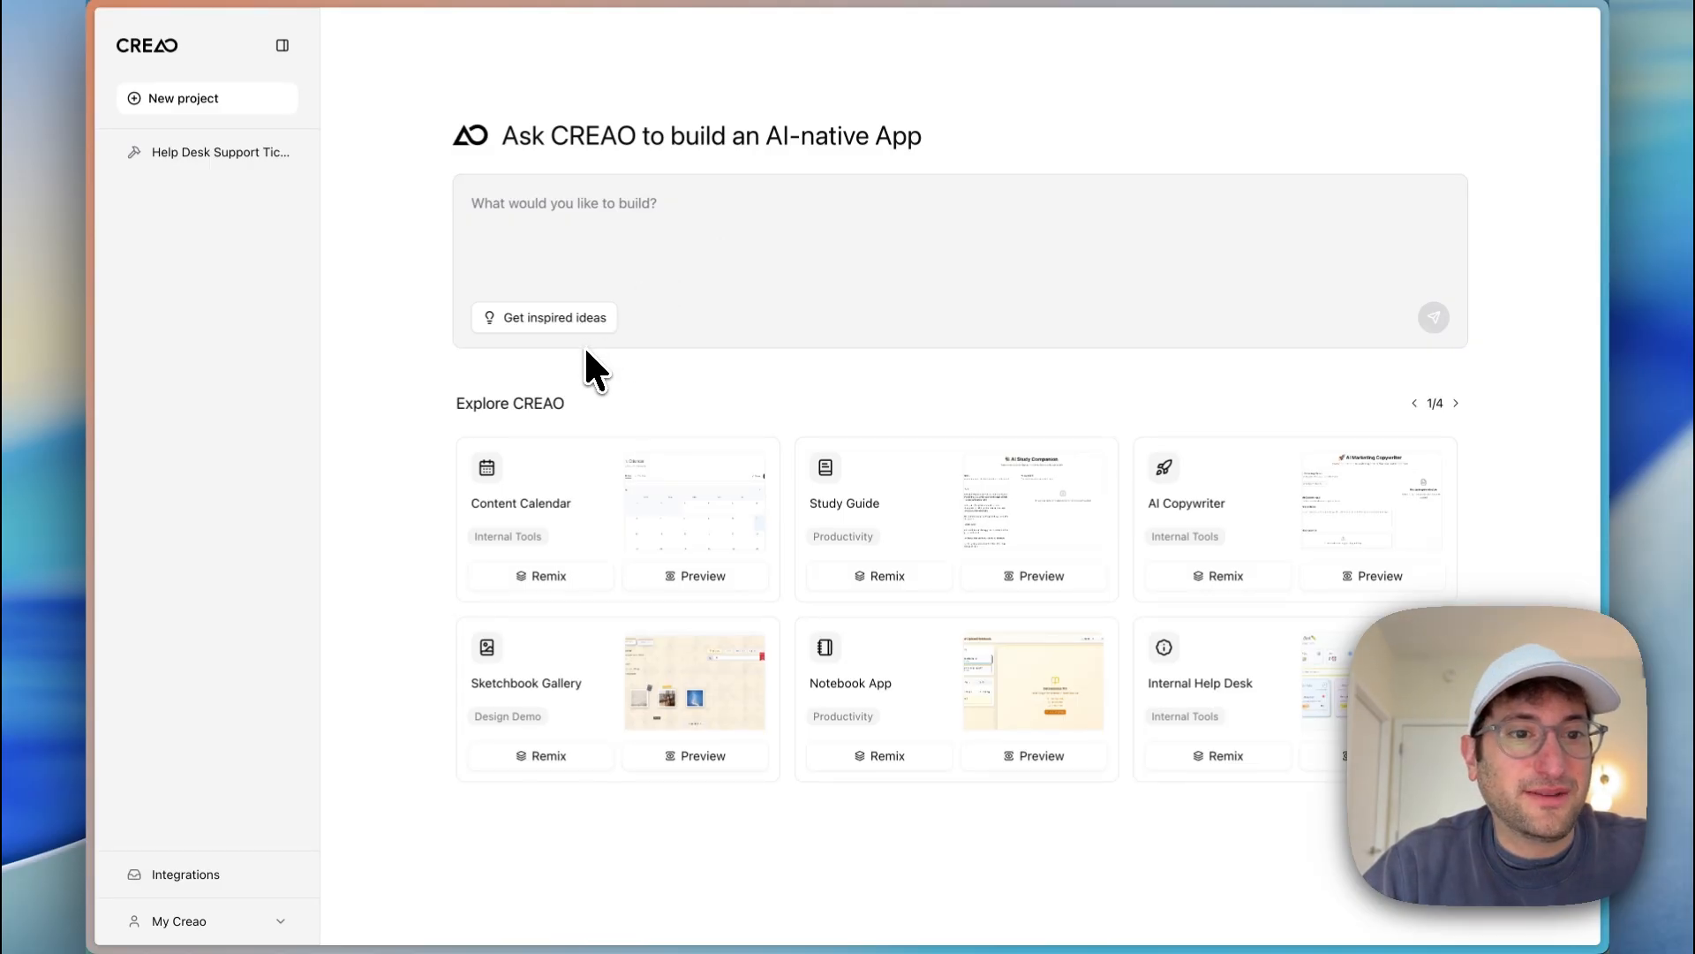
Step: Reopen the inspired-ideas plugin picker and look through the MCP Servers list without selecting any
{"action": "left_click", "coordinate": [555, 316]}
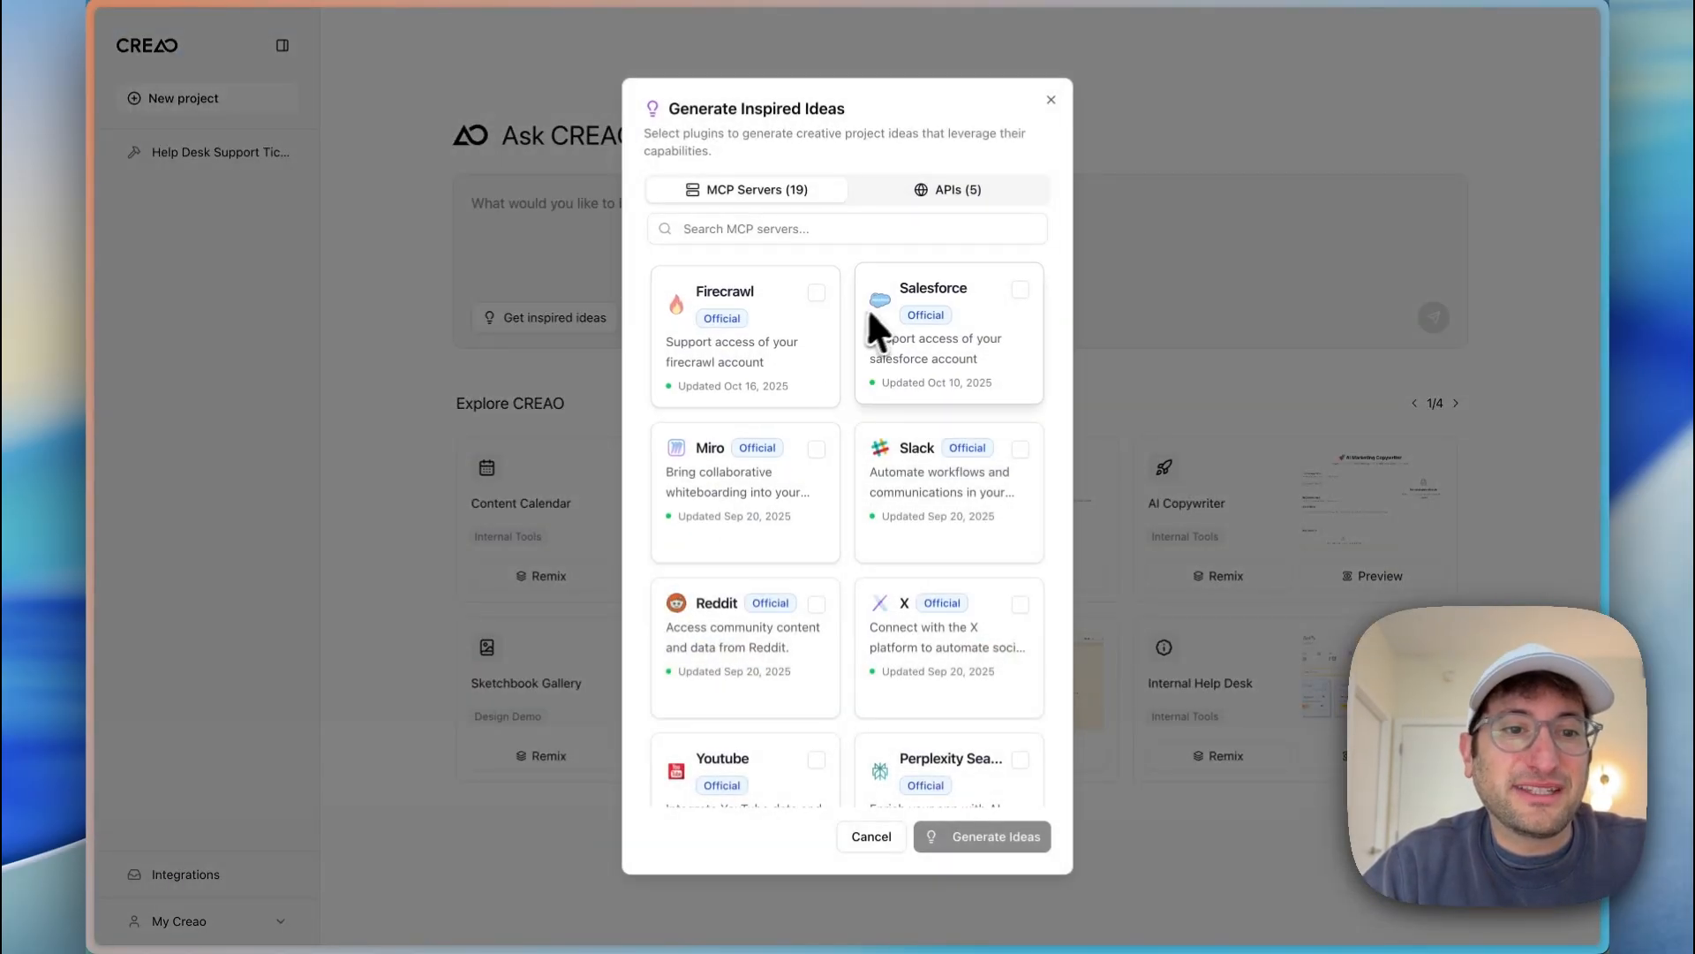
{"action": "left_click", "coordinate": [947, 189]}
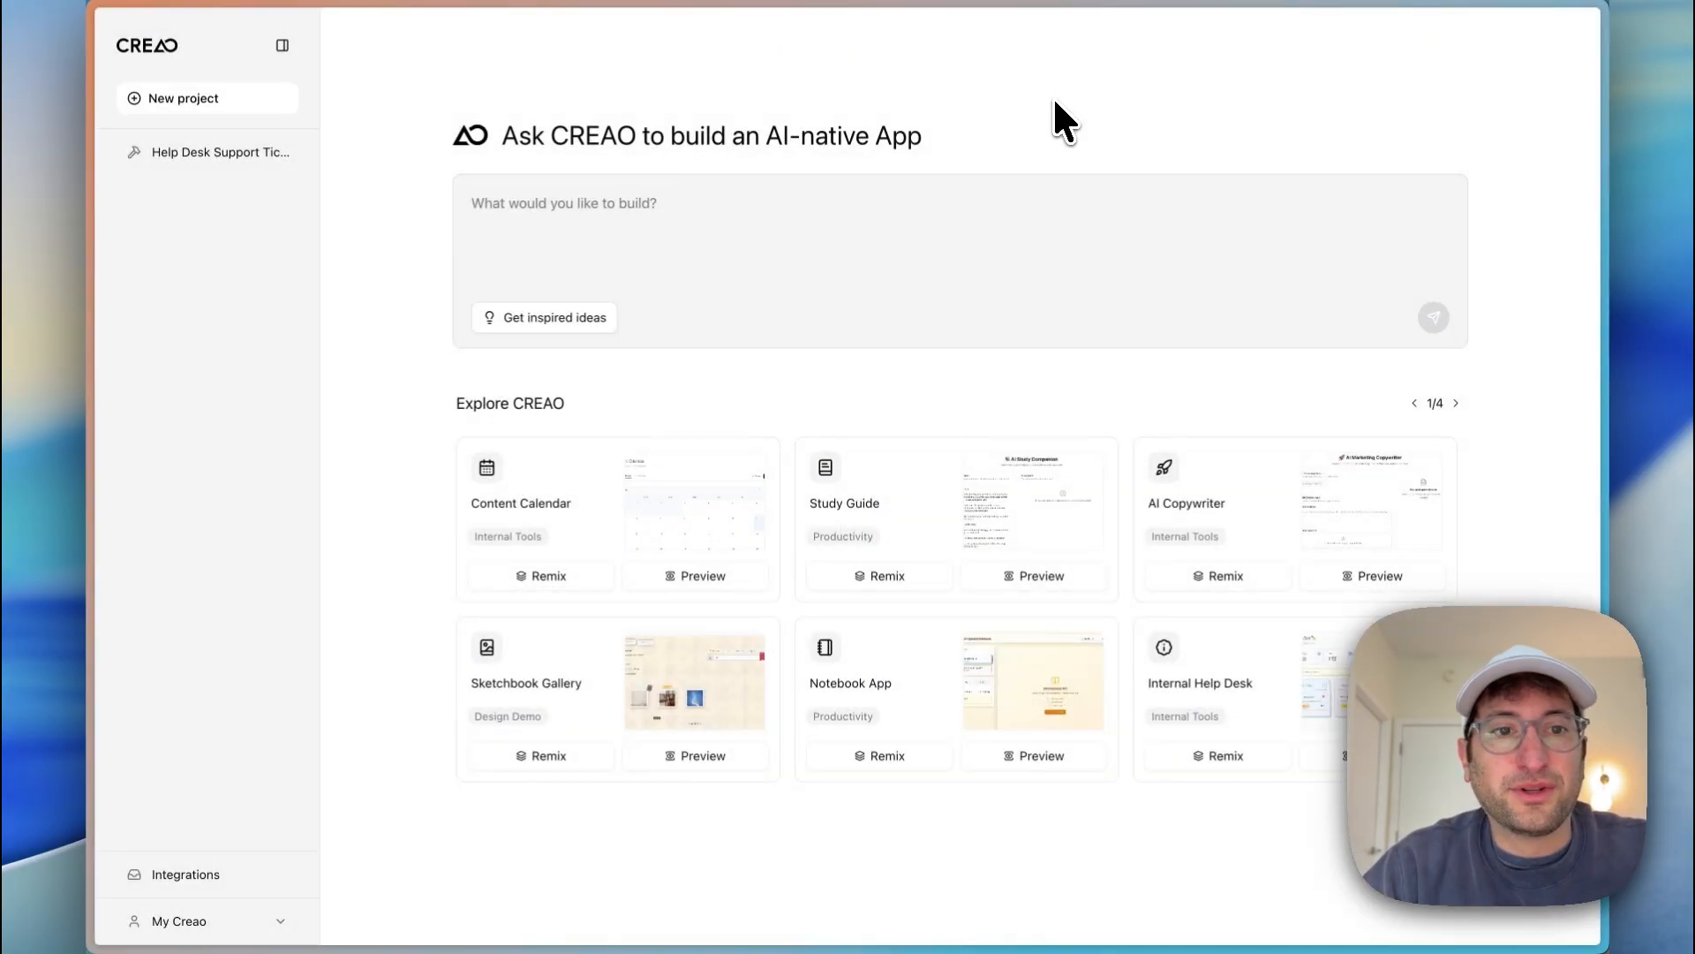
{"action": "mouse_move", "coordinate": [673, 239]}
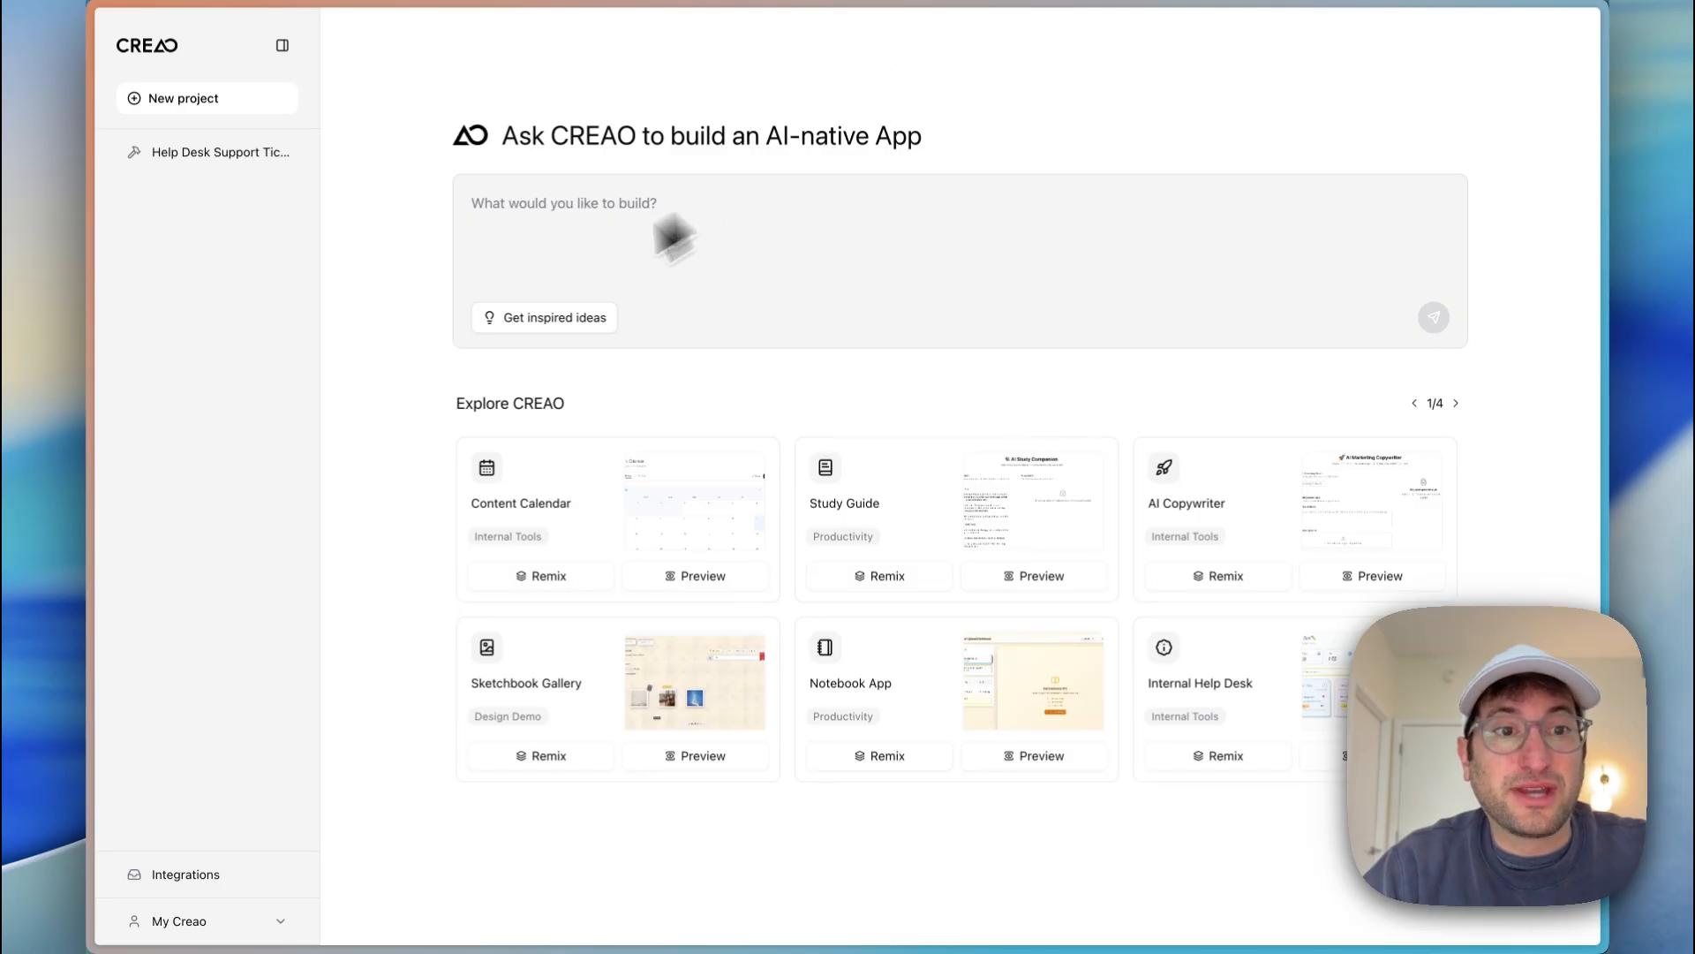
{"action": "left_click", "coordinate": [555, 317]}
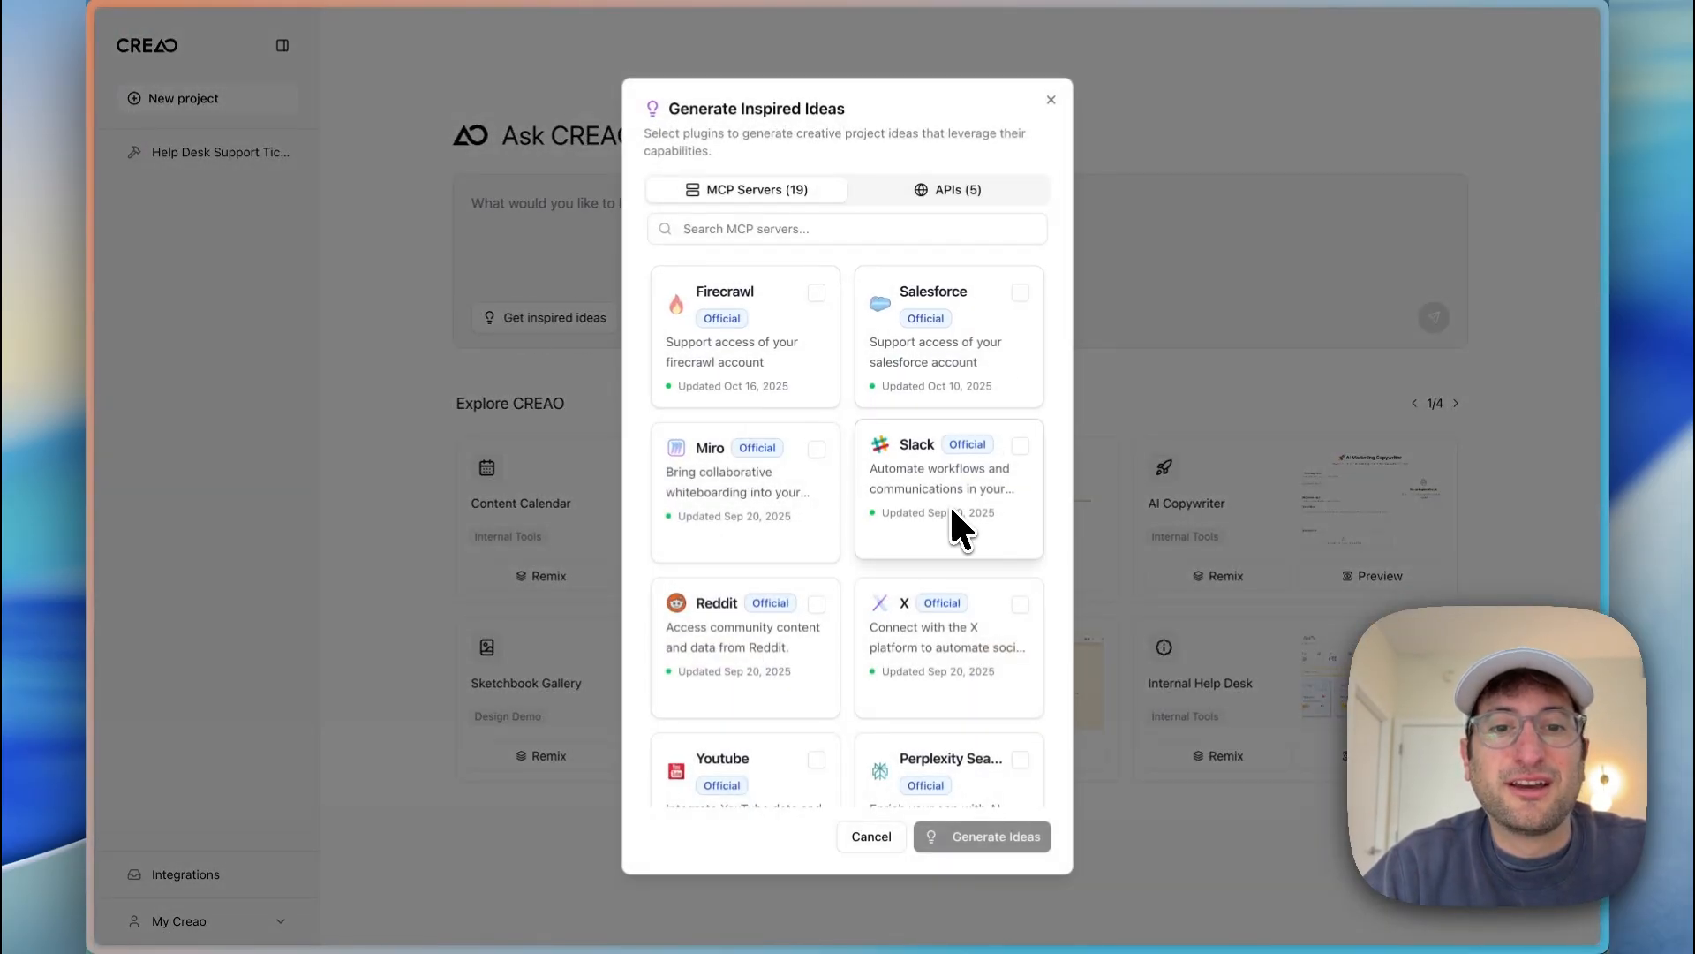
{"action": "scroll", "scroll_direction": "down", "scroll_amount": 3}
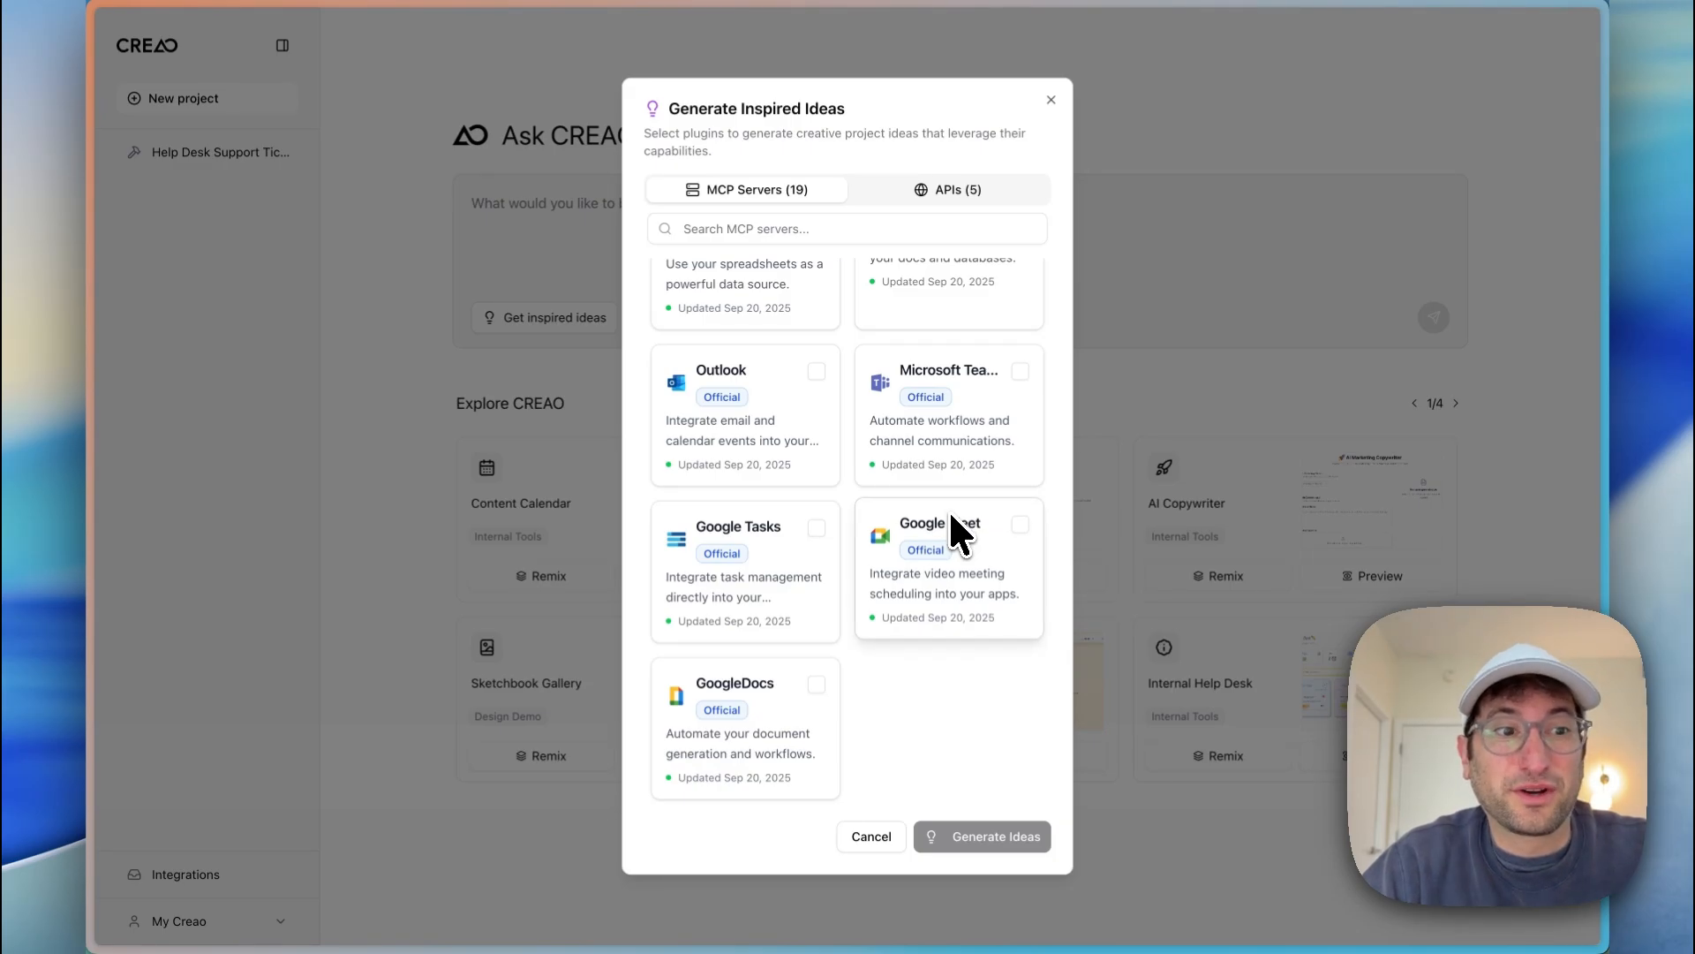
{"action": "scroll", "scroll_direction": "up", "scroll_amount": 3}
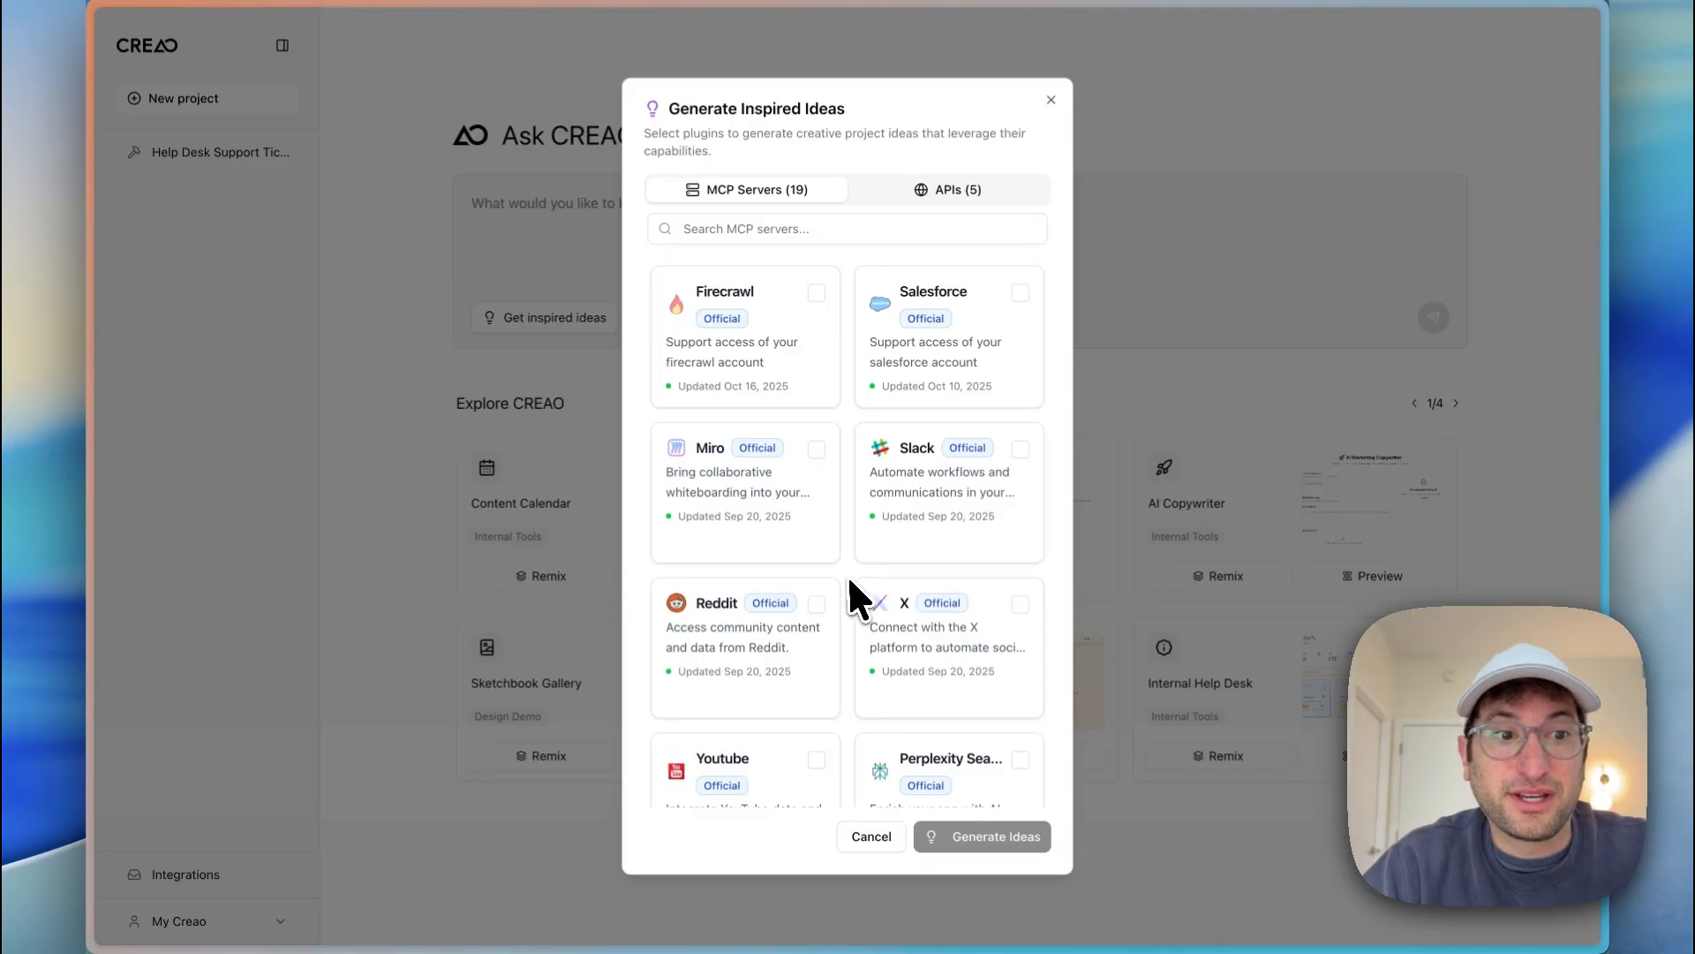
{"action": "mouse_move", "coordinate": [851, 586]}
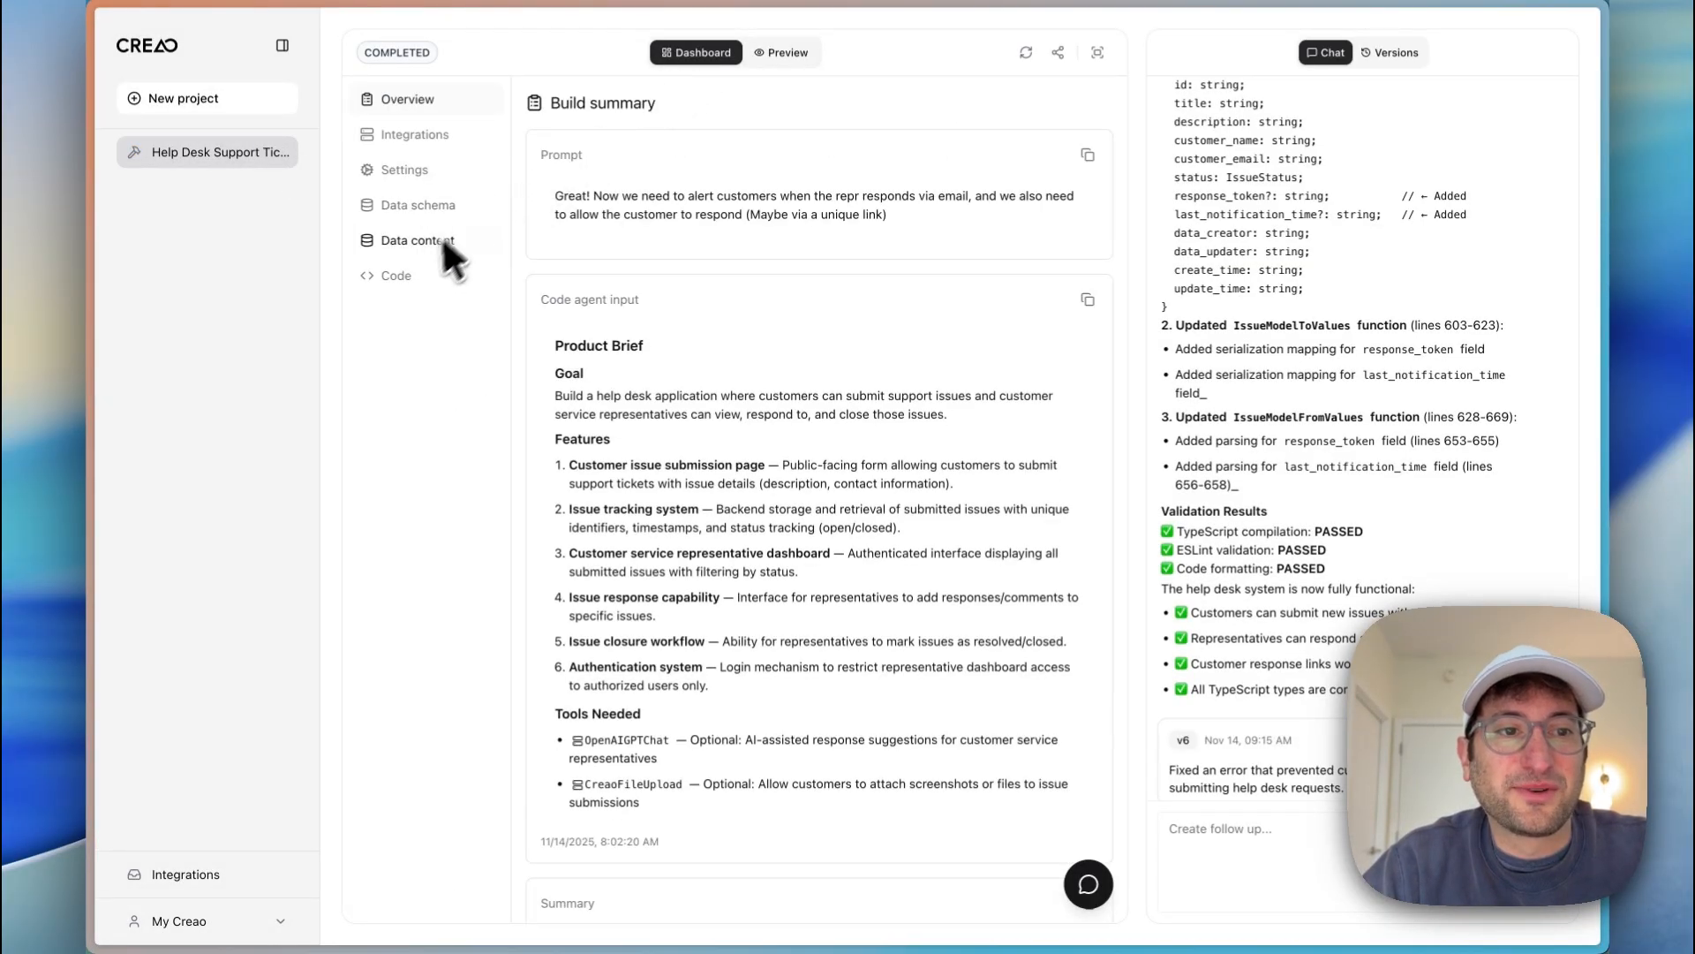
Step: View the Help Desk app's MCP connection URL in Settings, then return to the new-project page
{"action": "left_click", "coordinate": [403, 169]}
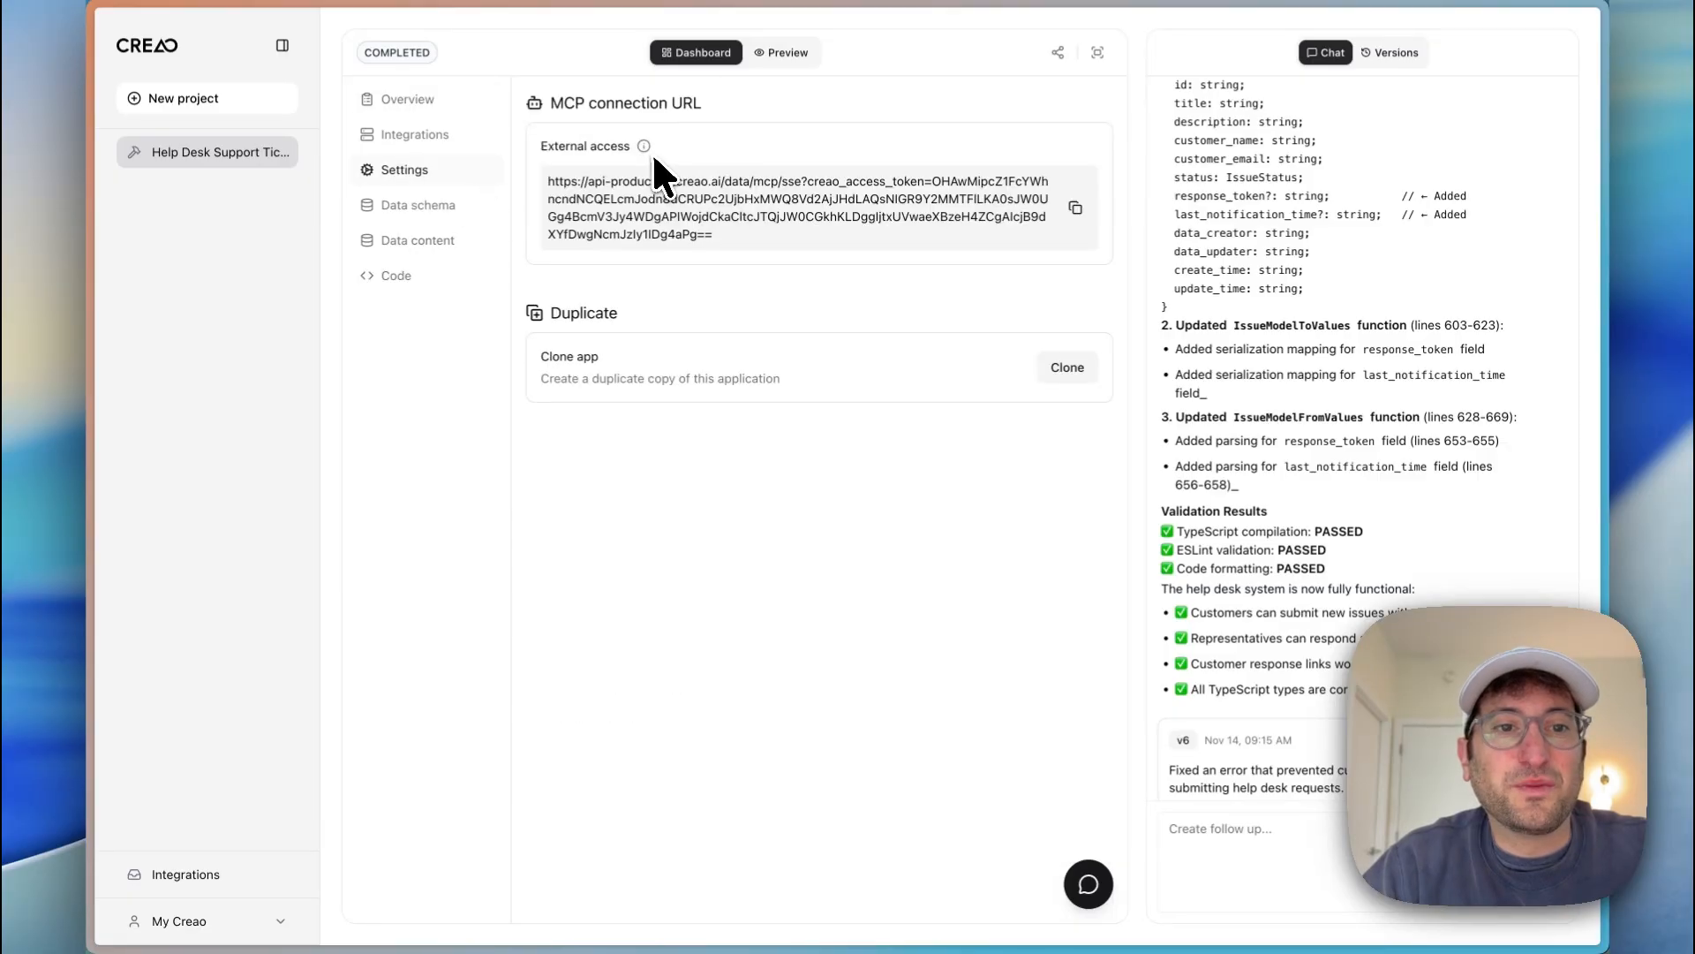
{"action": "mouse_move", "coordinate": [644, 146]}
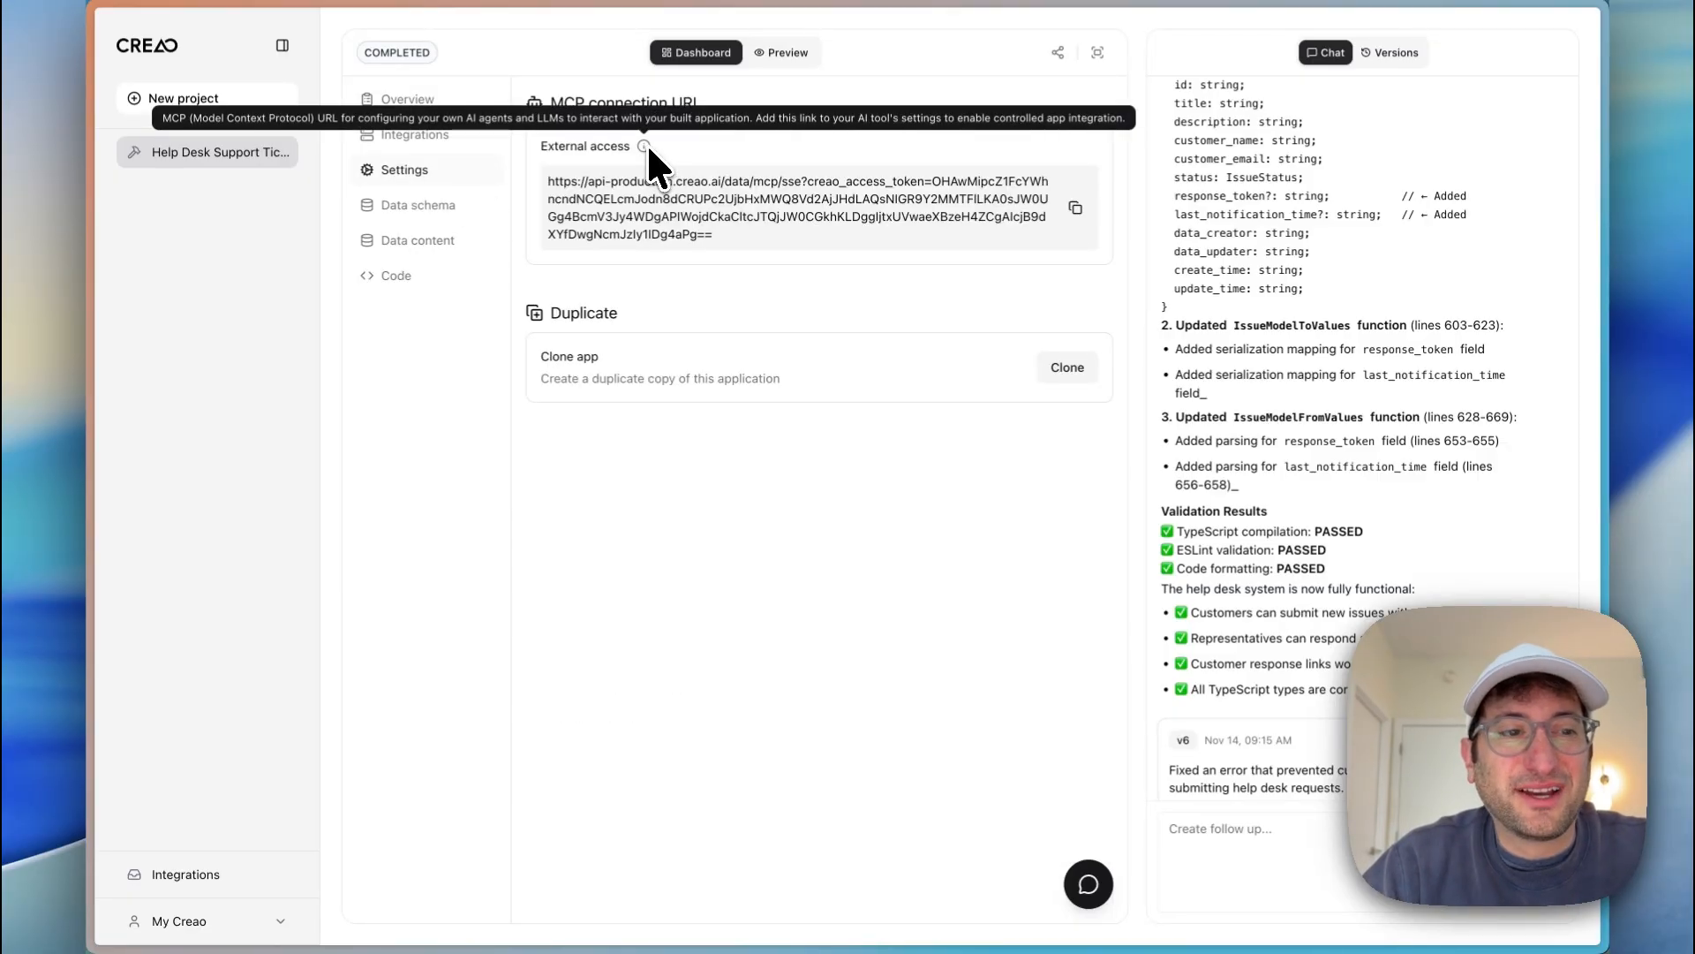
{"action": "mouse_move", "coordinate": [308, 102]}
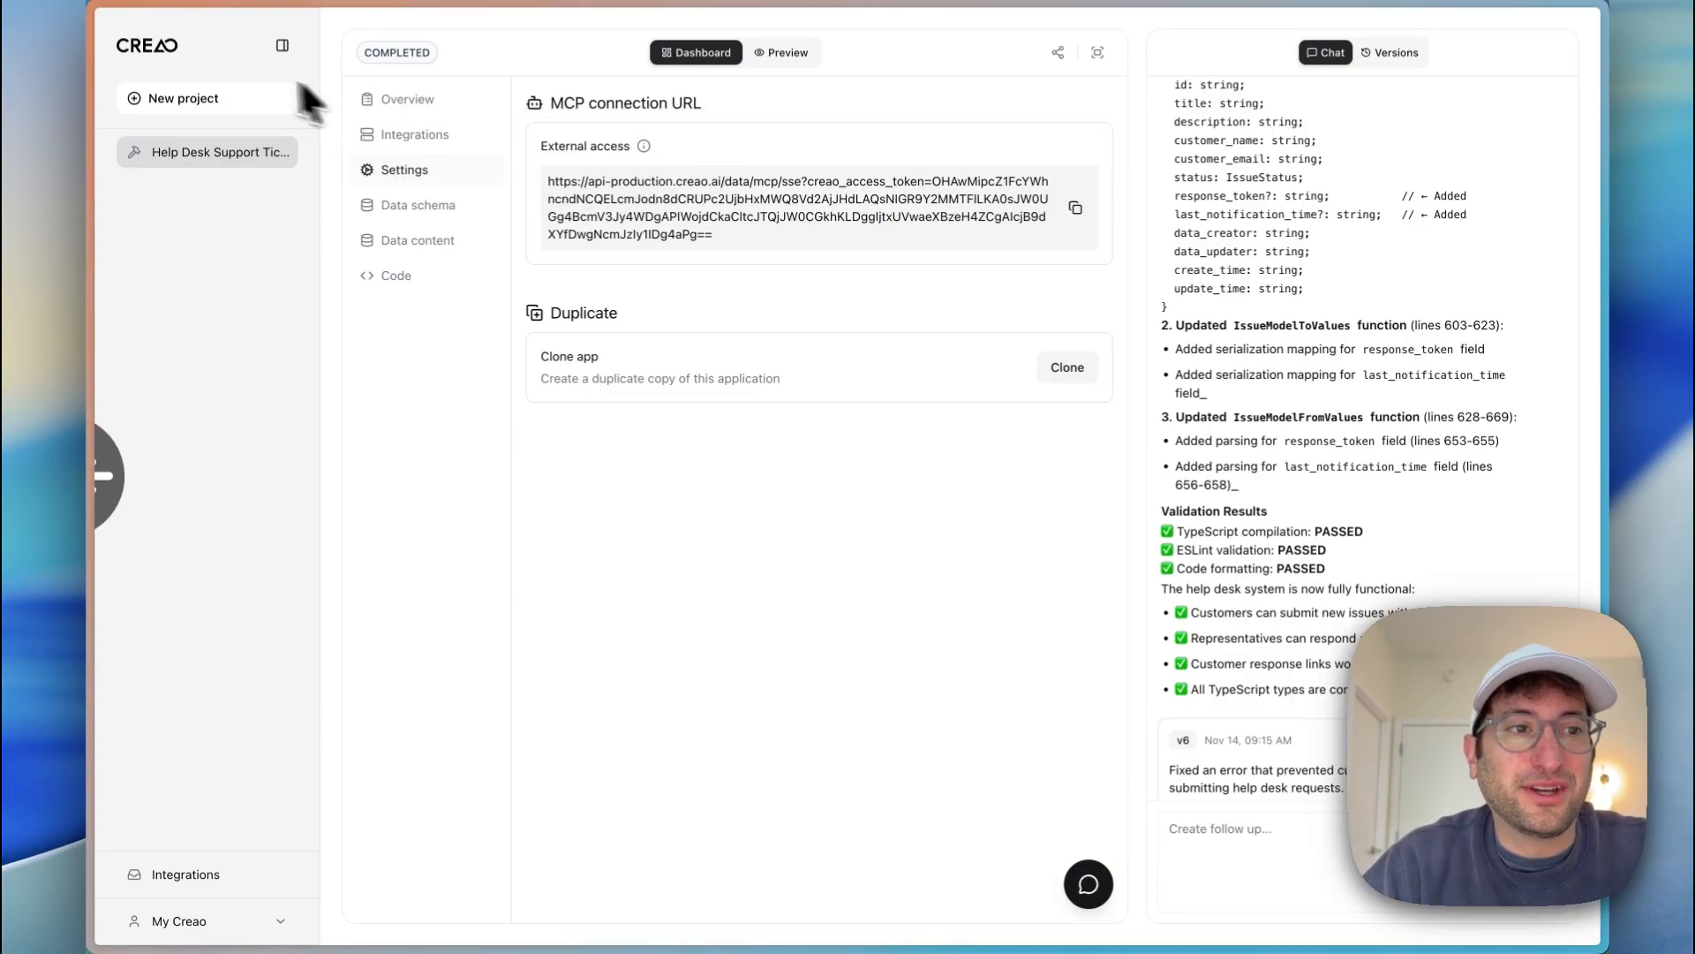
{"action": "left_click", "coordinate": [396, 275]}
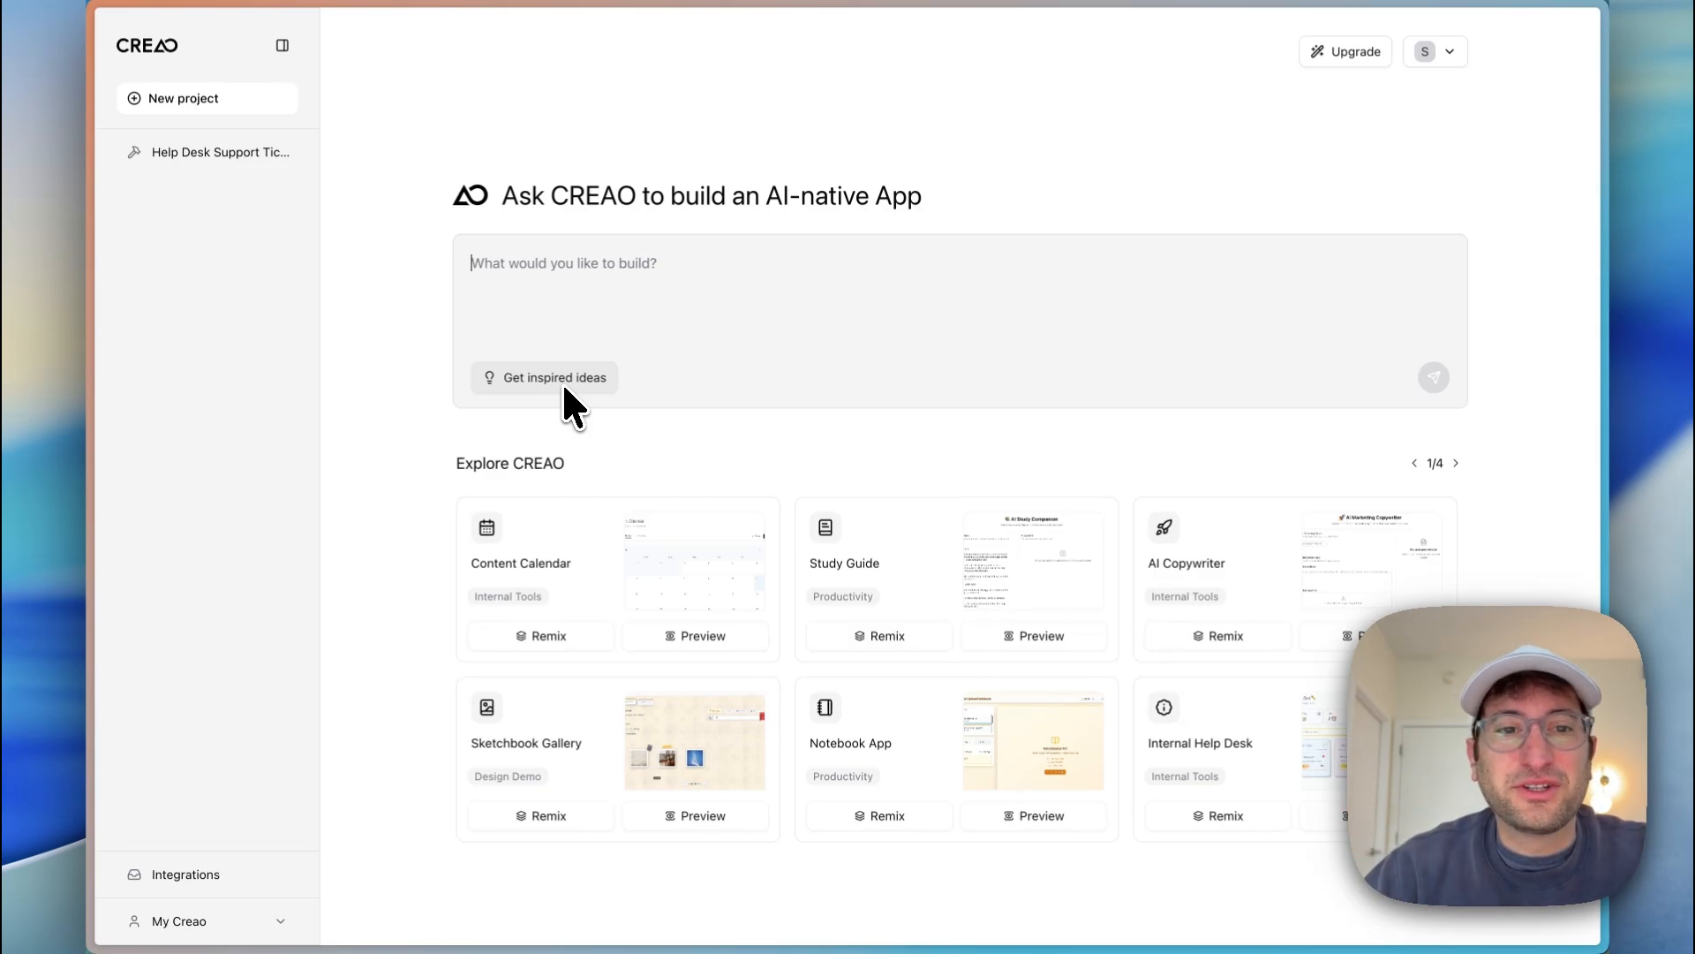
Step: Show the pricing page comparing the Free and Pro plans
{"action": "left_click", "coordinate": [1346, 51]}
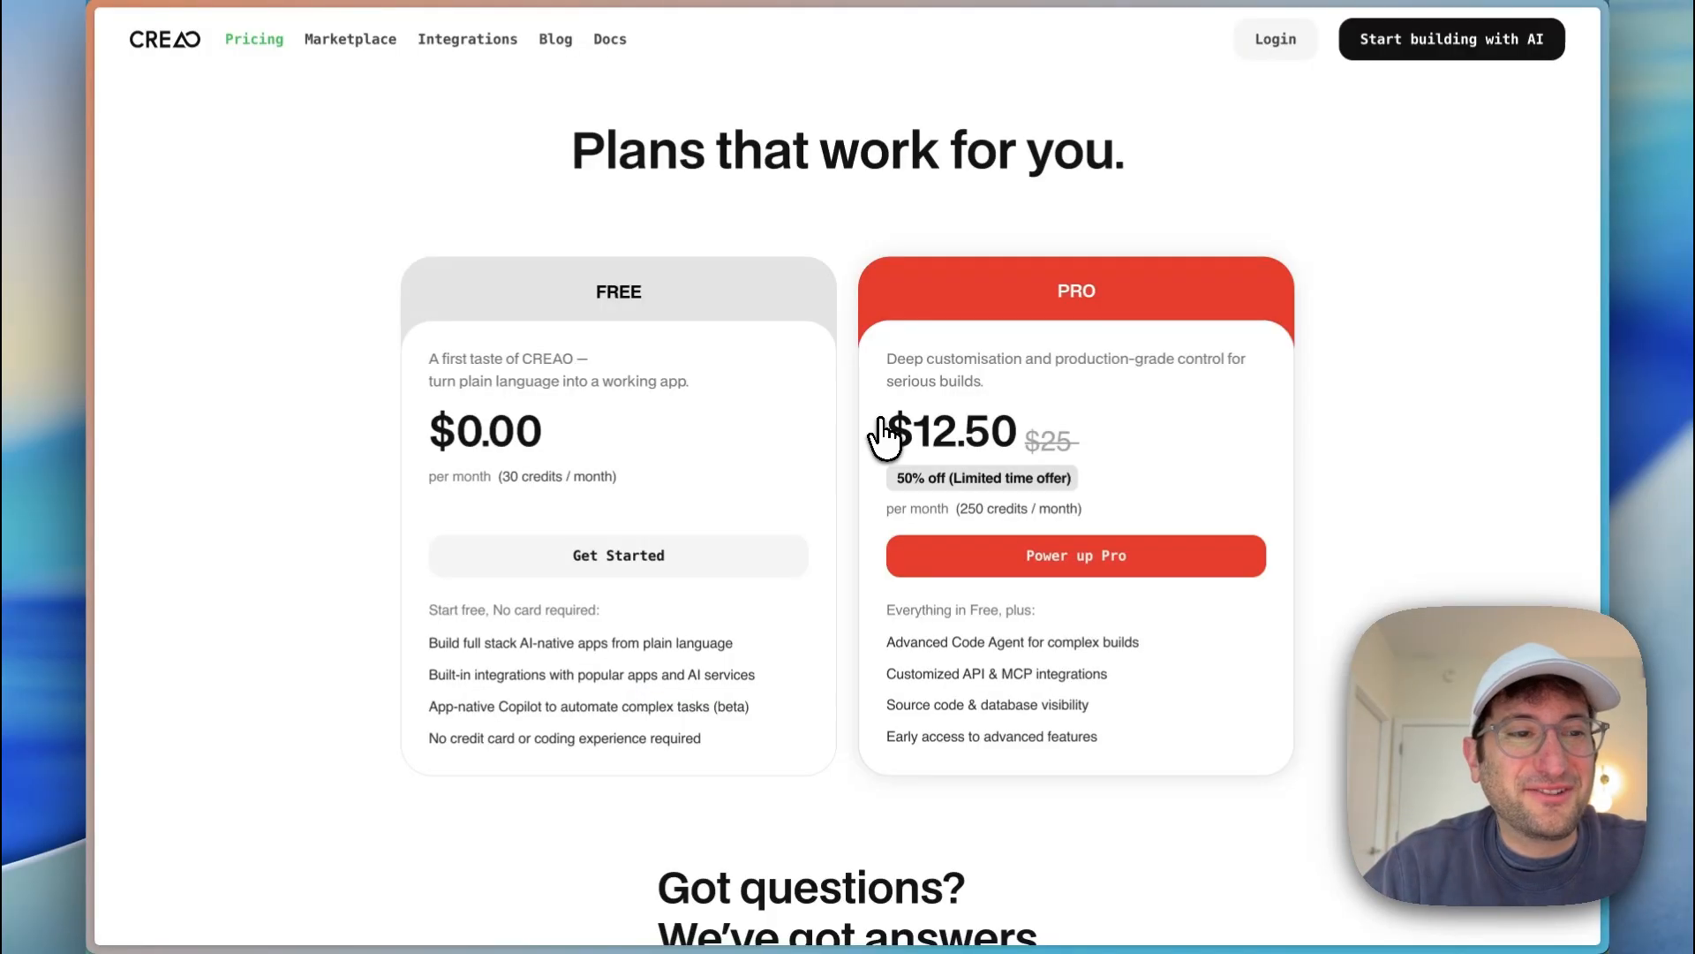
{"action": "mouse_move", "coordinate": [561, 445]}
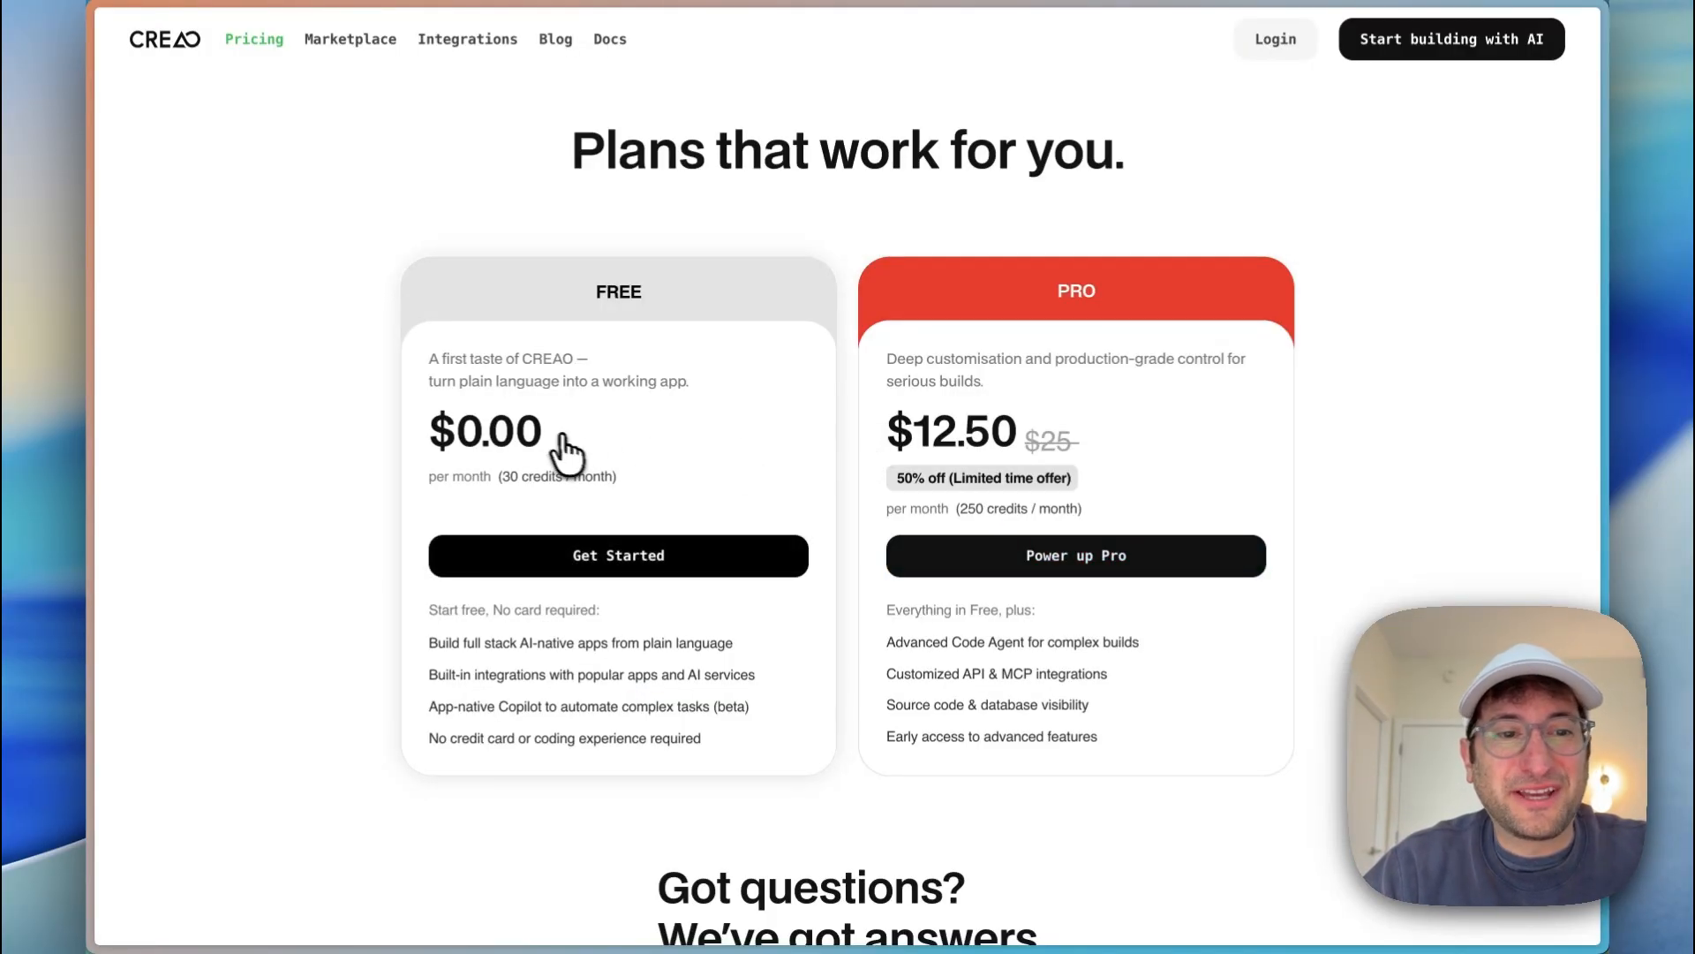
{"action": "mouse_move", "coordinate": [334, 601]}
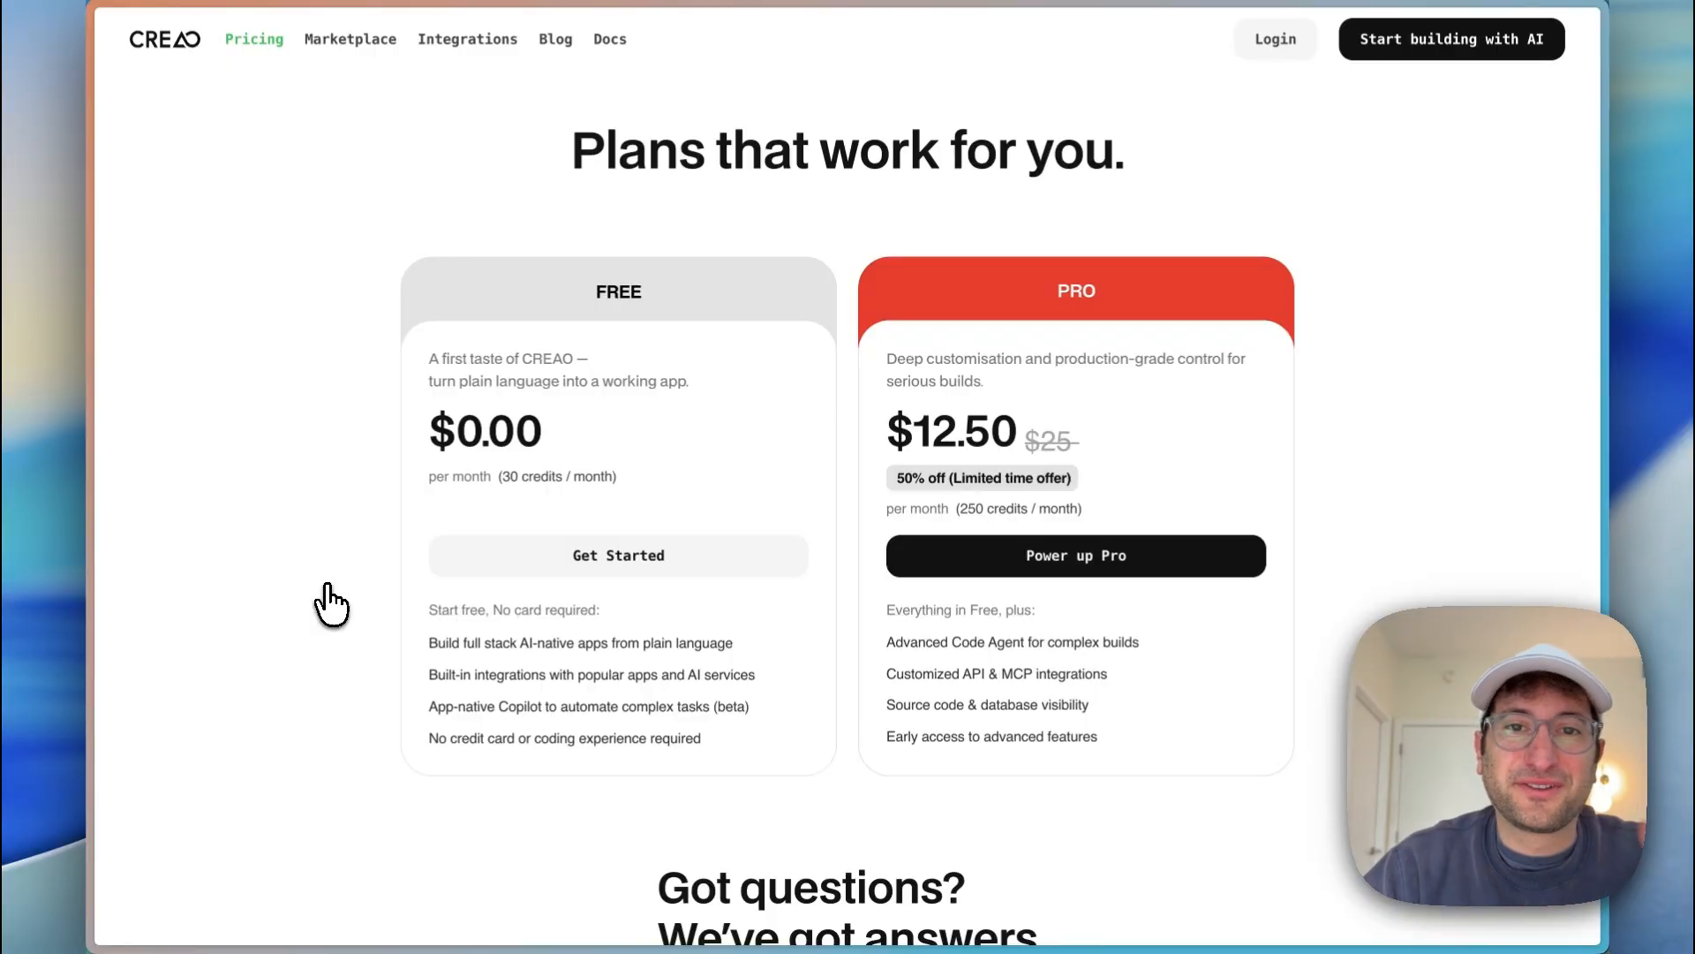
{"action": "mouse_move", "coordinate": [625, 381]}
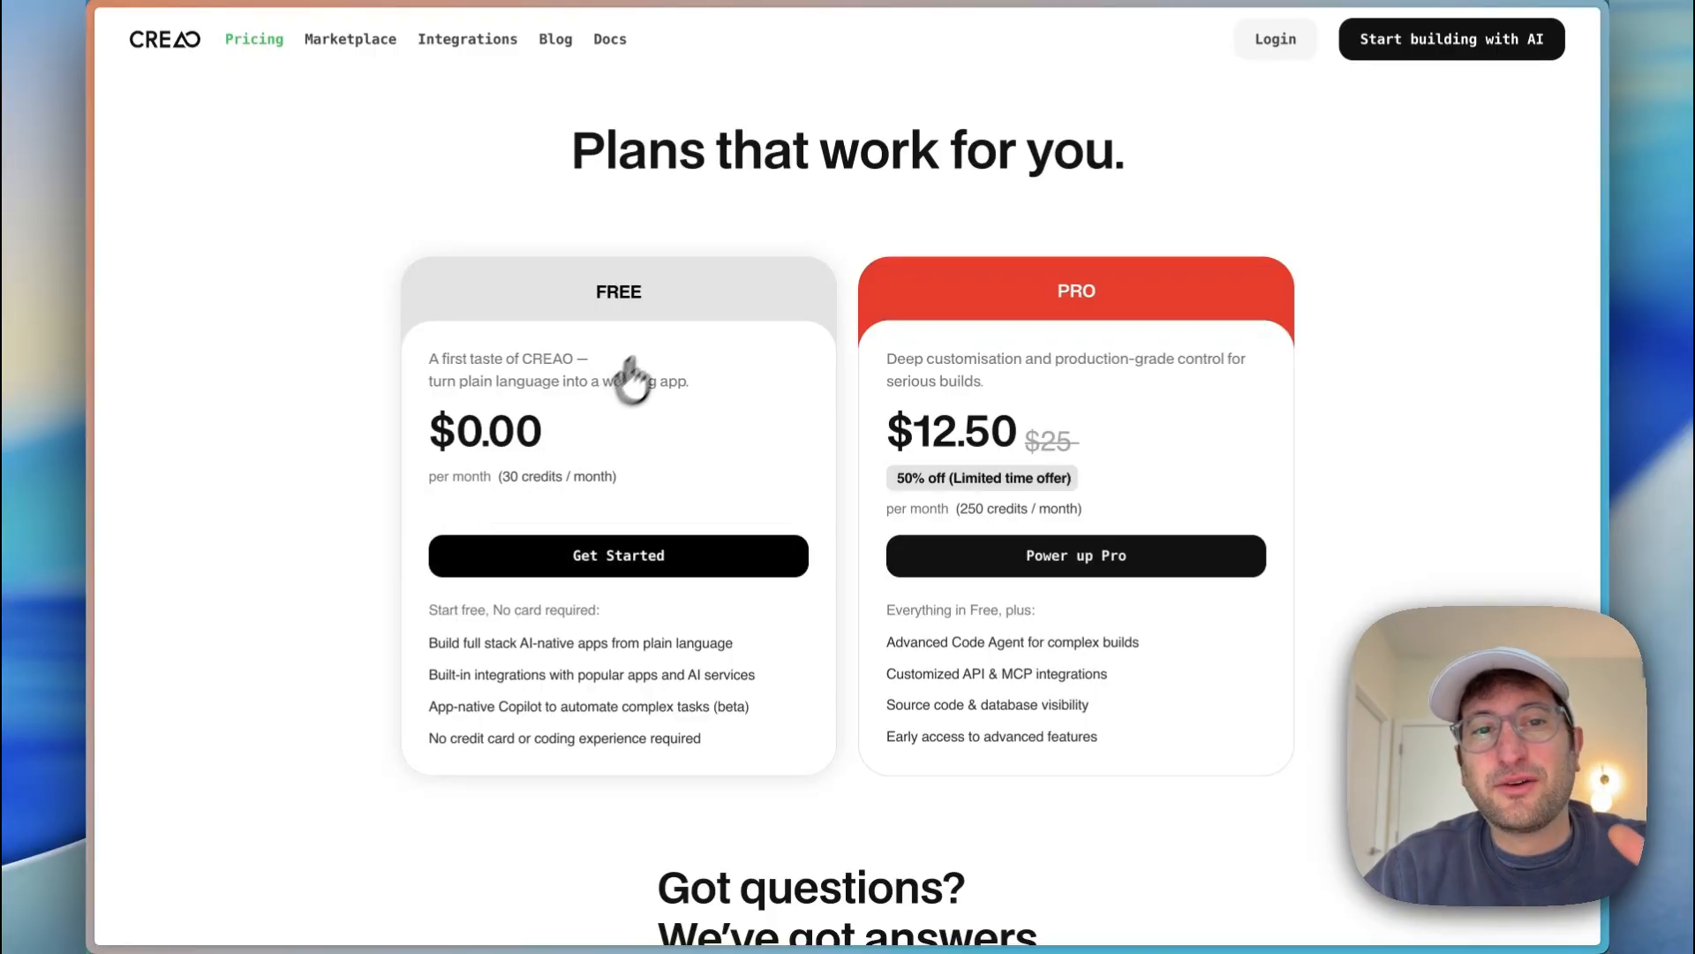
Step: Return to the CREAO homepage and try the 'AI Marketing Copy Writer' and 'Content Calendar' example prompts
{"action": "left_click", "coordinate": [164, 41]}
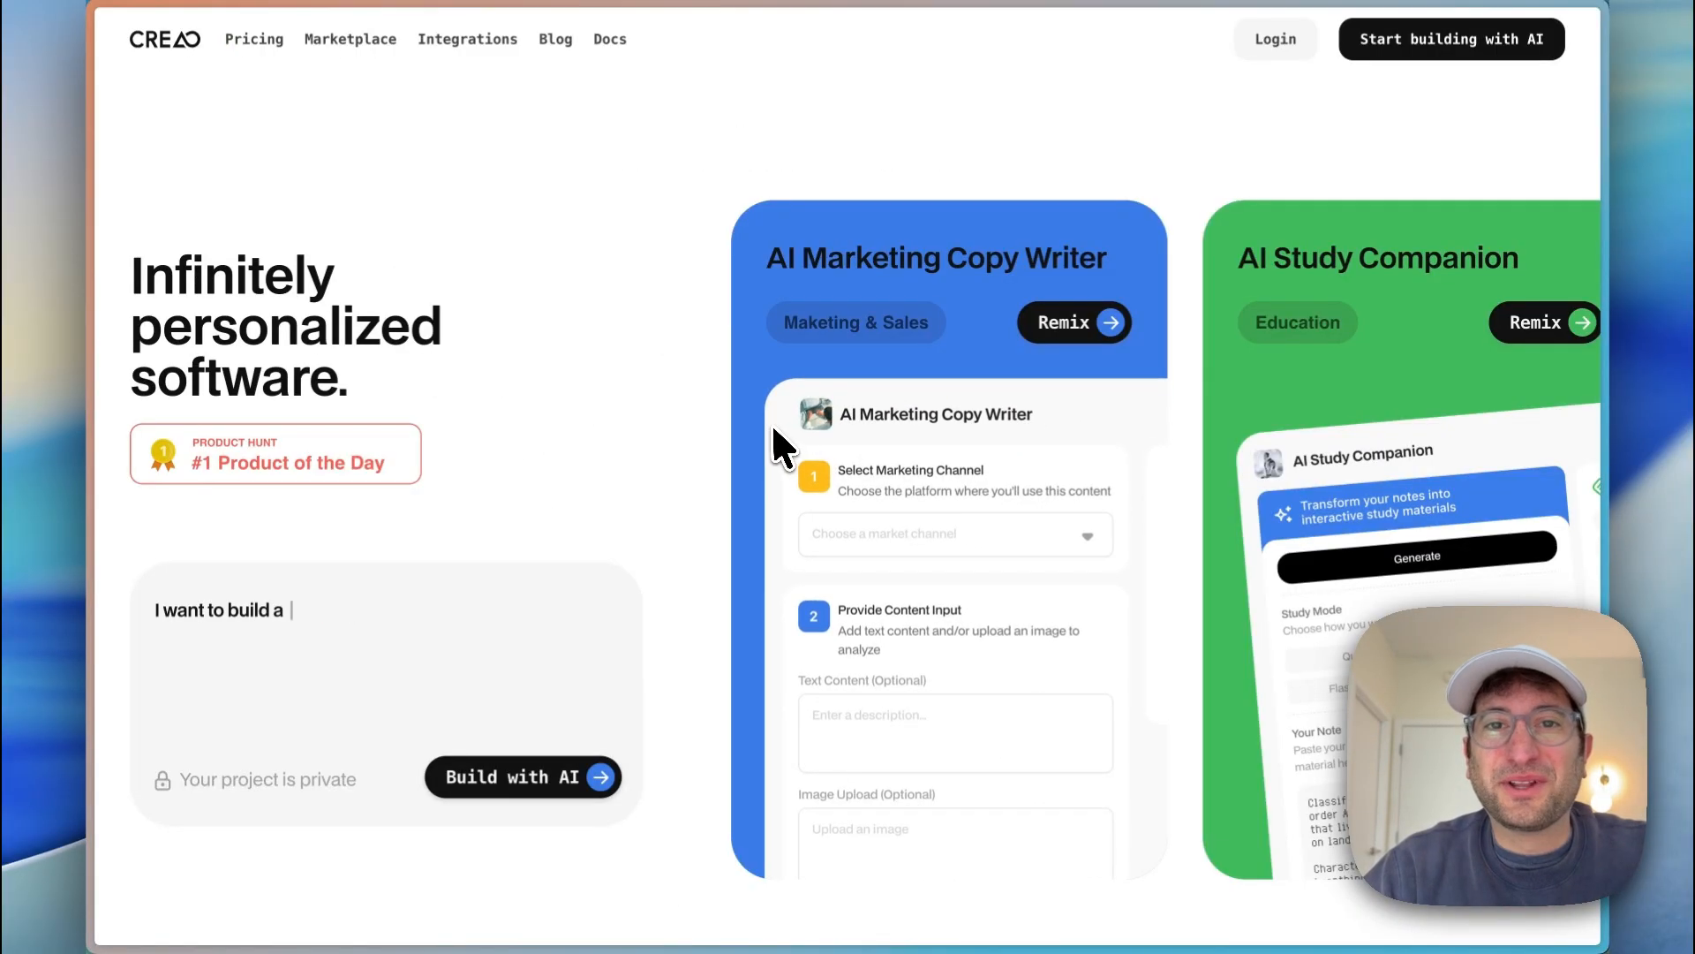
{"action": "type", "text": "AI Marketing Copy Writer"}
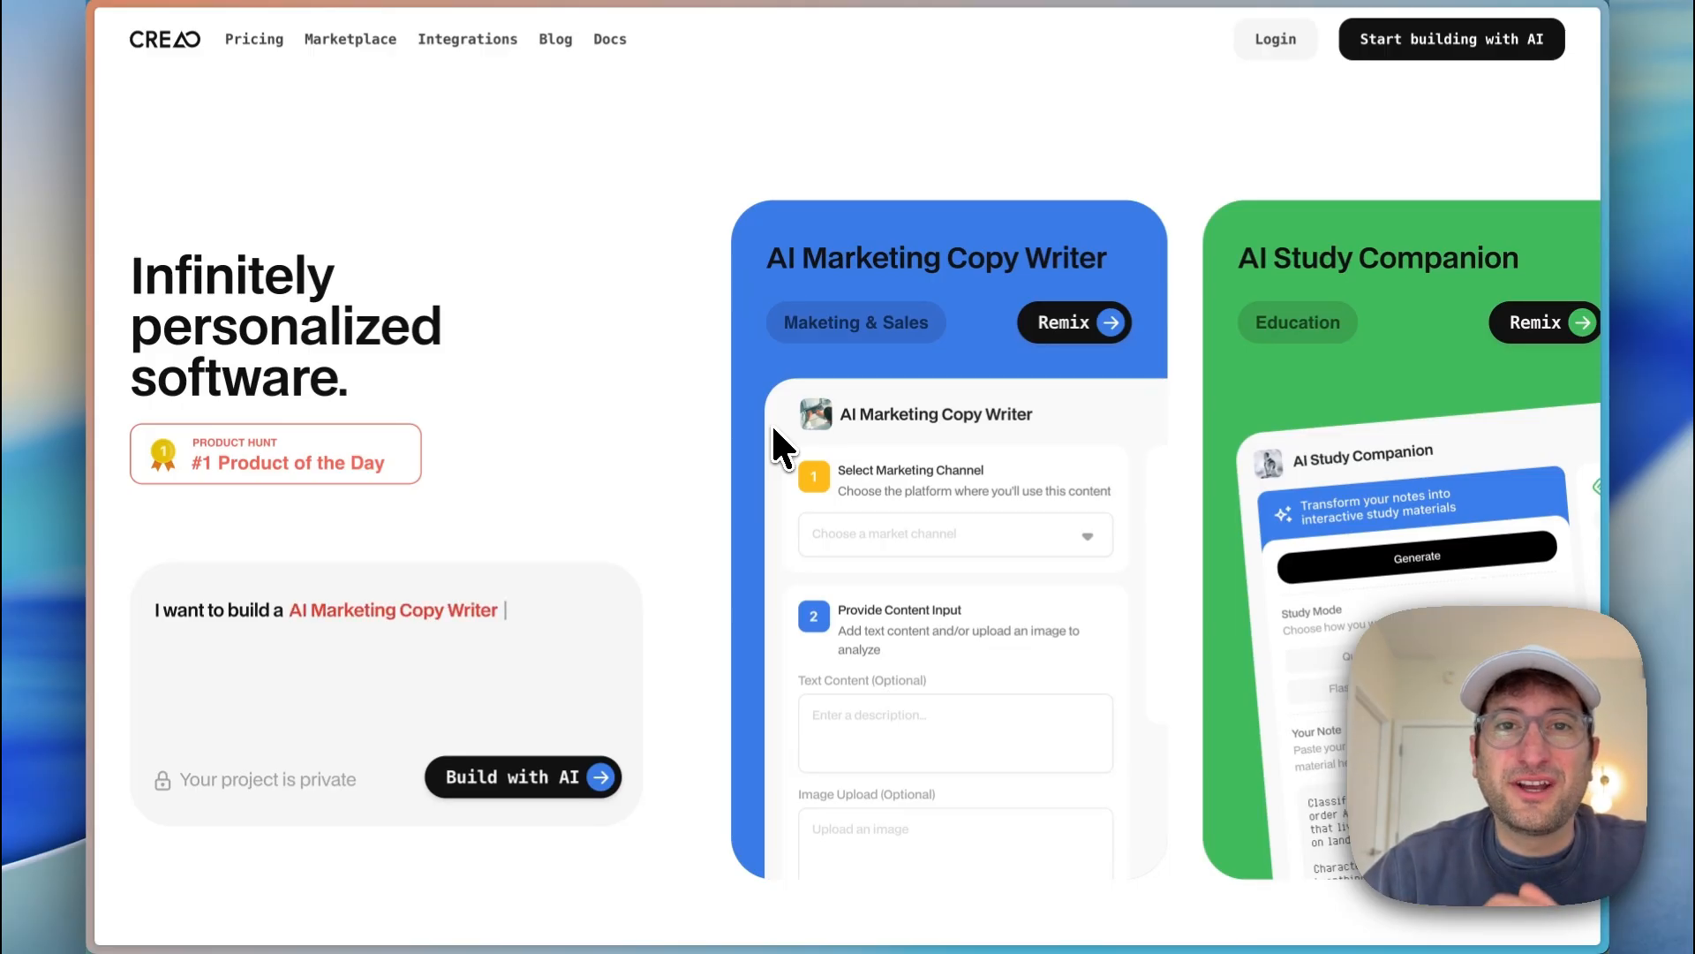
{"action": "key", "text": "Backspace"}
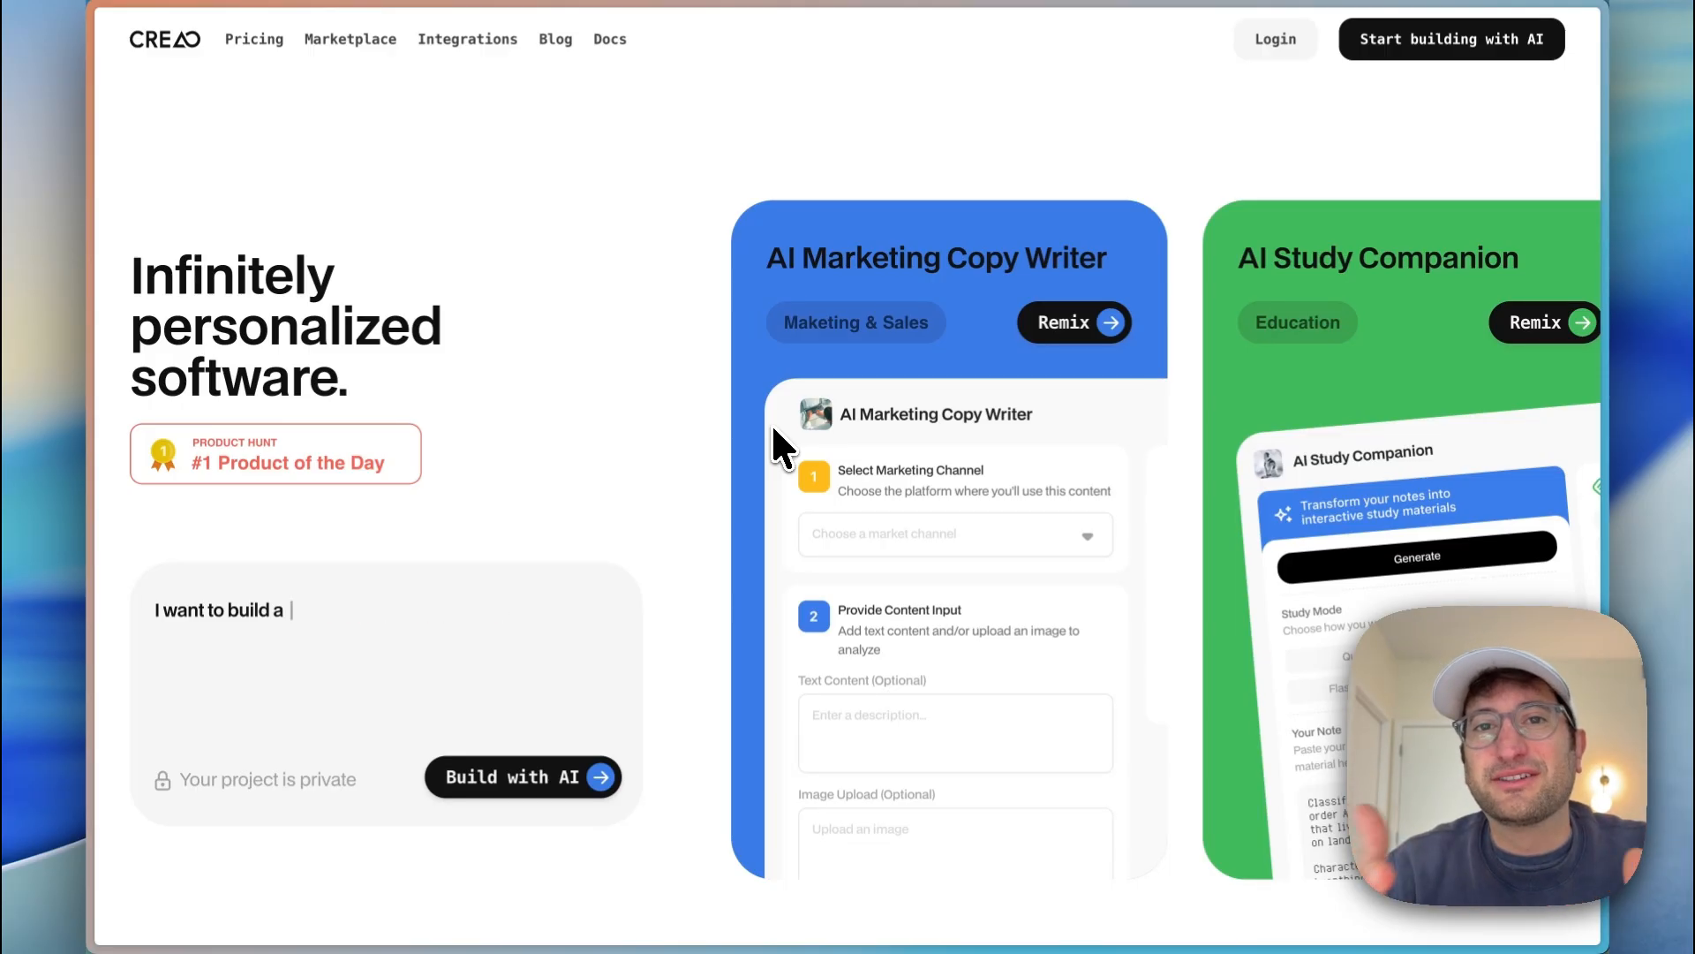
{"action": "type", "text": "Content Calendar"}
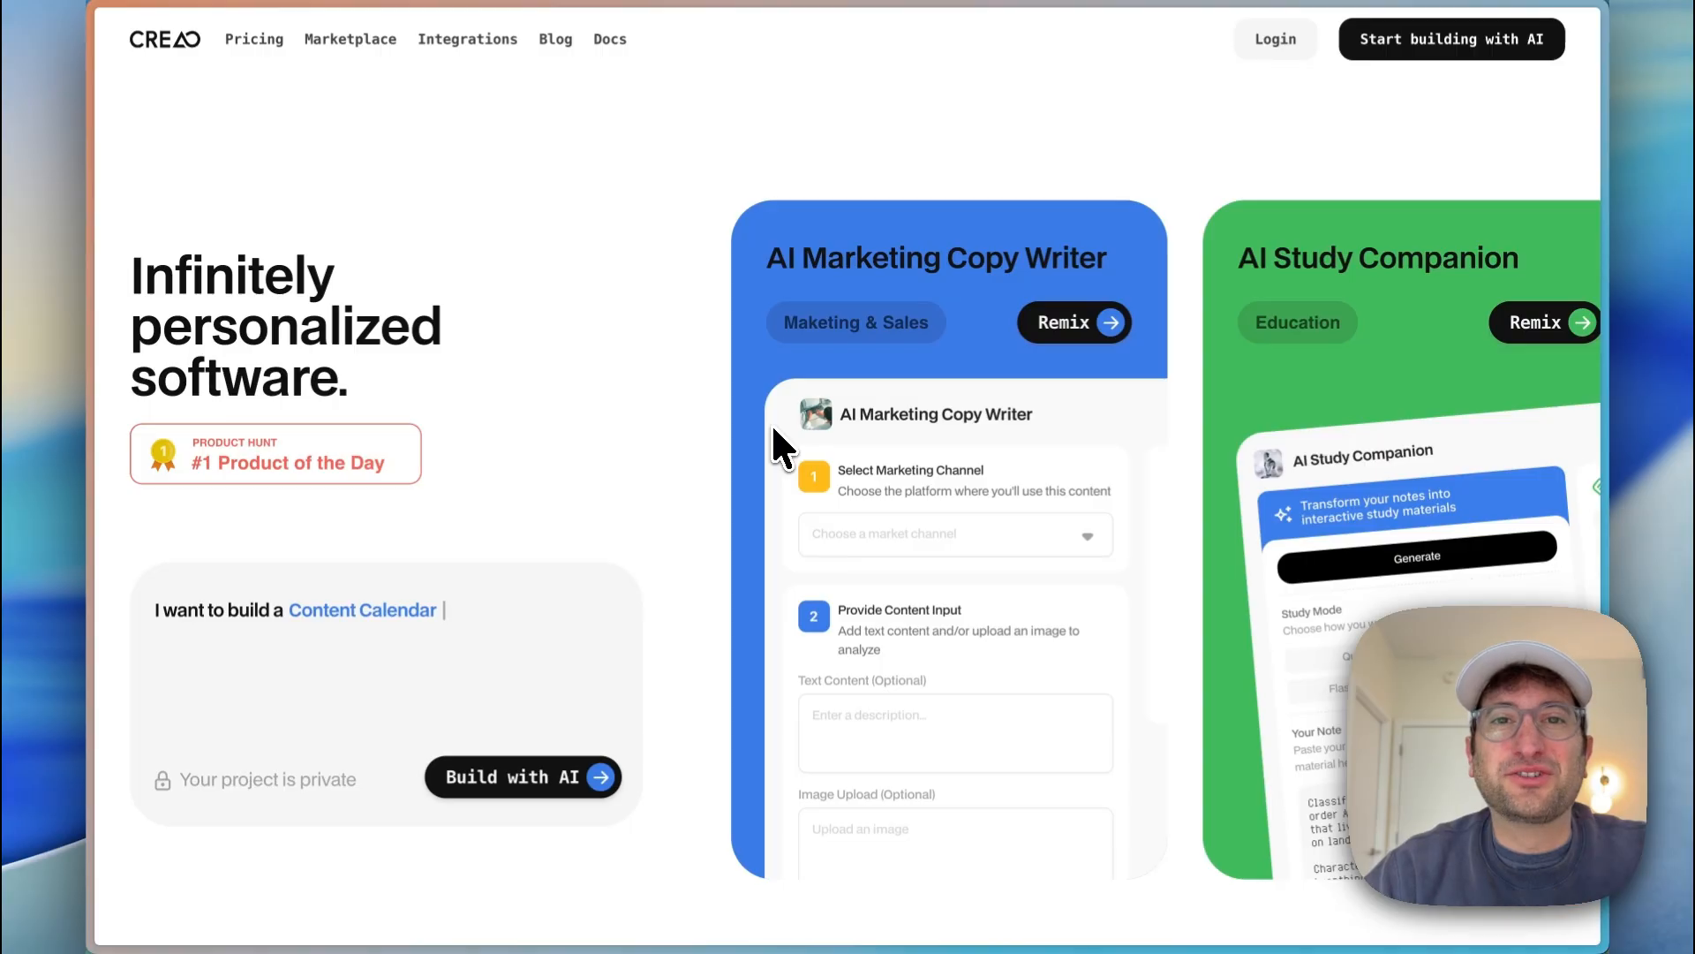